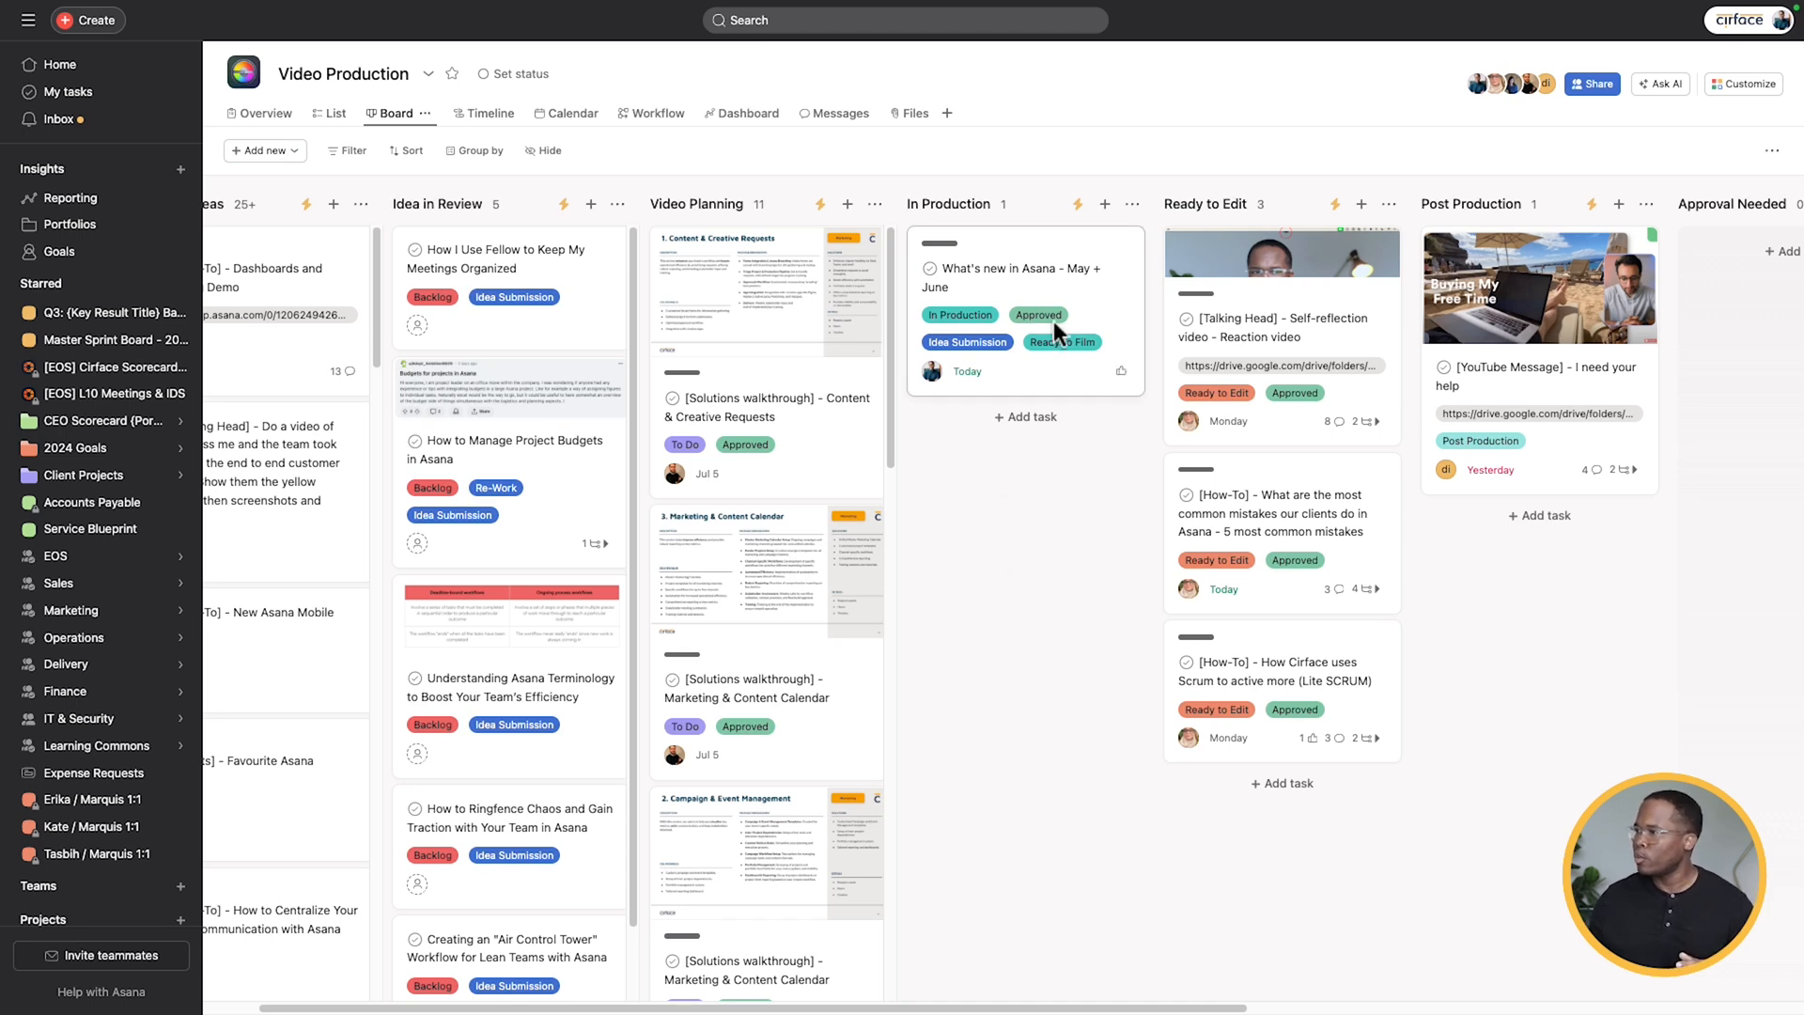
mouse_move(1020, 302)
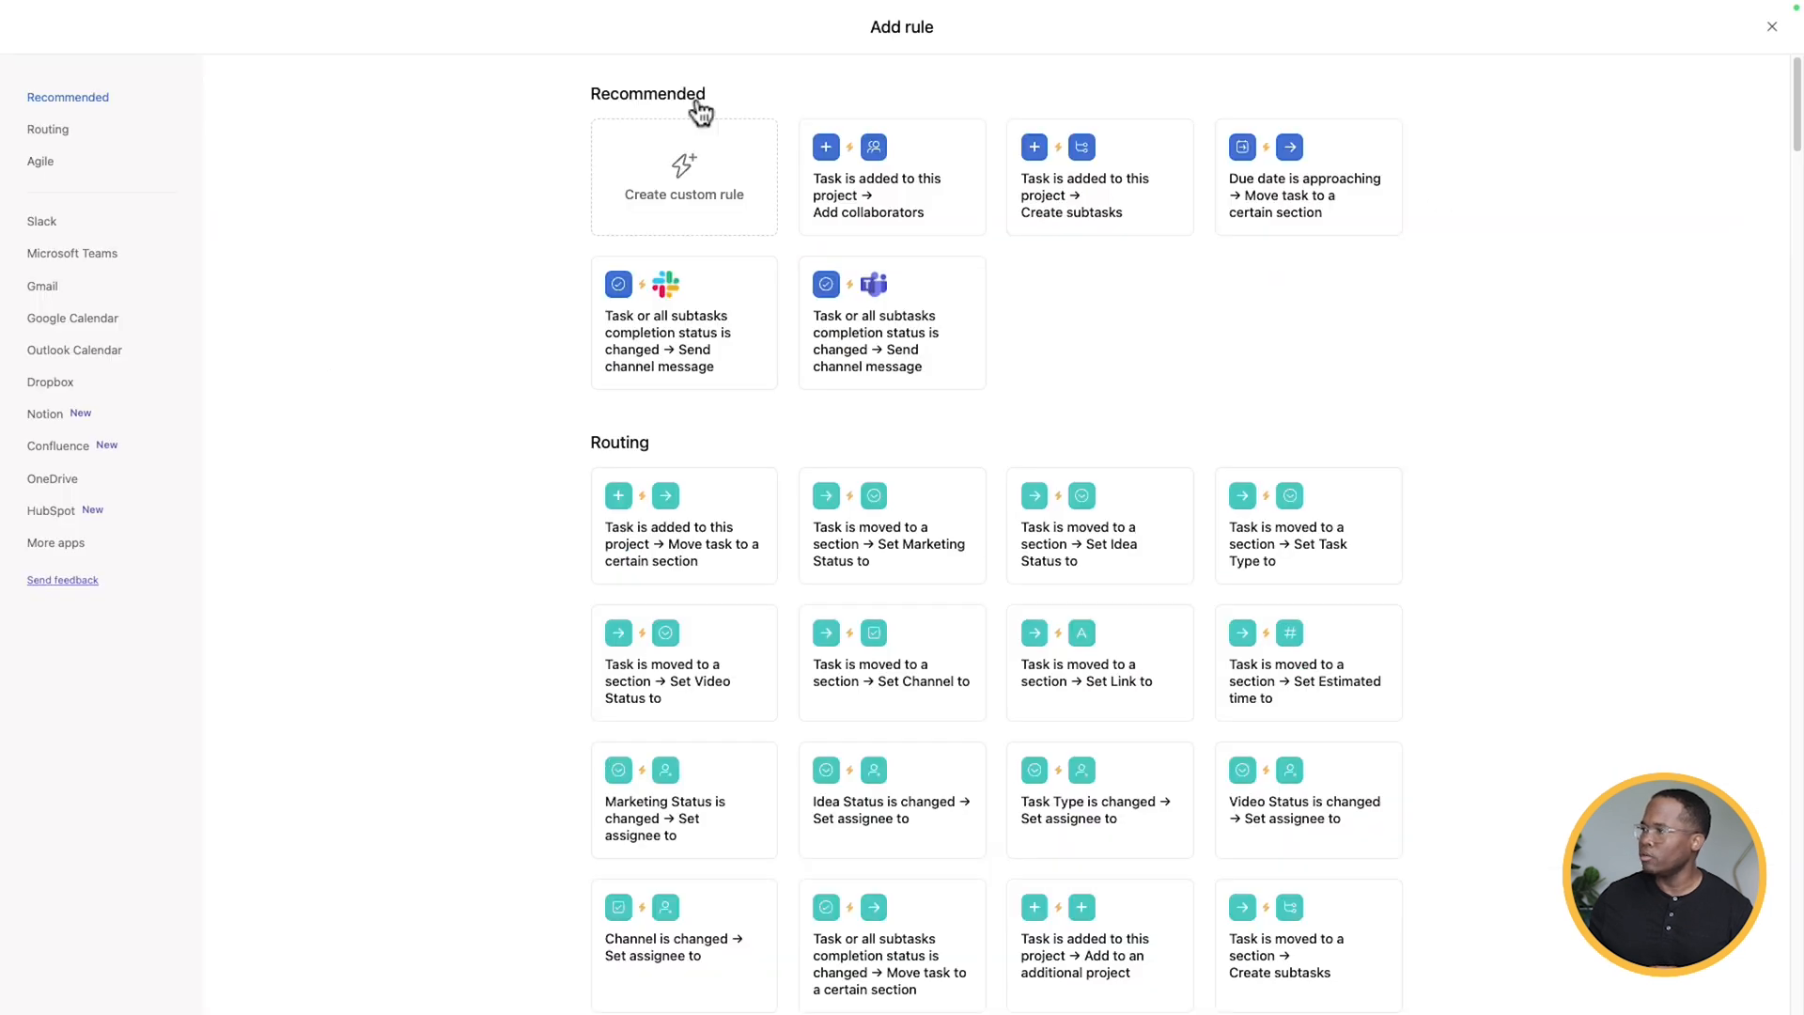
- Start a blank custom rule, browse the trigger list, and dismiss it without choosing
click(683, 178)
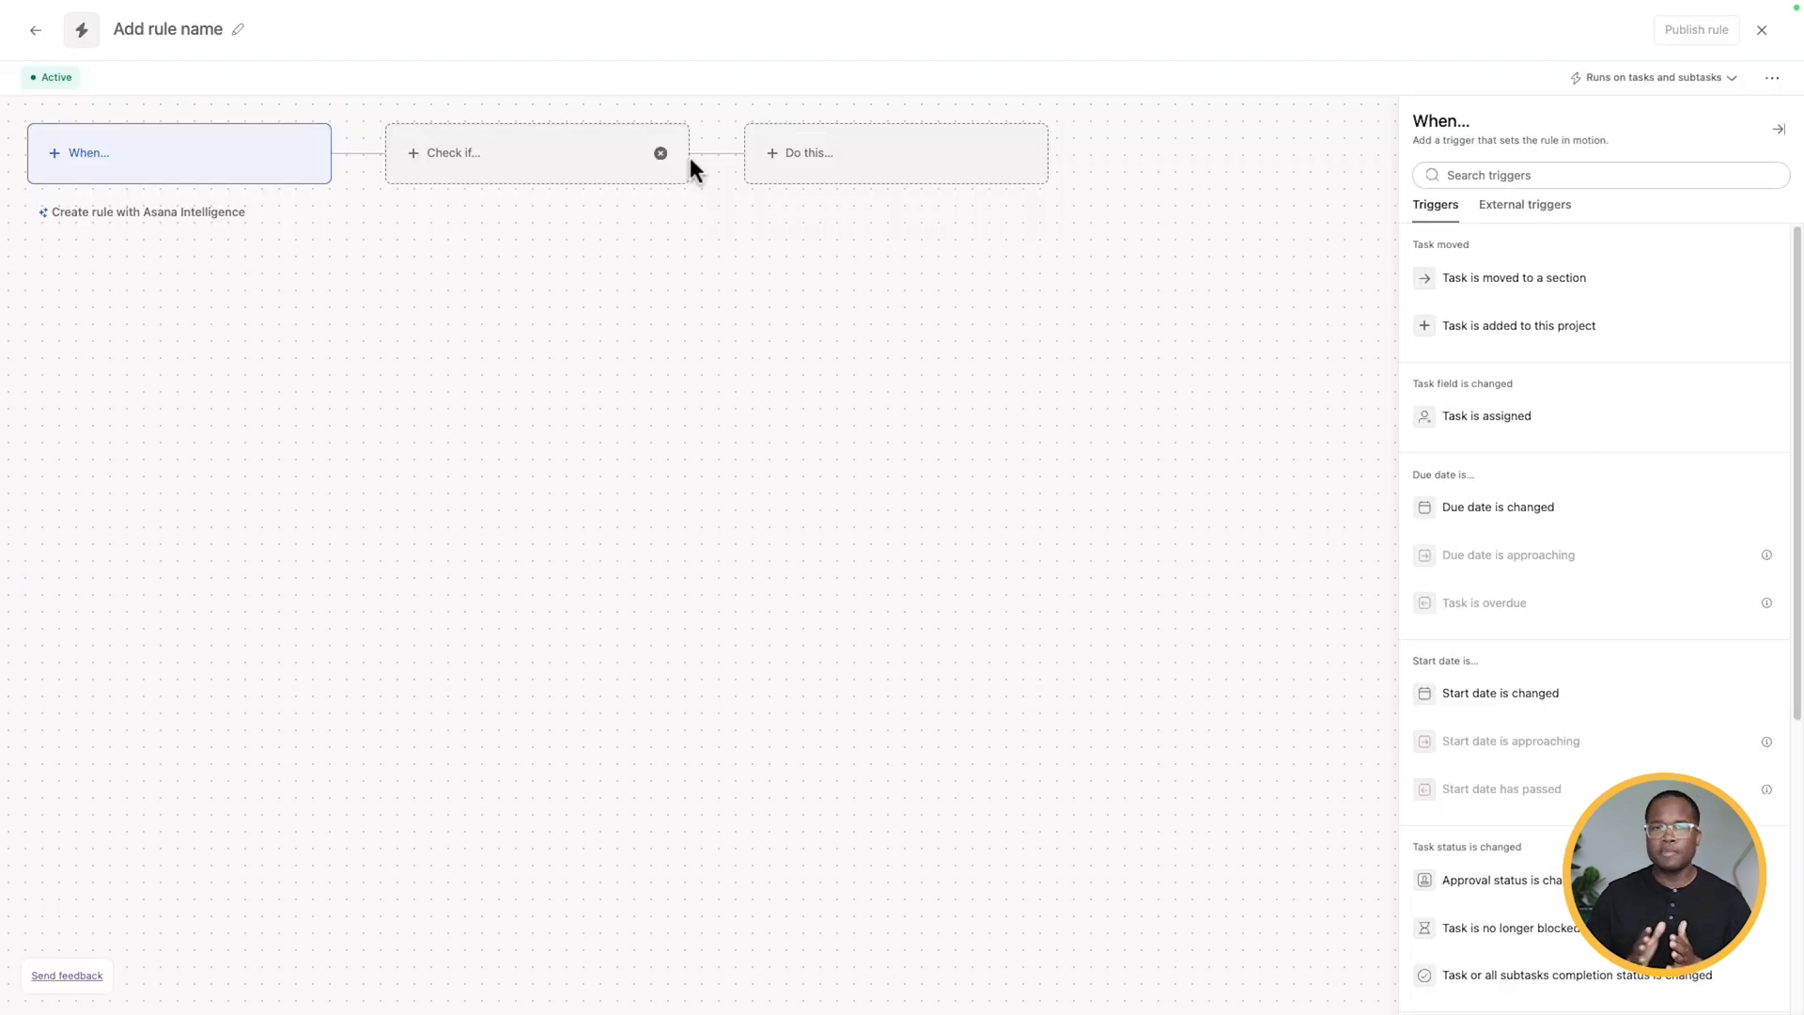
scroll(down, 3)
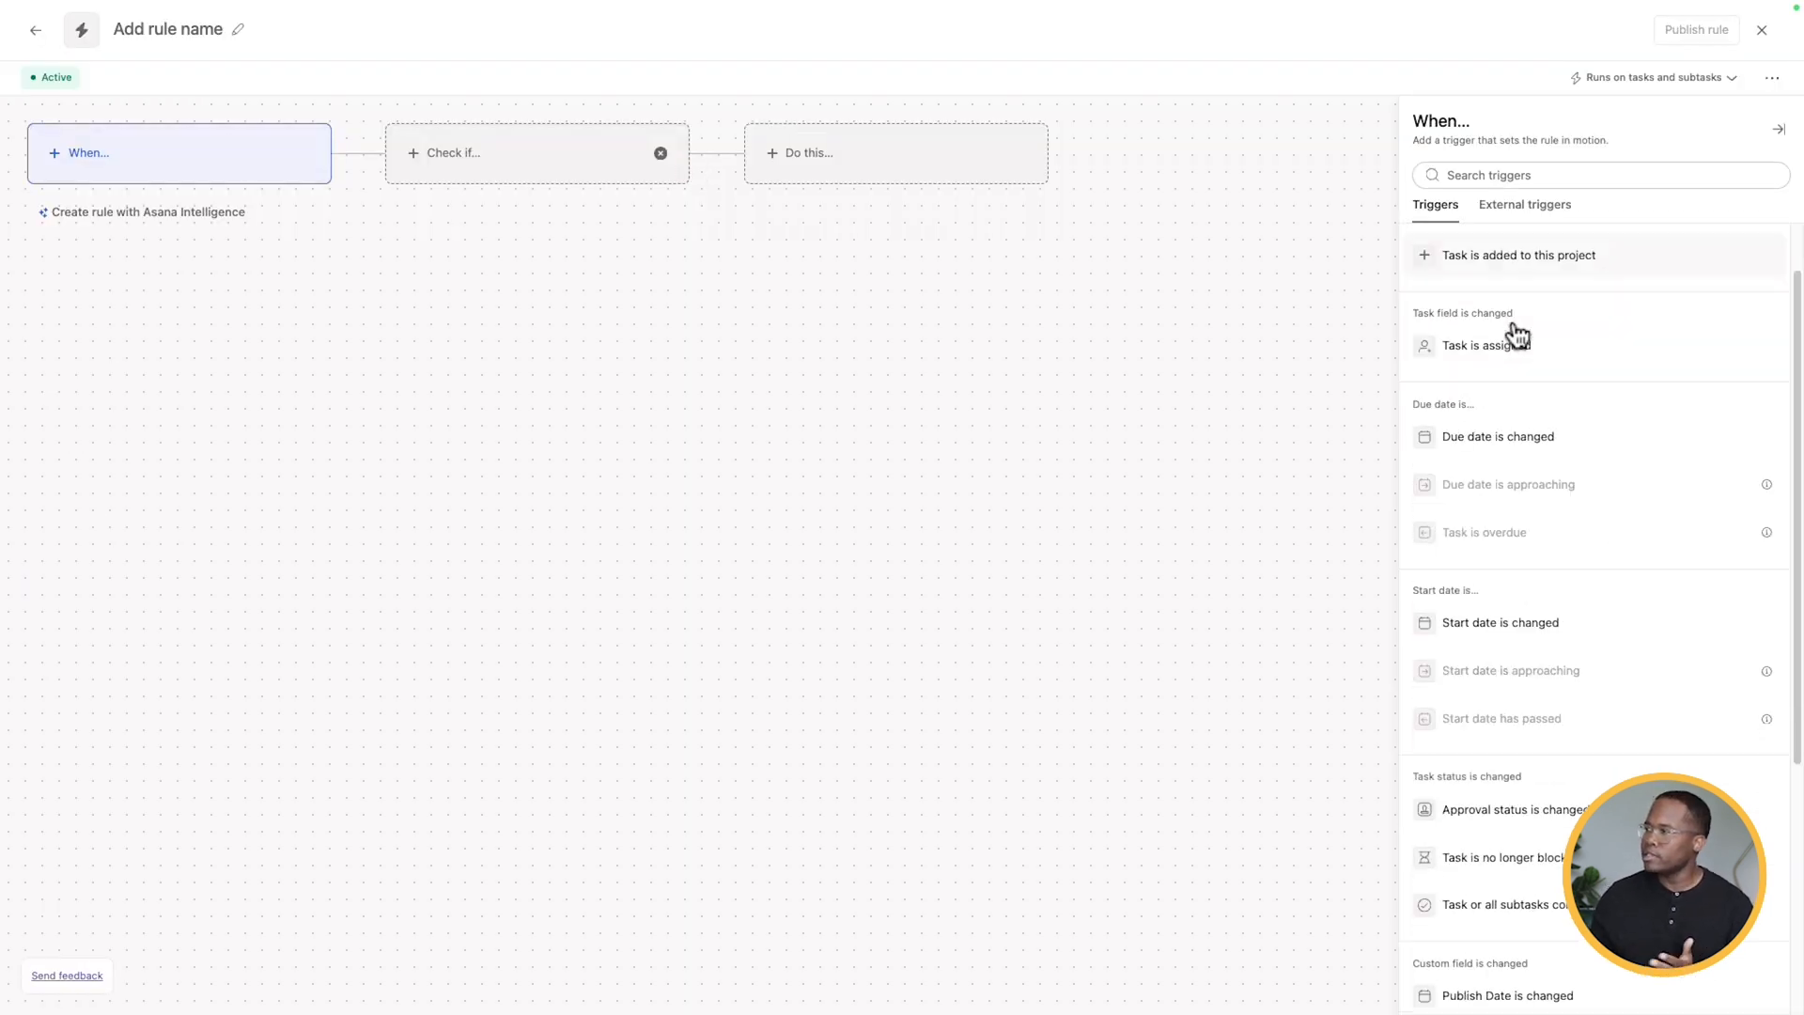
scroll(up, 3)
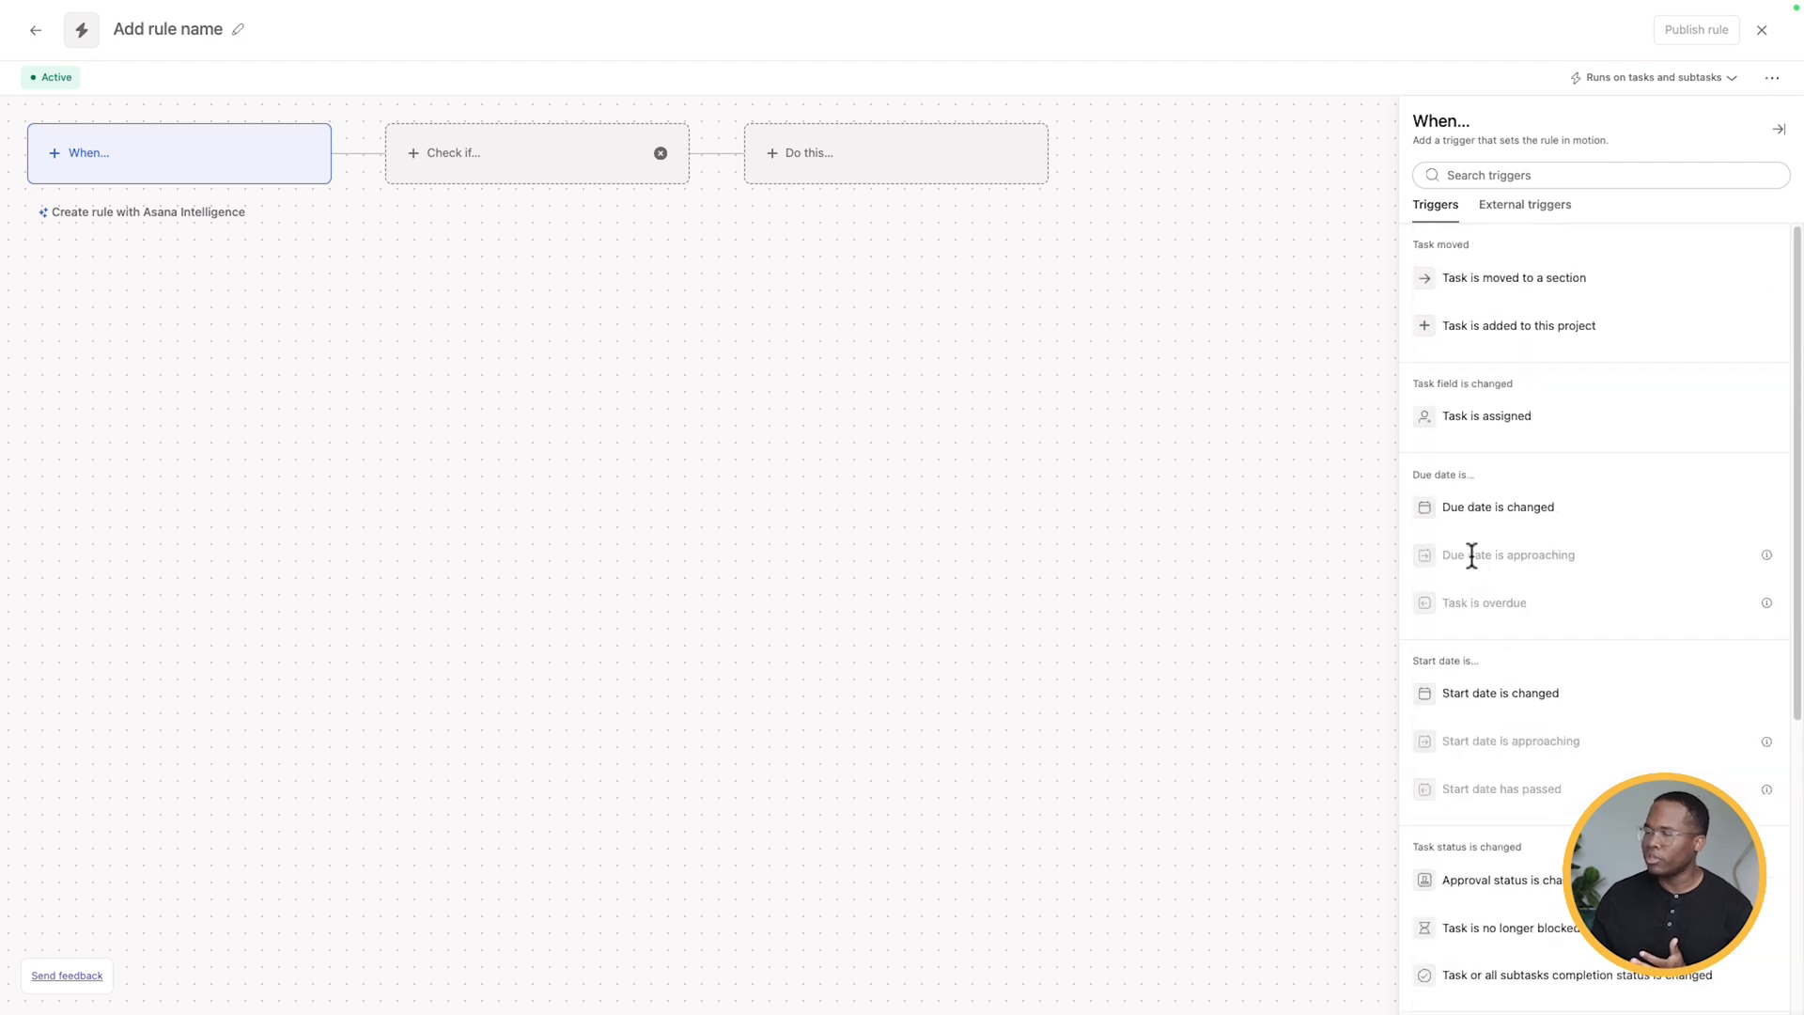
click(1779, 129)
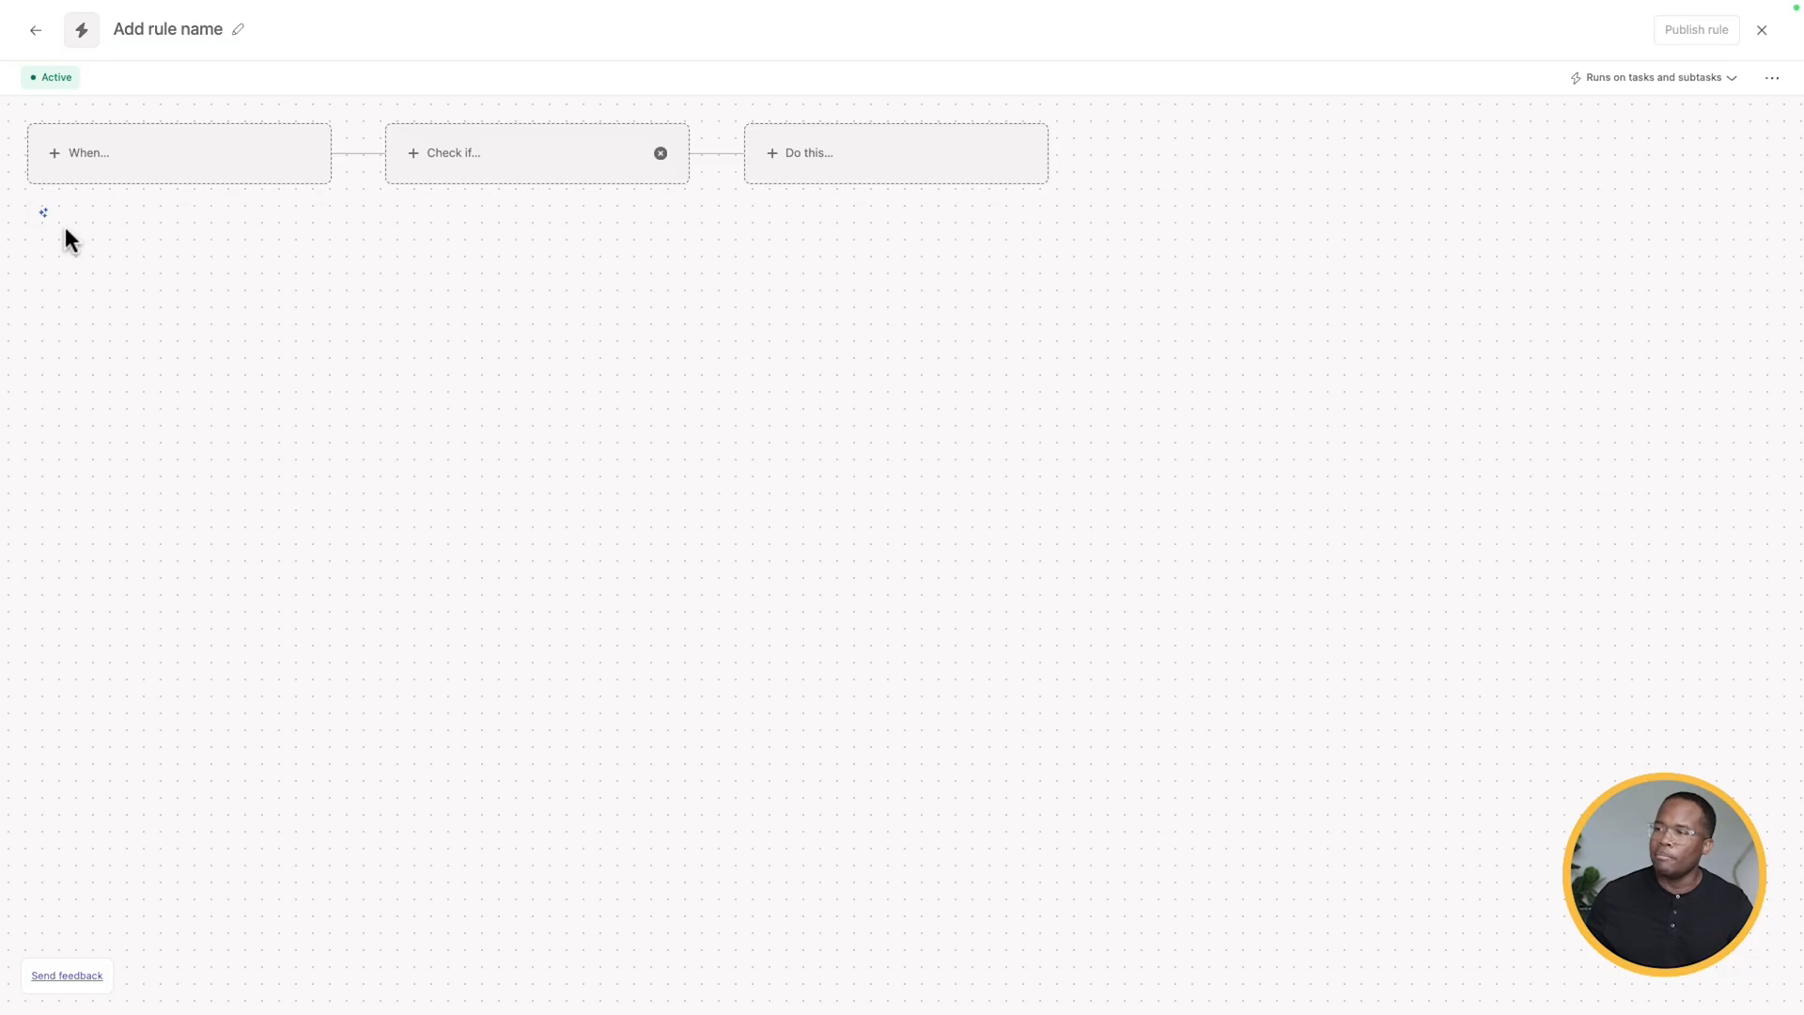
mouse_move(44, 224)
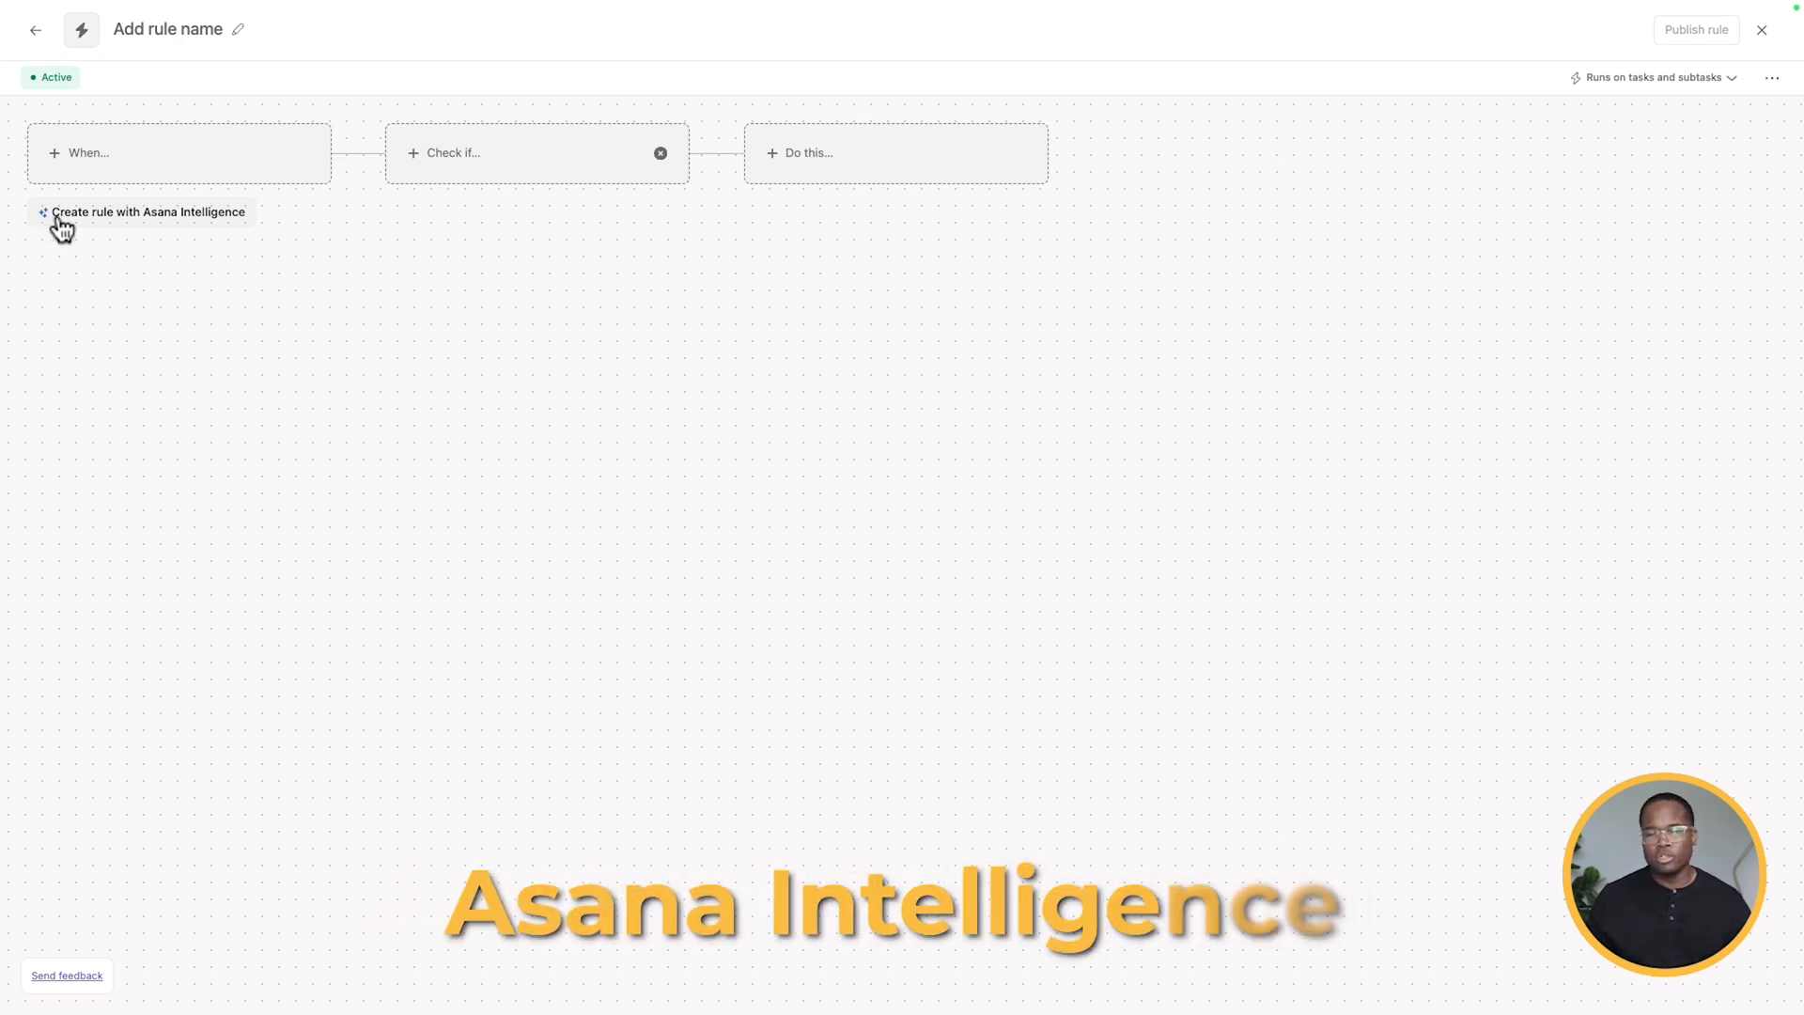
- Launch 'Create rule with Asana Intelligence' from the empty custom rule
click(148, 211)
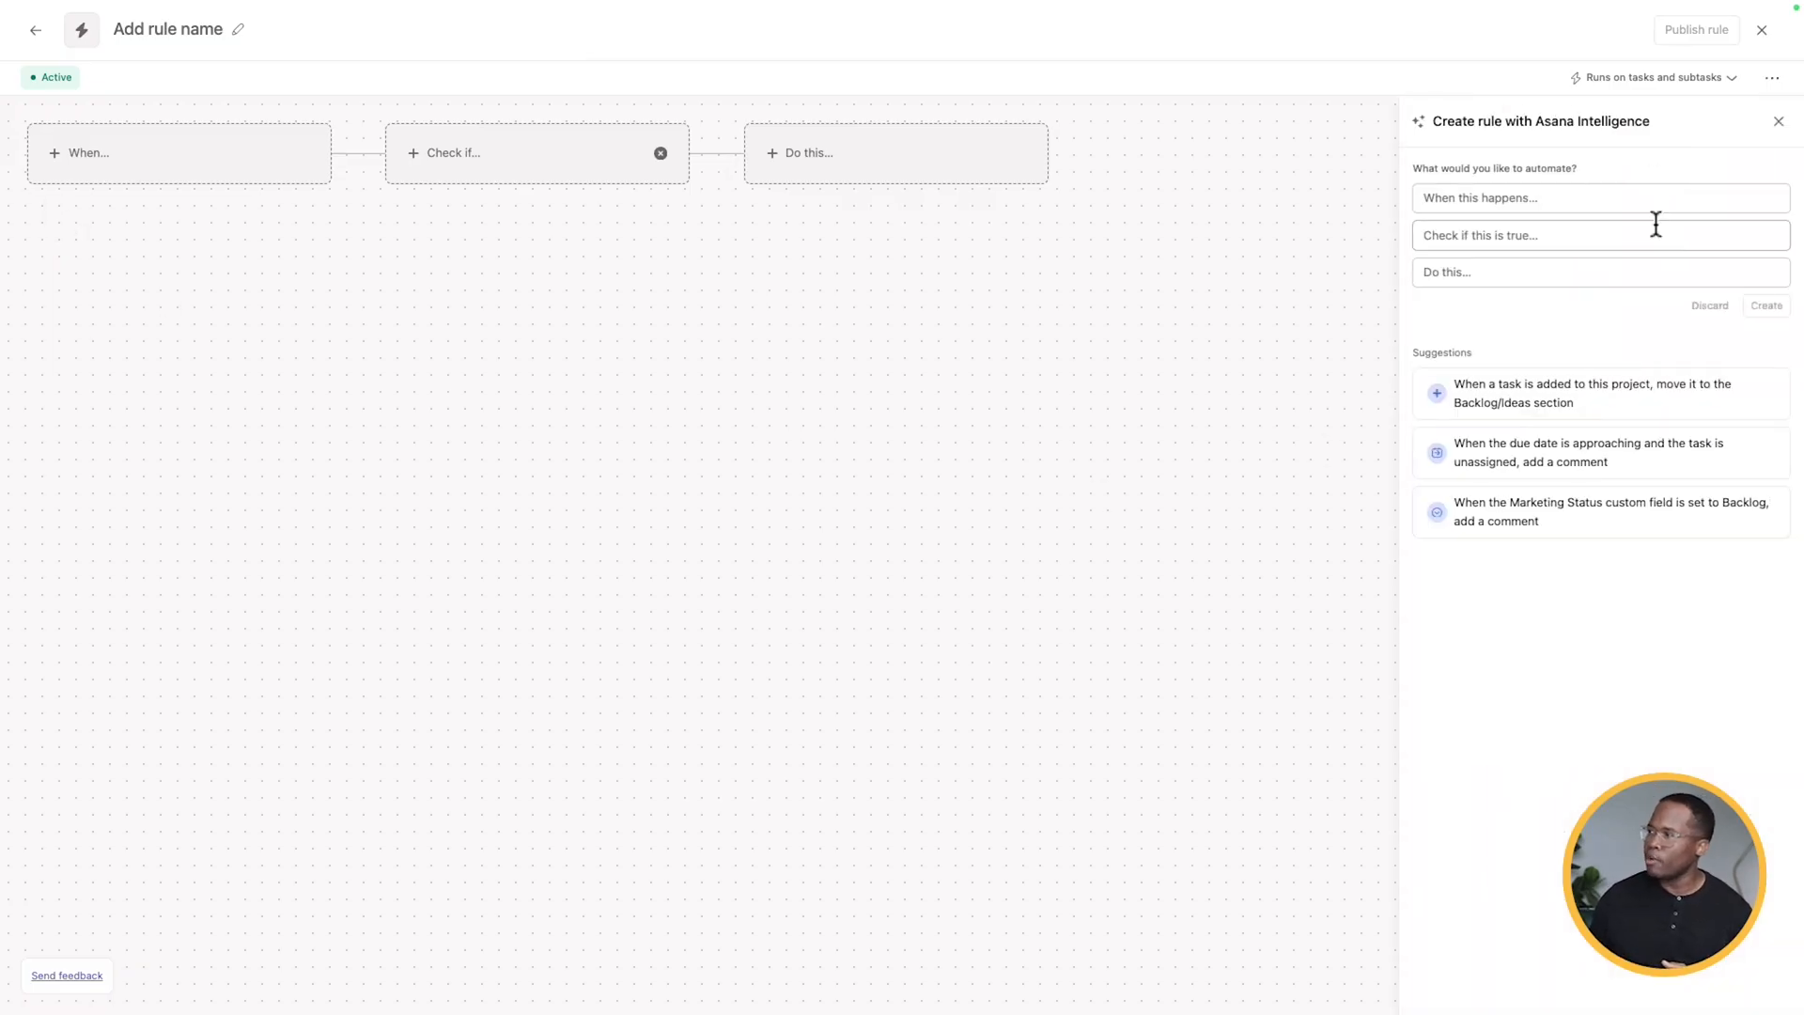
mouse_move(1496, 520)
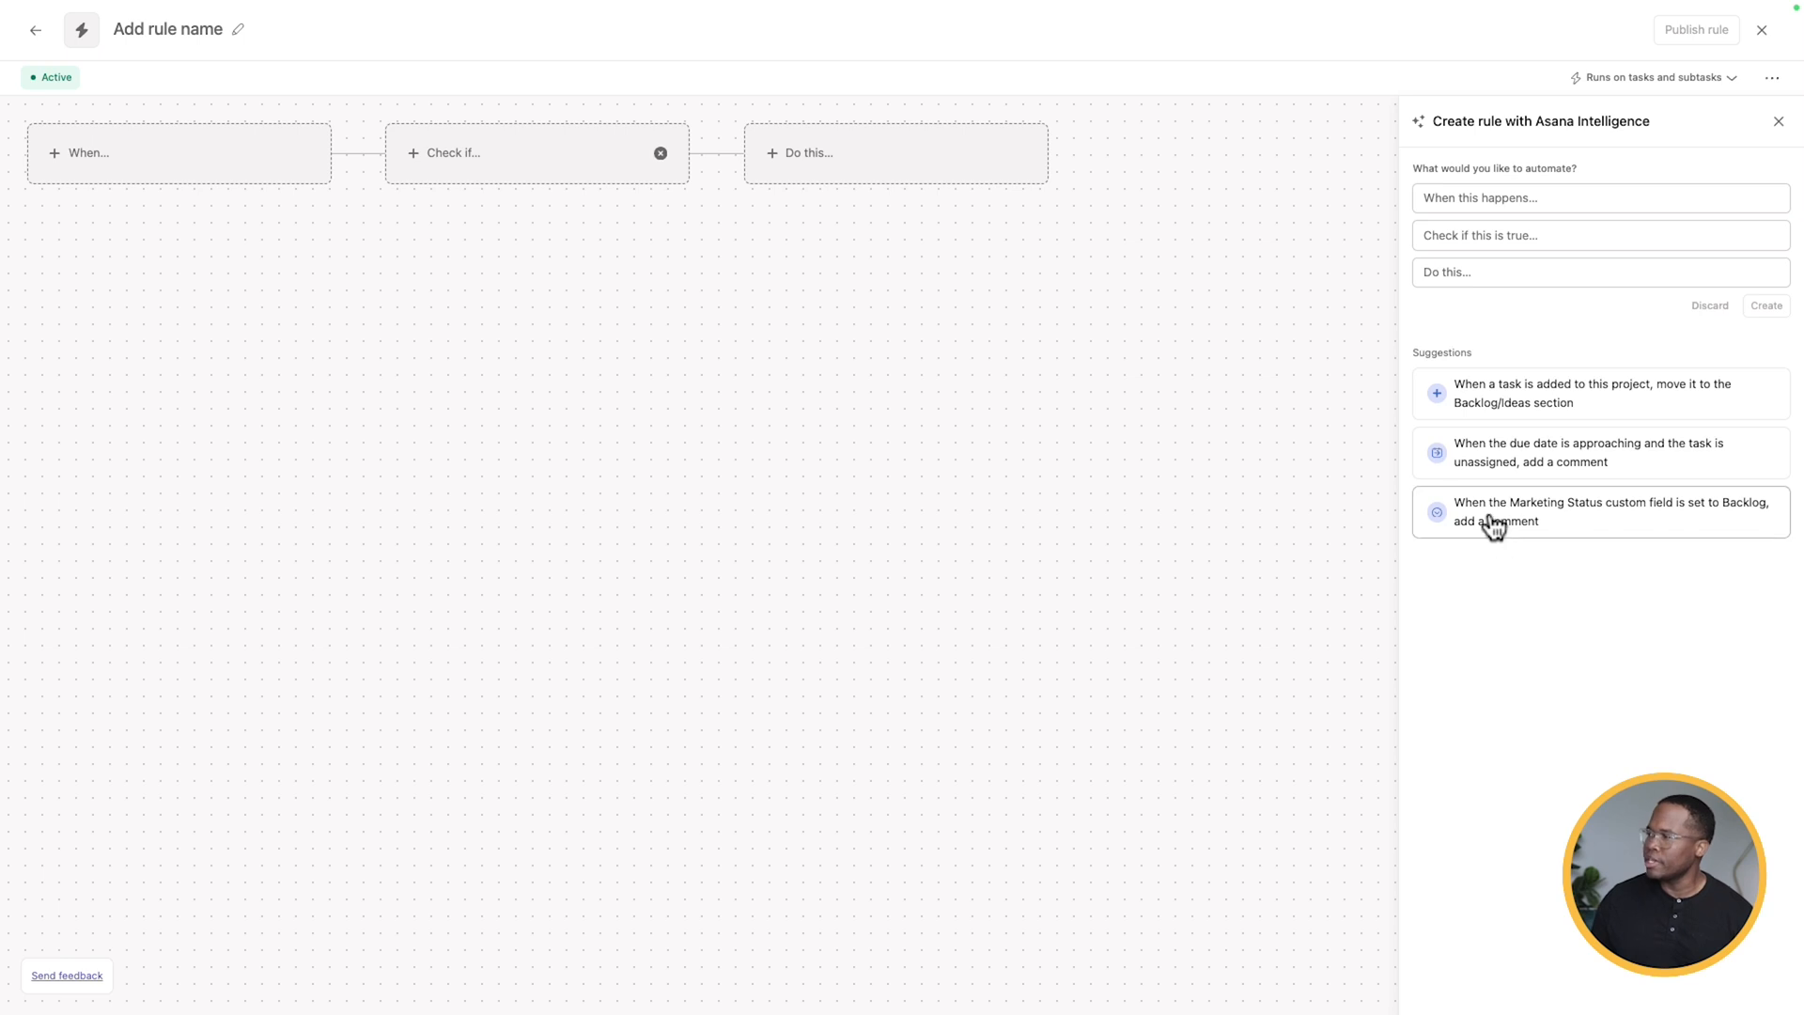
mouse_move(1651, 534)
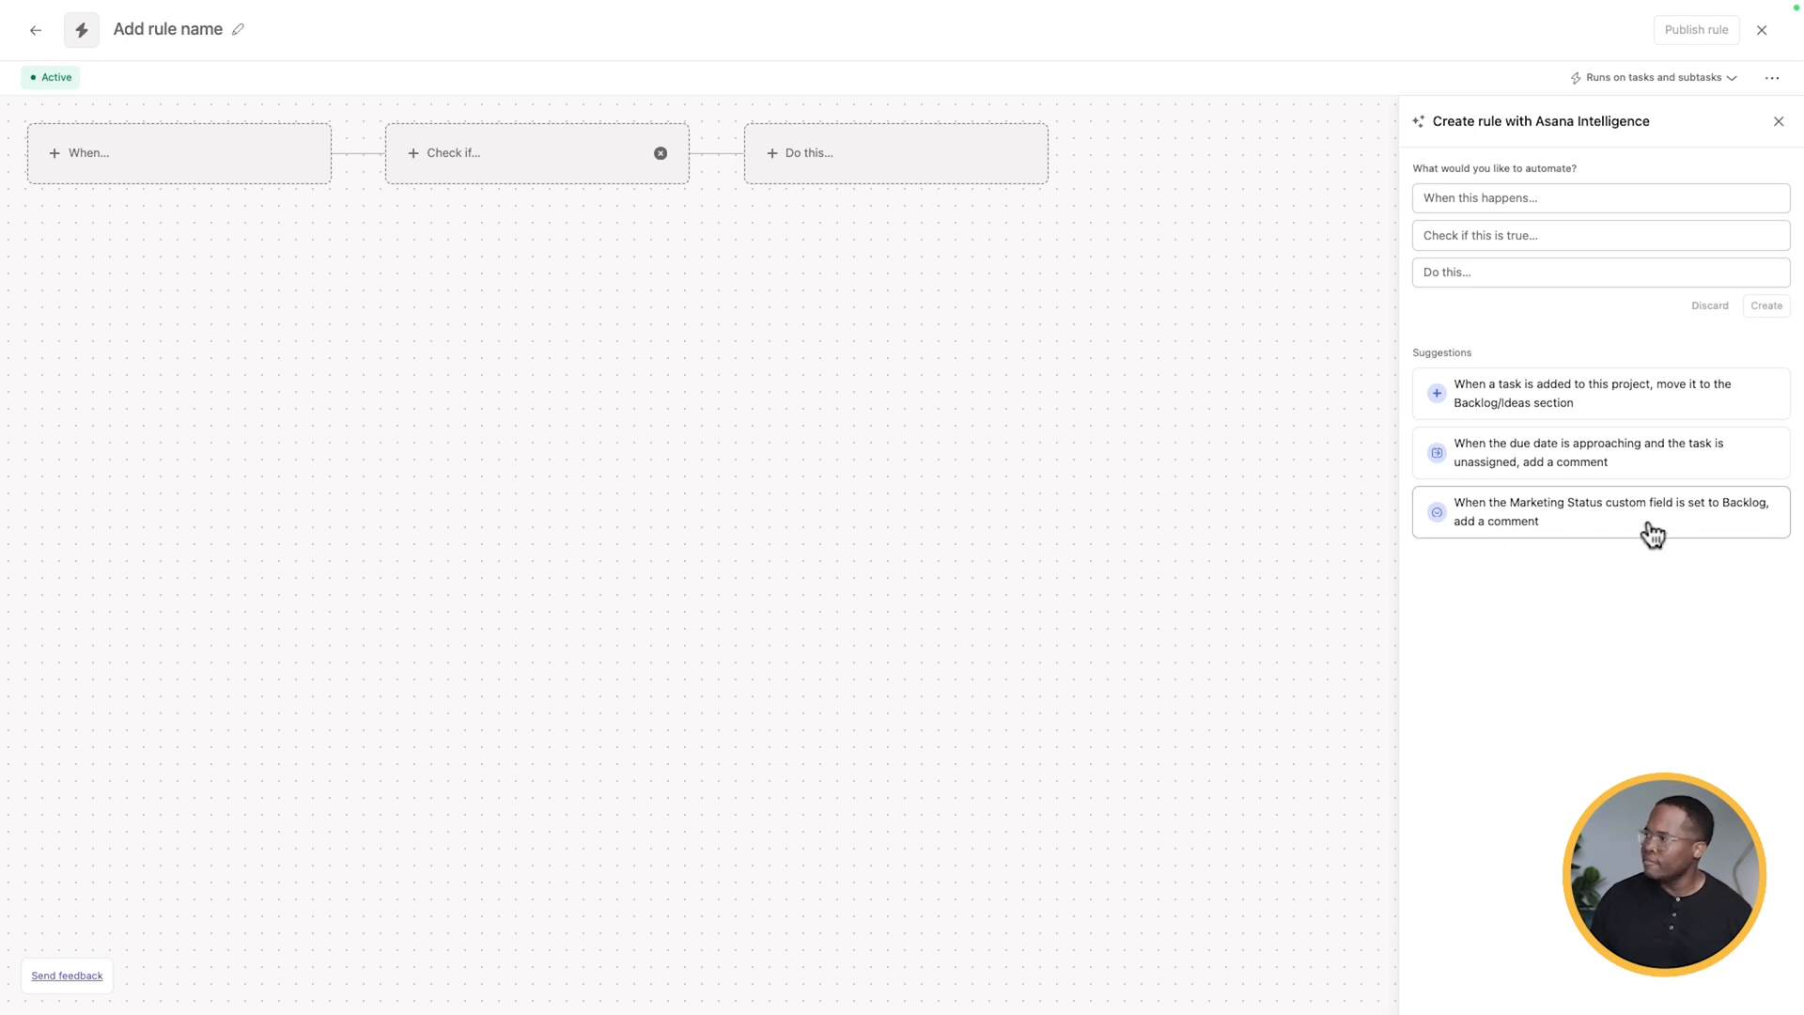
- Generate a rule from the Marketing Status Backlog suggestion, then delete its comment action
click(1598, 511)
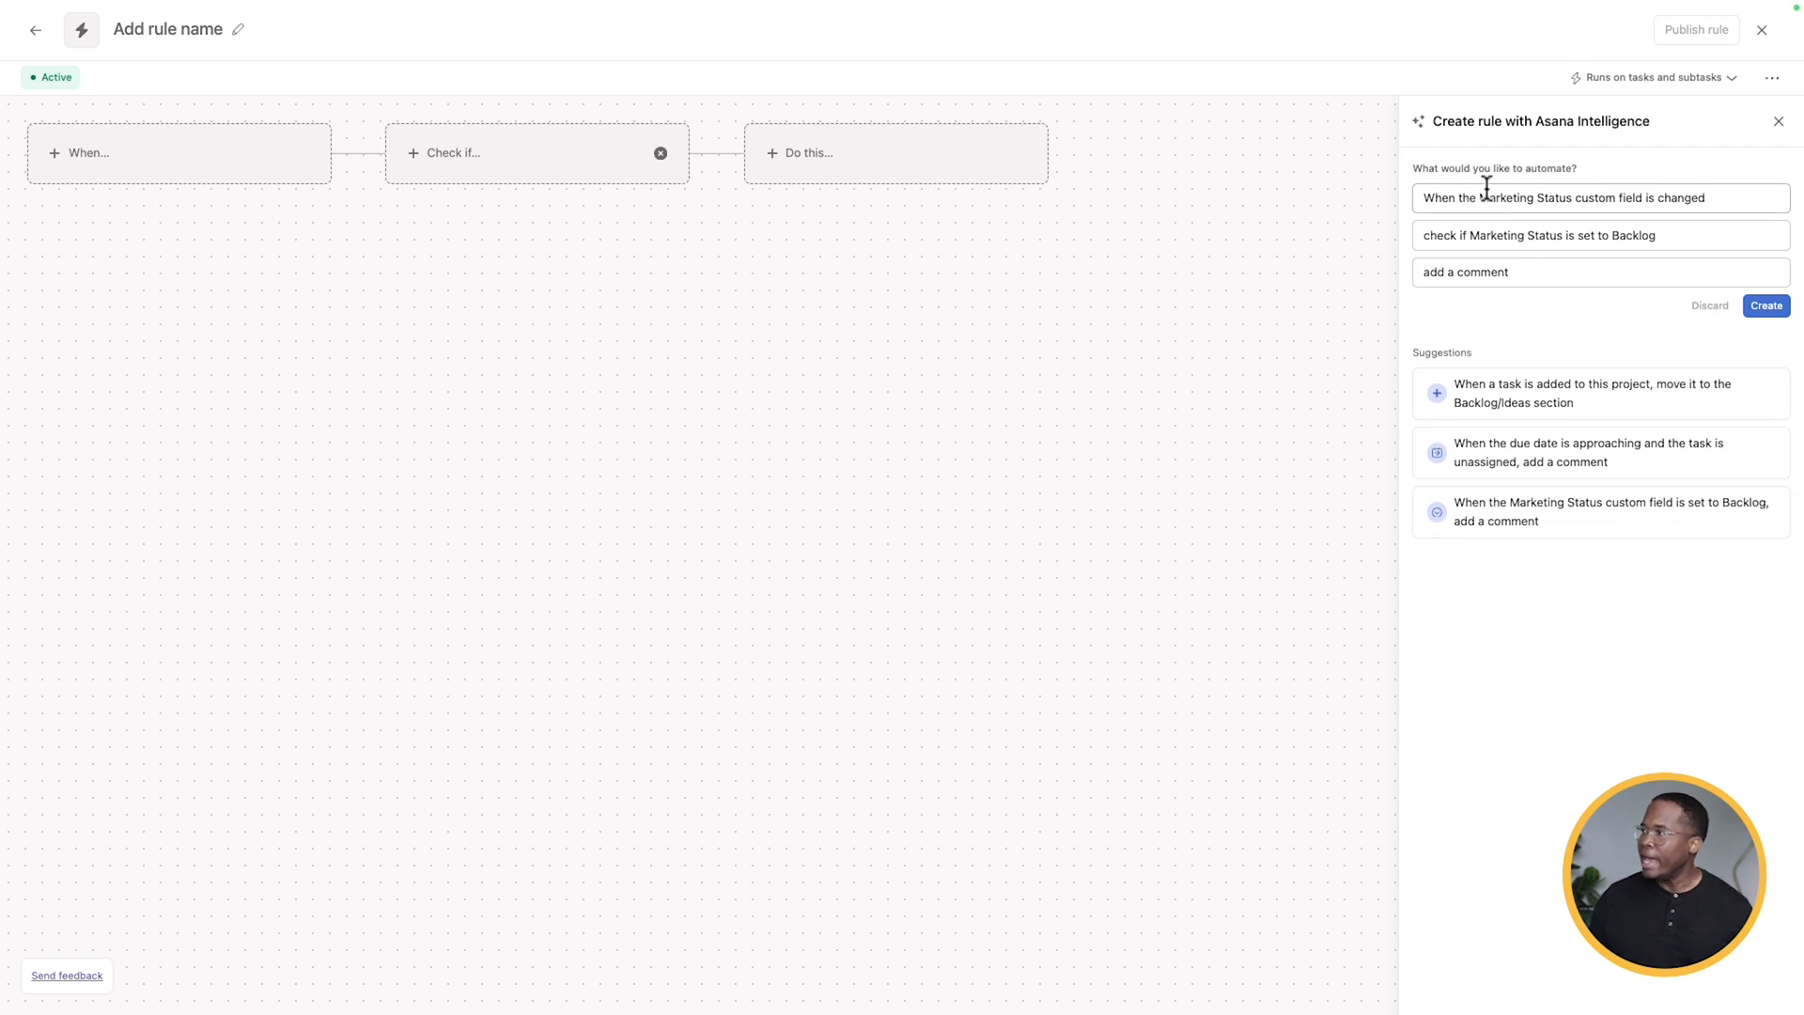
mouse_move(1445, 197)
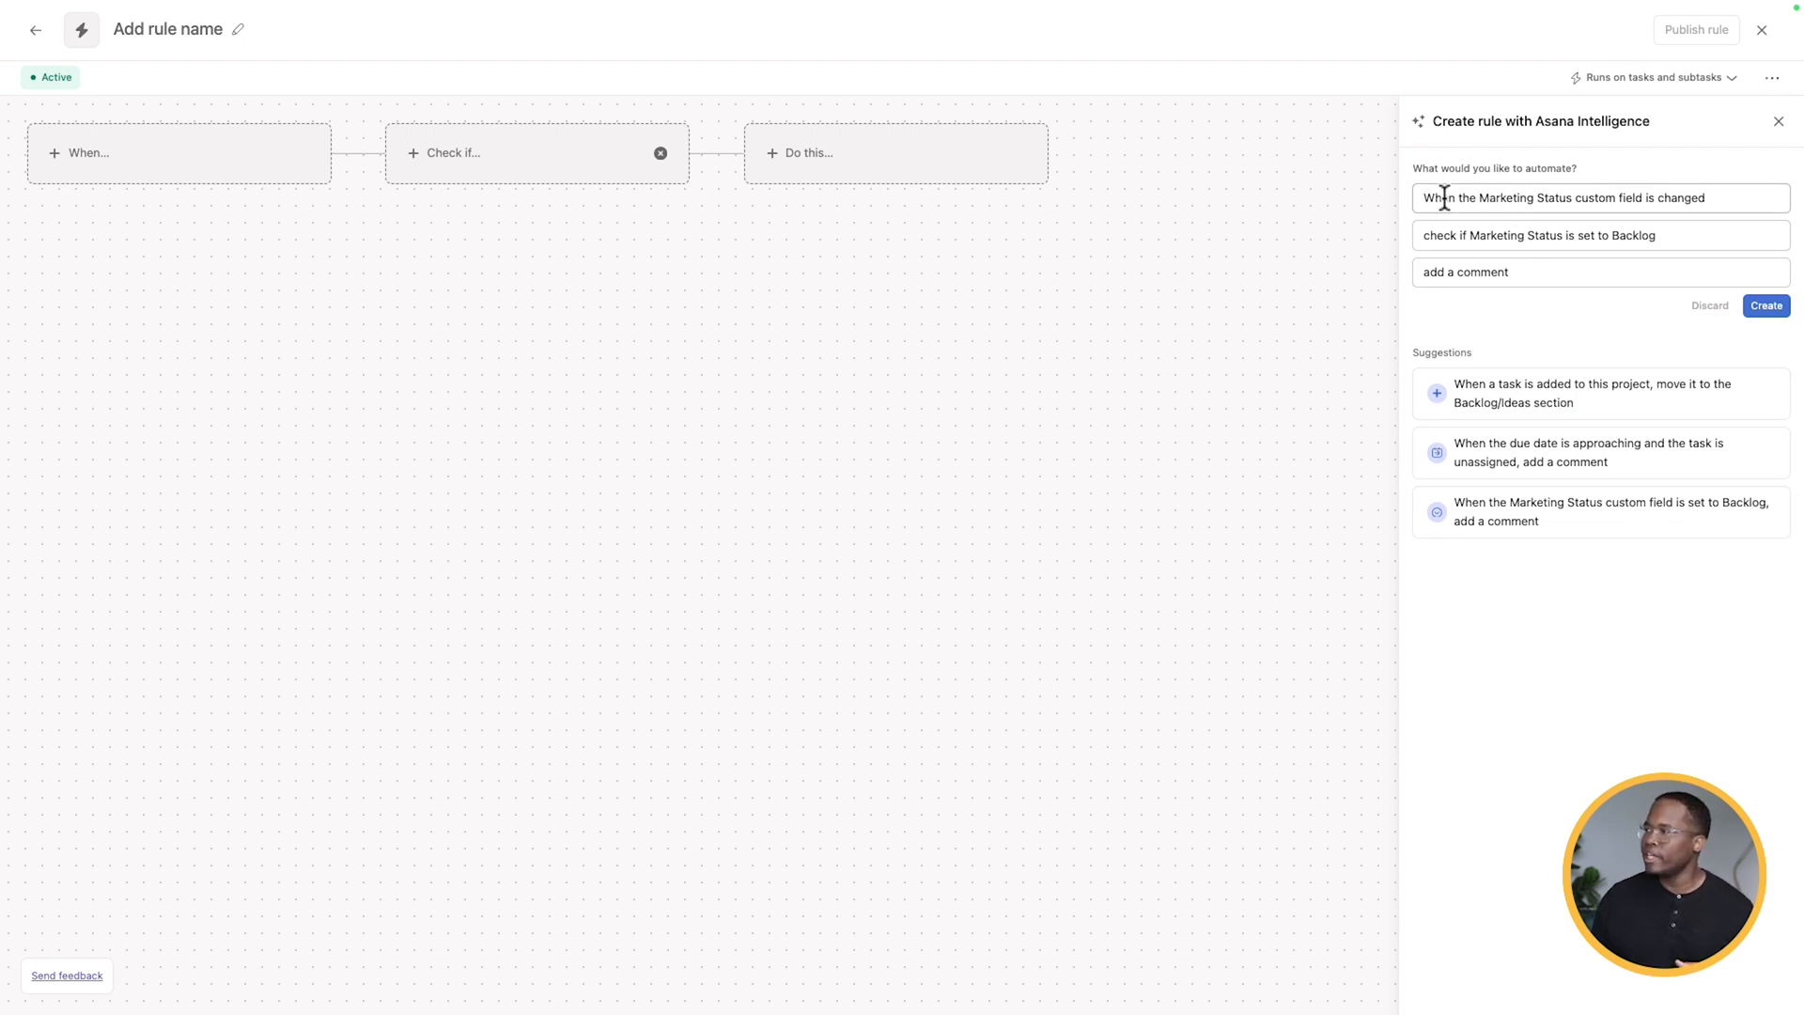
click(1697, 196)
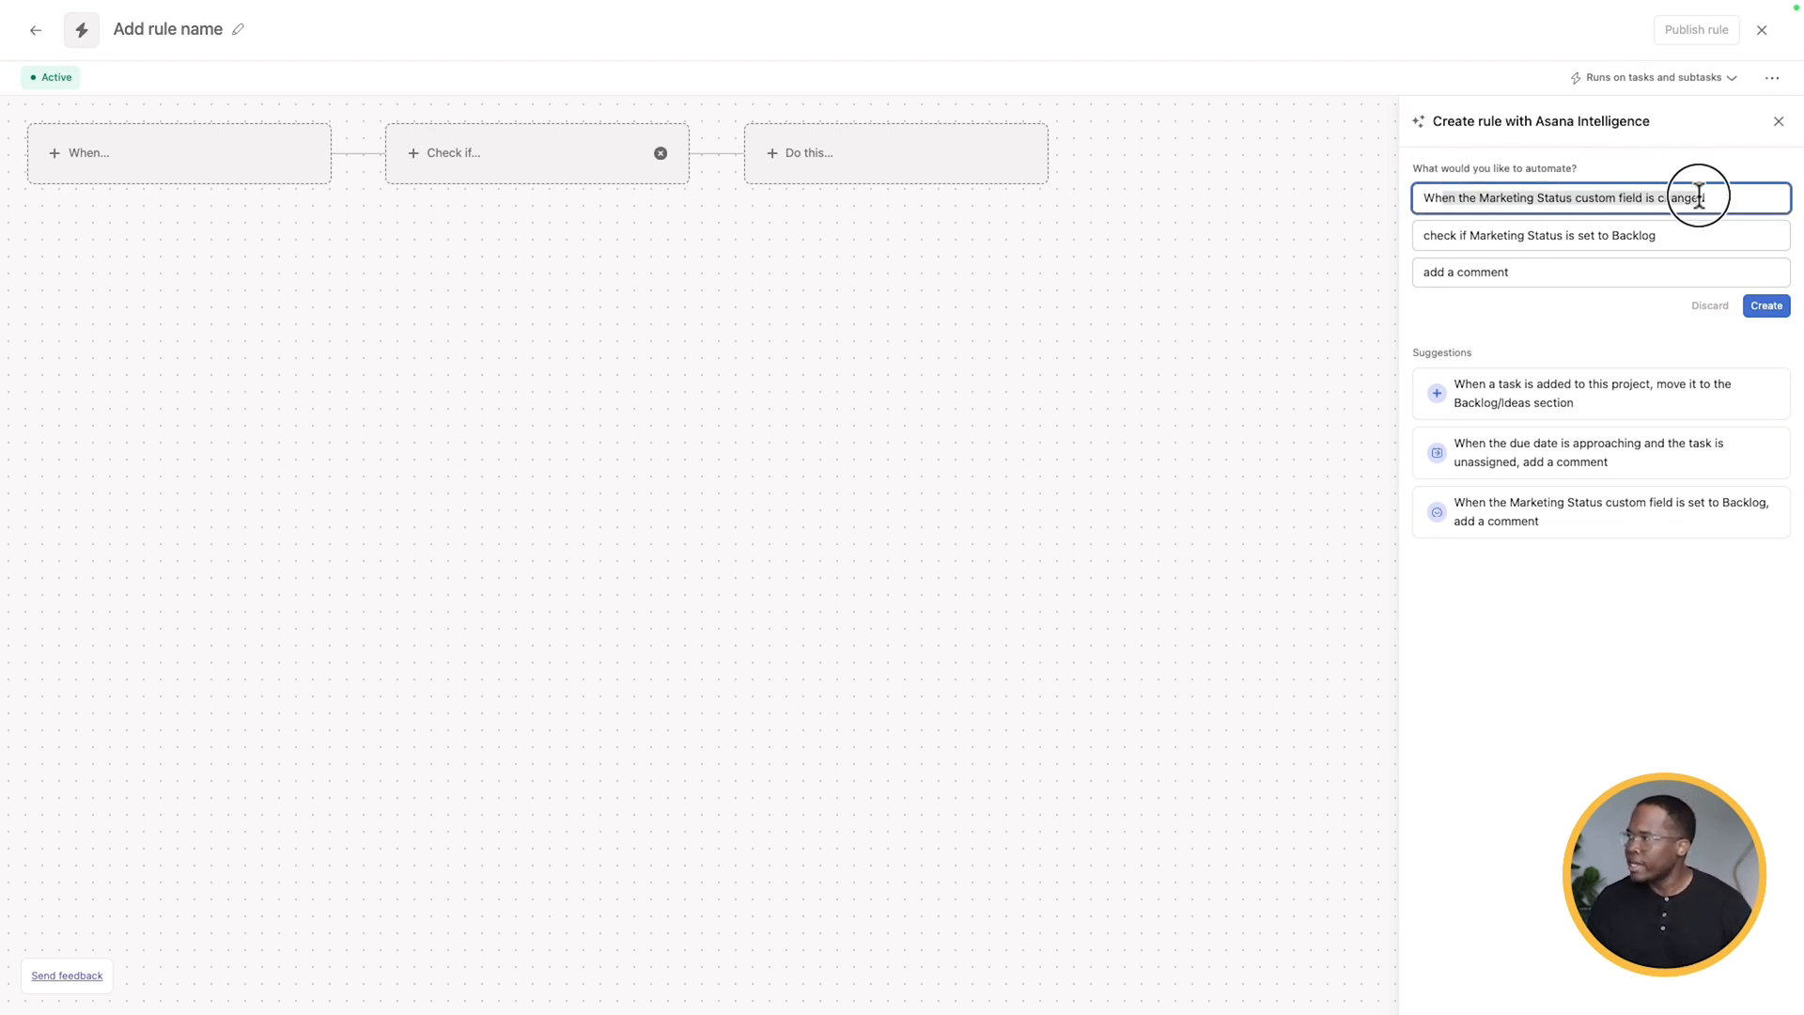
click(1599, 235)
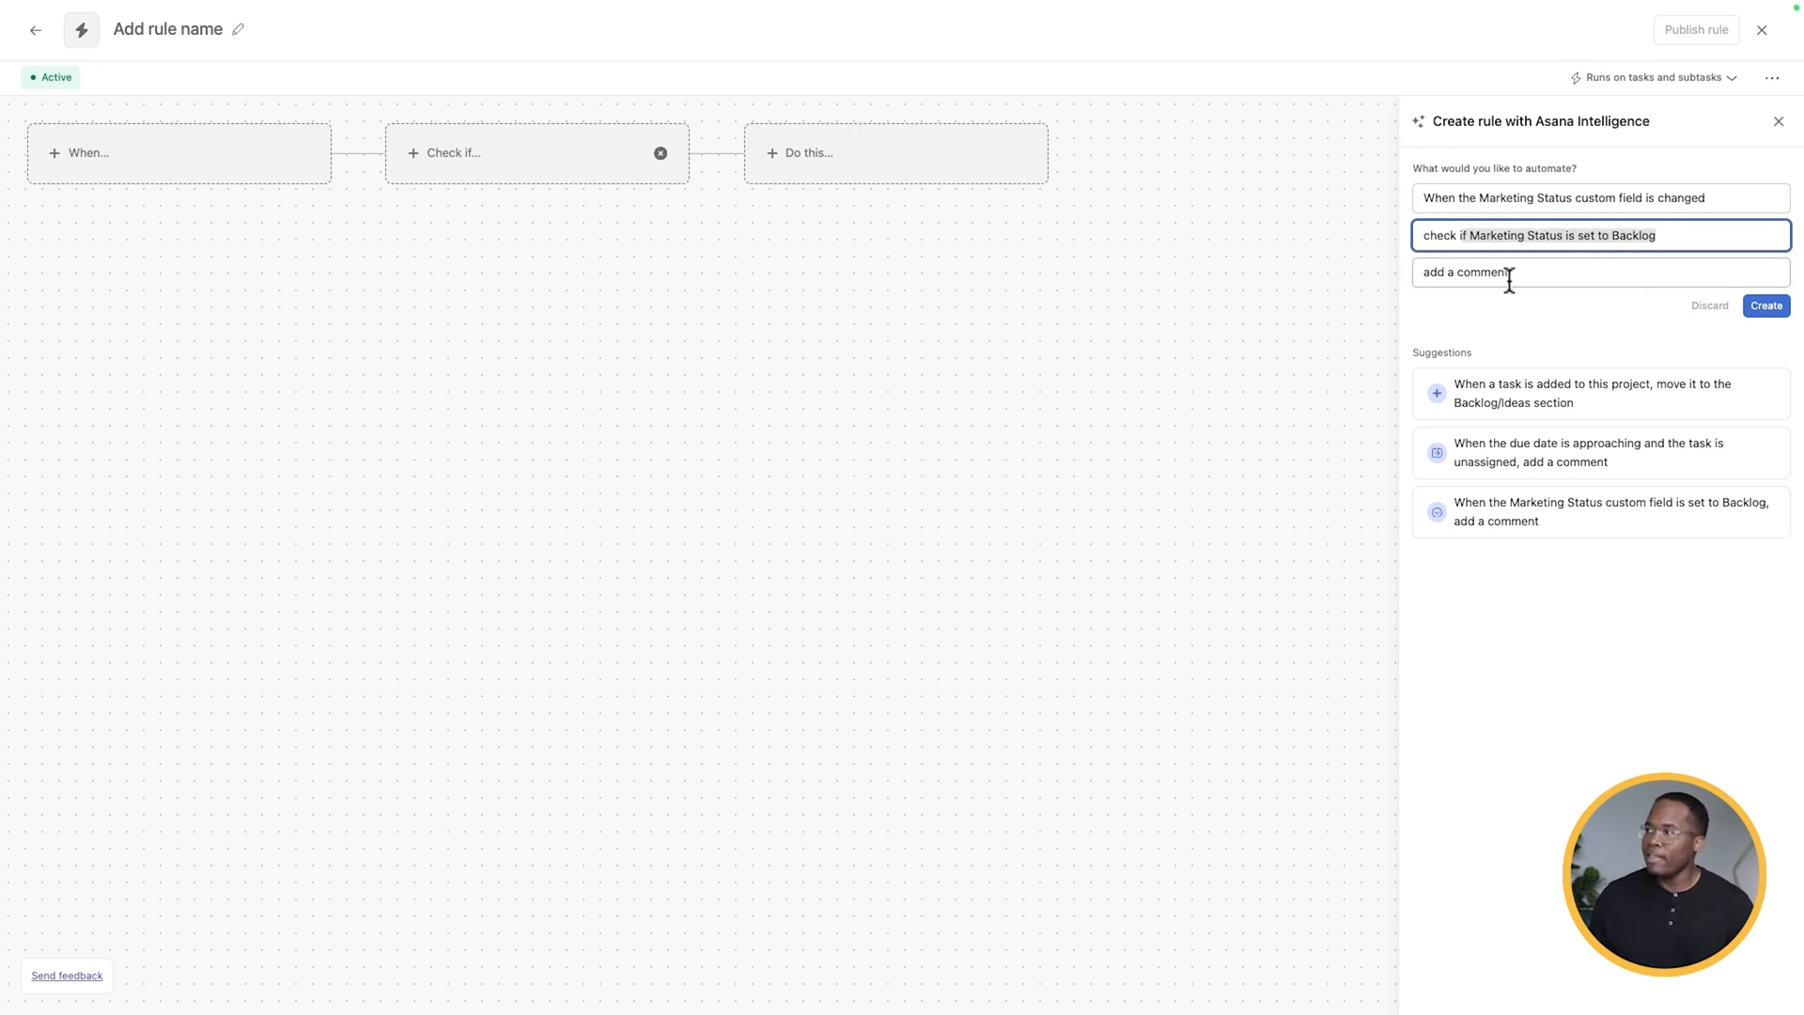
click(1765, 305)
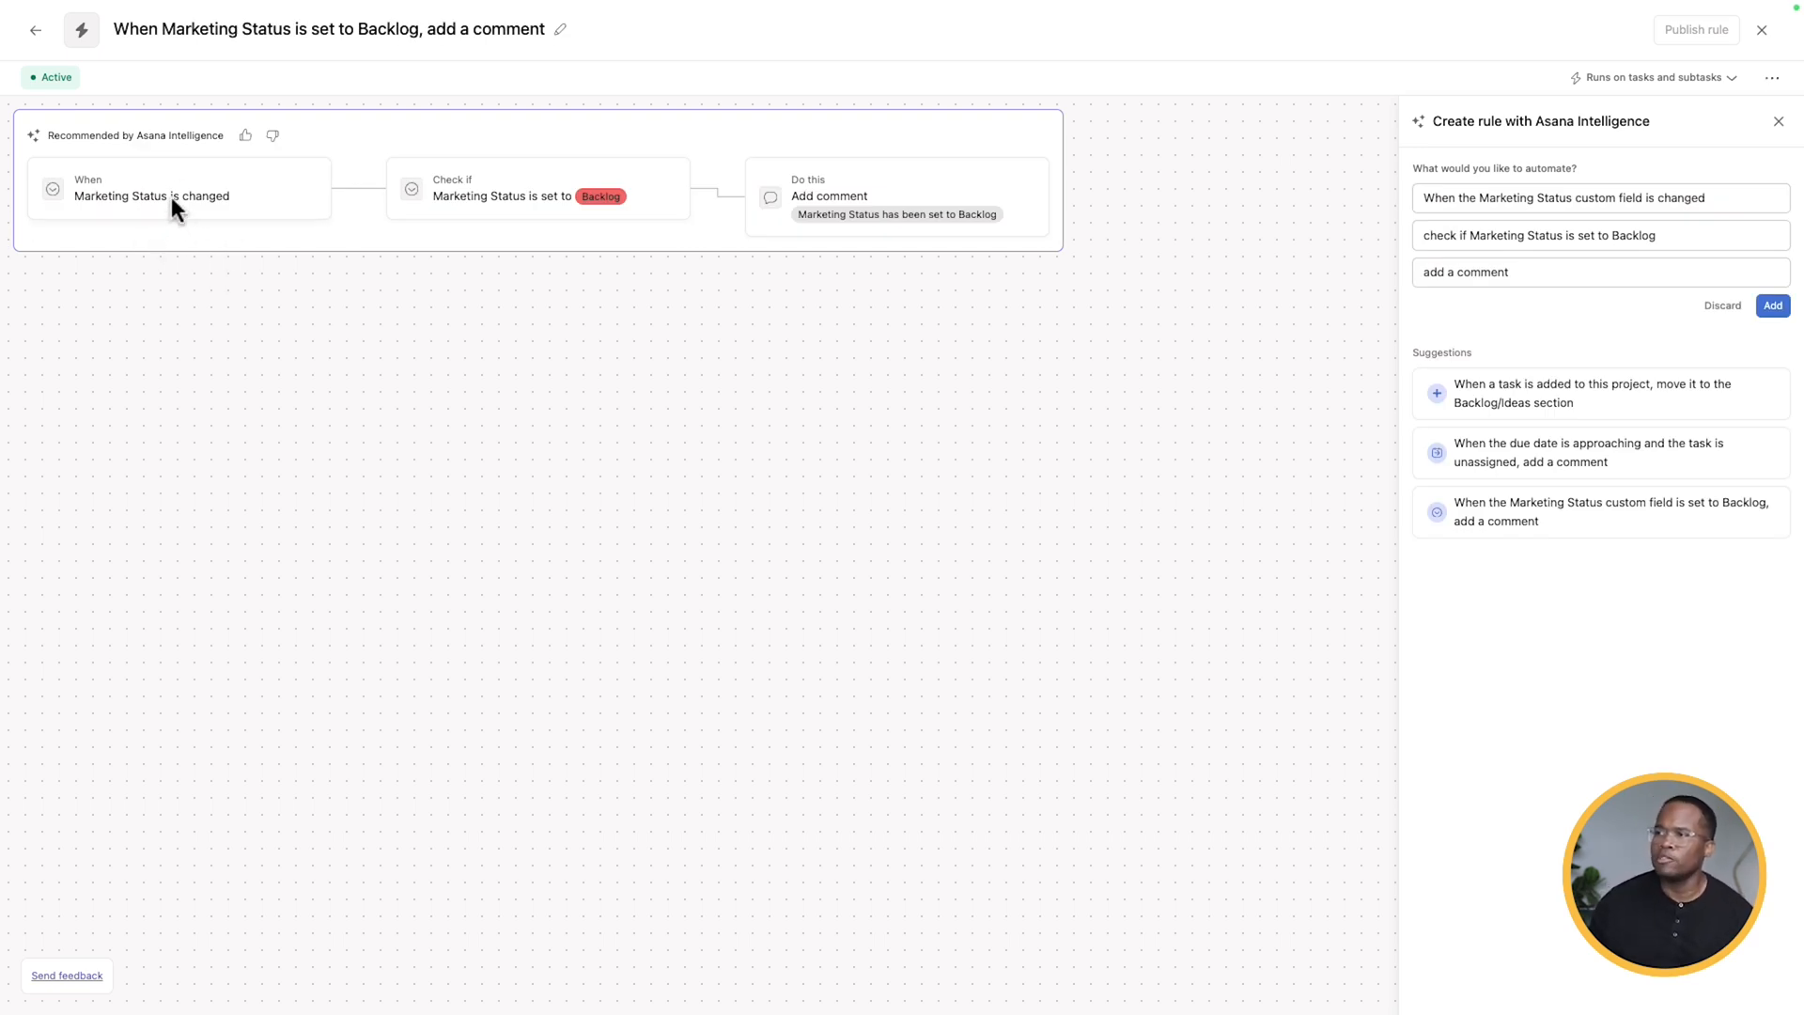
mouse_move(898, 196)
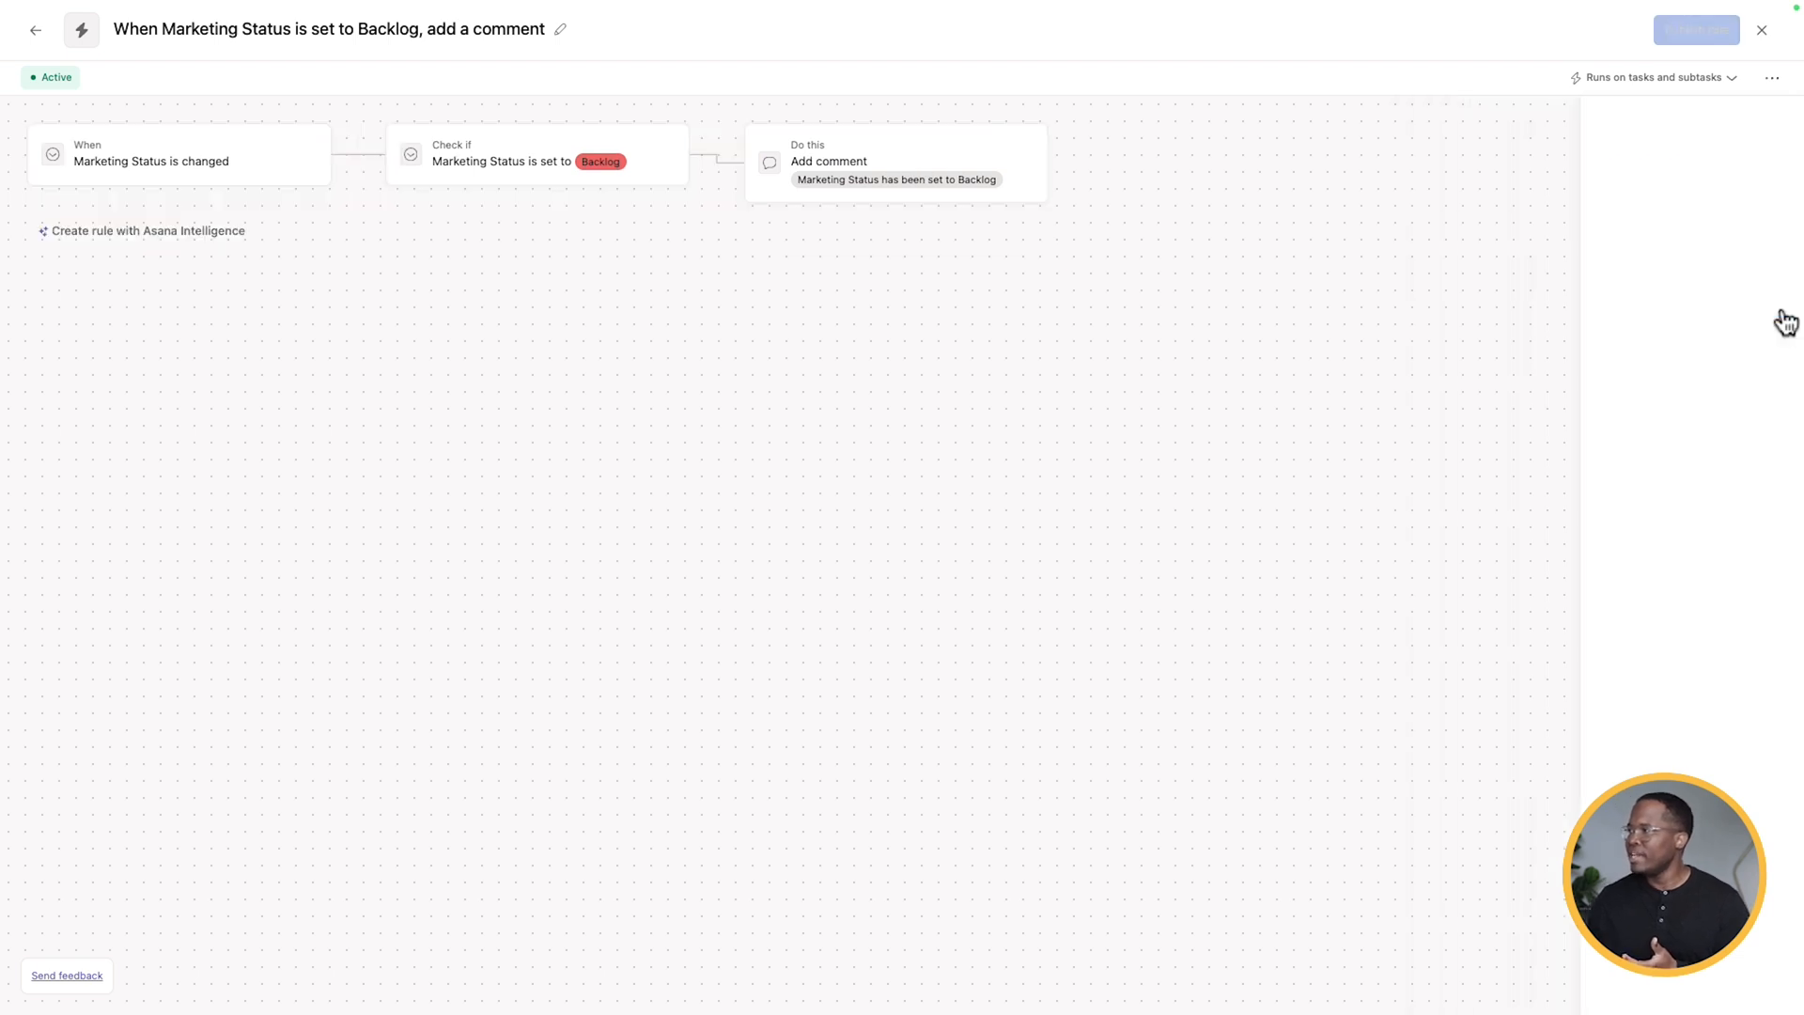
click(897, 161)
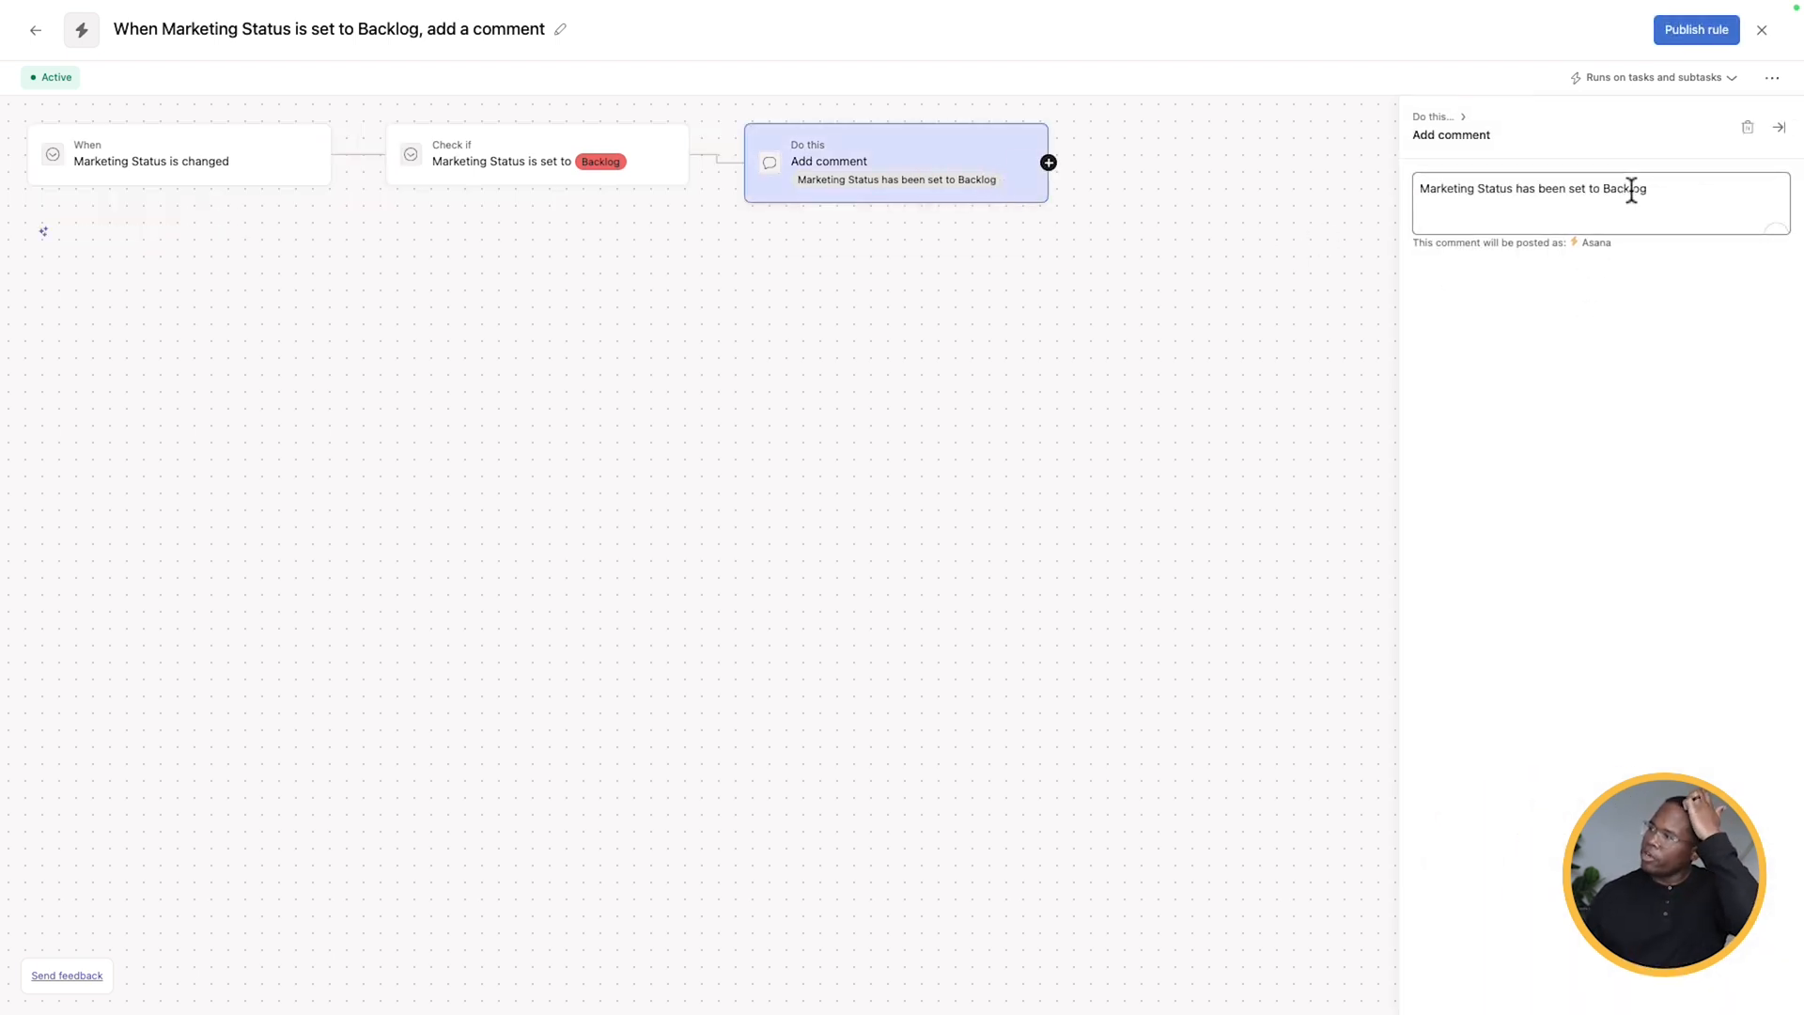
click(1599, 189)
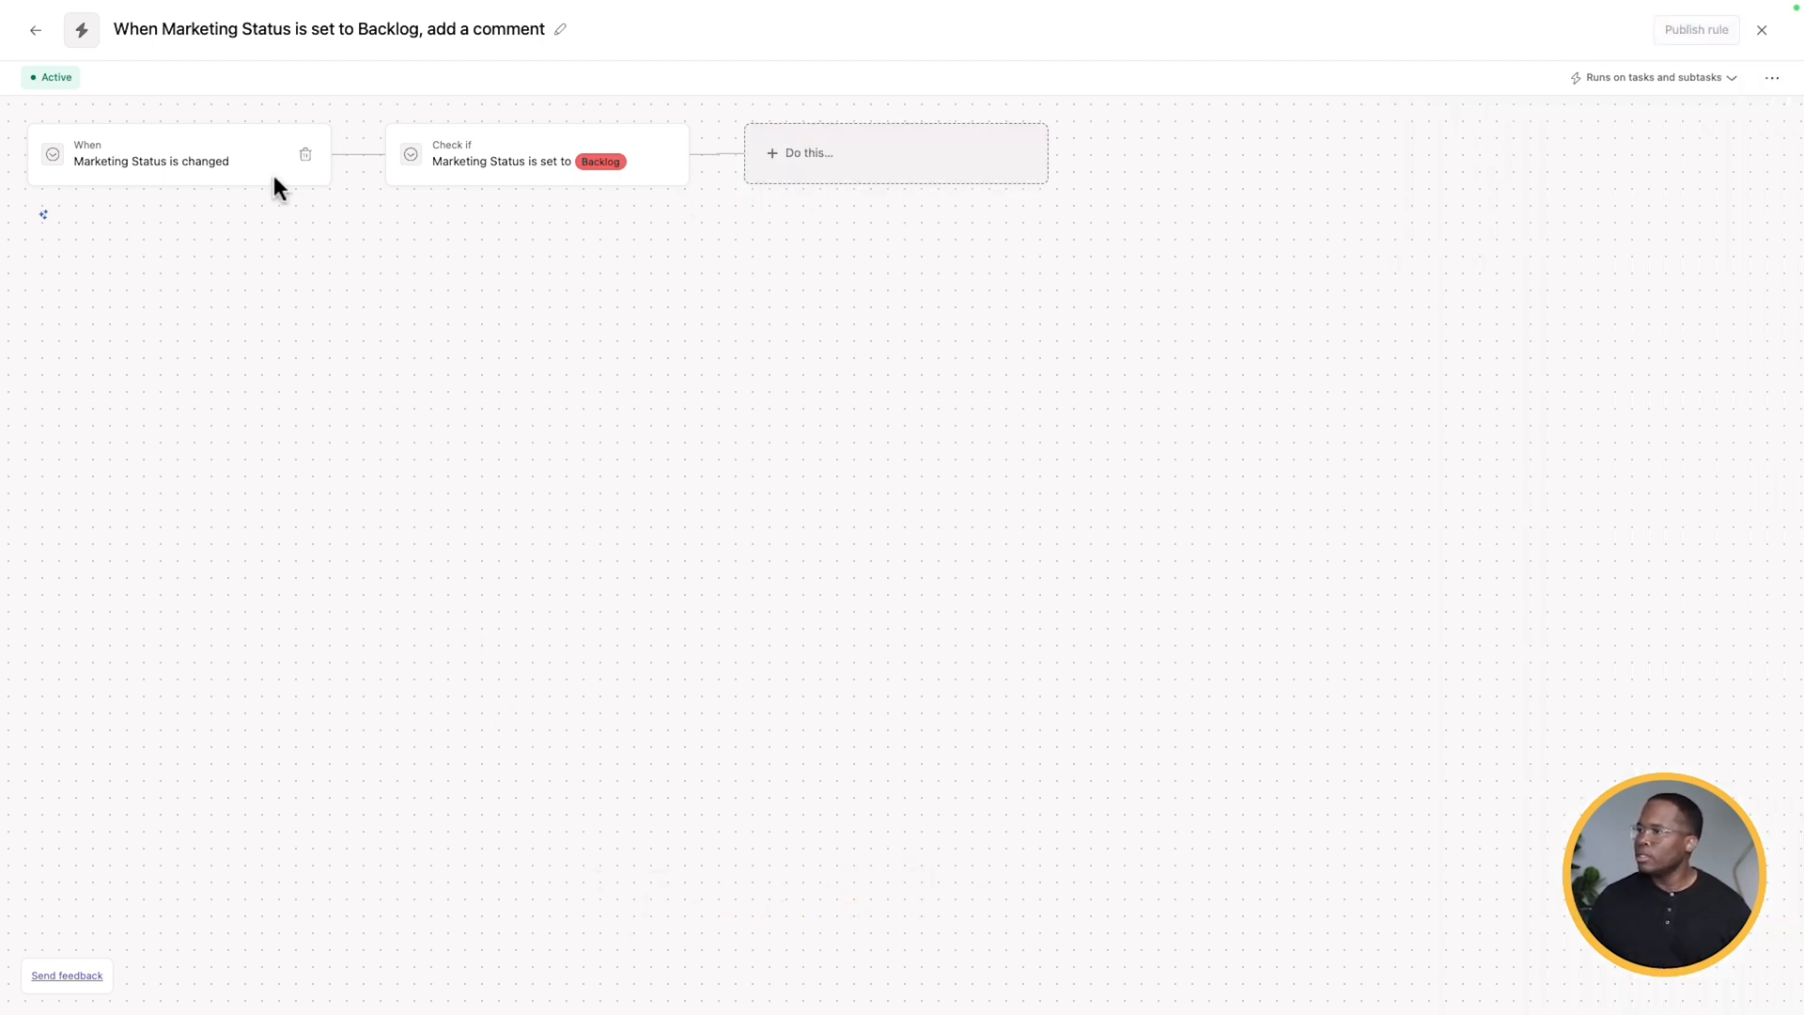
- Clear the rule and generate a new one from the unassigned due-date suggestion
click(304, 153)
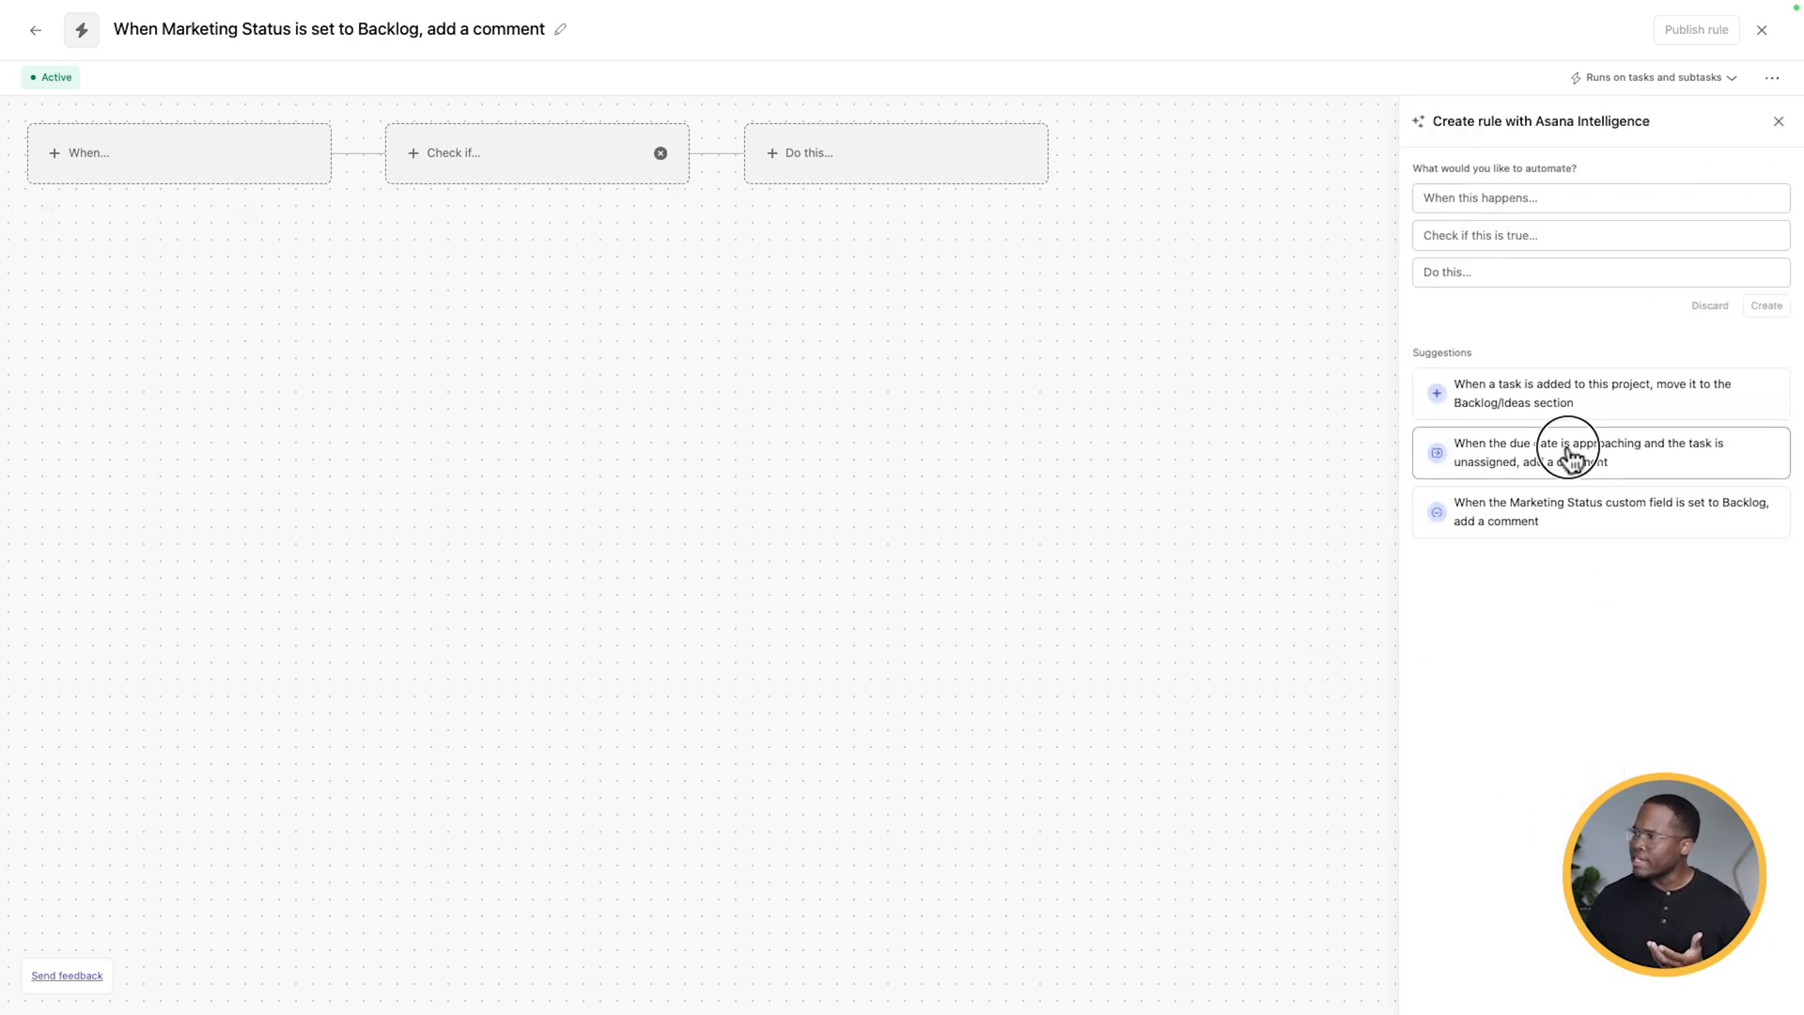
click(1564, 452)
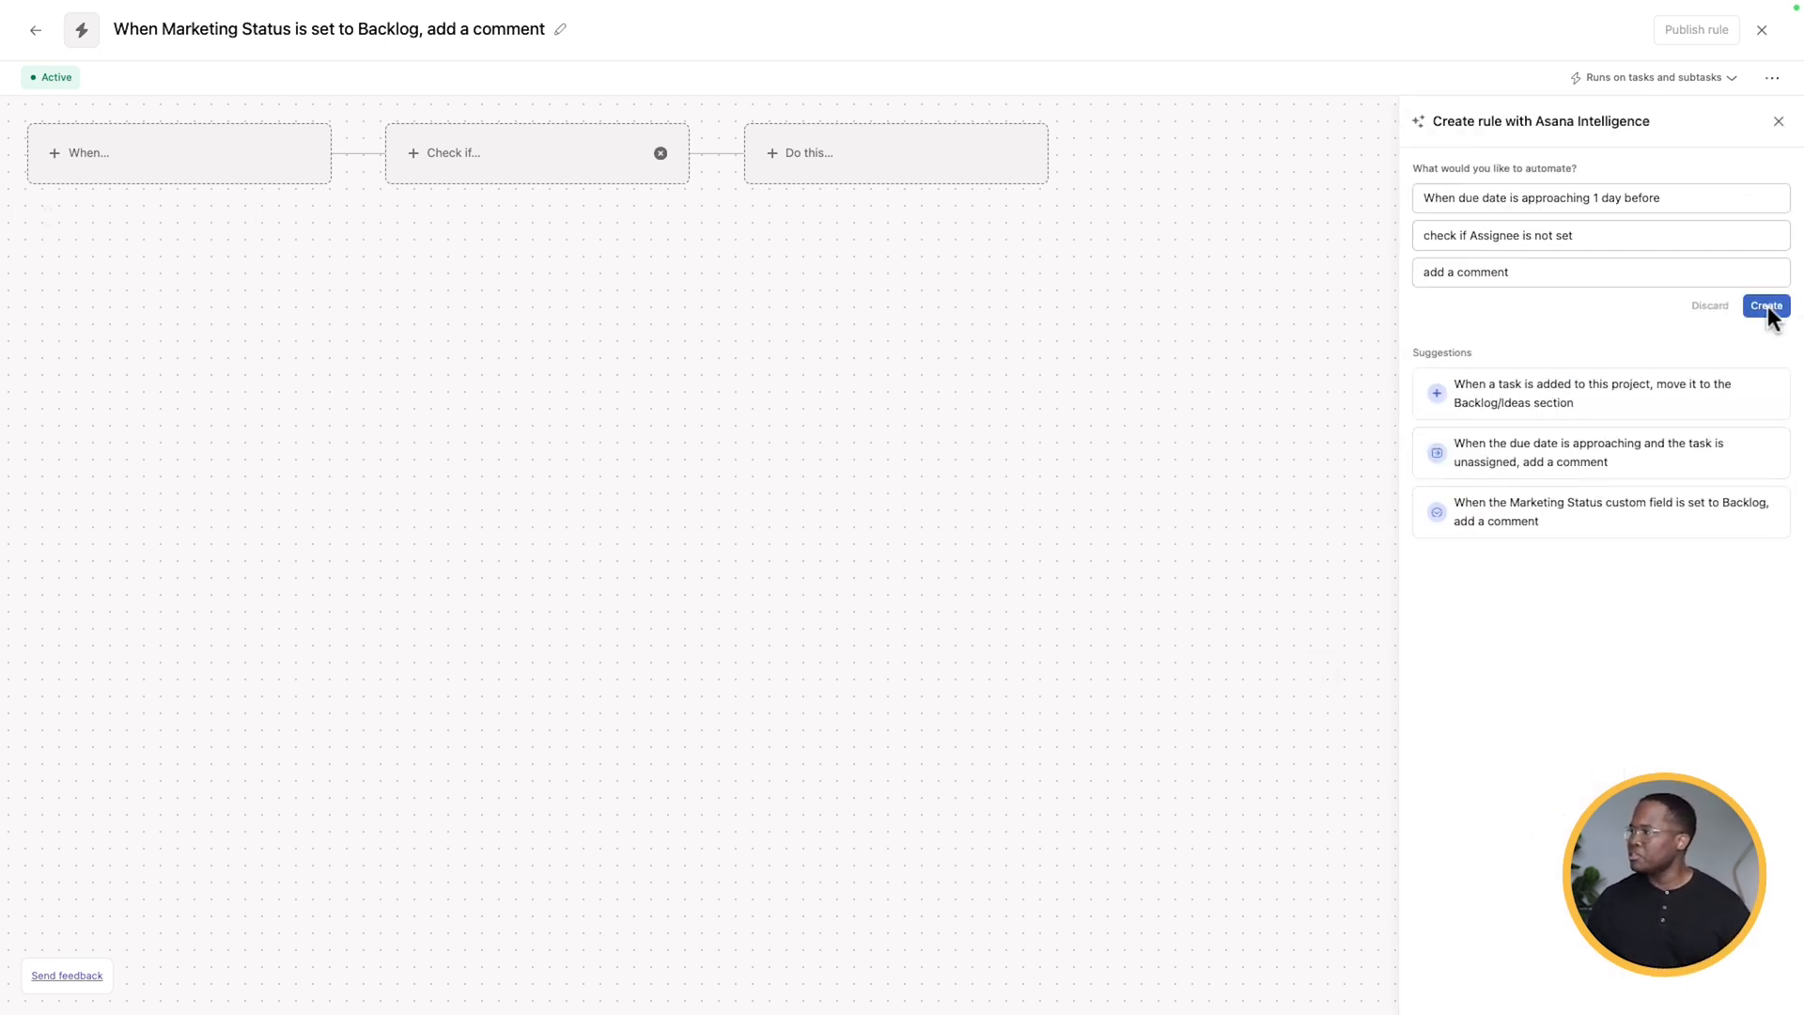
click(1765, 306)
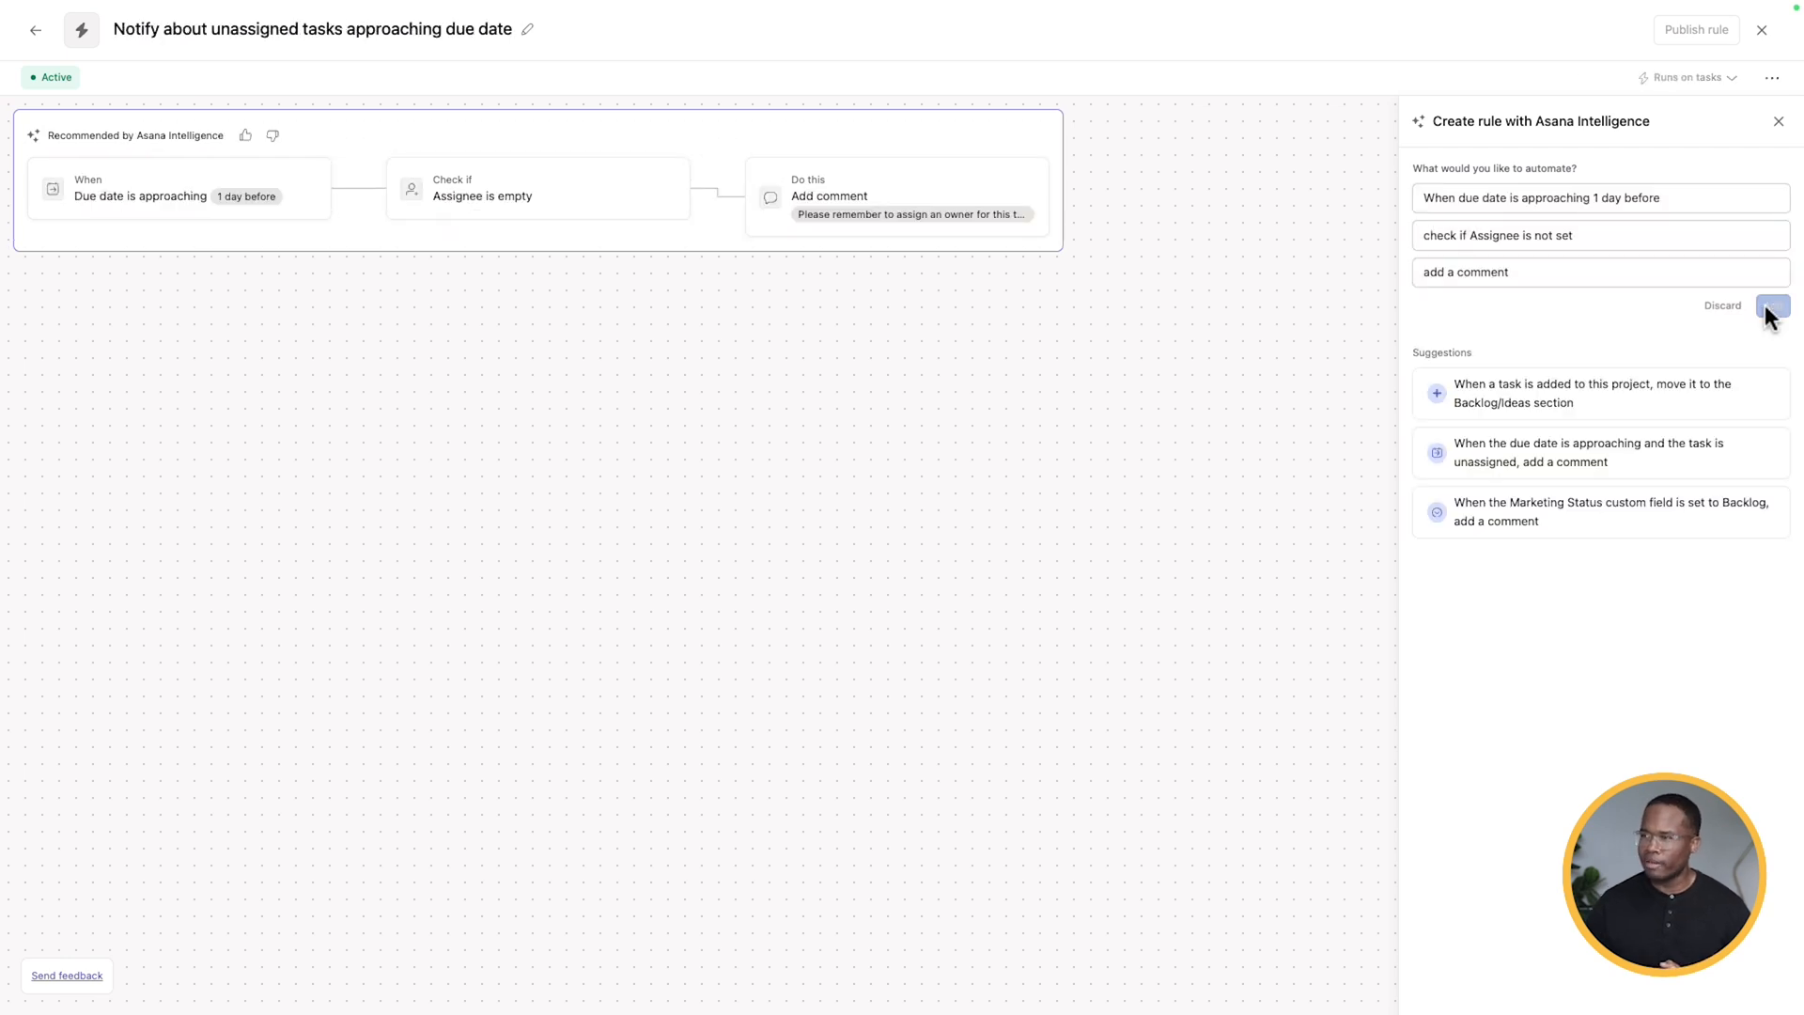
mouse_move(188, 201)
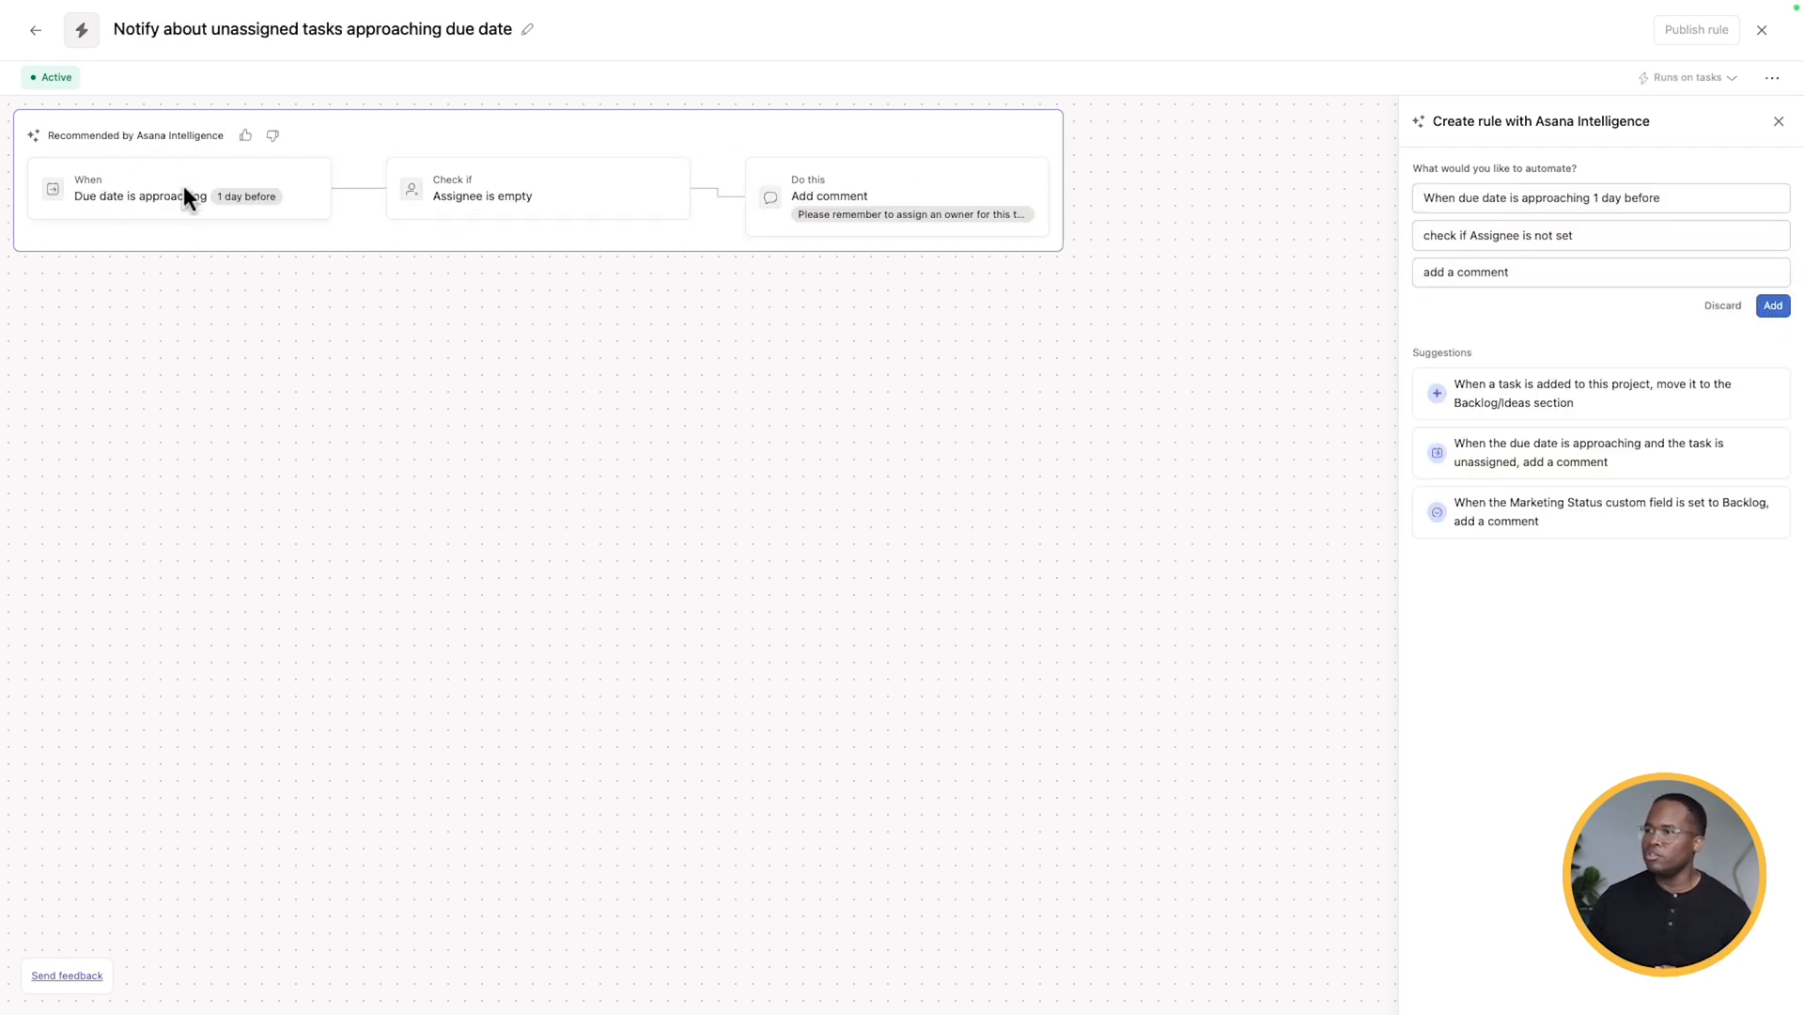
mouse_move(930, 178)
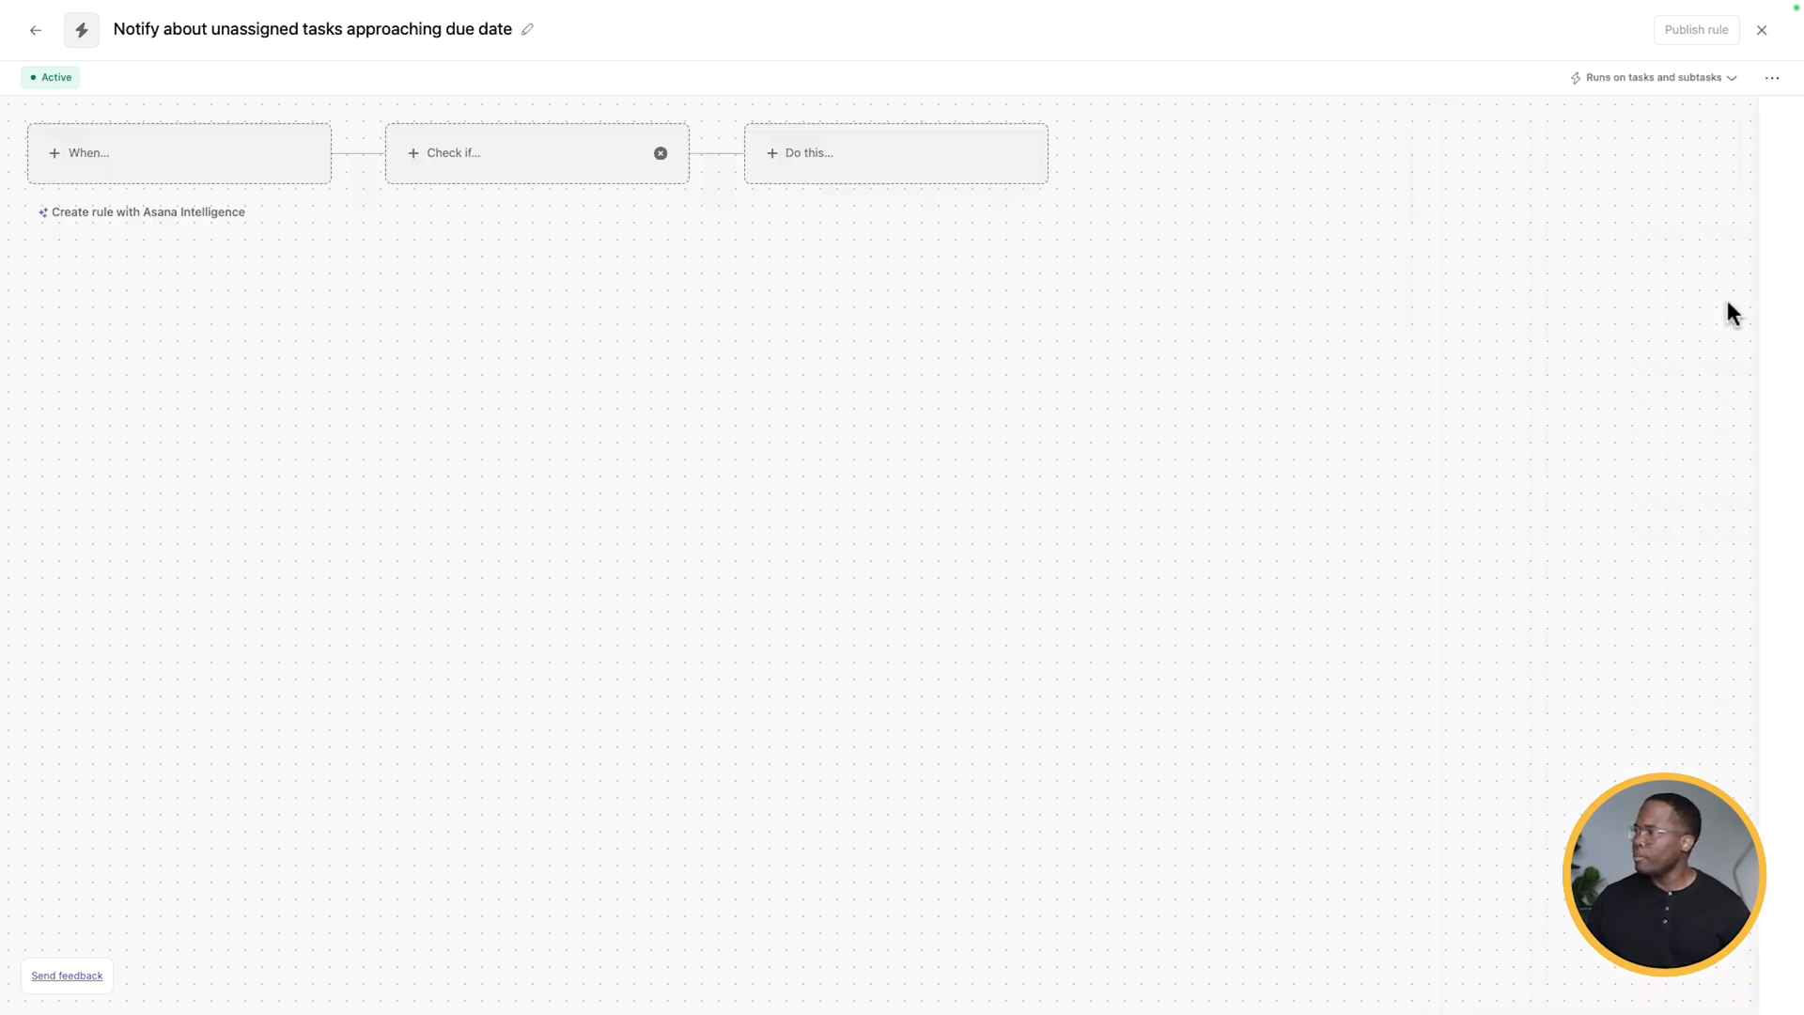
- Describe the rule: moved to published section, has assignee, comment telling Kate the video is uploaded
click(148, 212)
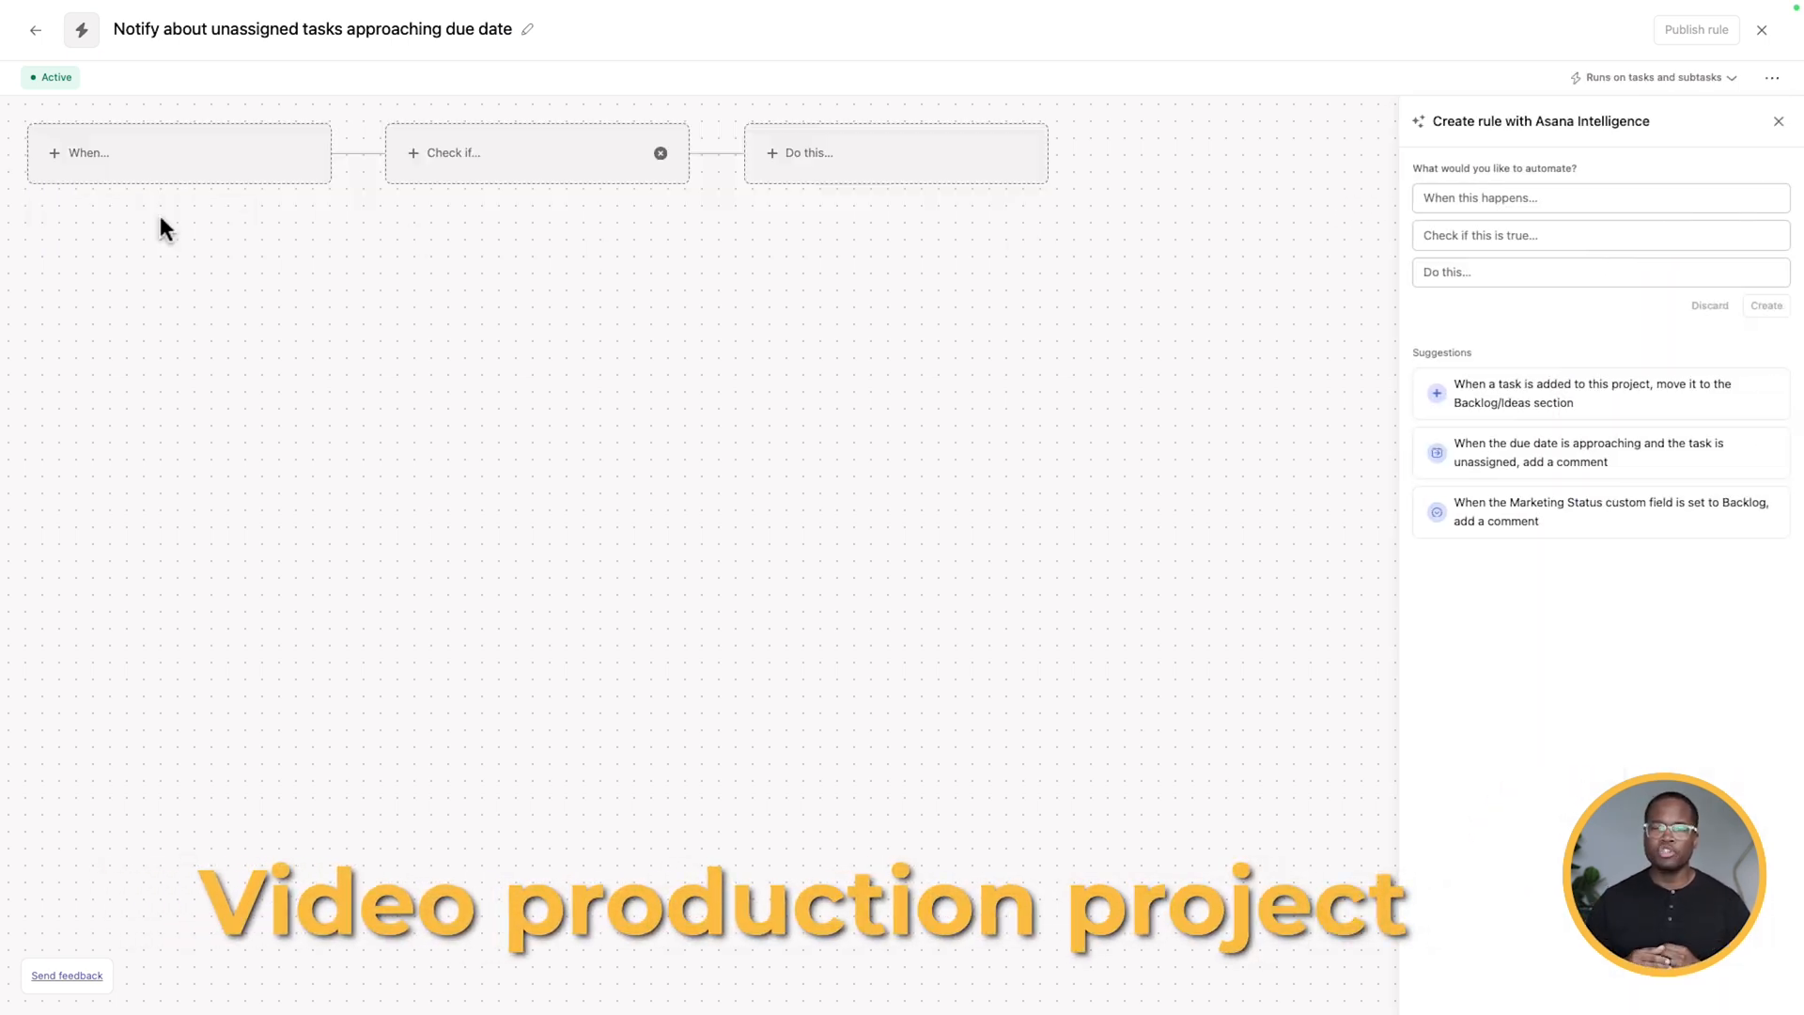
click(1599, 197)
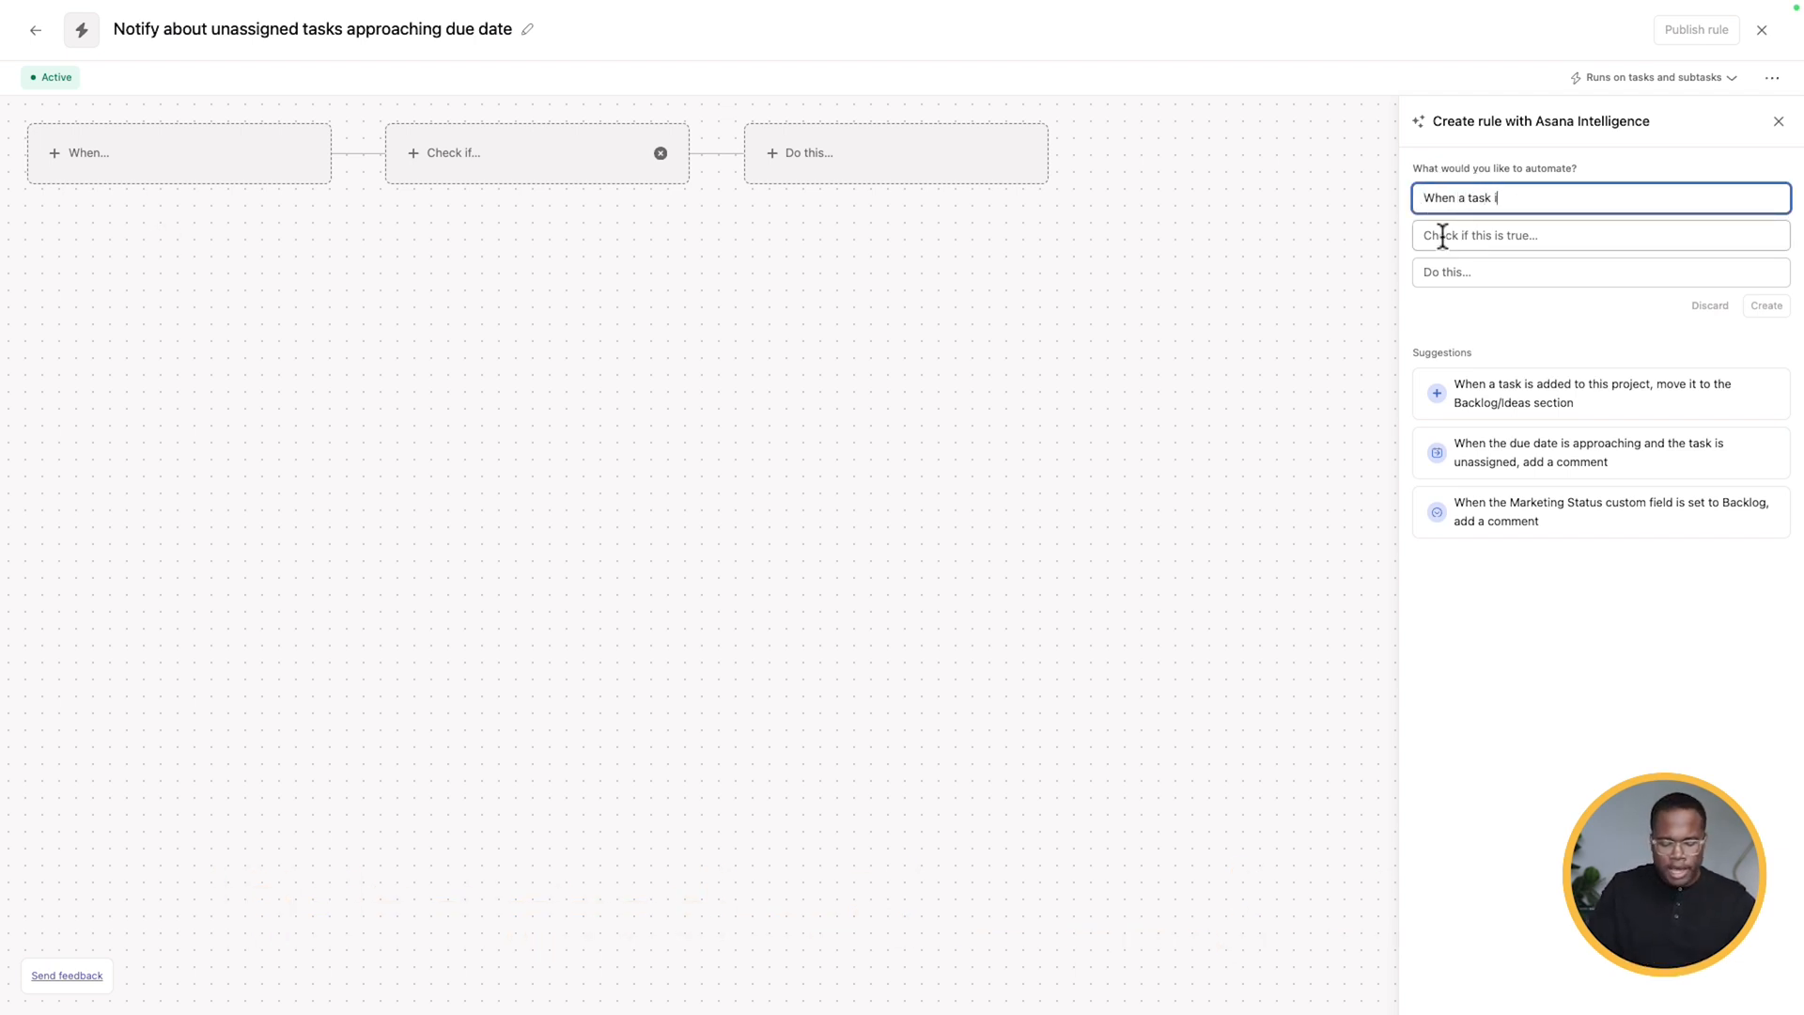
text(is moved to the pu)
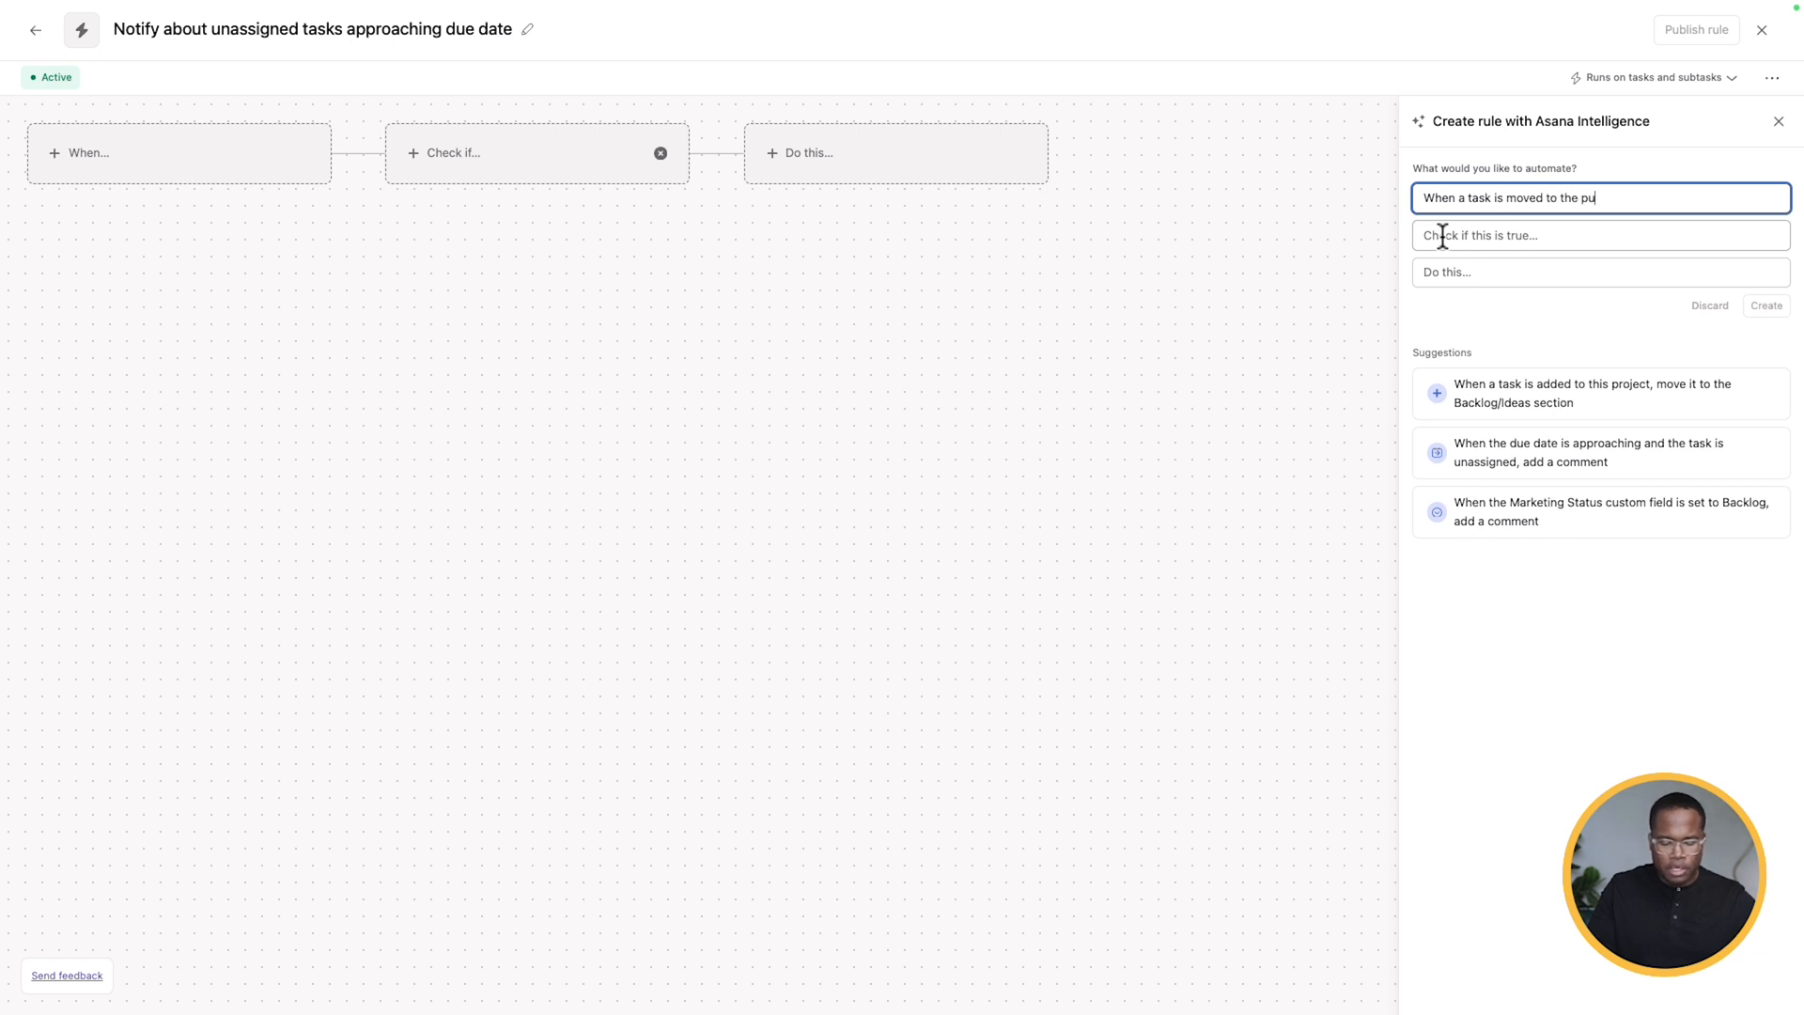
text(blished section)
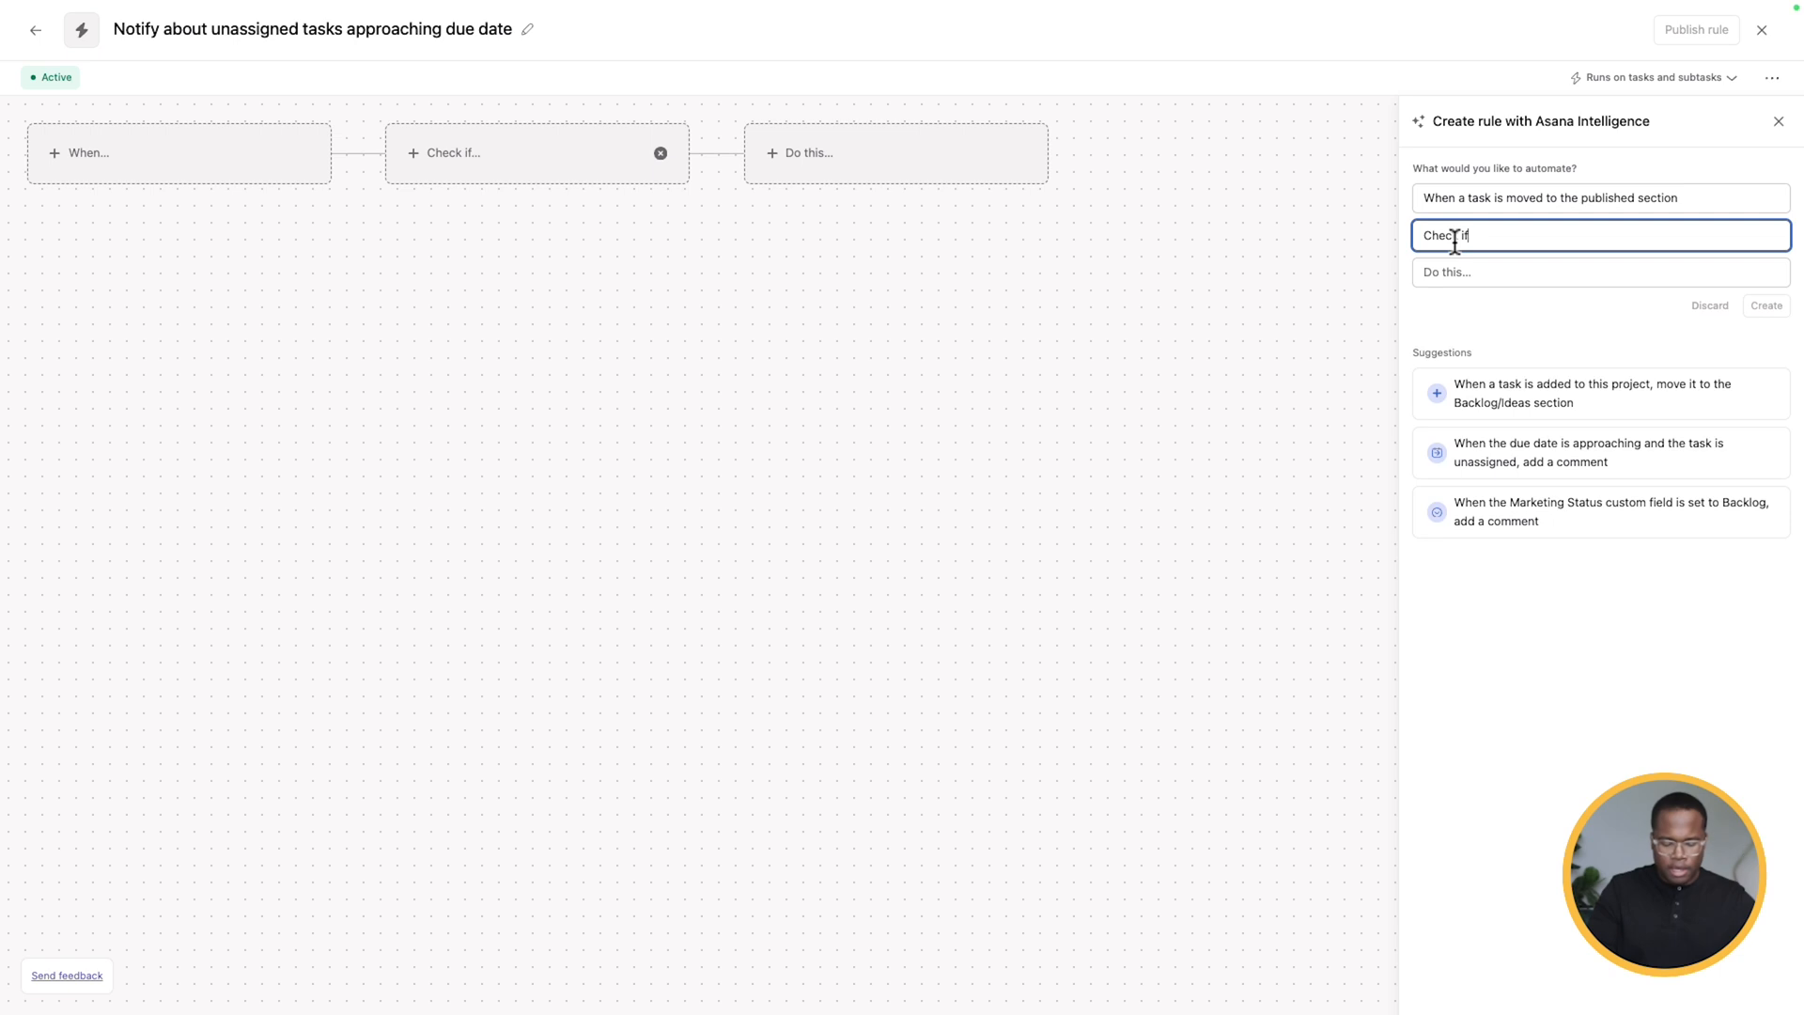
text(the assignee is known)
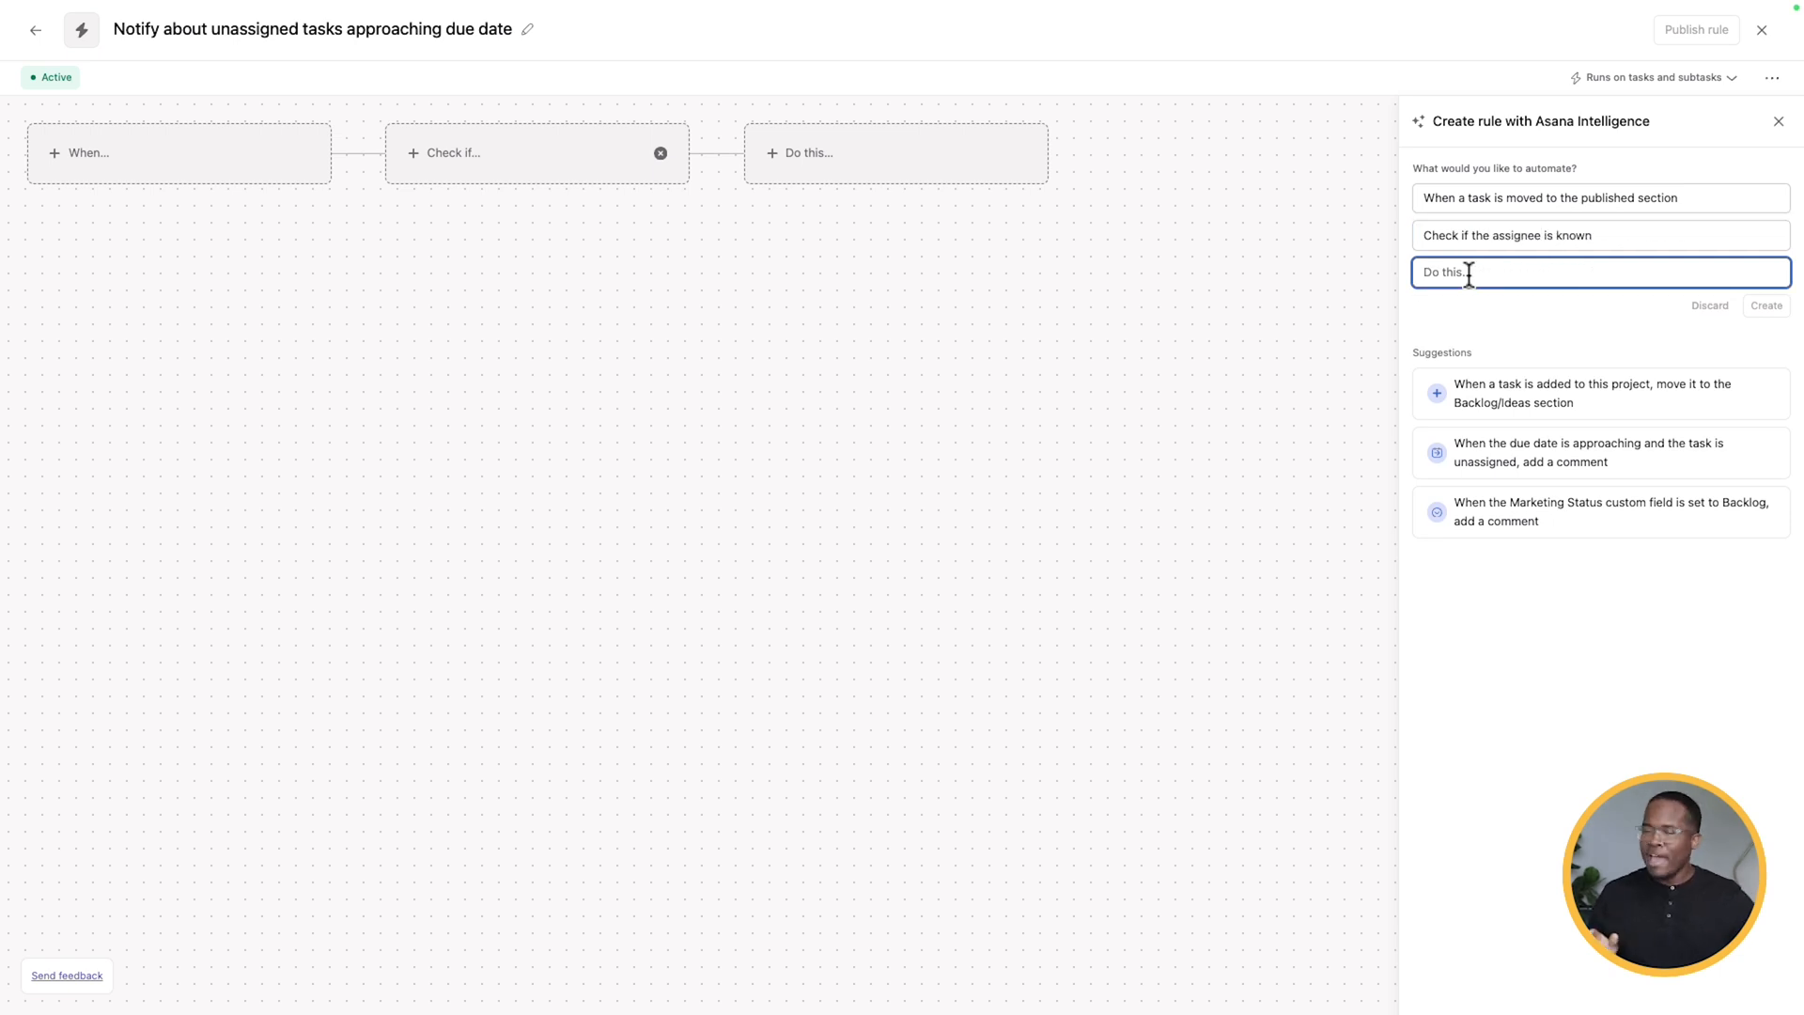
text(Add a comment)
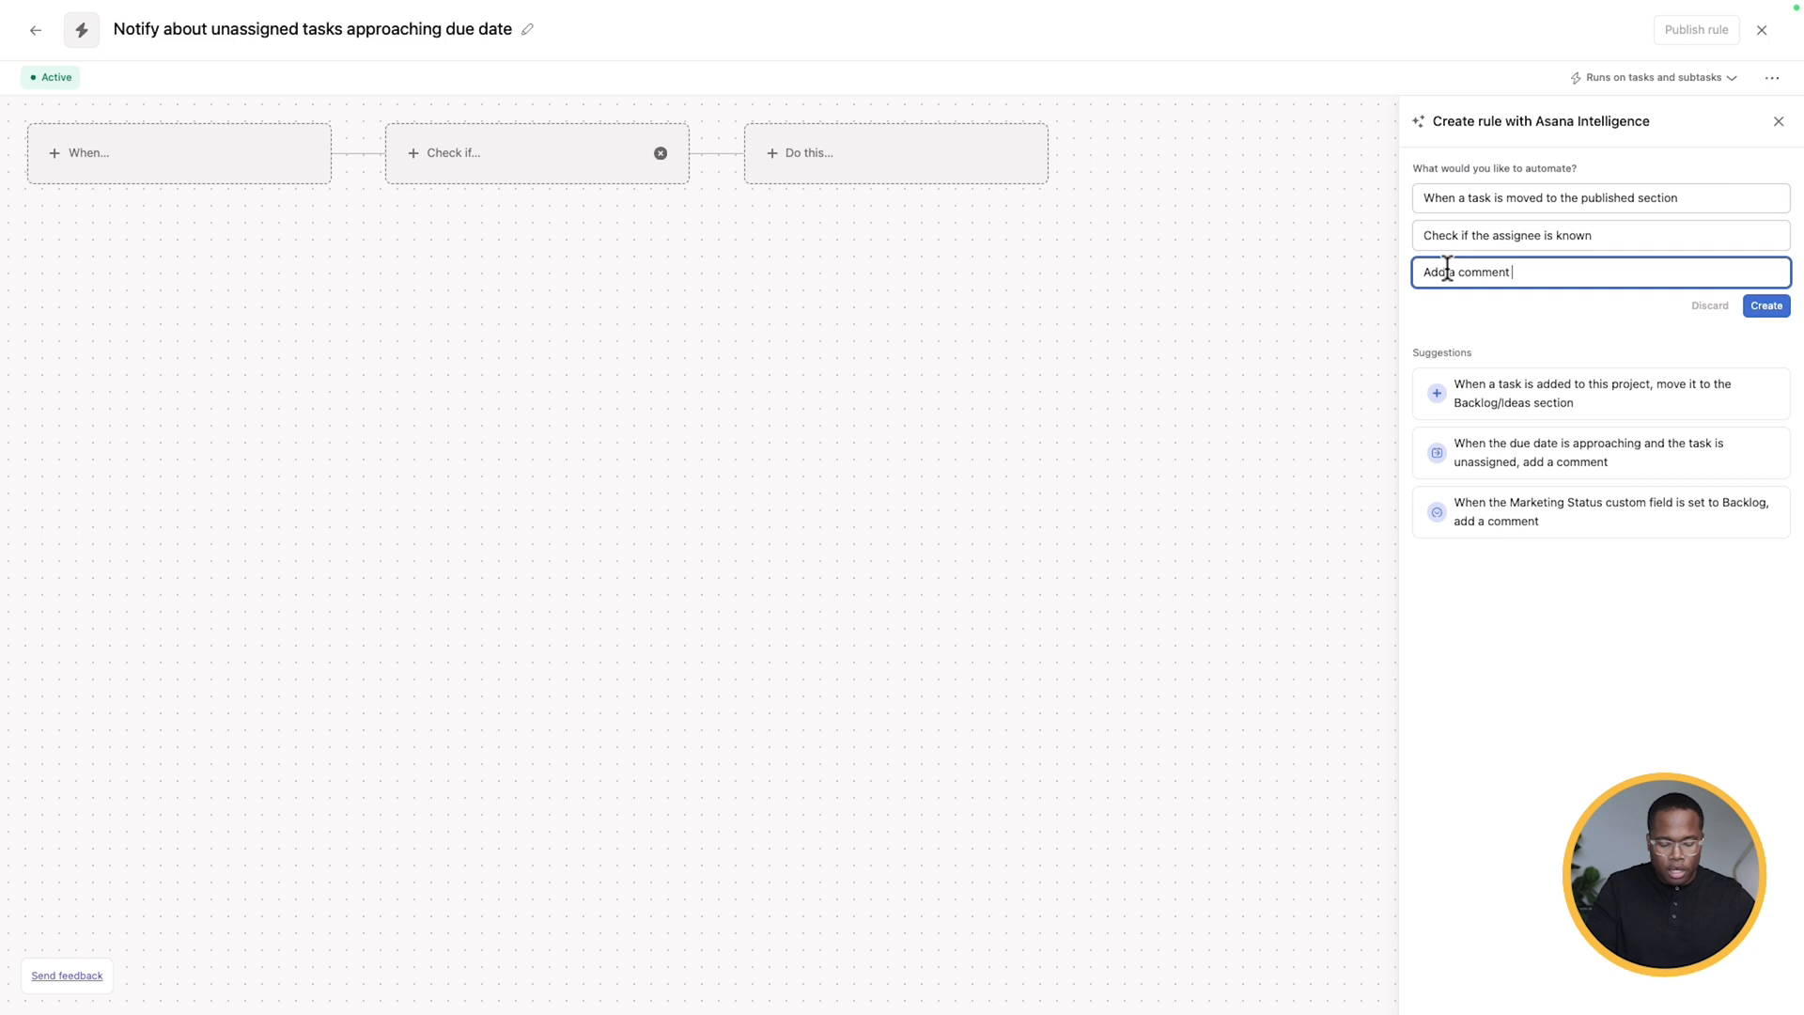
text(addressed to)
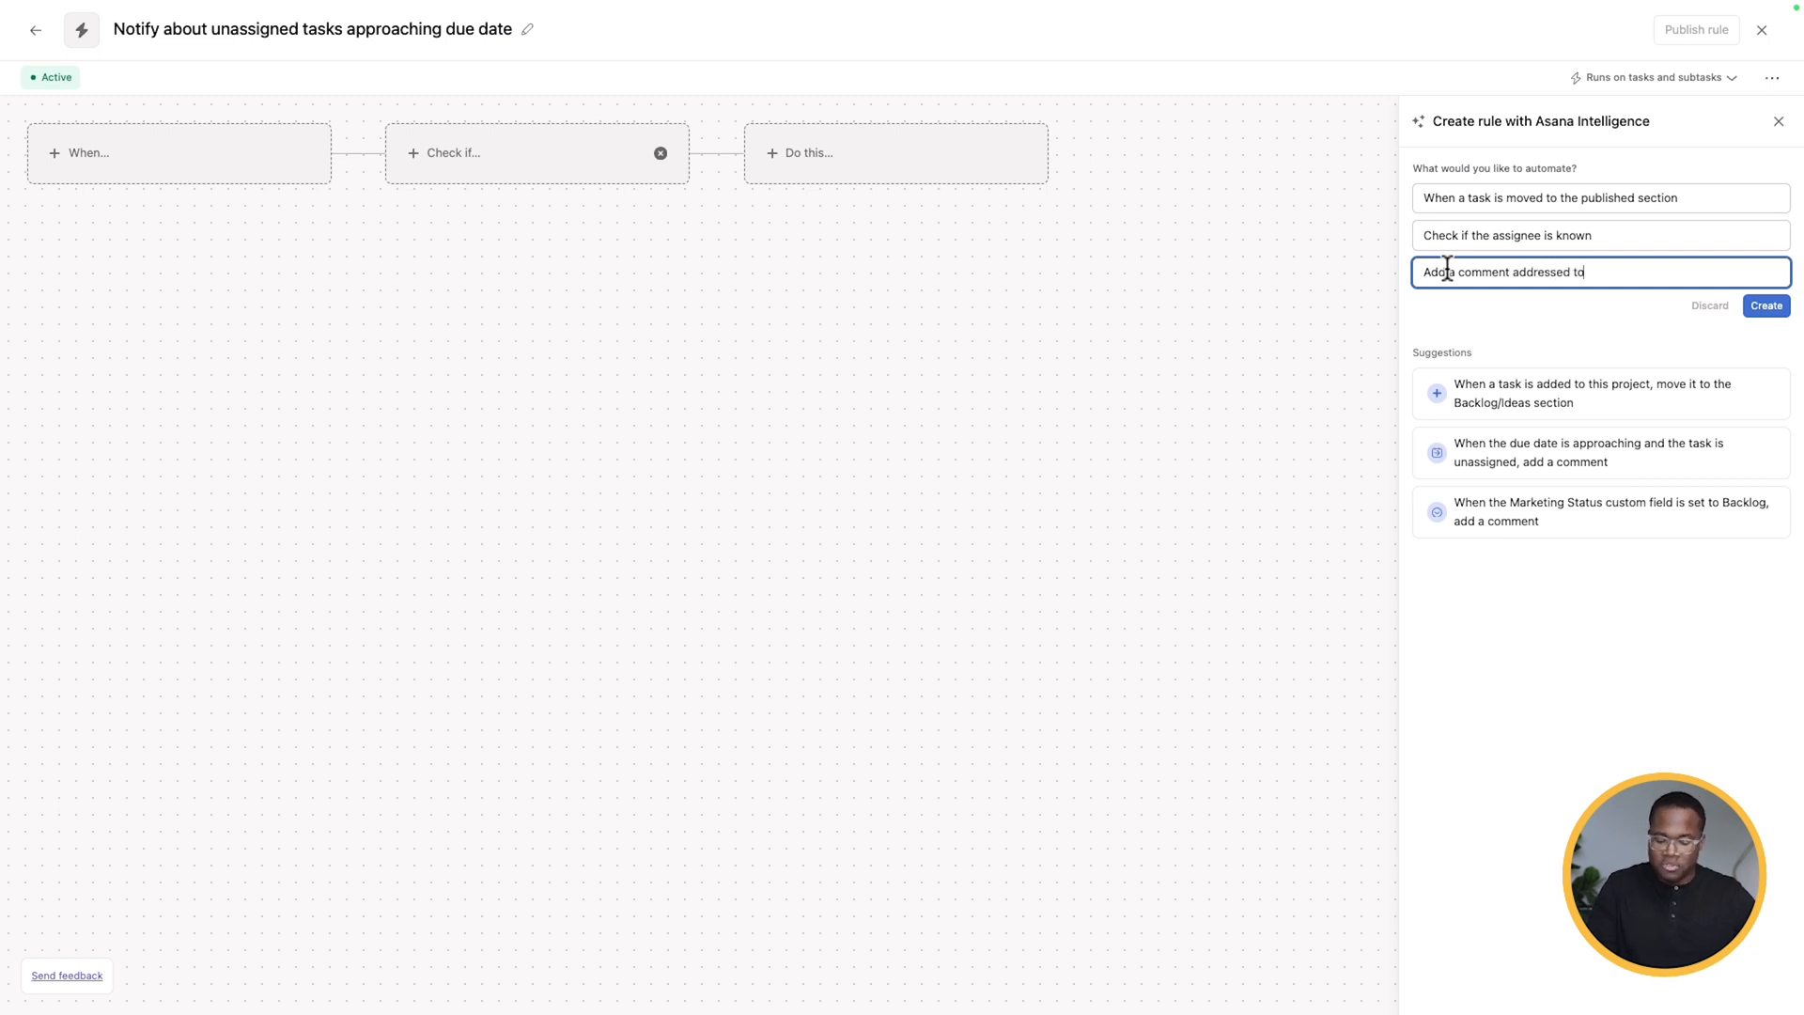
text(Kate saying that)
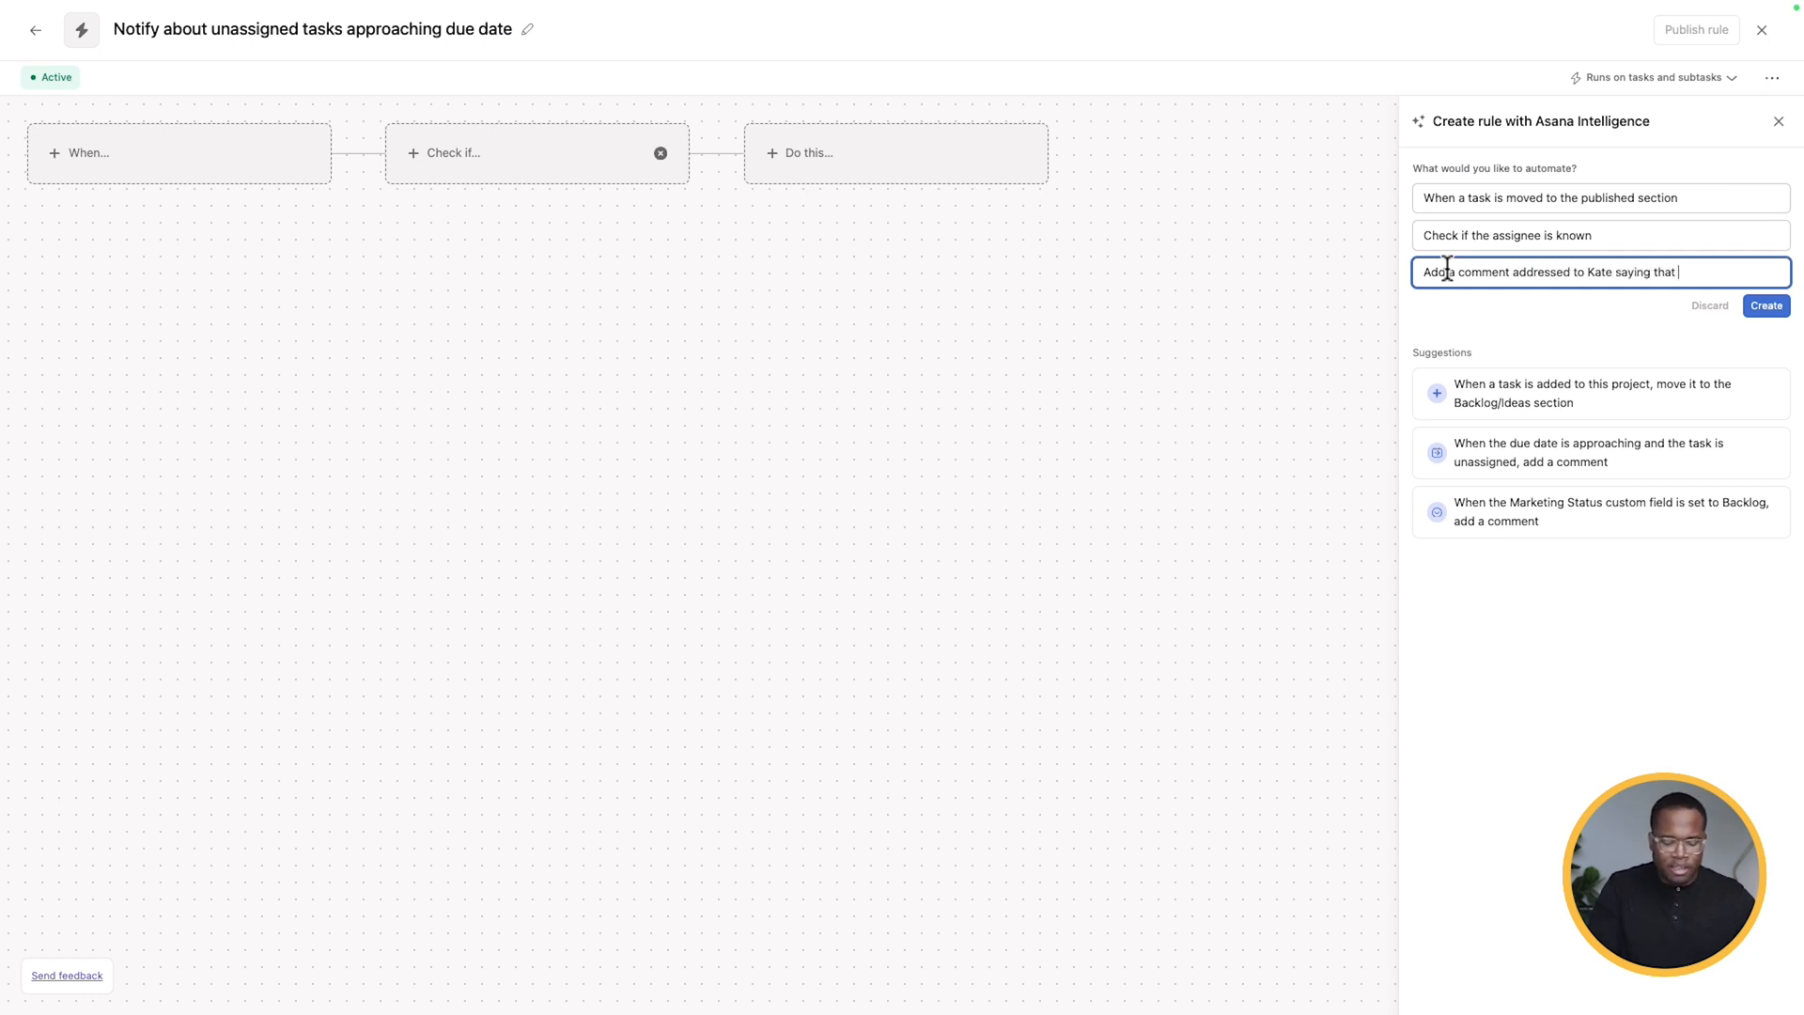
text(the video is)
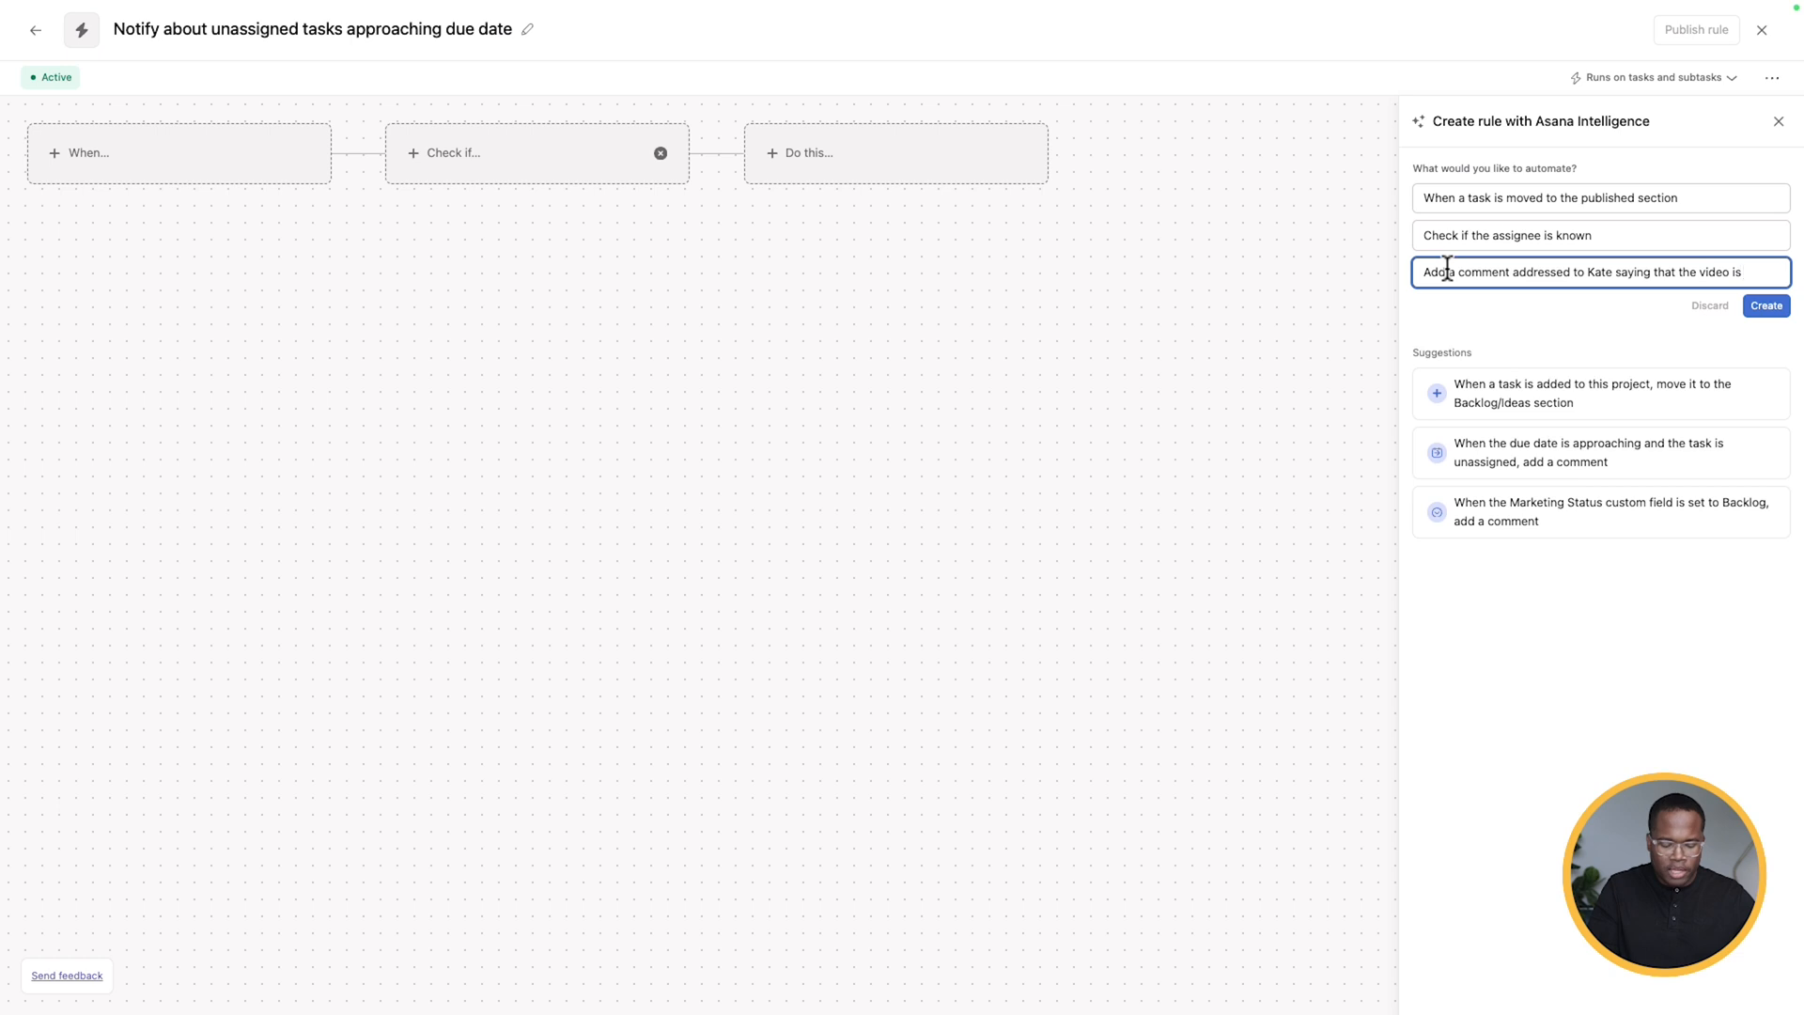
text(uploaded)
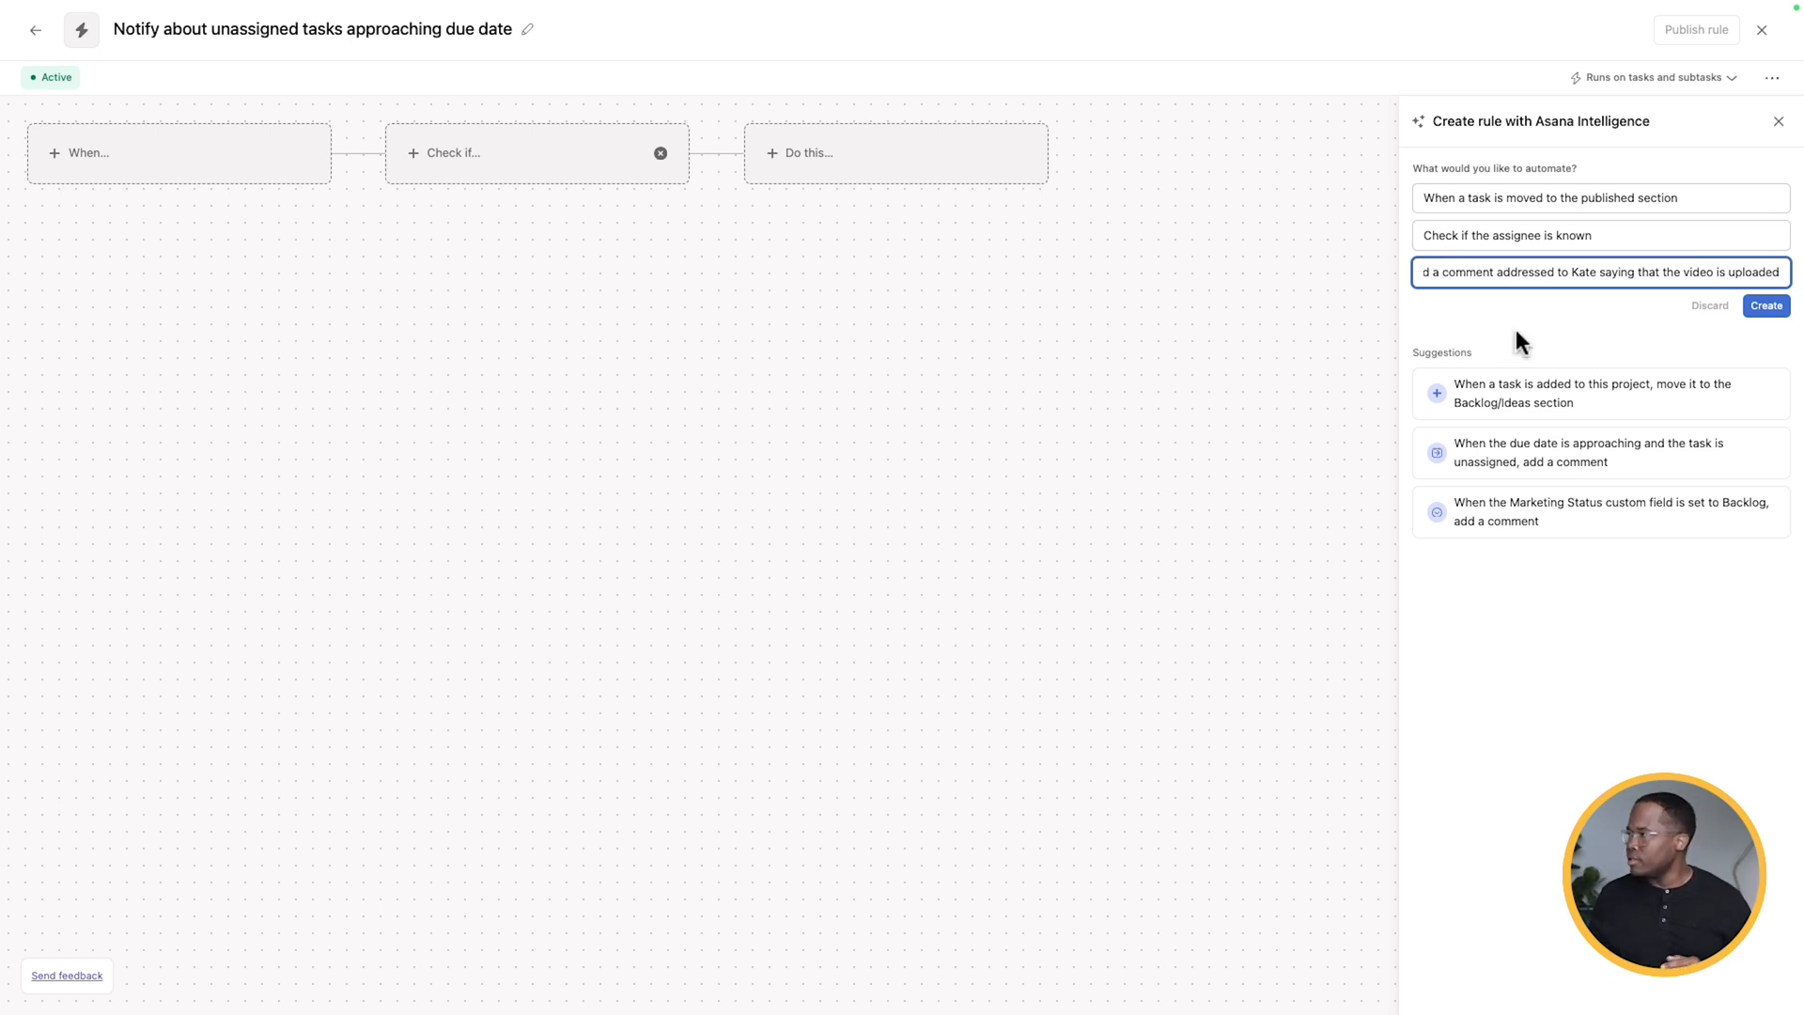
click(1766, 304)
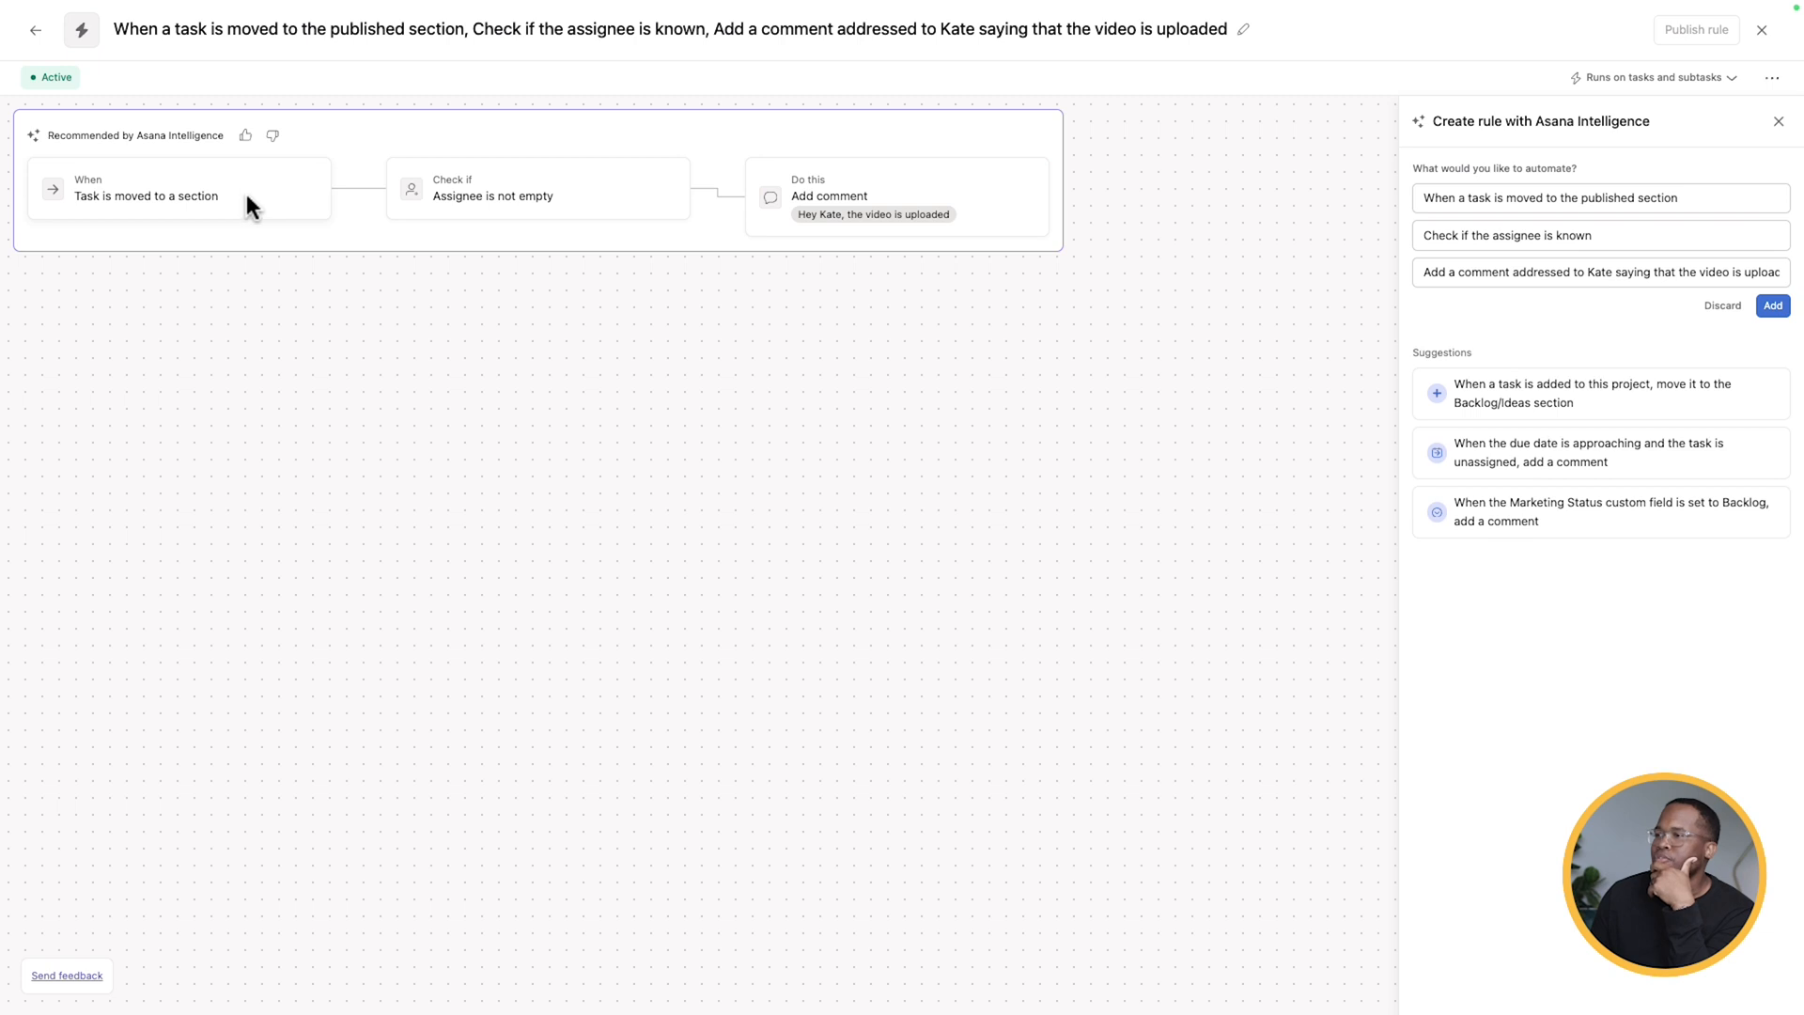
mouse_move(934, 252)
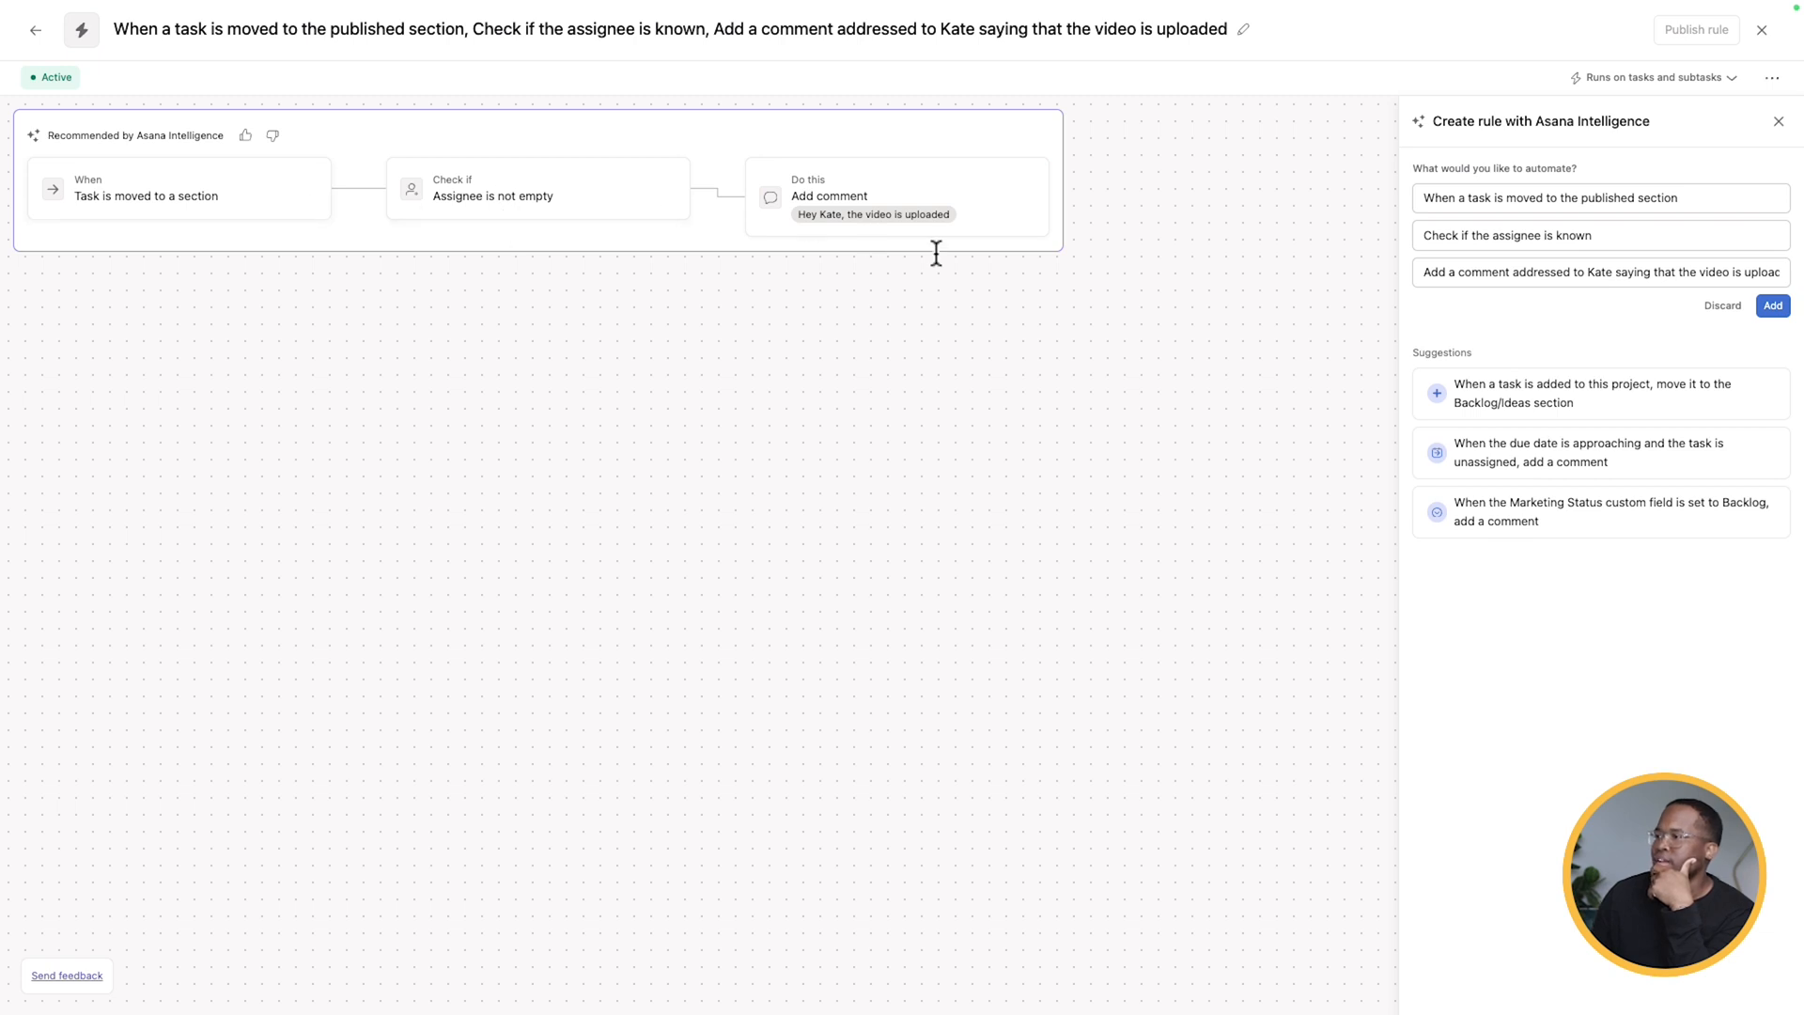
mouse_move(984, 225)
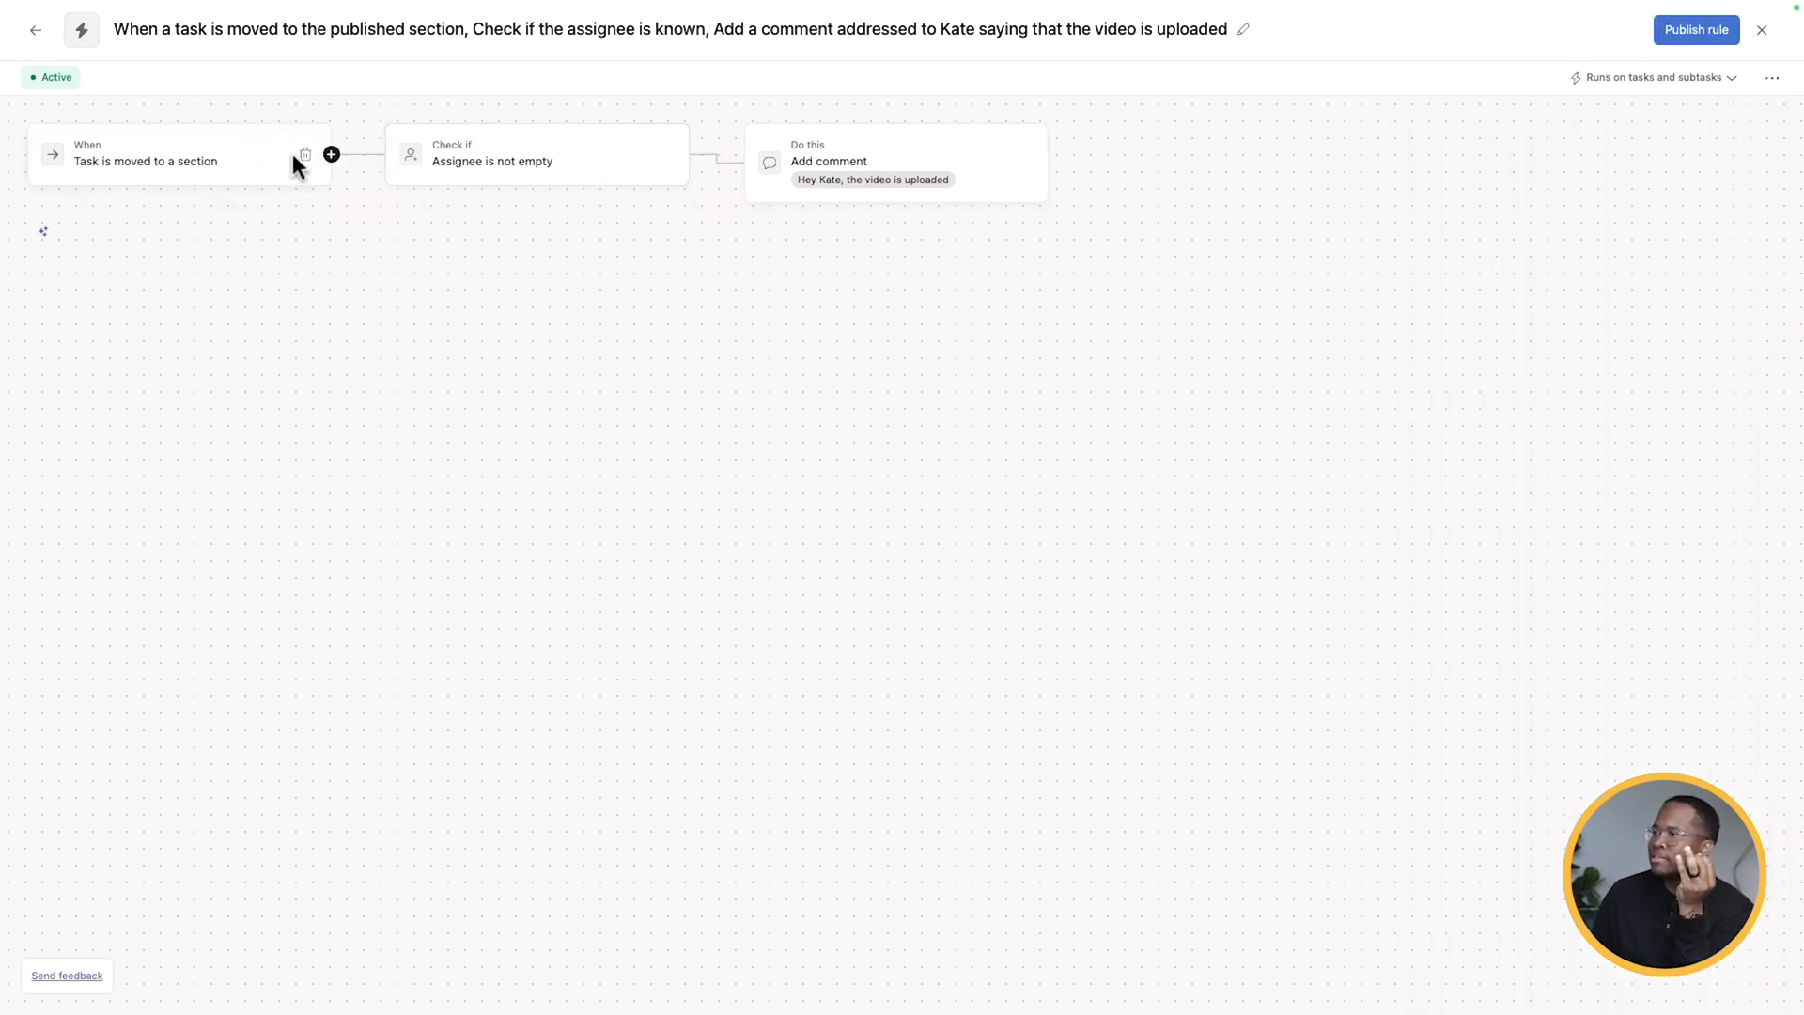
click(495, 155)
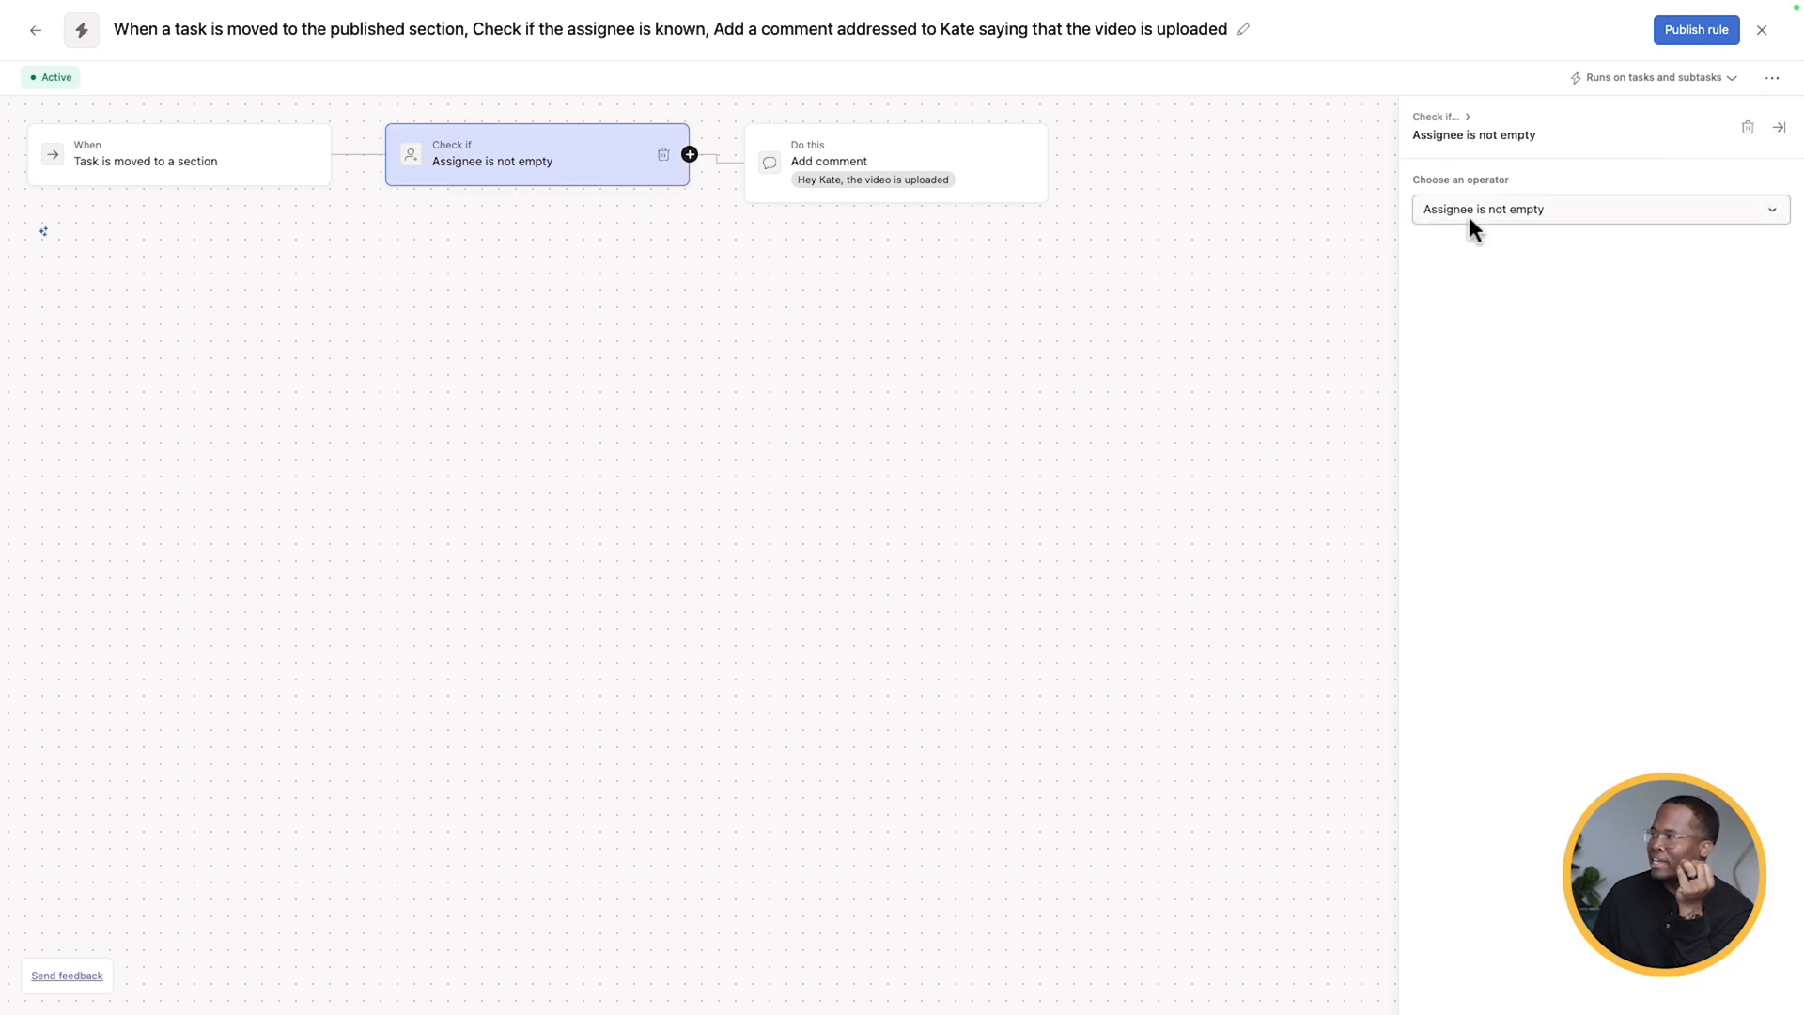
click(896, 160)
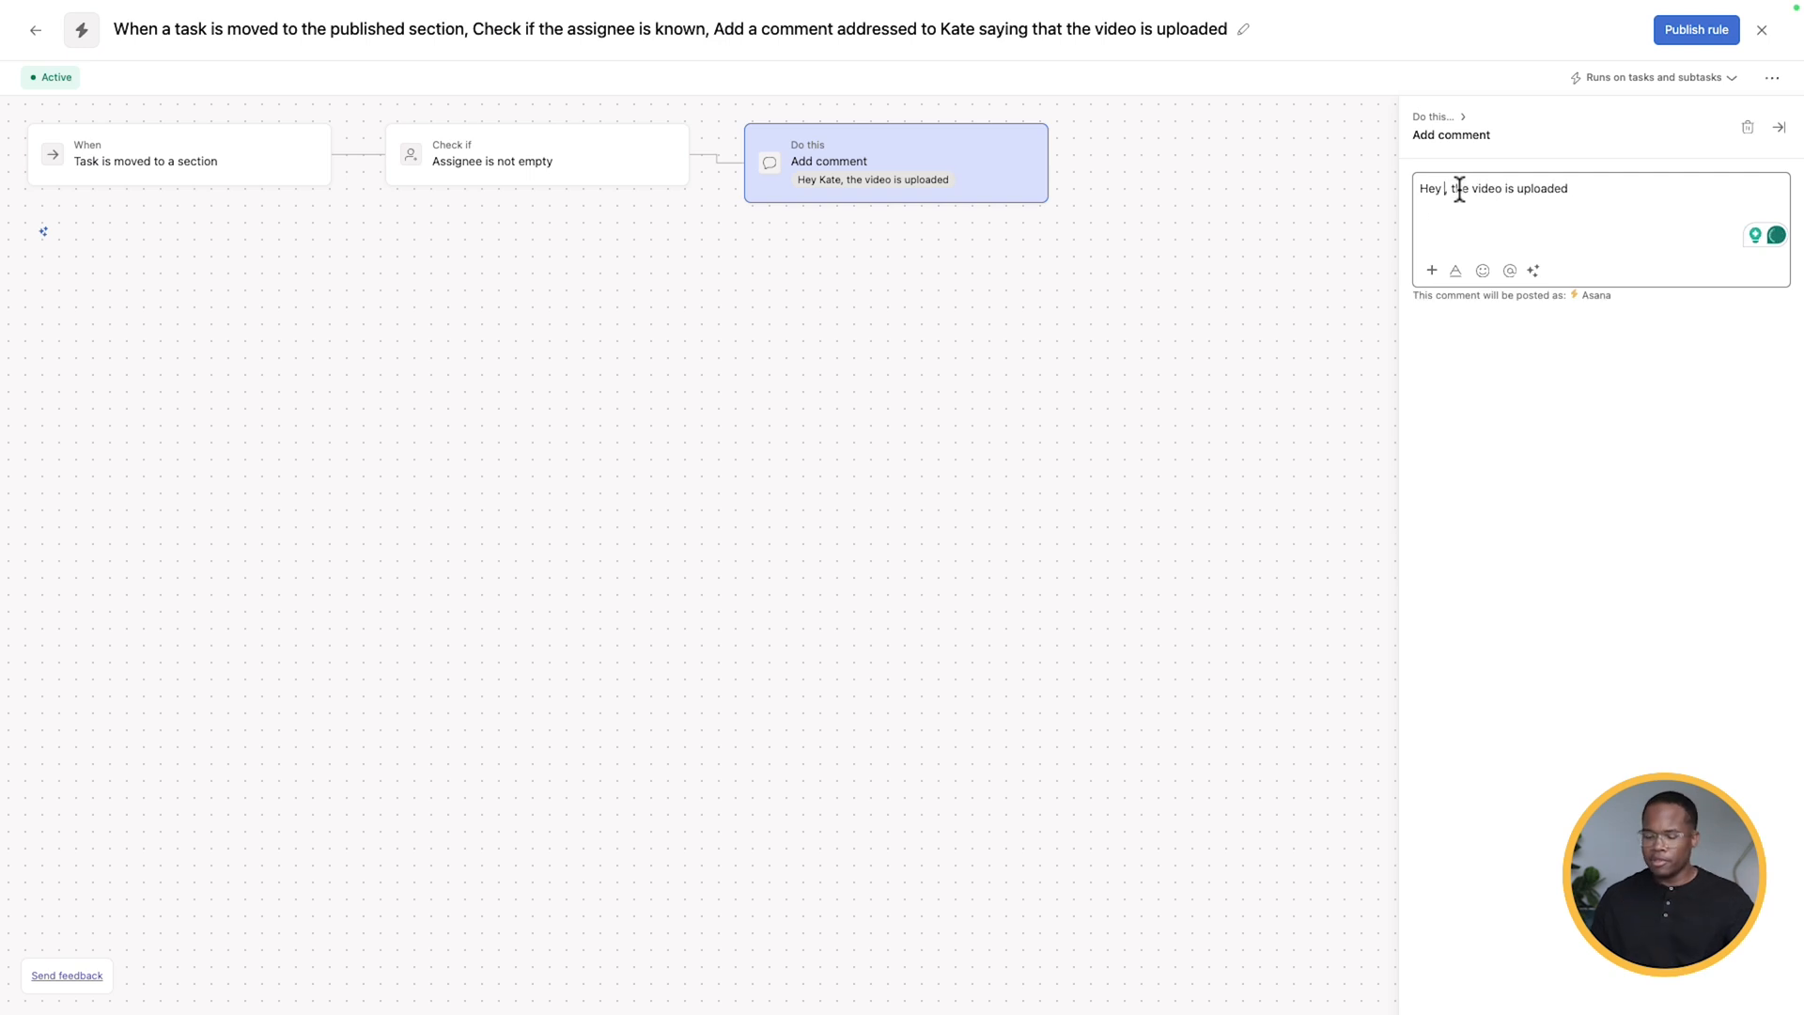
click(1432, 270)
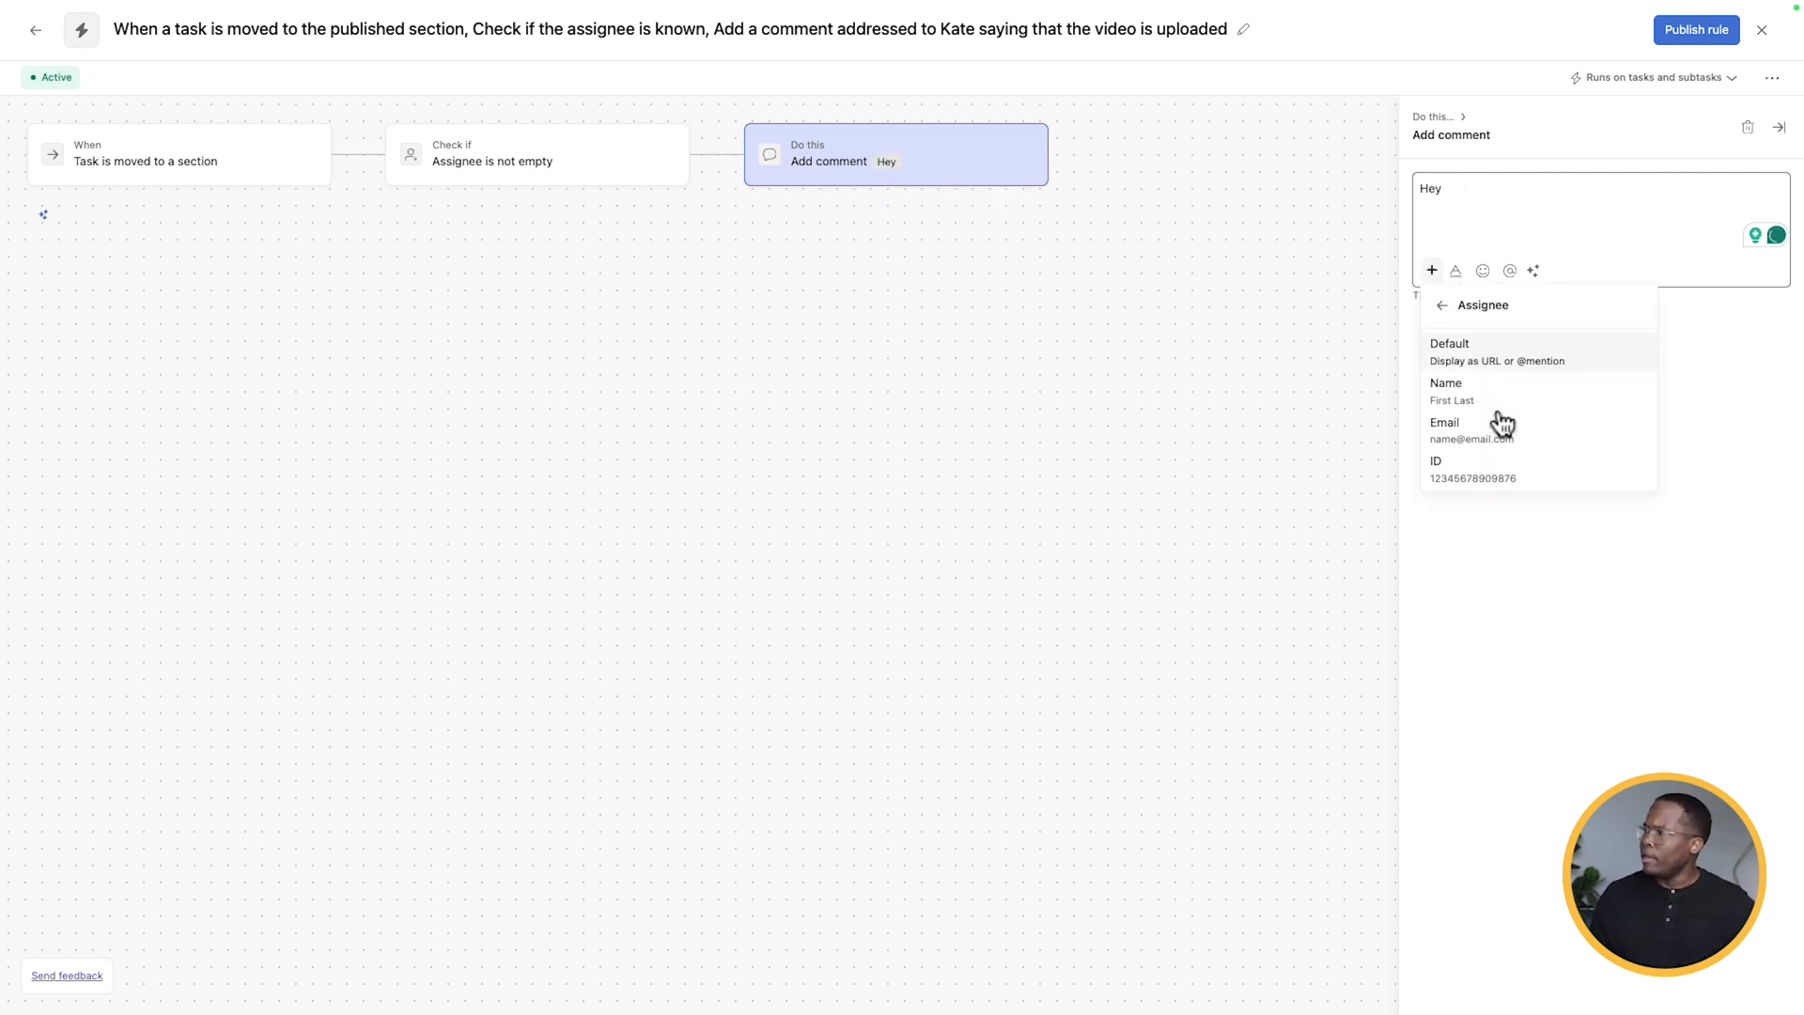
text(@ka)
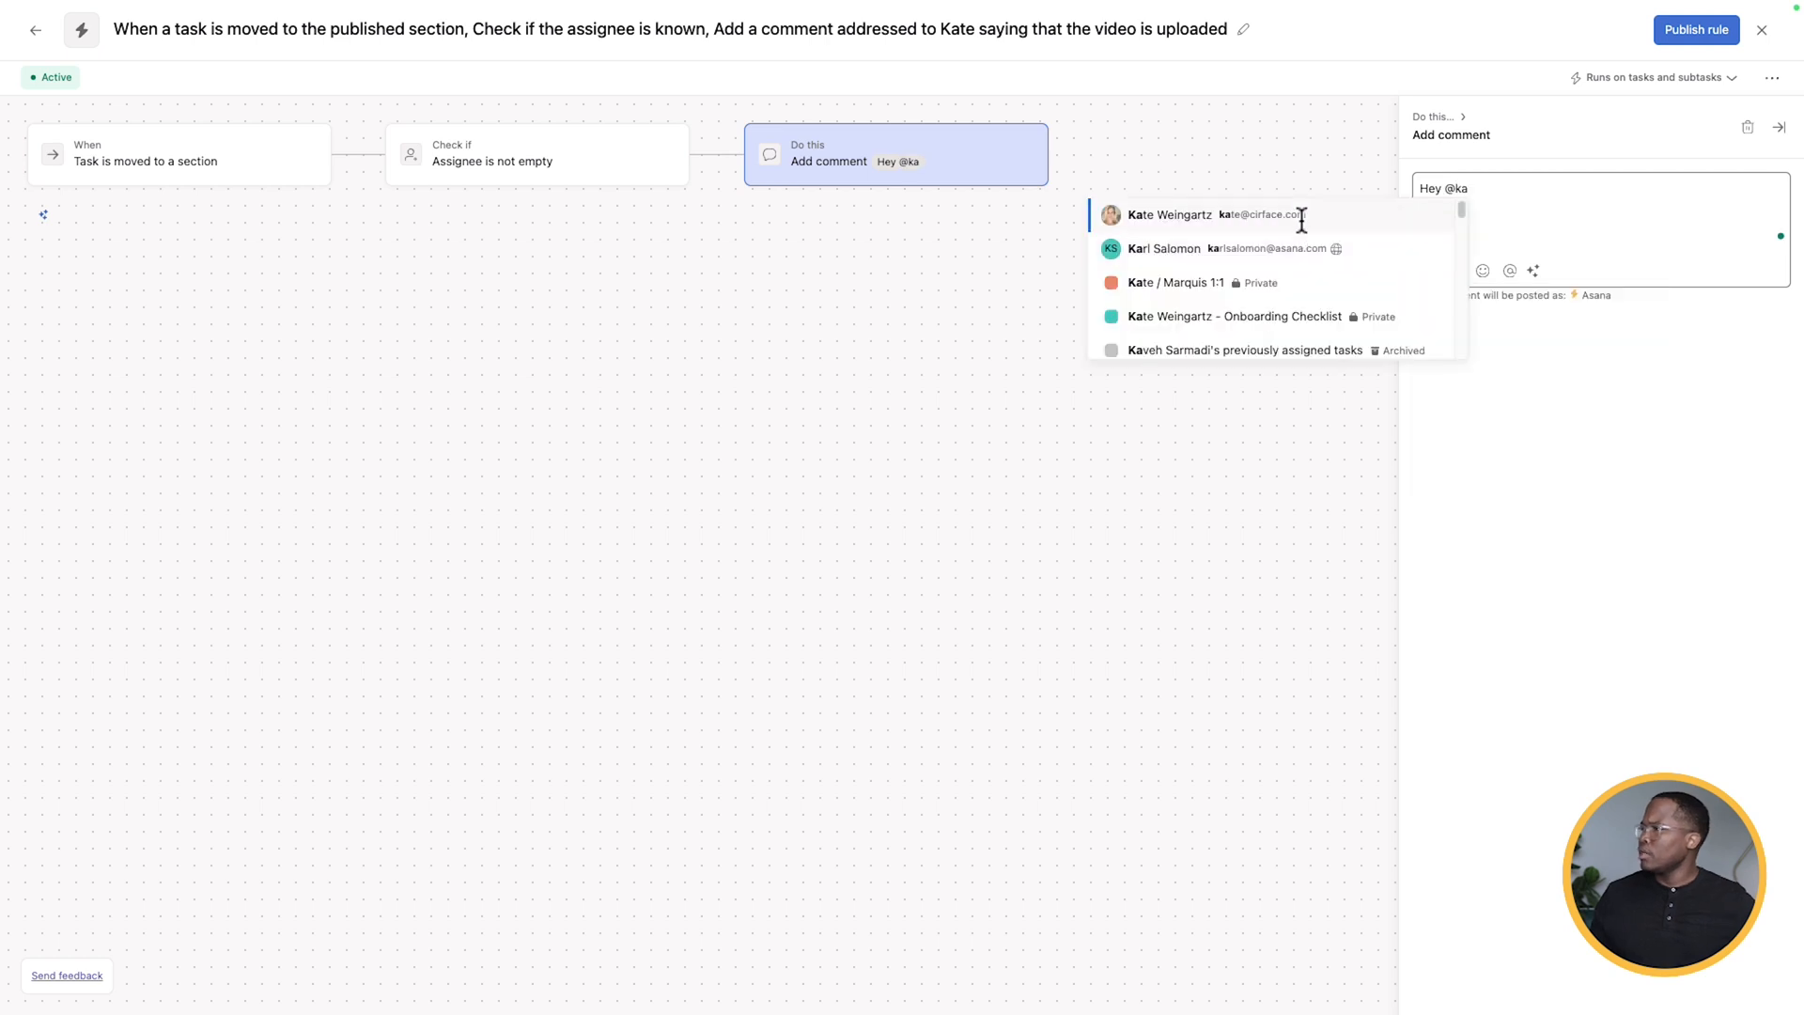
click(1168, 215)
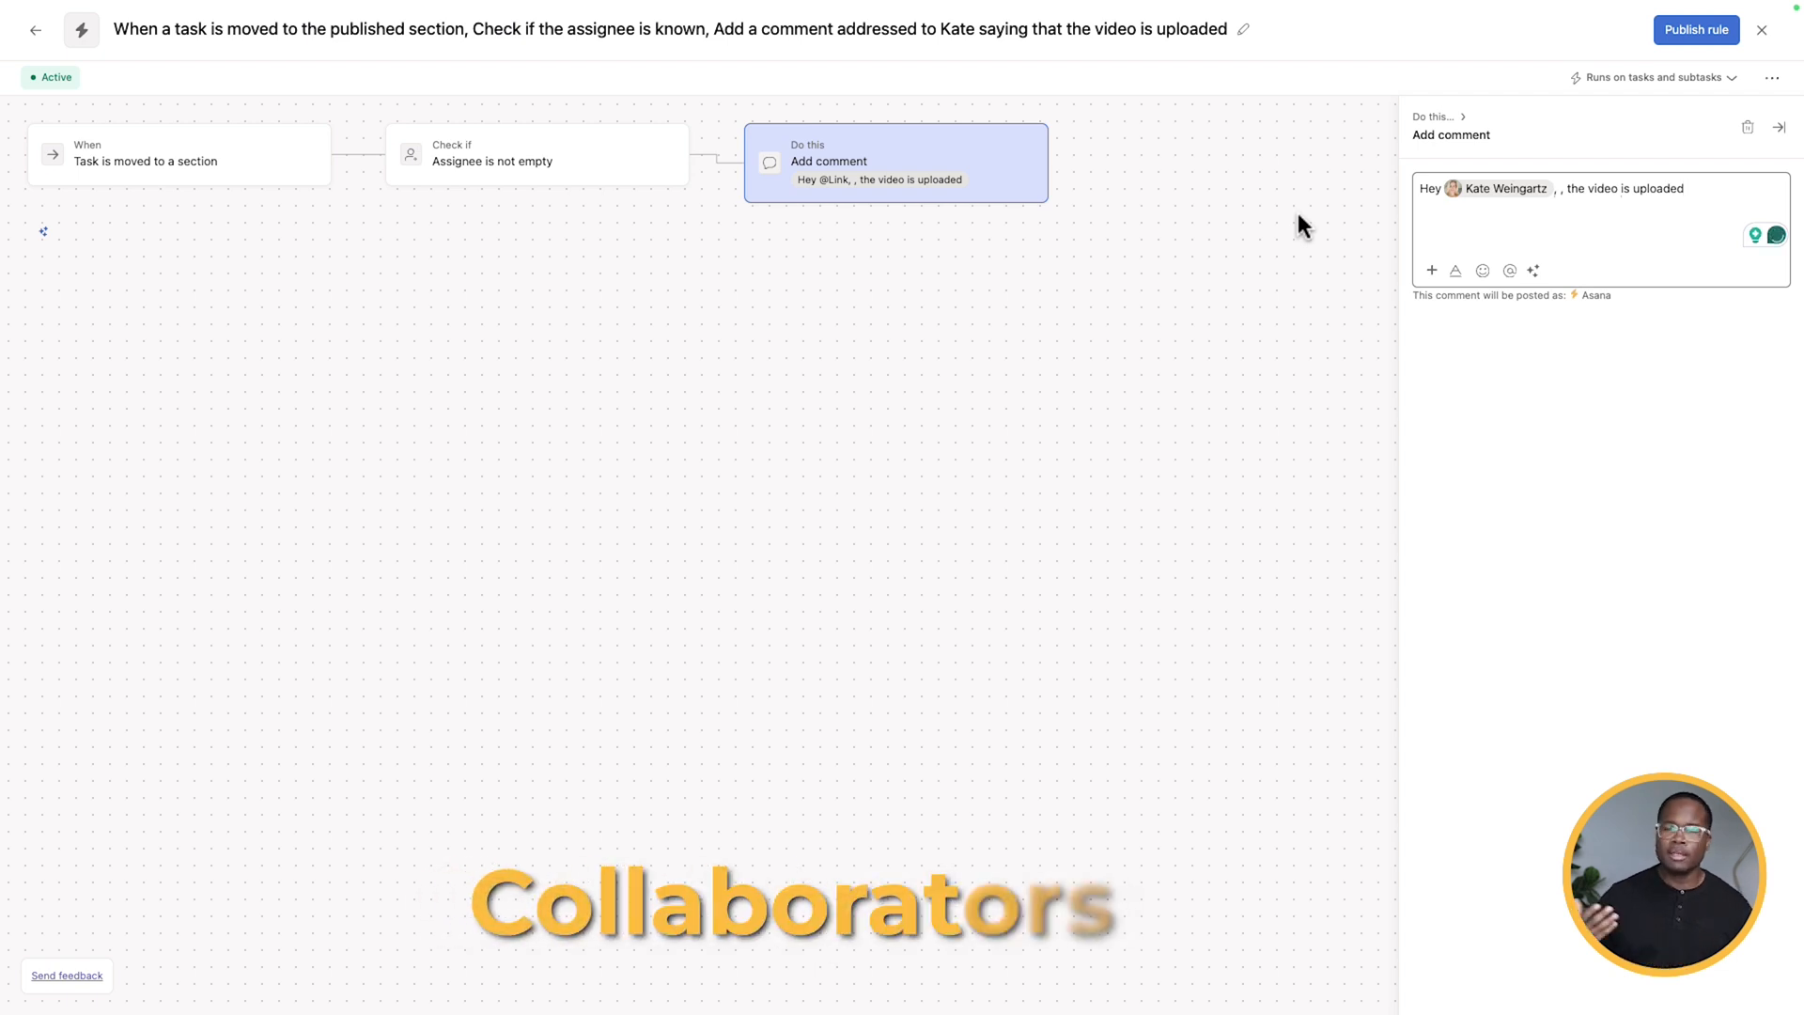
mouse_move(161, 160)
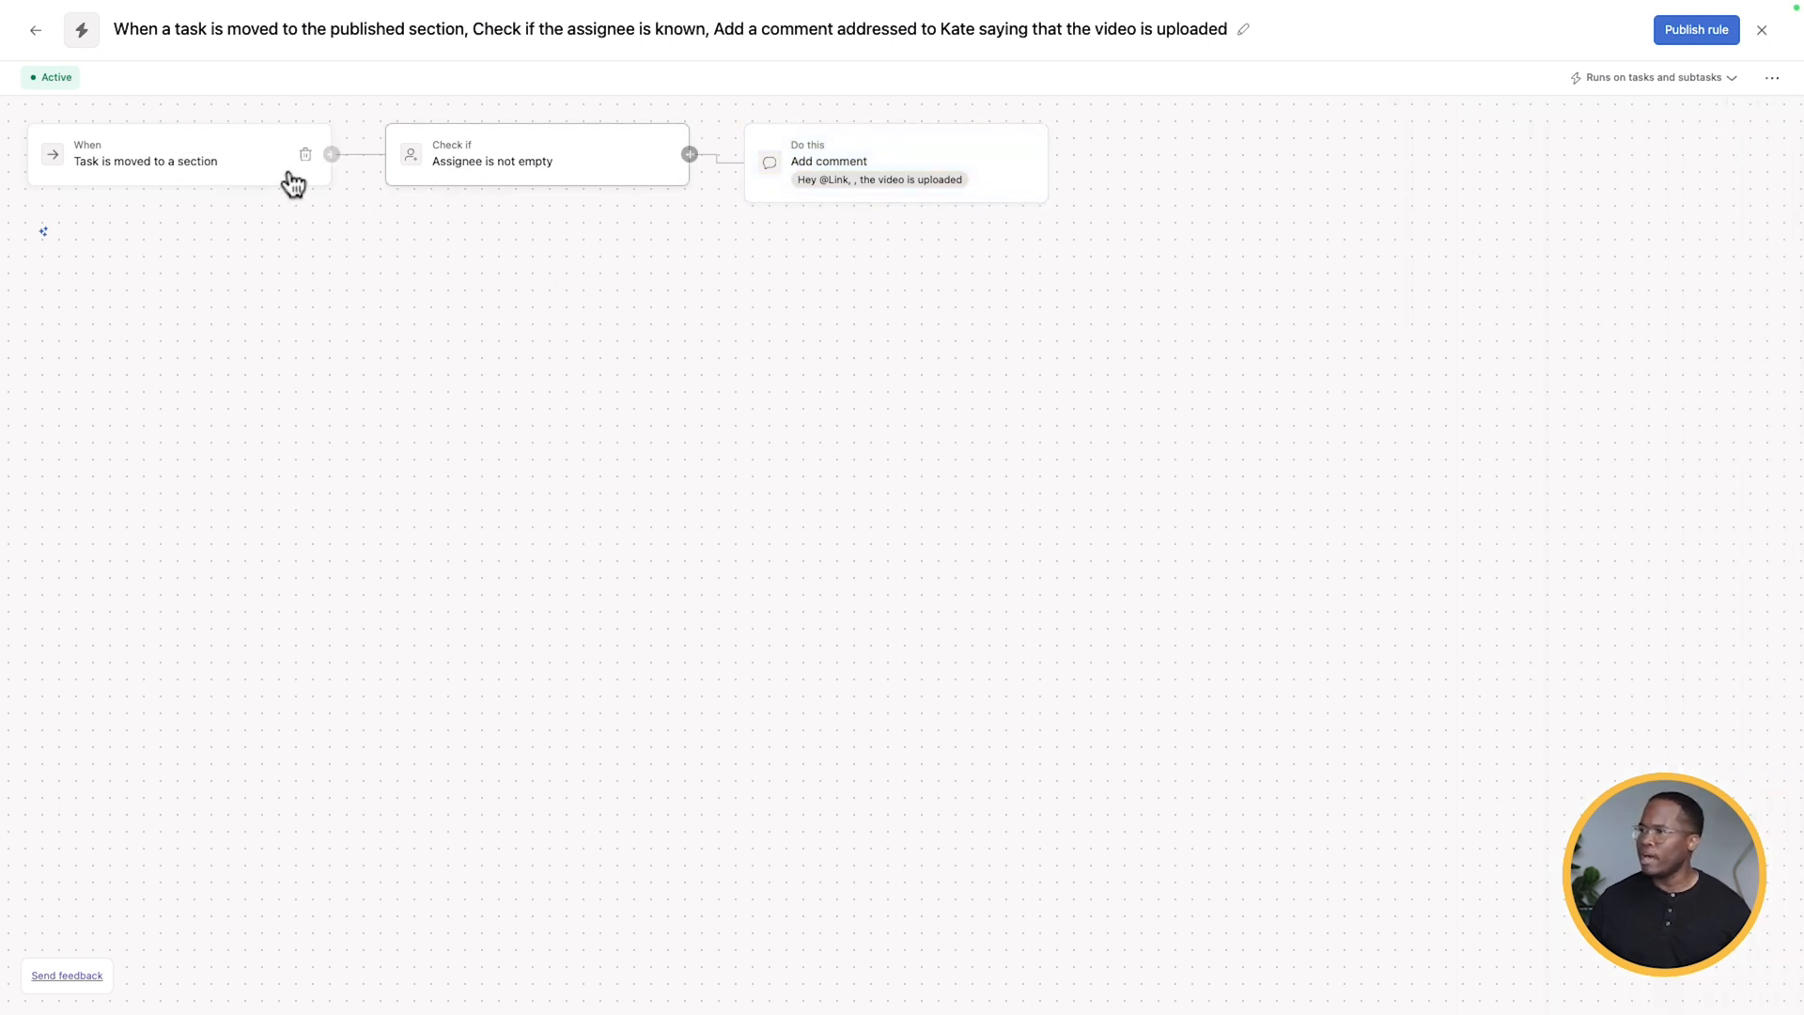
- Delete the old steps and describe a due-date rule for Ready to Edit, commenting to collaborators
click(305, 154)
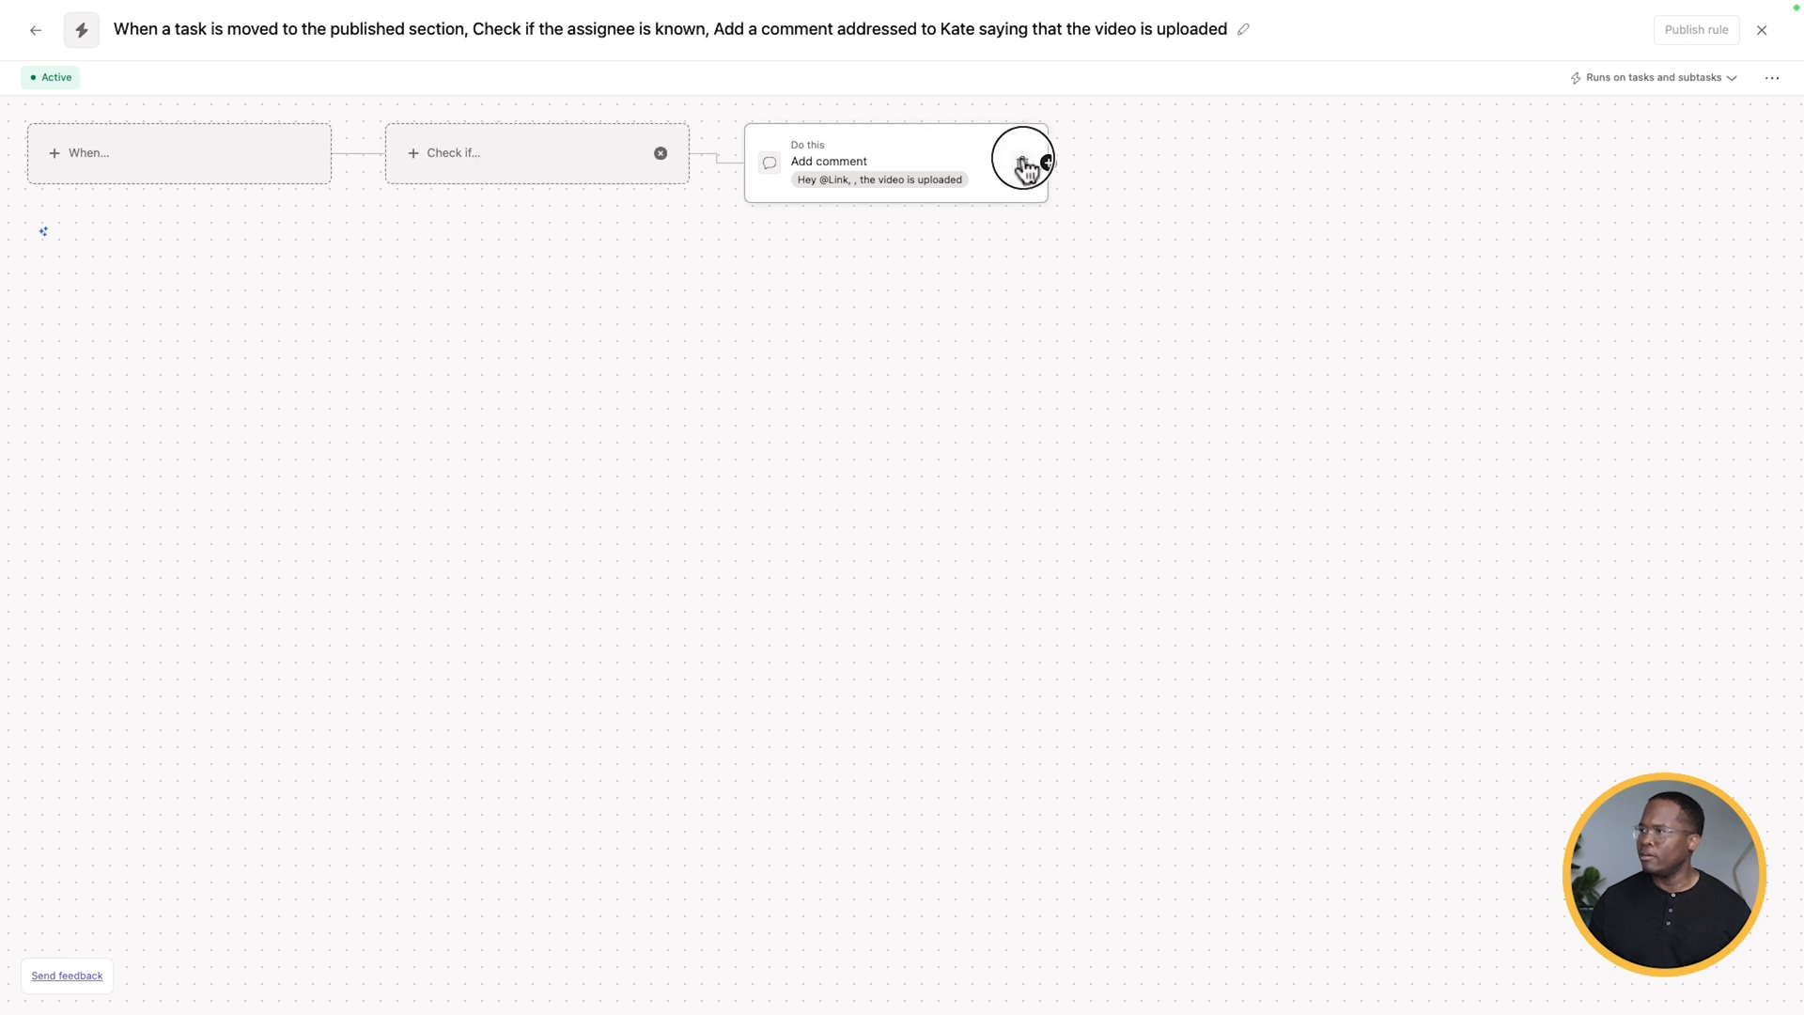
click(1024, 160)
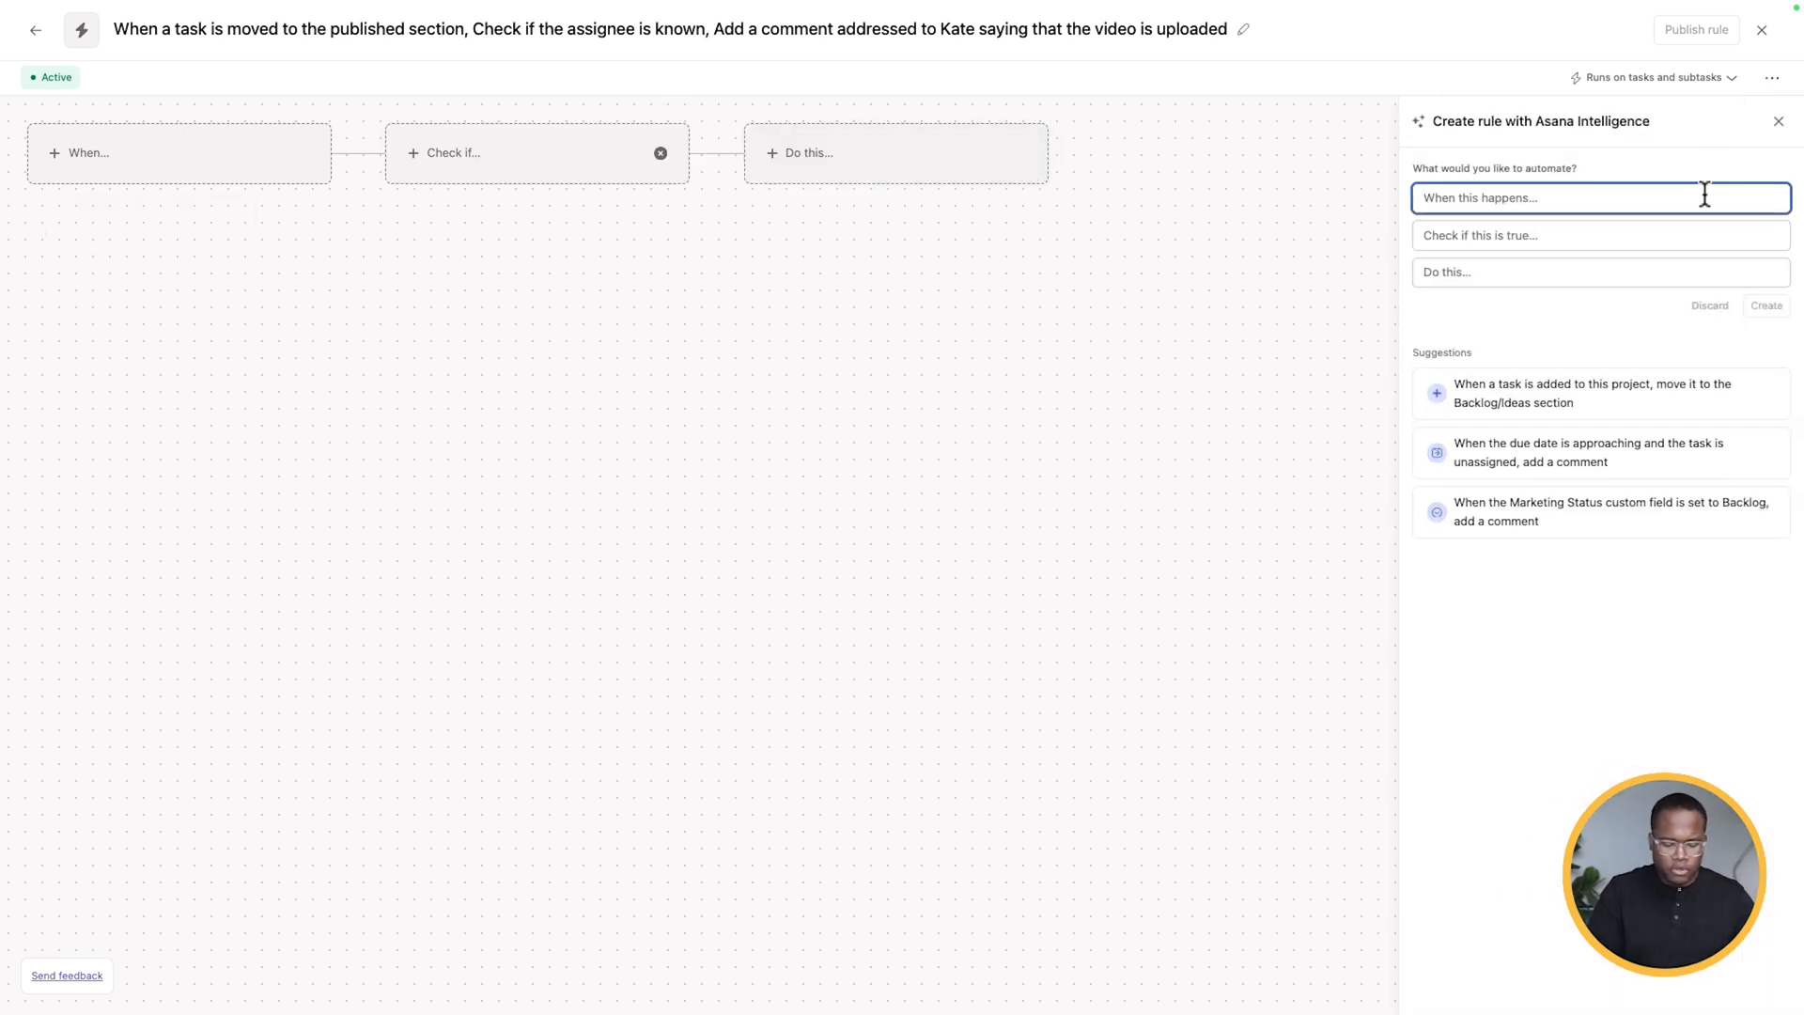
text(When the due date is approaching)
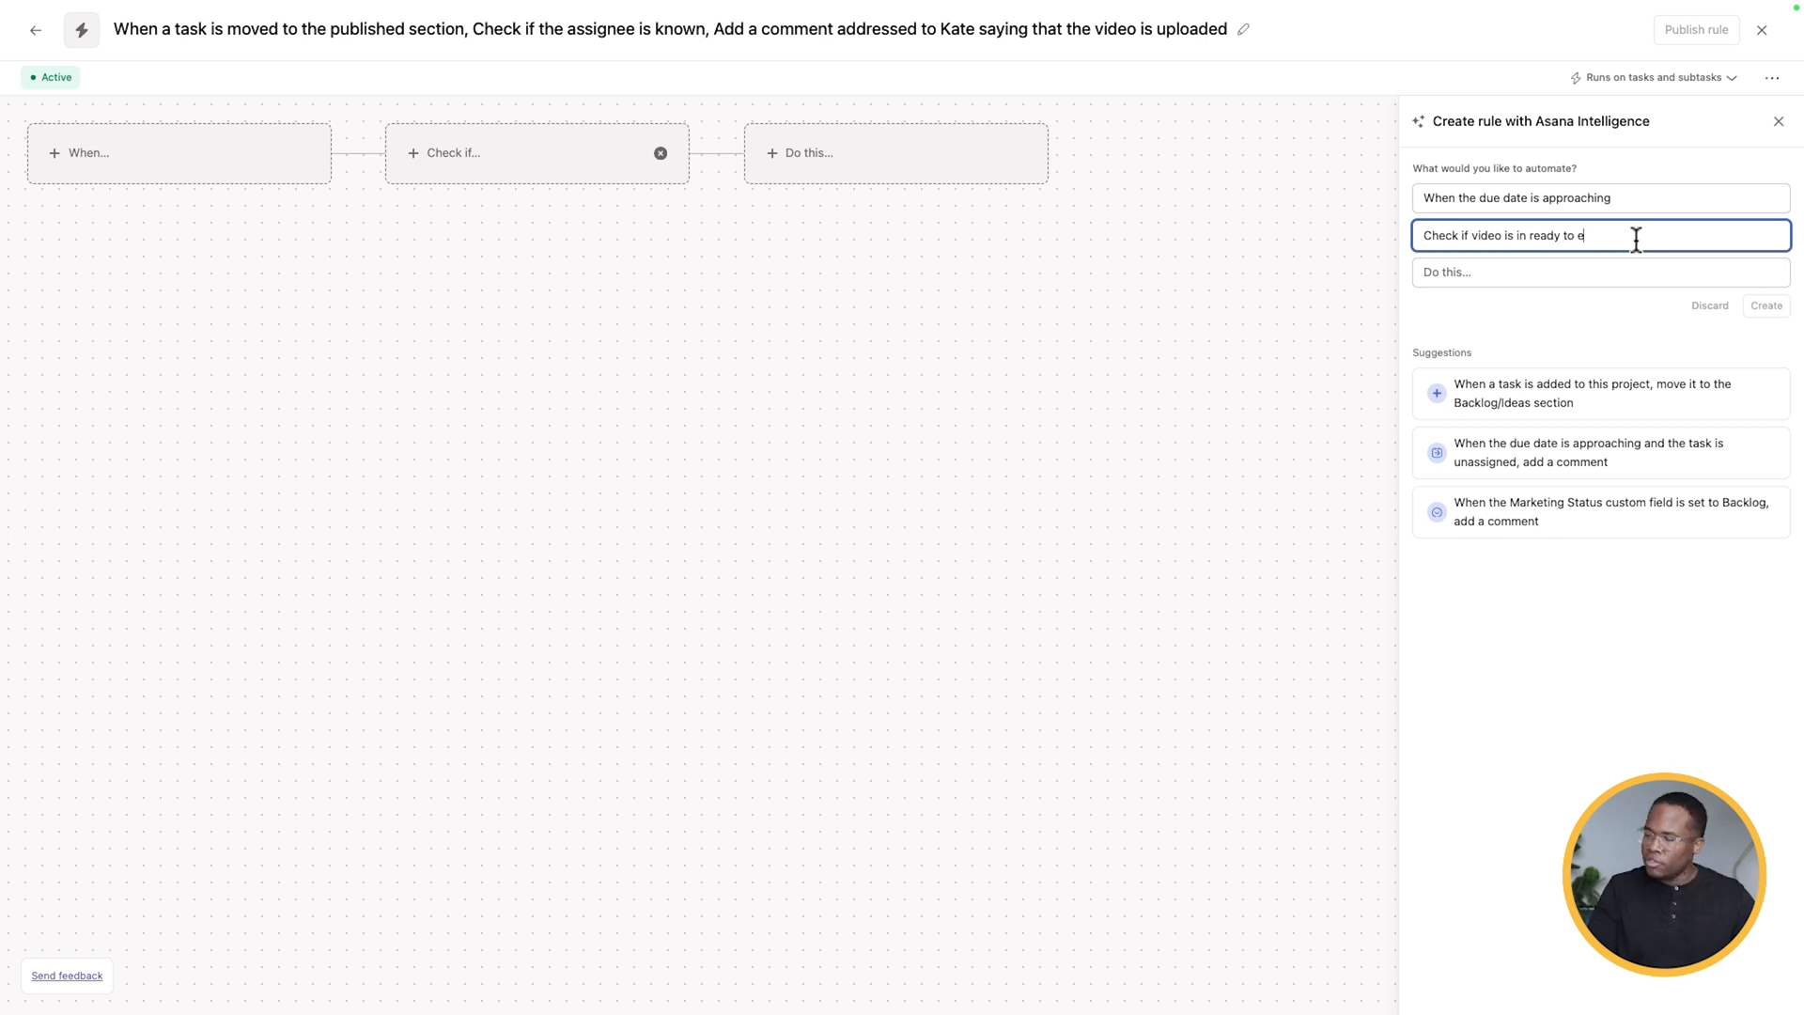
text(dit section)
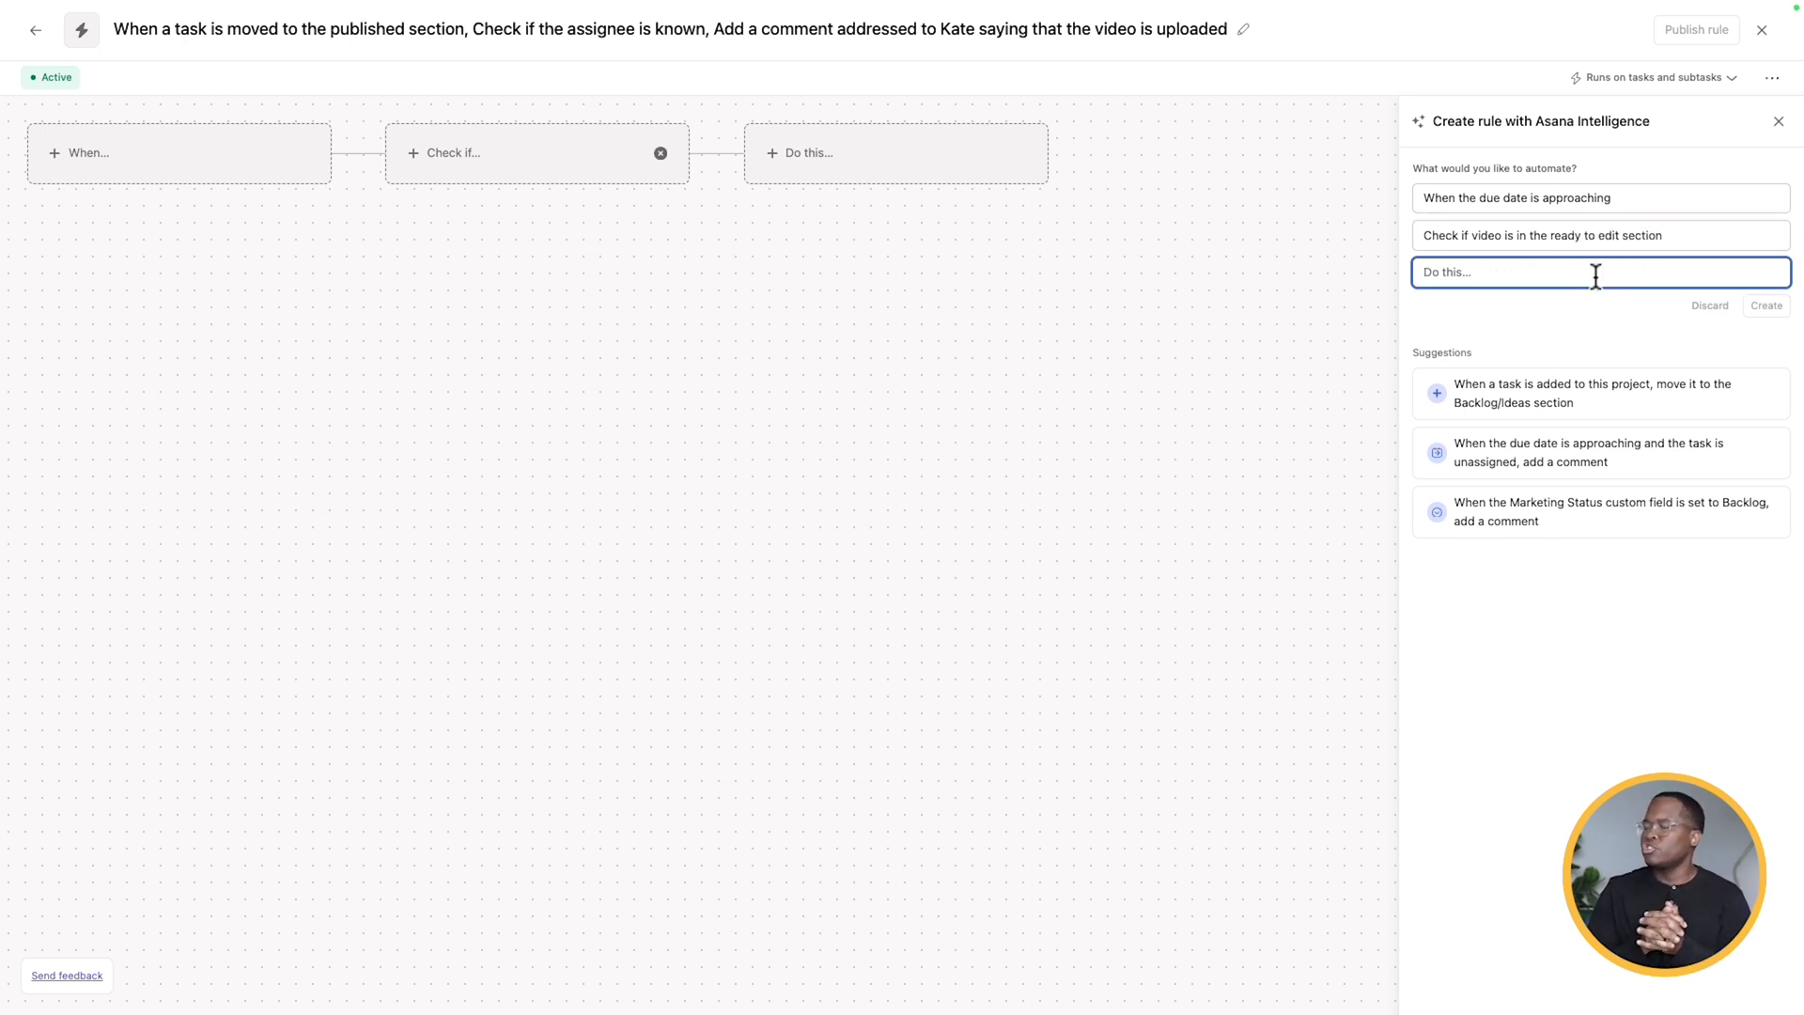
text(Create a)
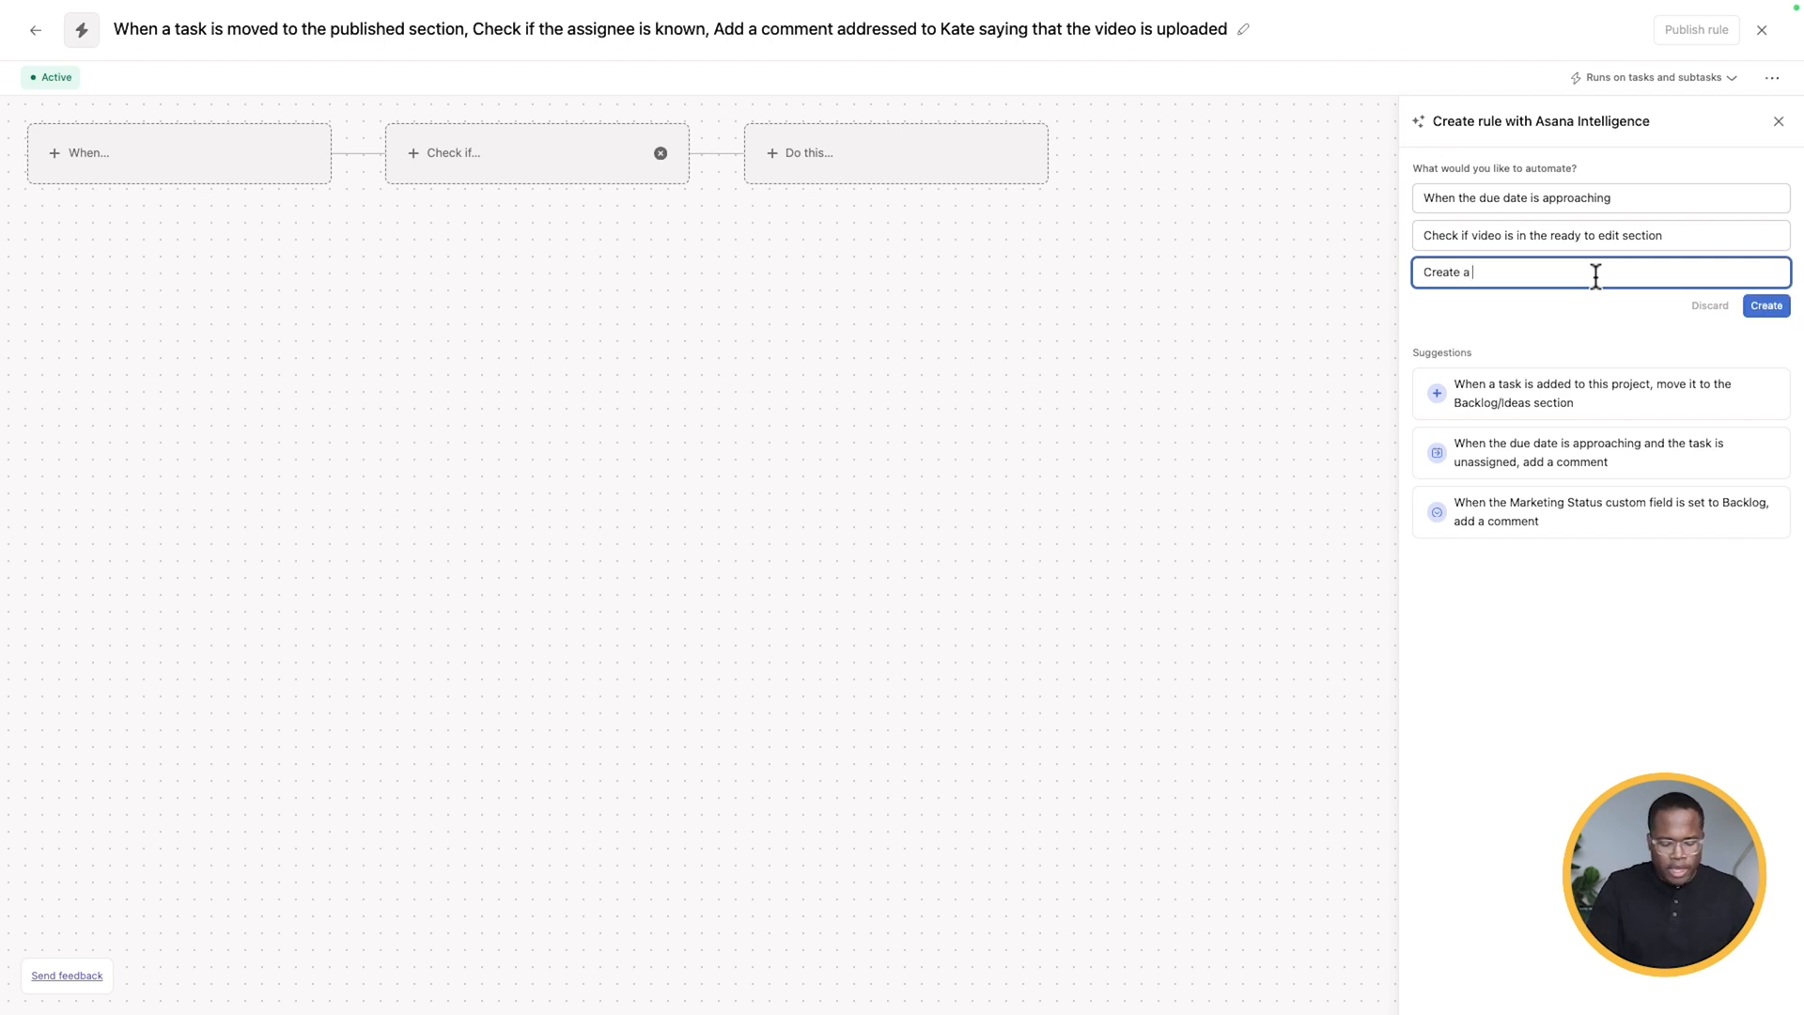
text(comment informing)
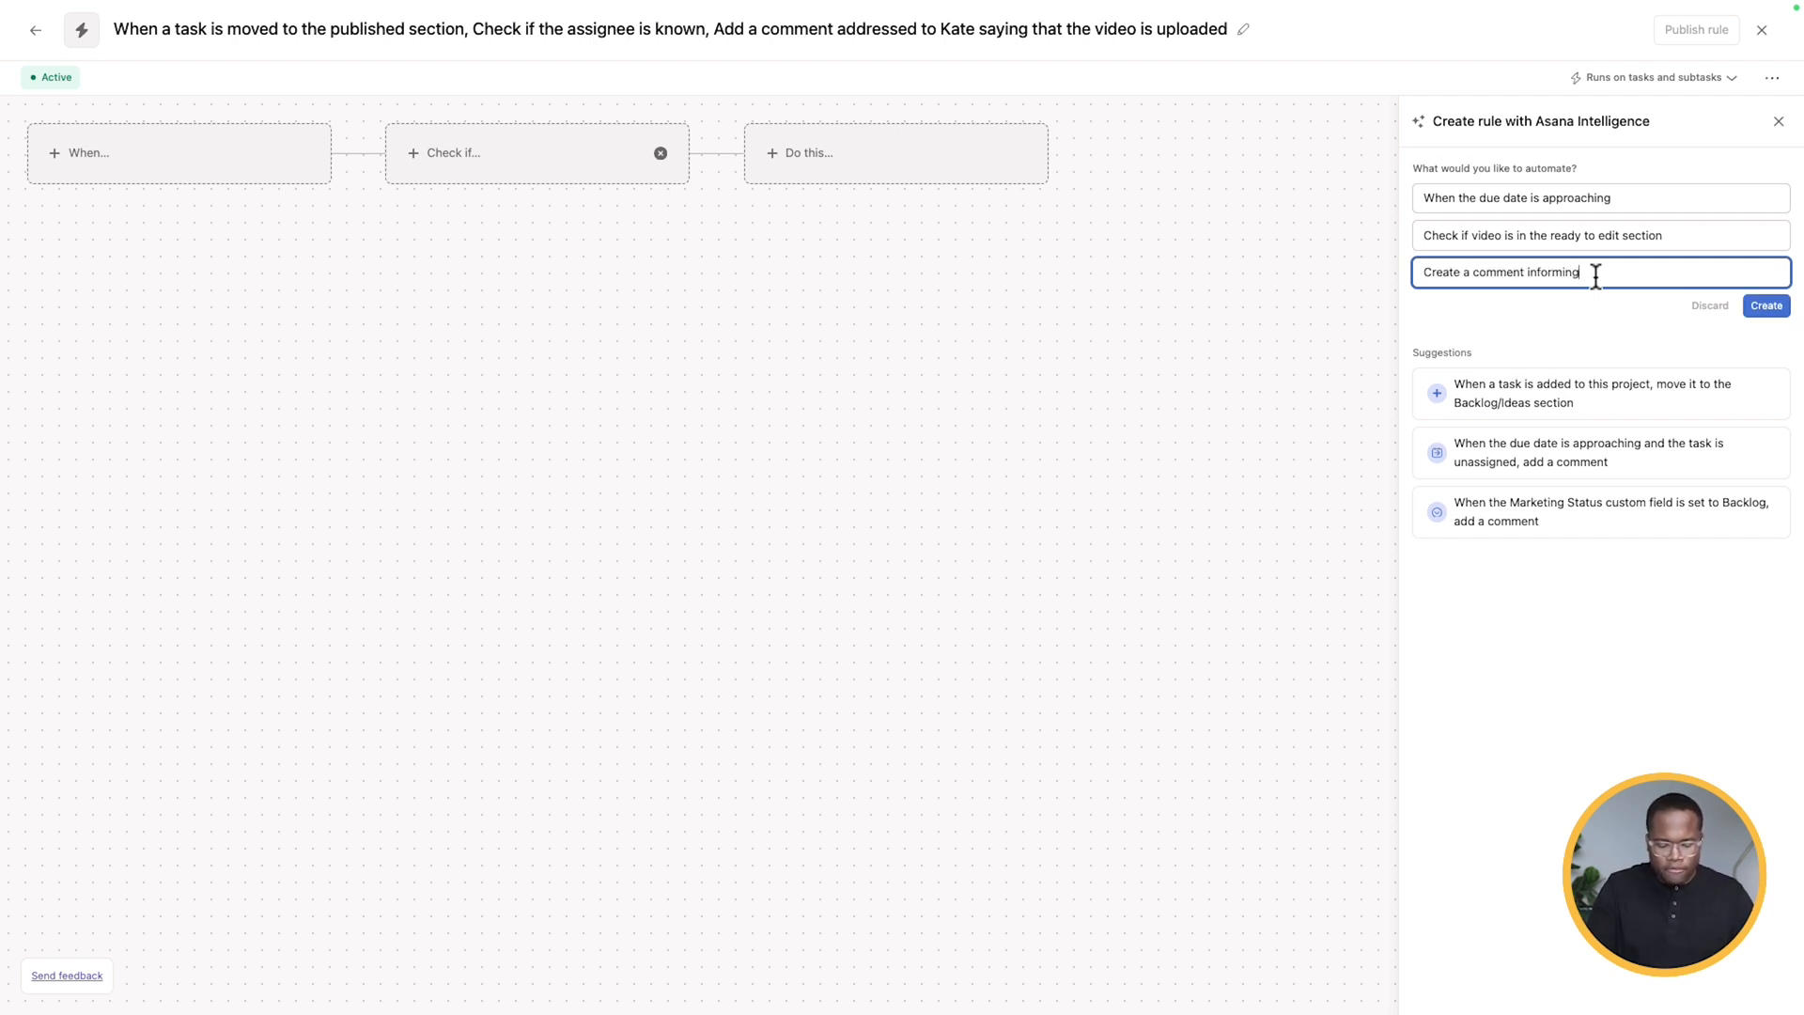
text(all collaborators)
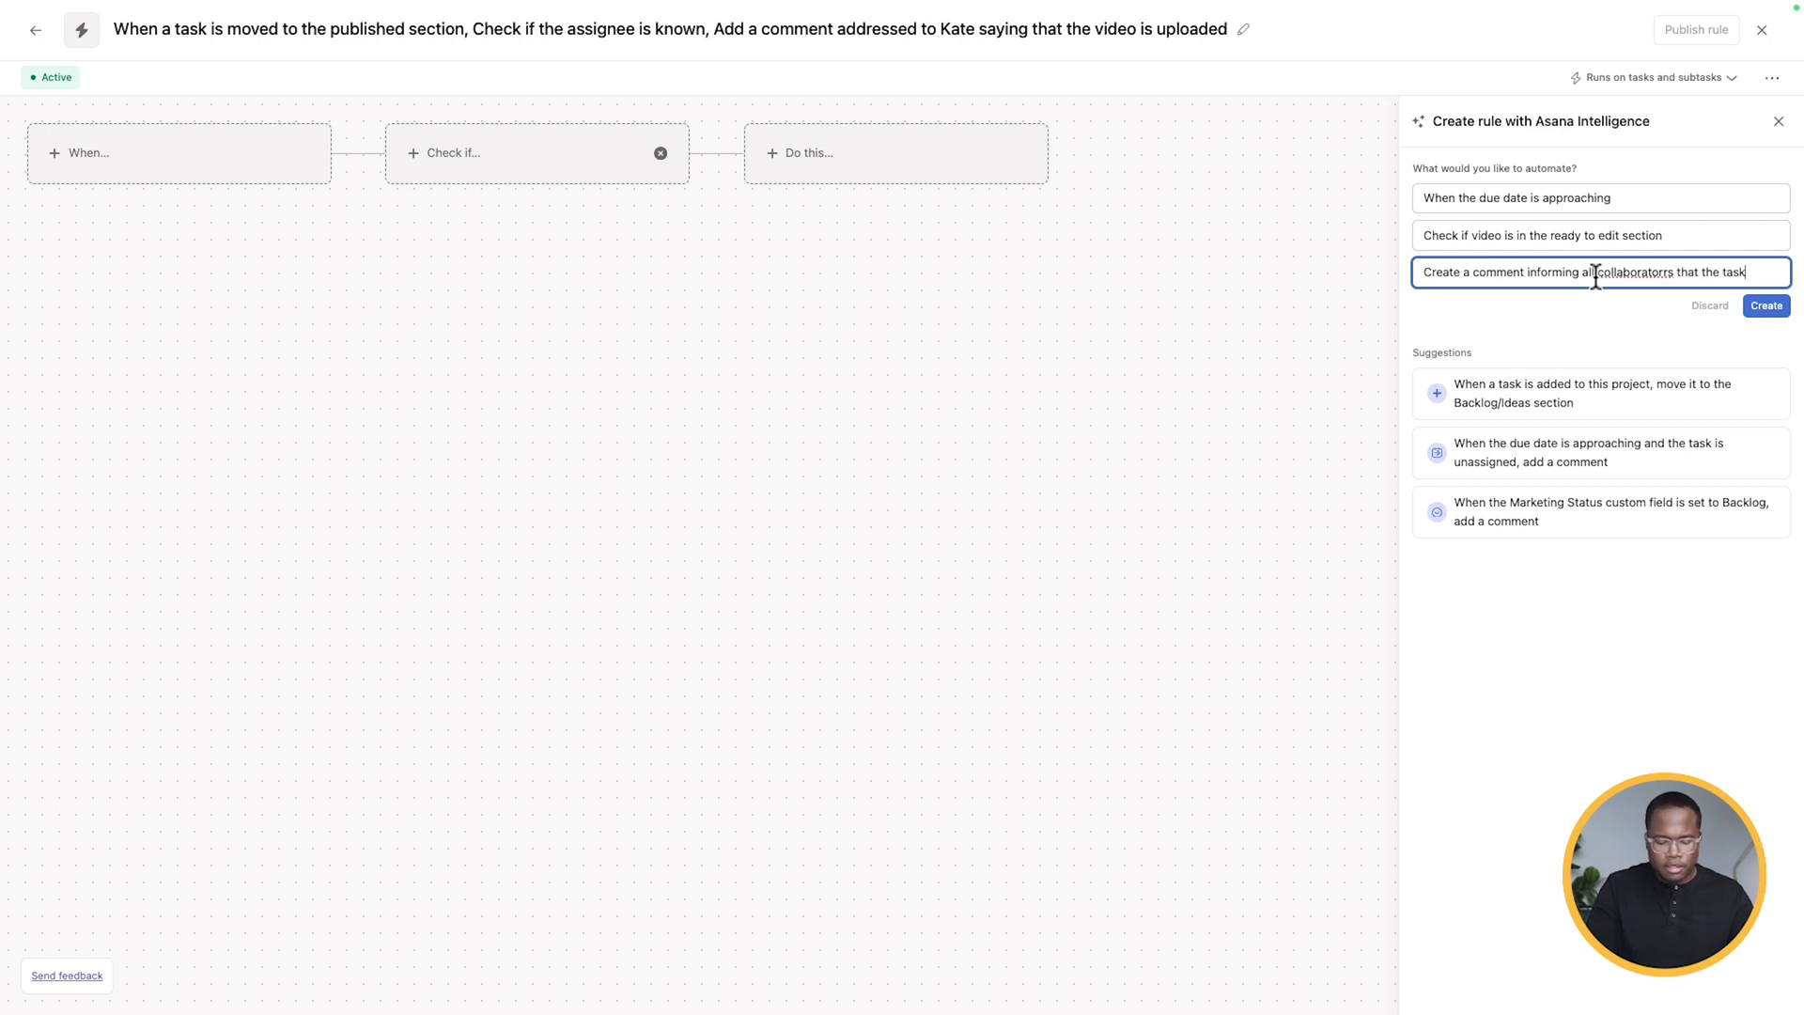
text(needs to be ad)
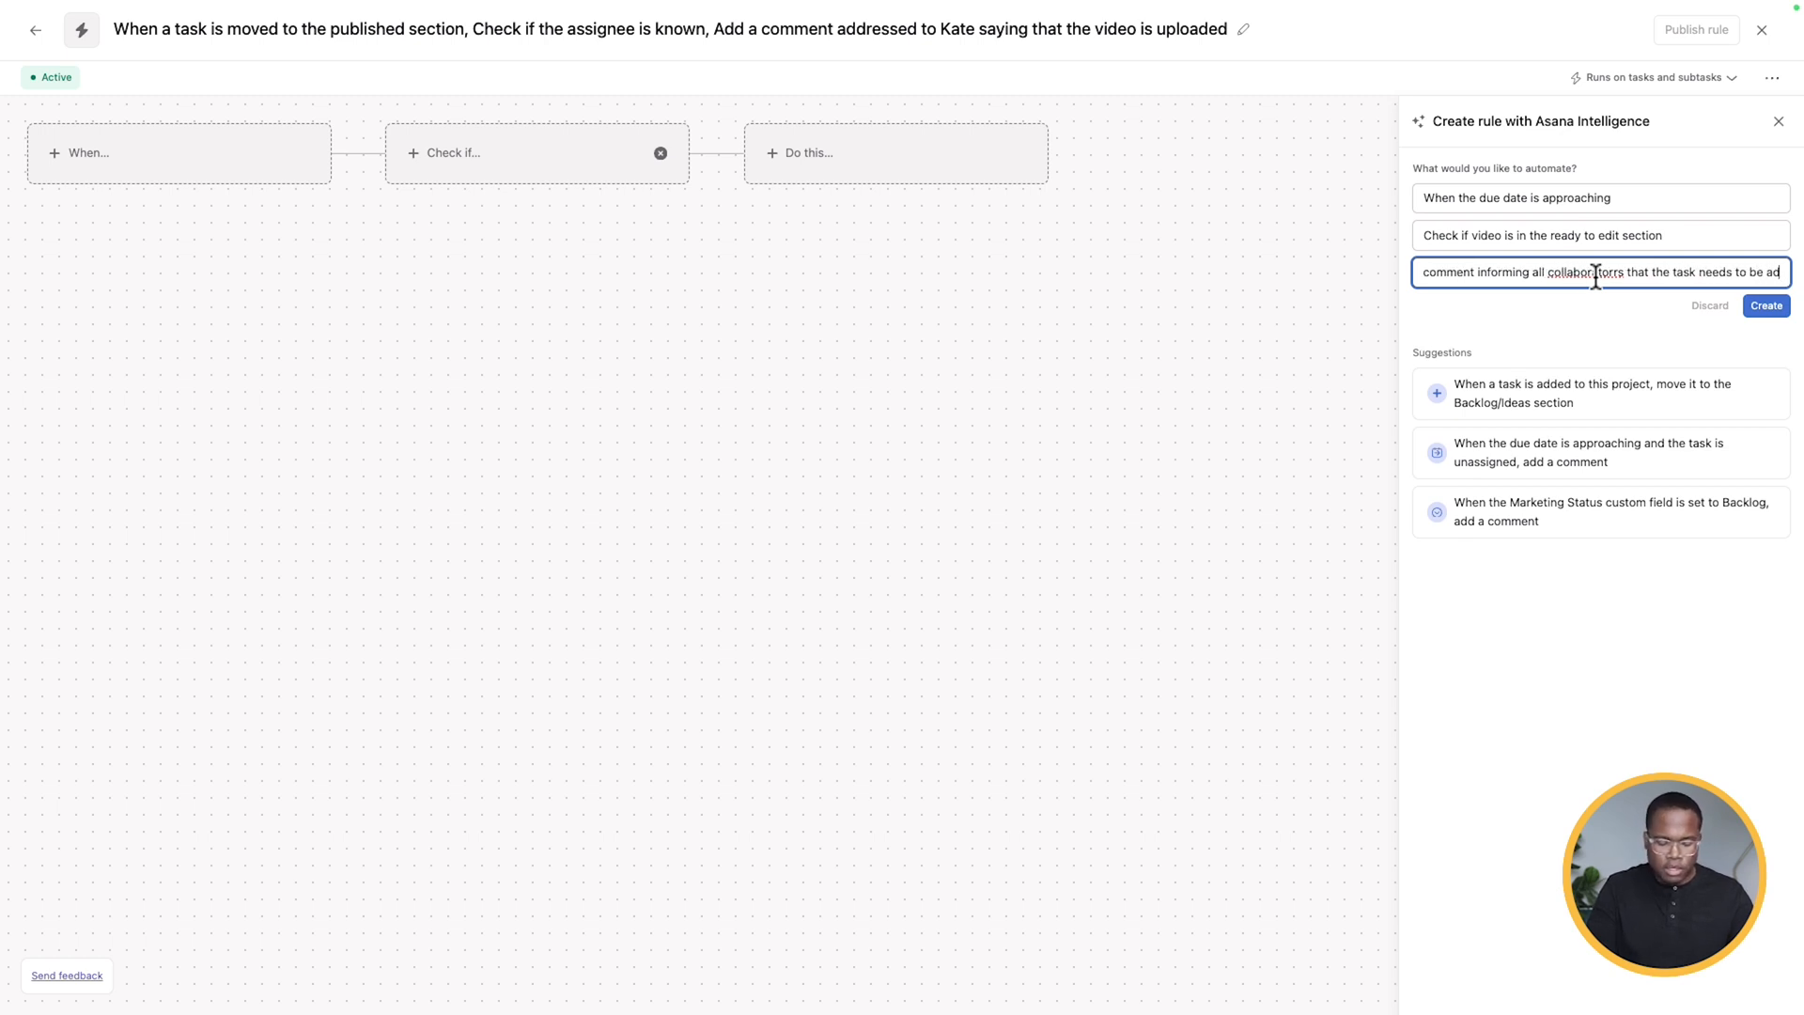
right_click(1557, 272)
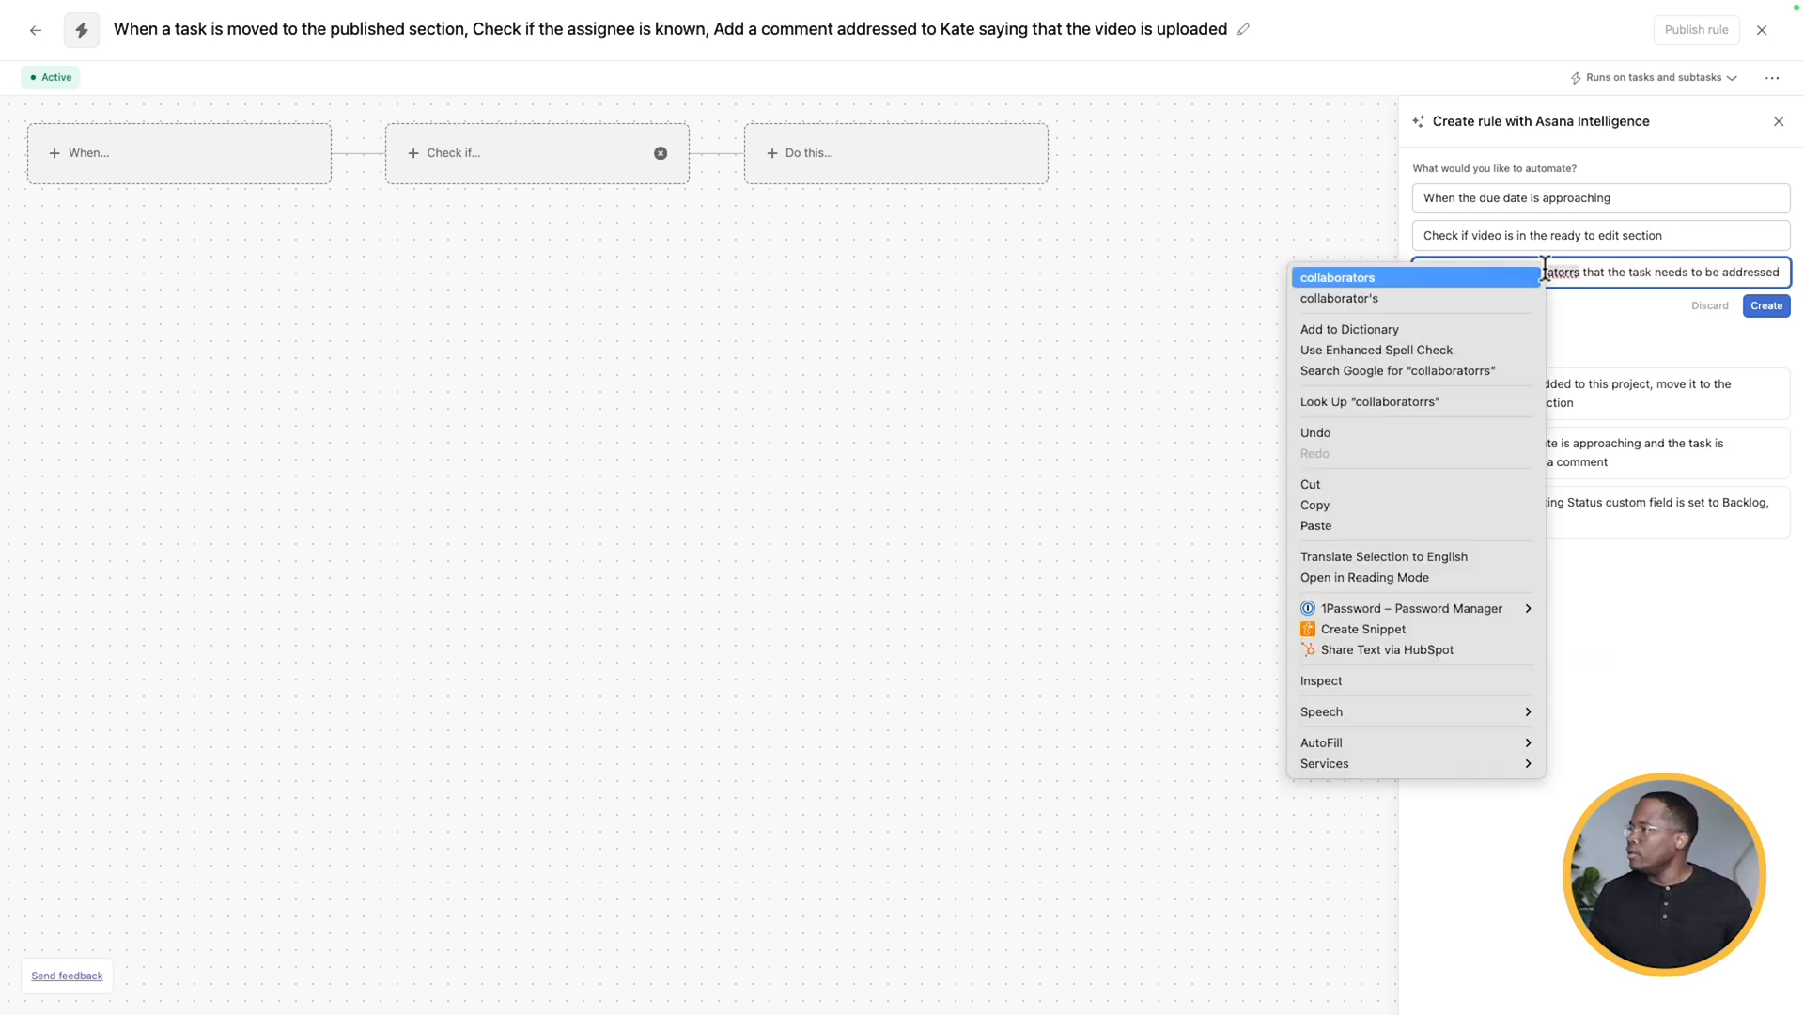
click(1766, 304)
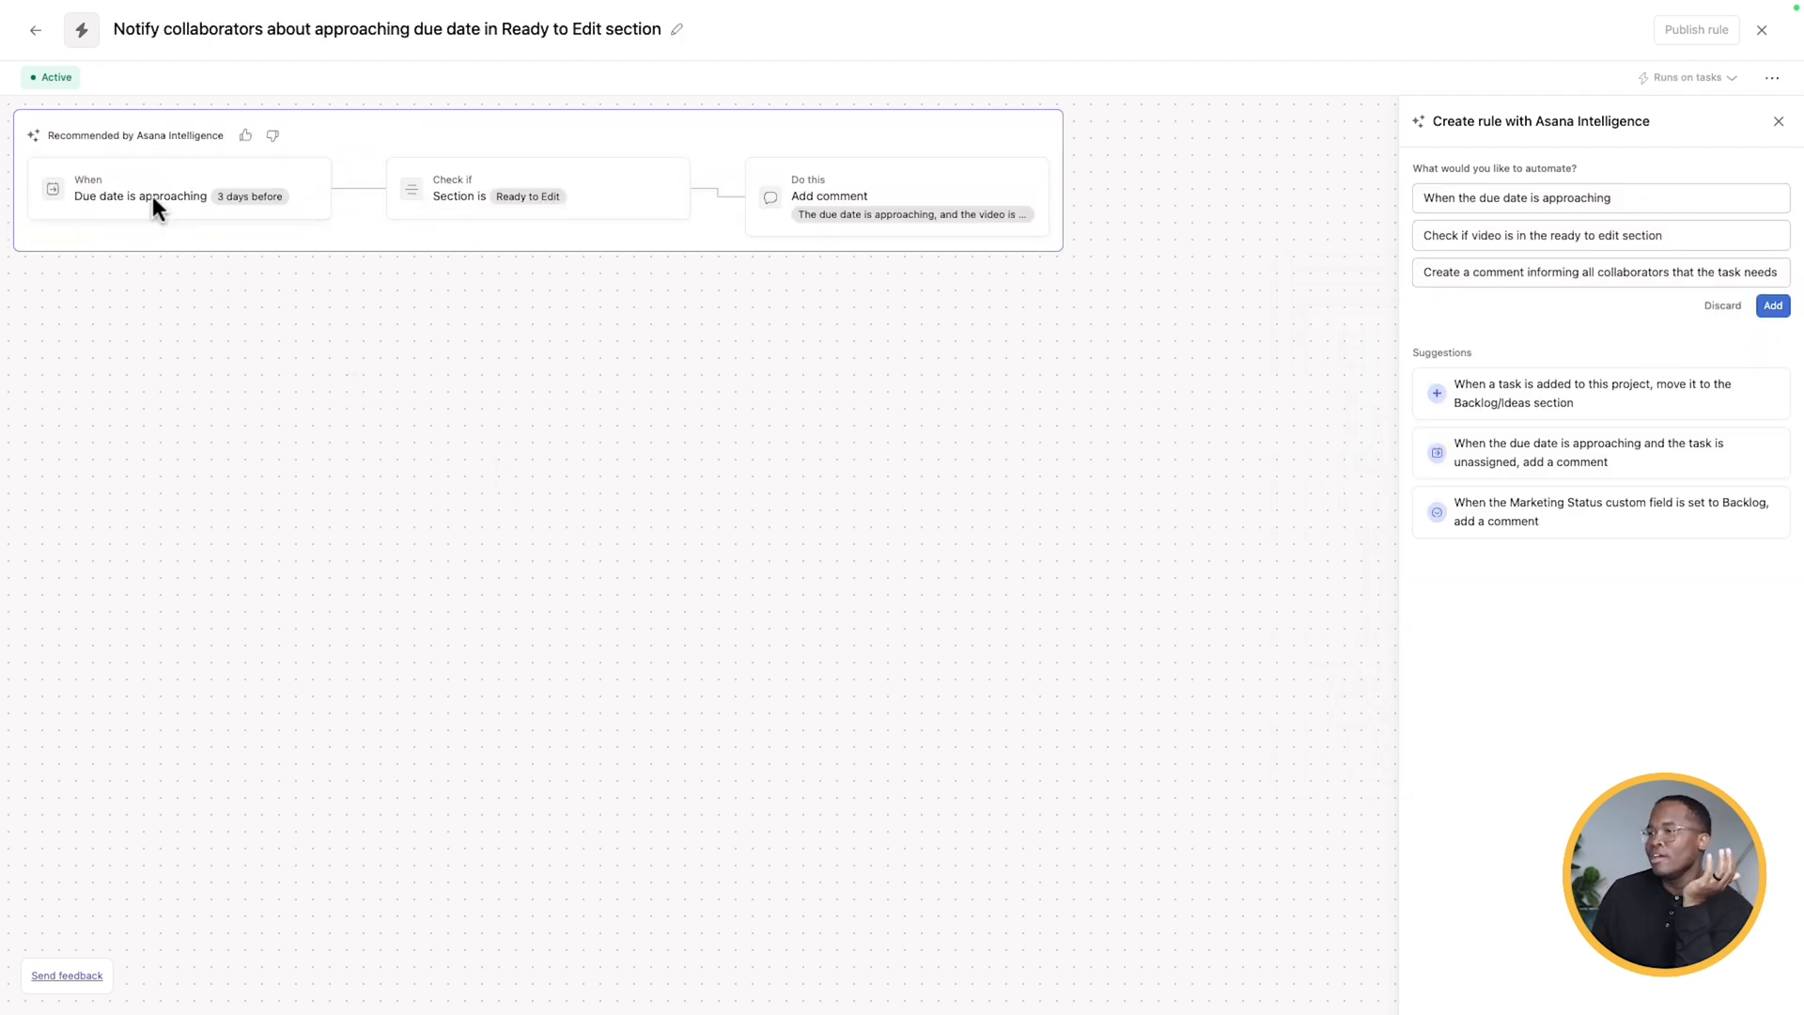
mouse_move(460, 213)
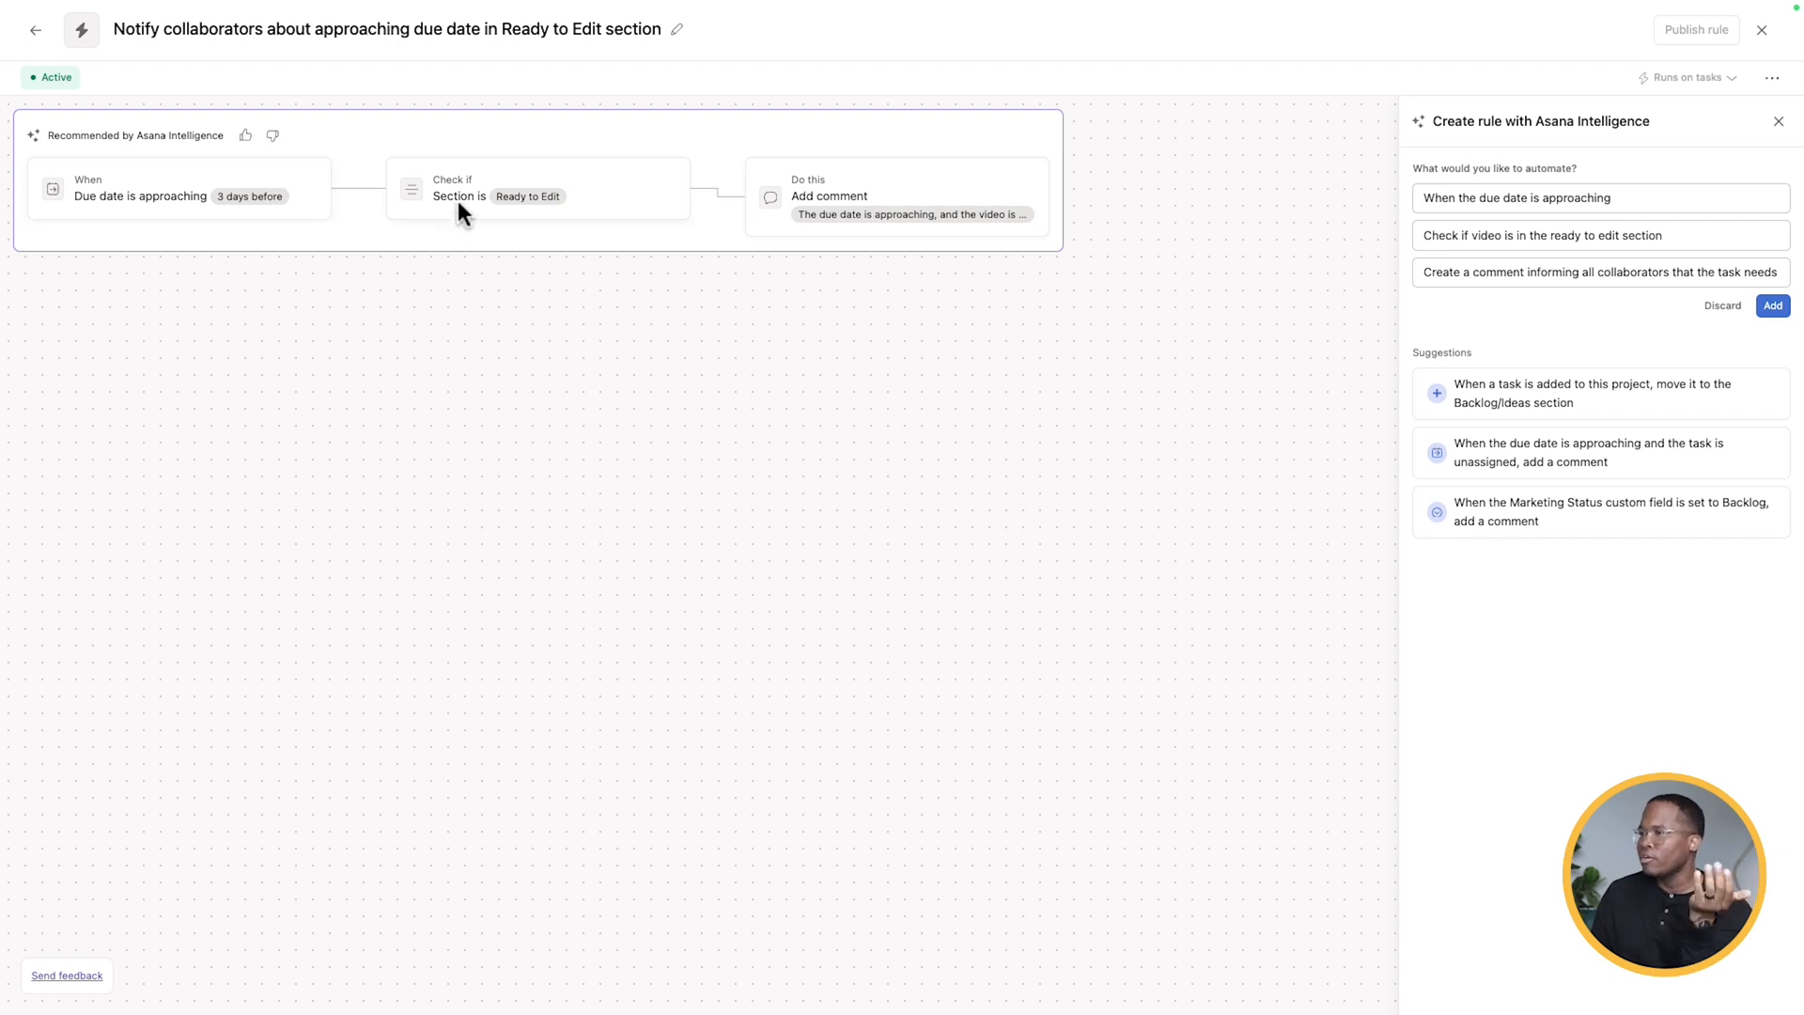
mouse_move(1069, 217)
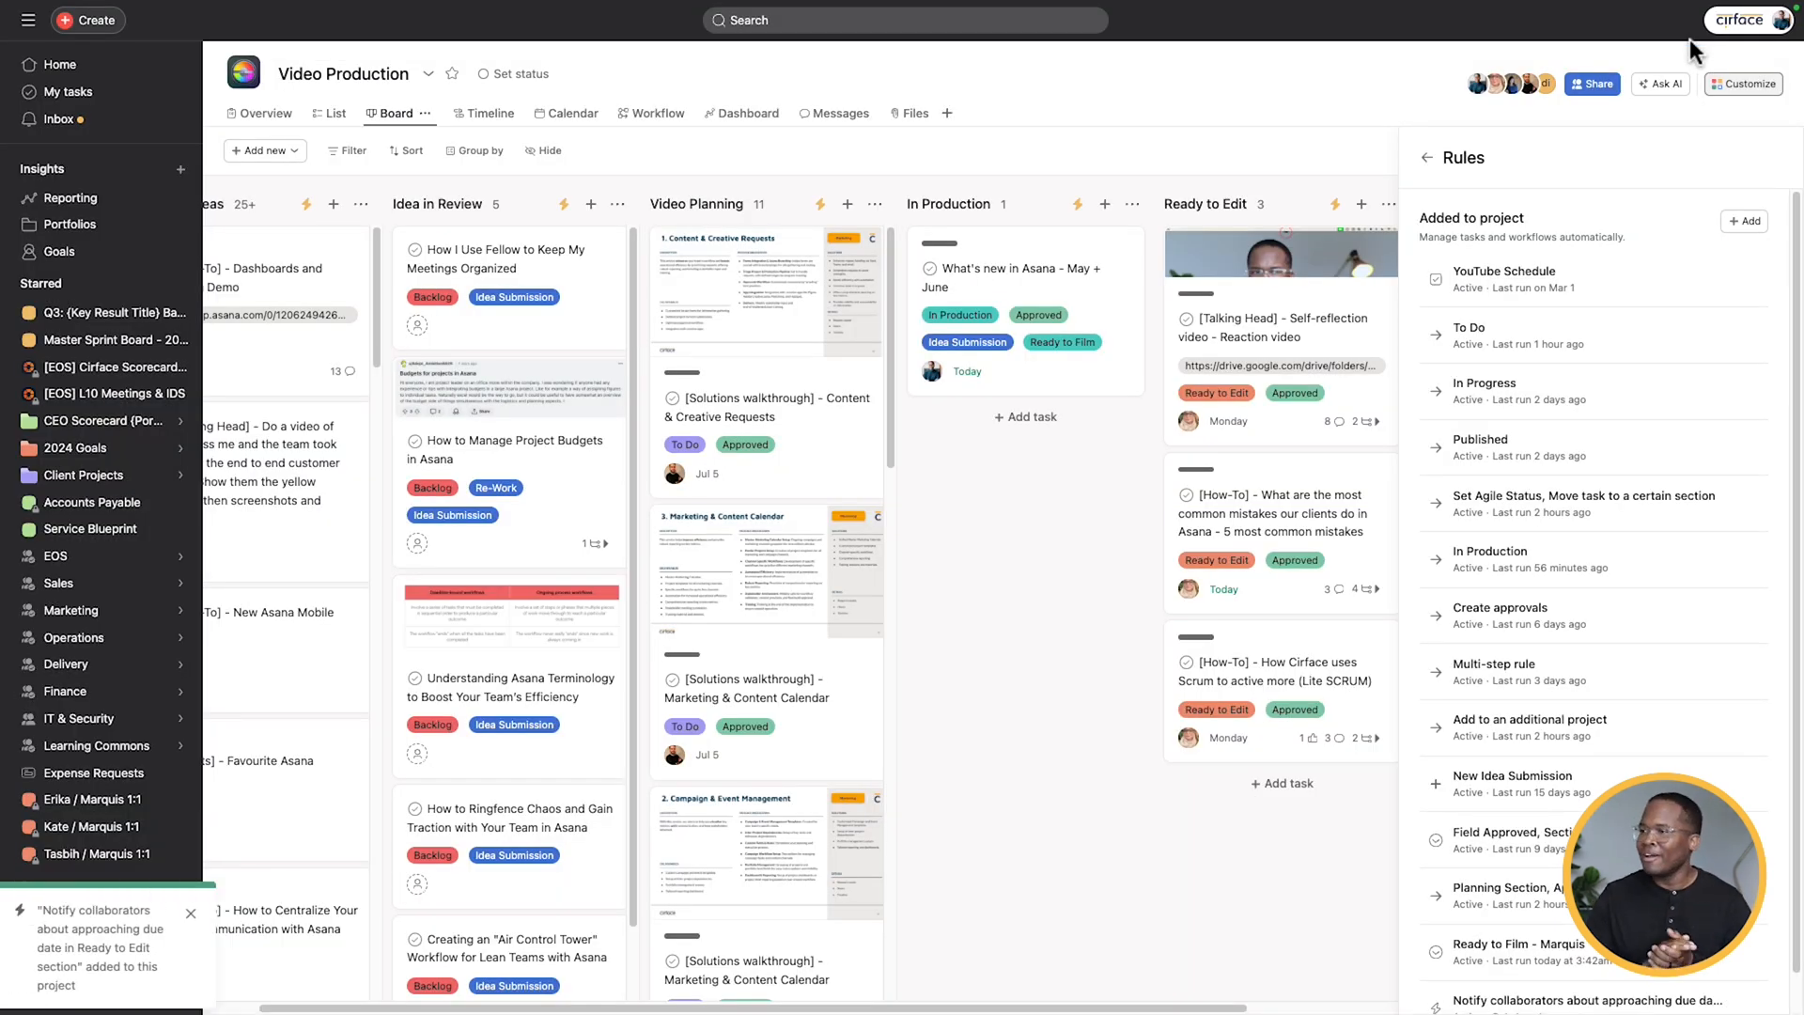
mouse_move(144, 261)
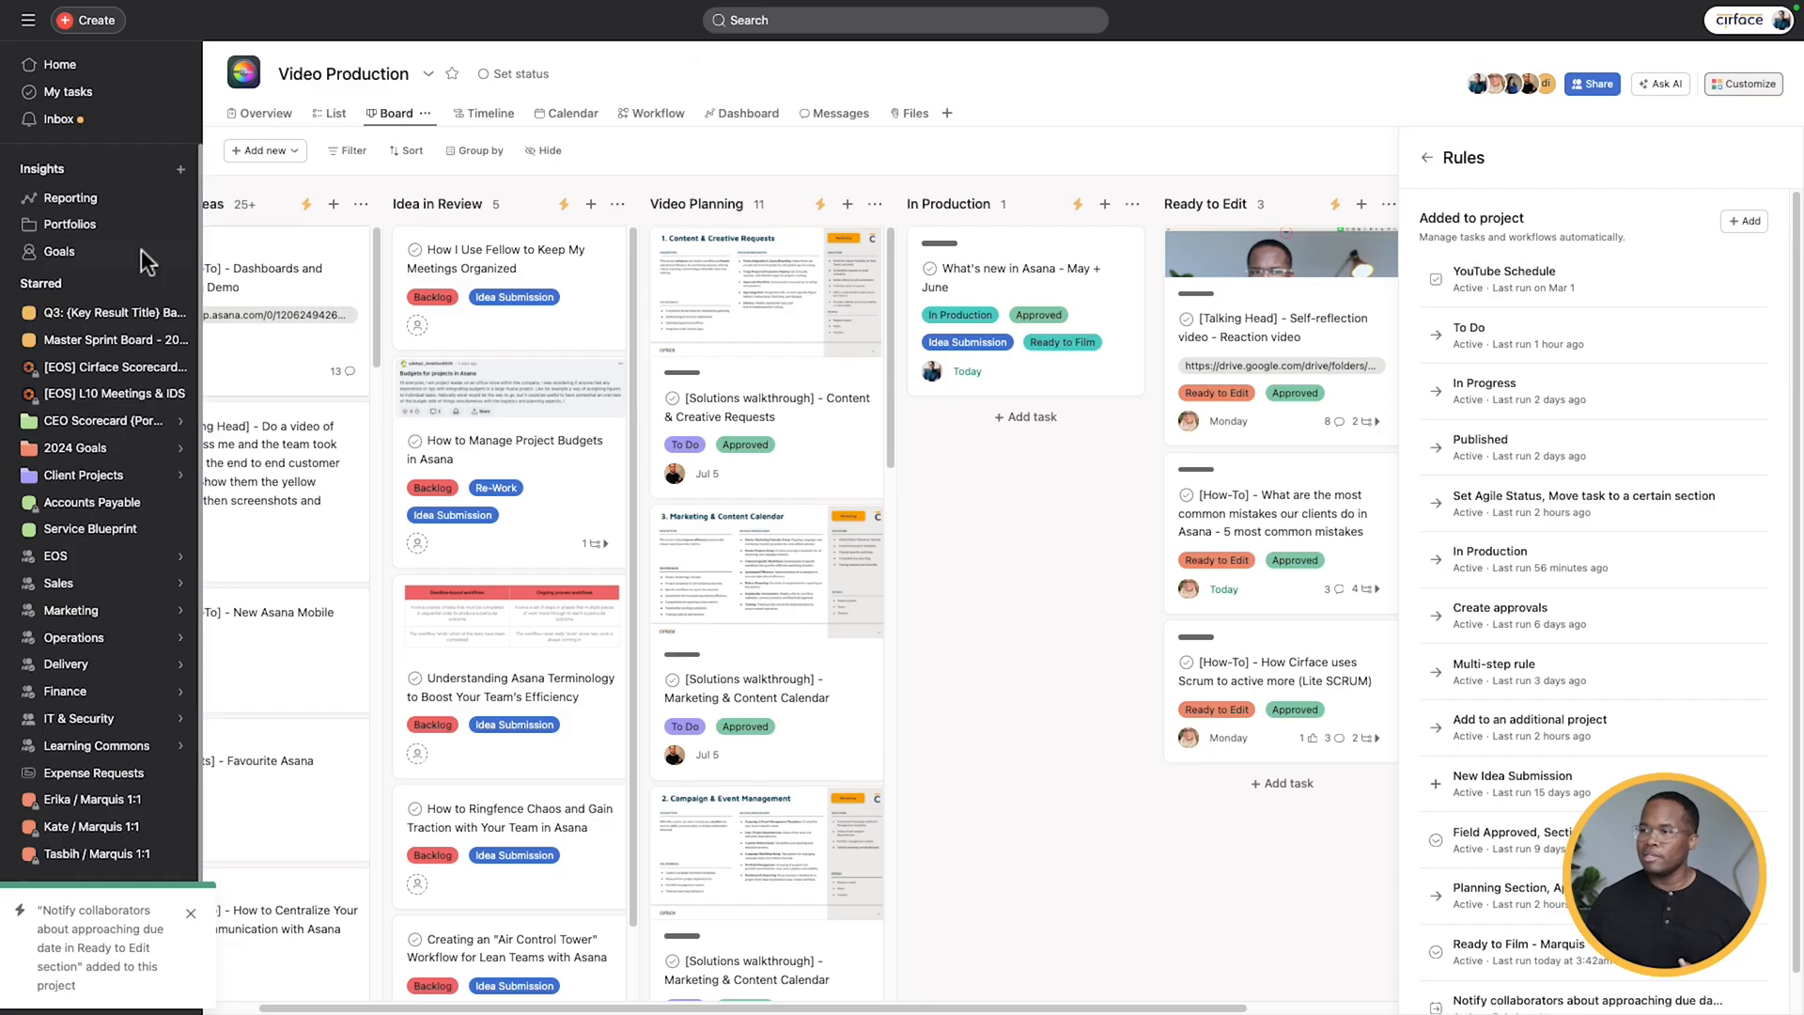
- Open the Operational Excellence Q3 Focus objective from Goals and view its custom weights
click(58, 251)
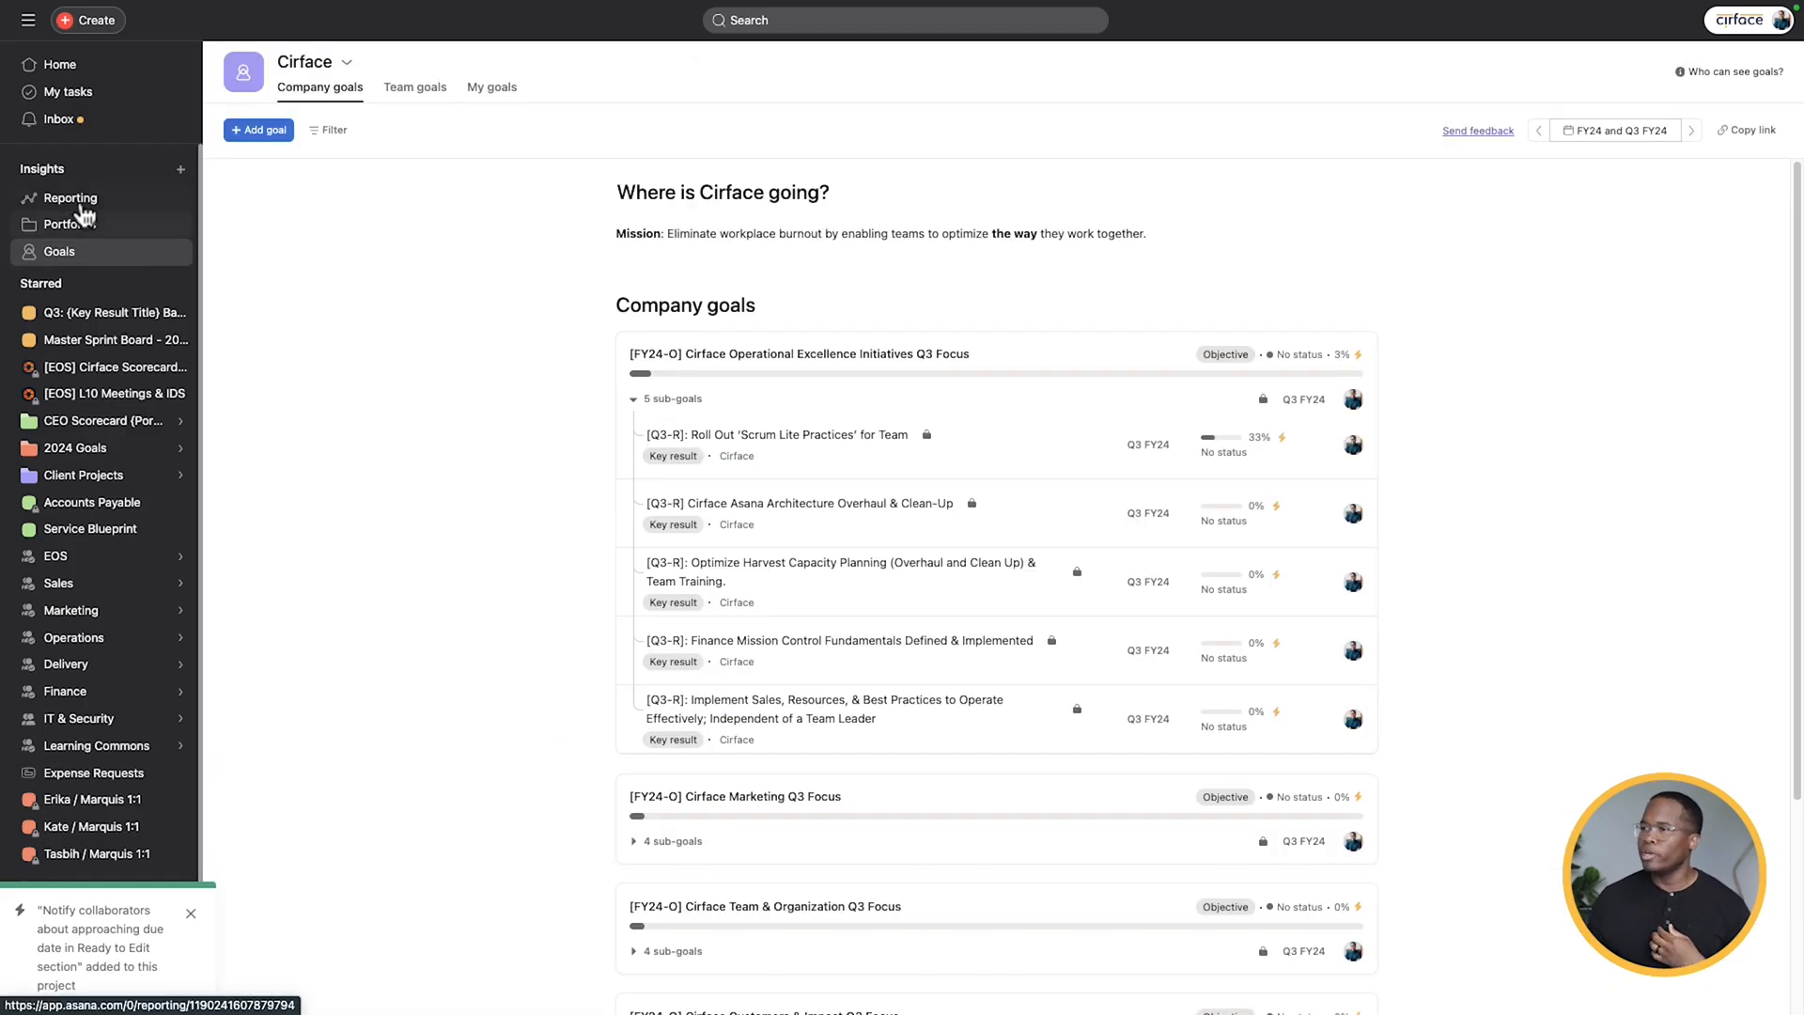
mouse_move(127, 303)
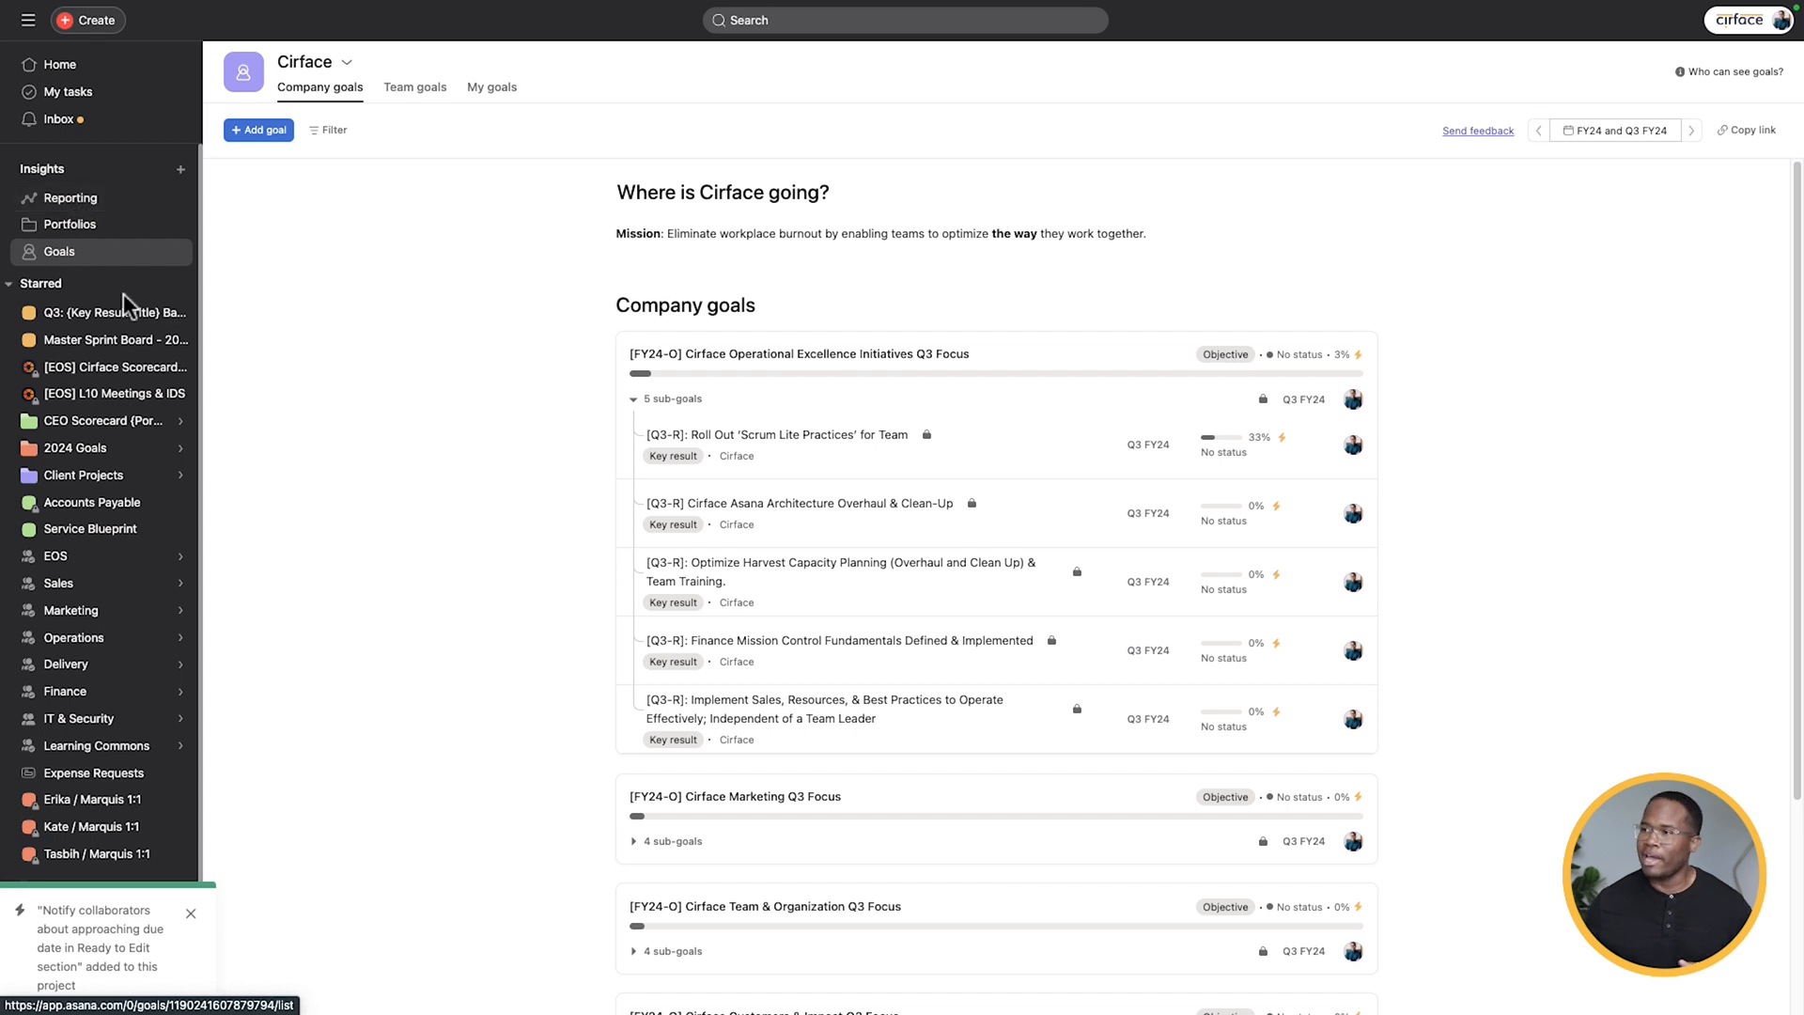
click(632, 398)
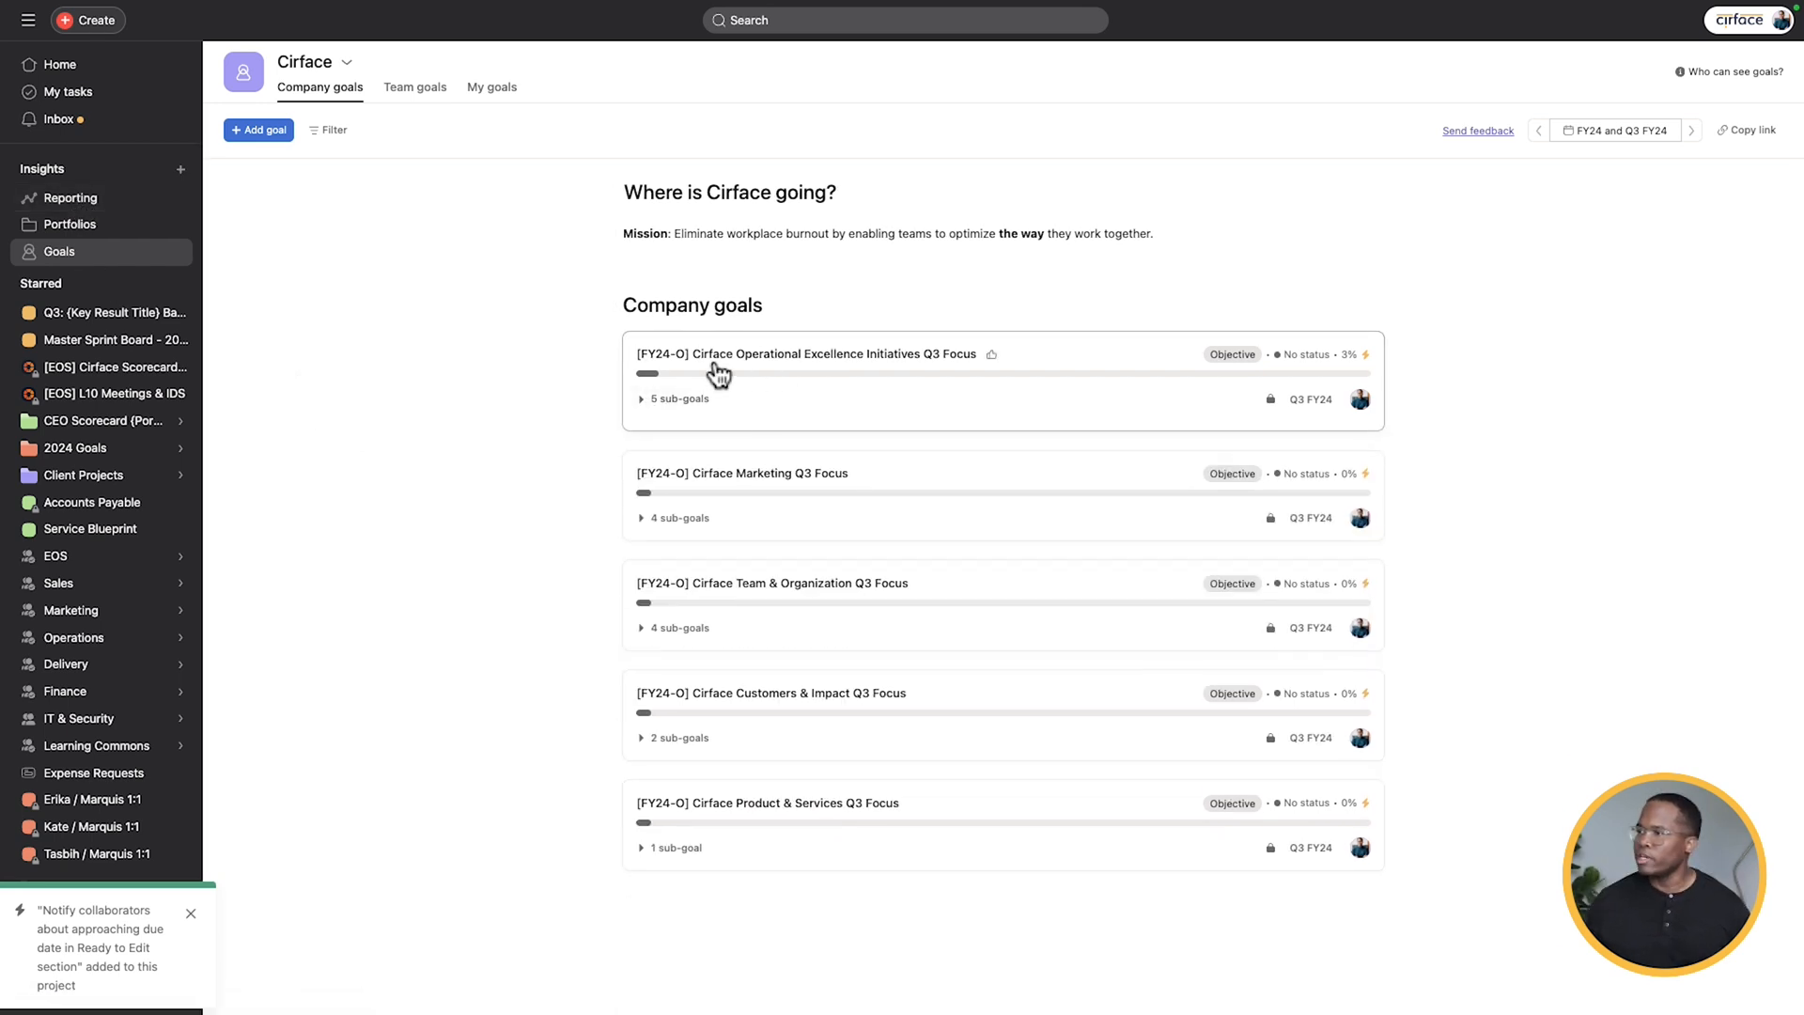
click(642, 399)
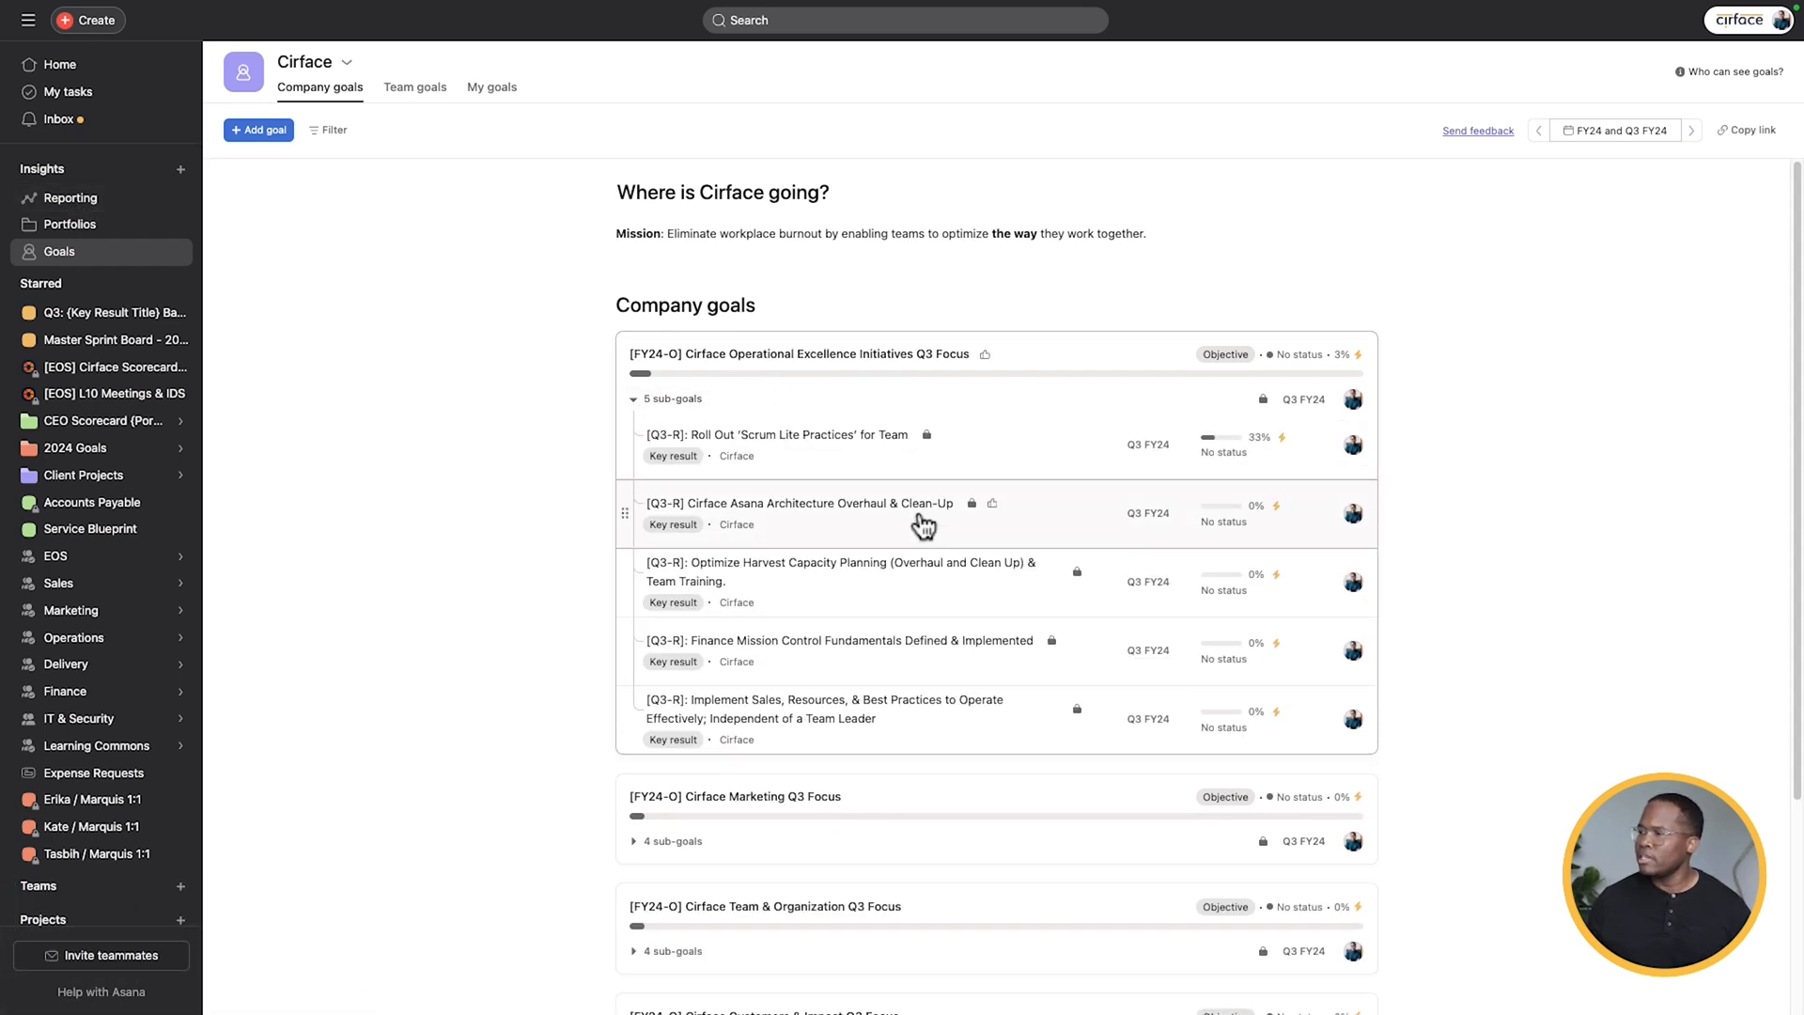
click(797, 354)
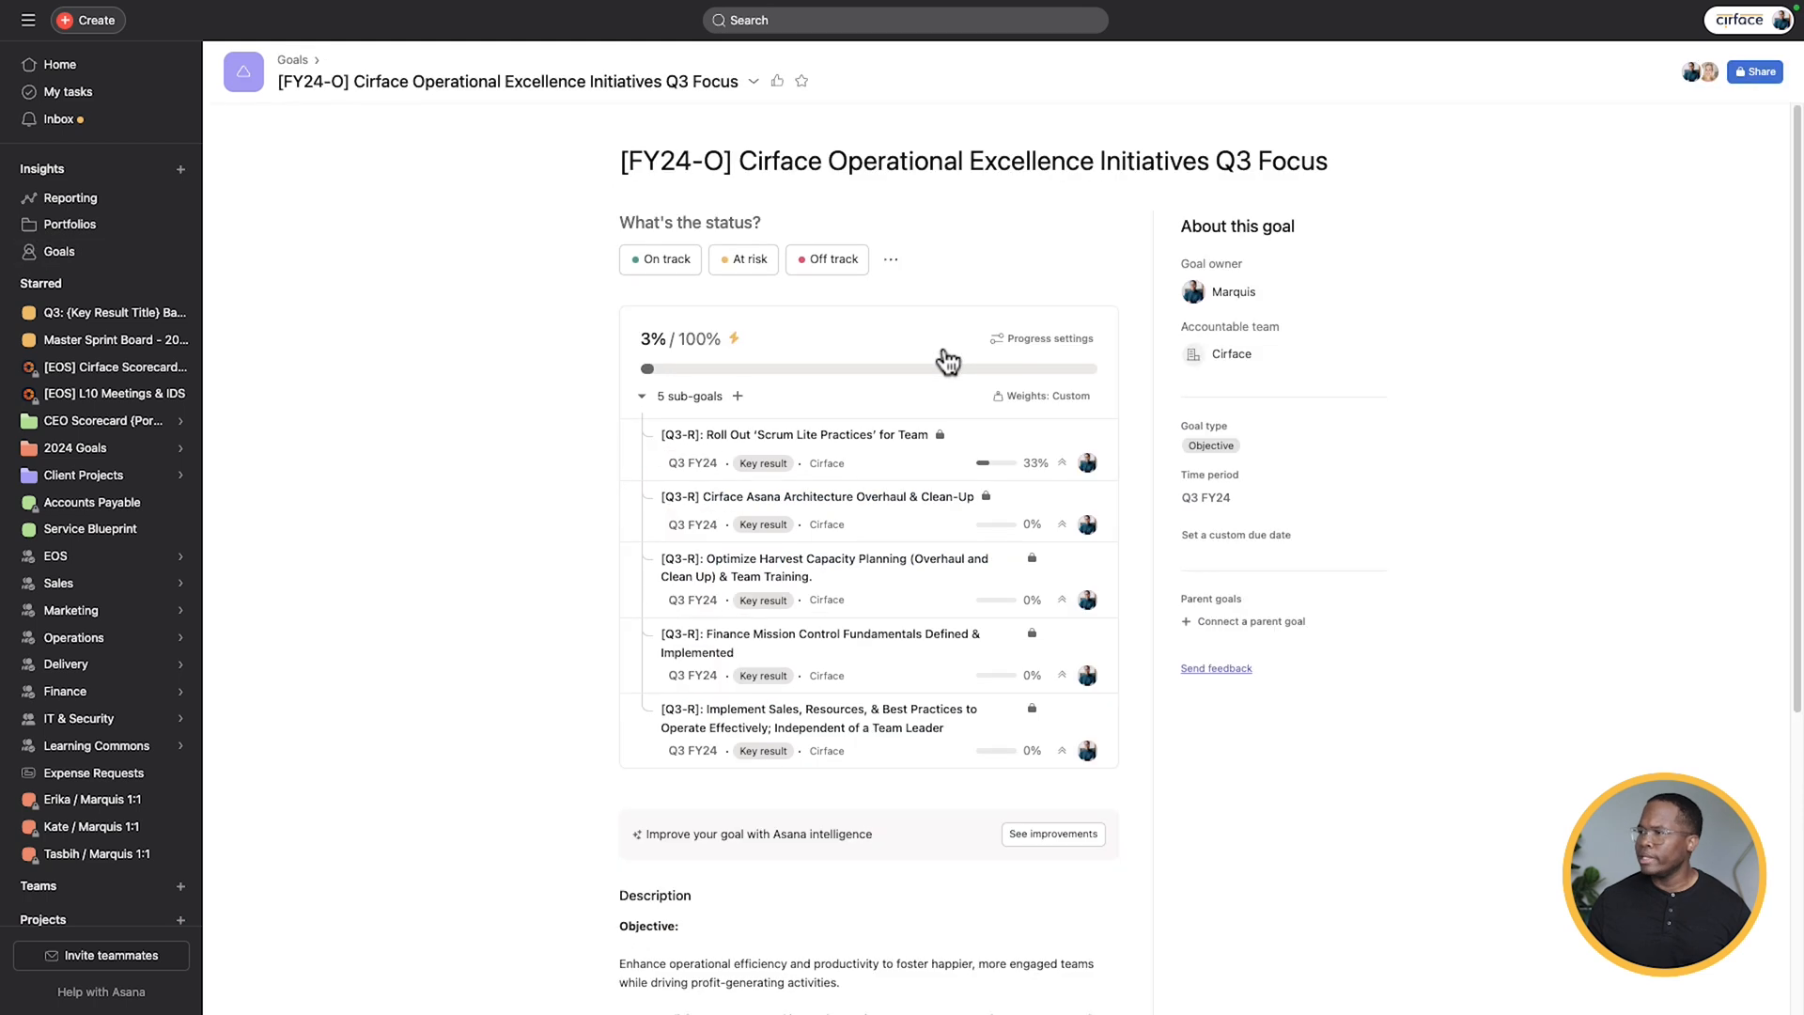
mouse_move(1056, 420)
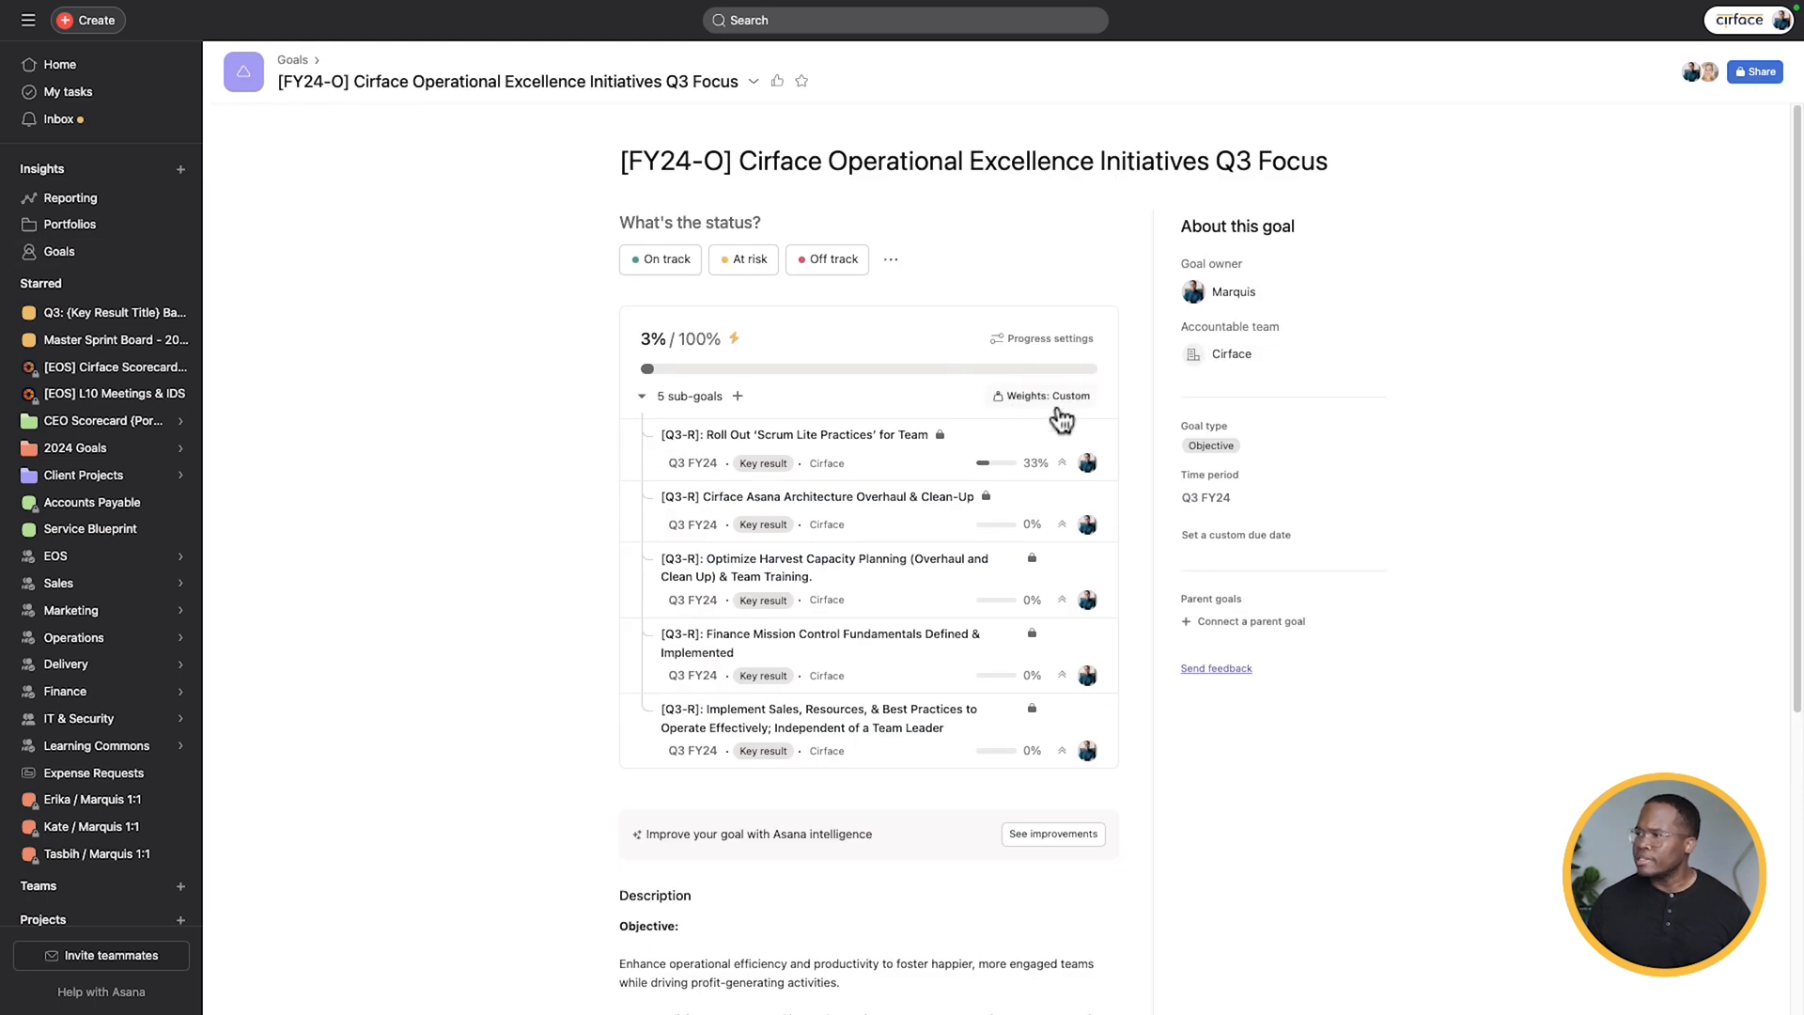
mouse_move(1053, 414)
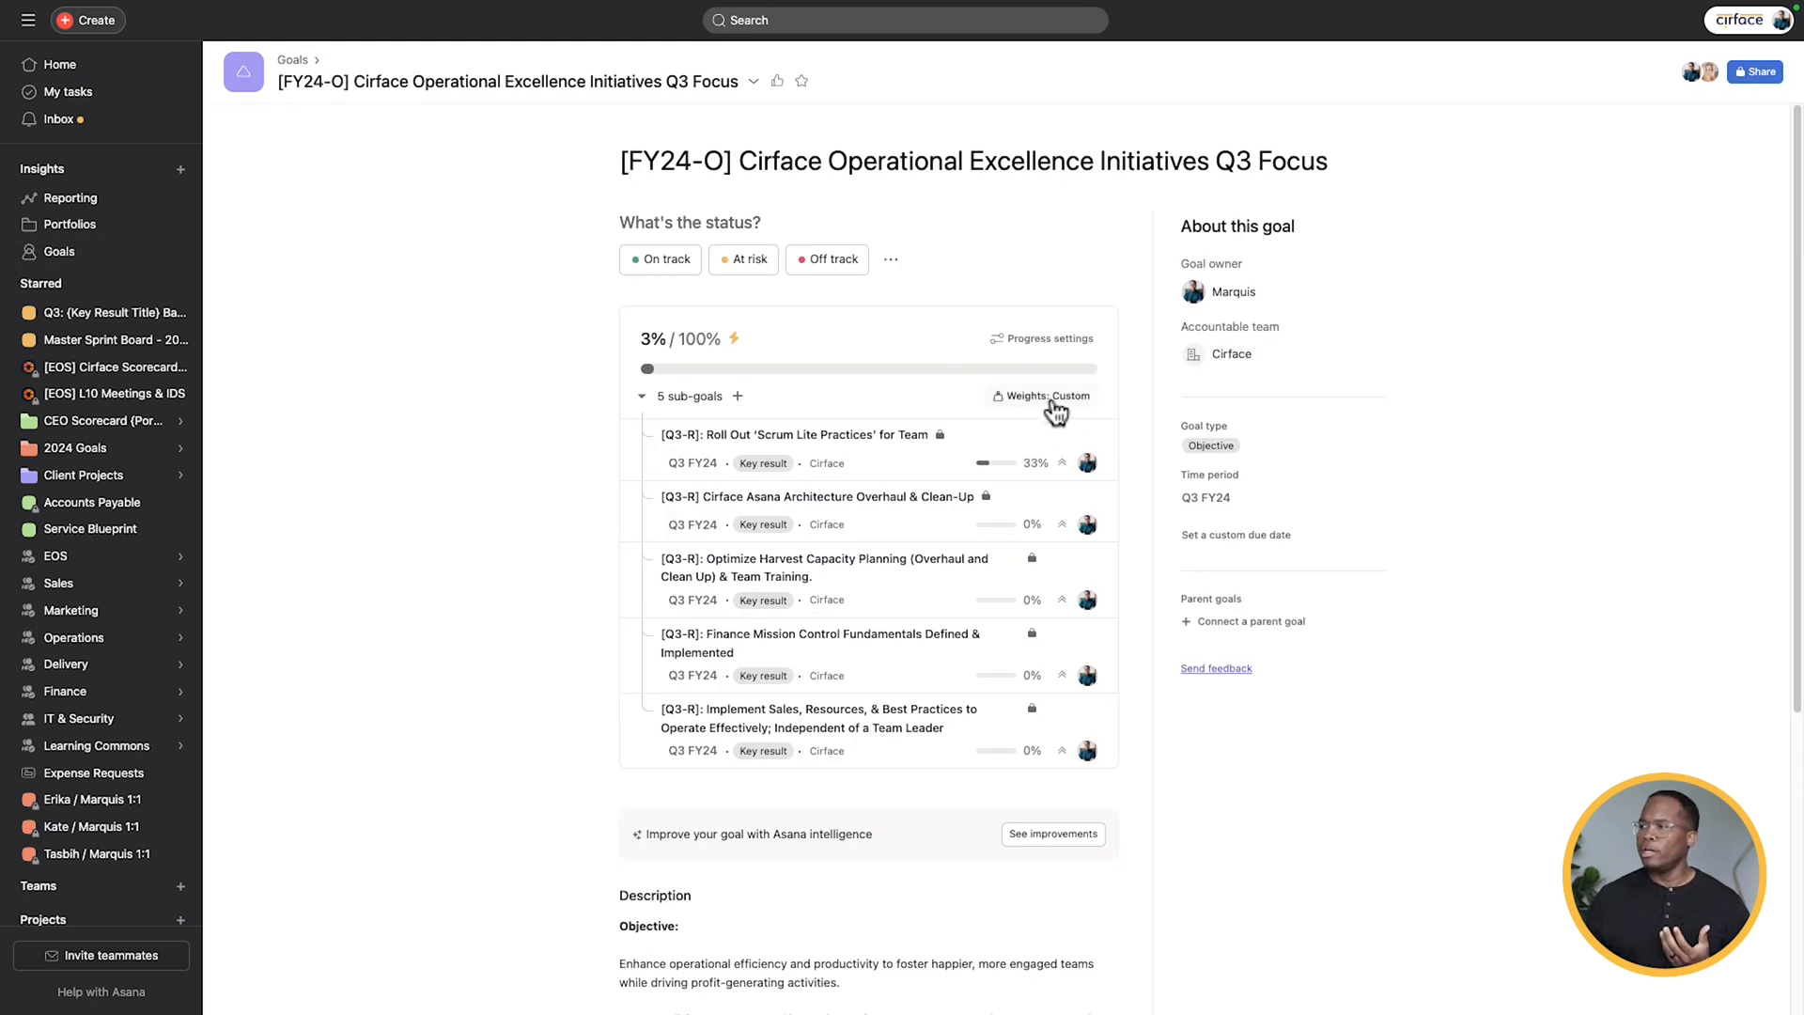
click(1048, 396)
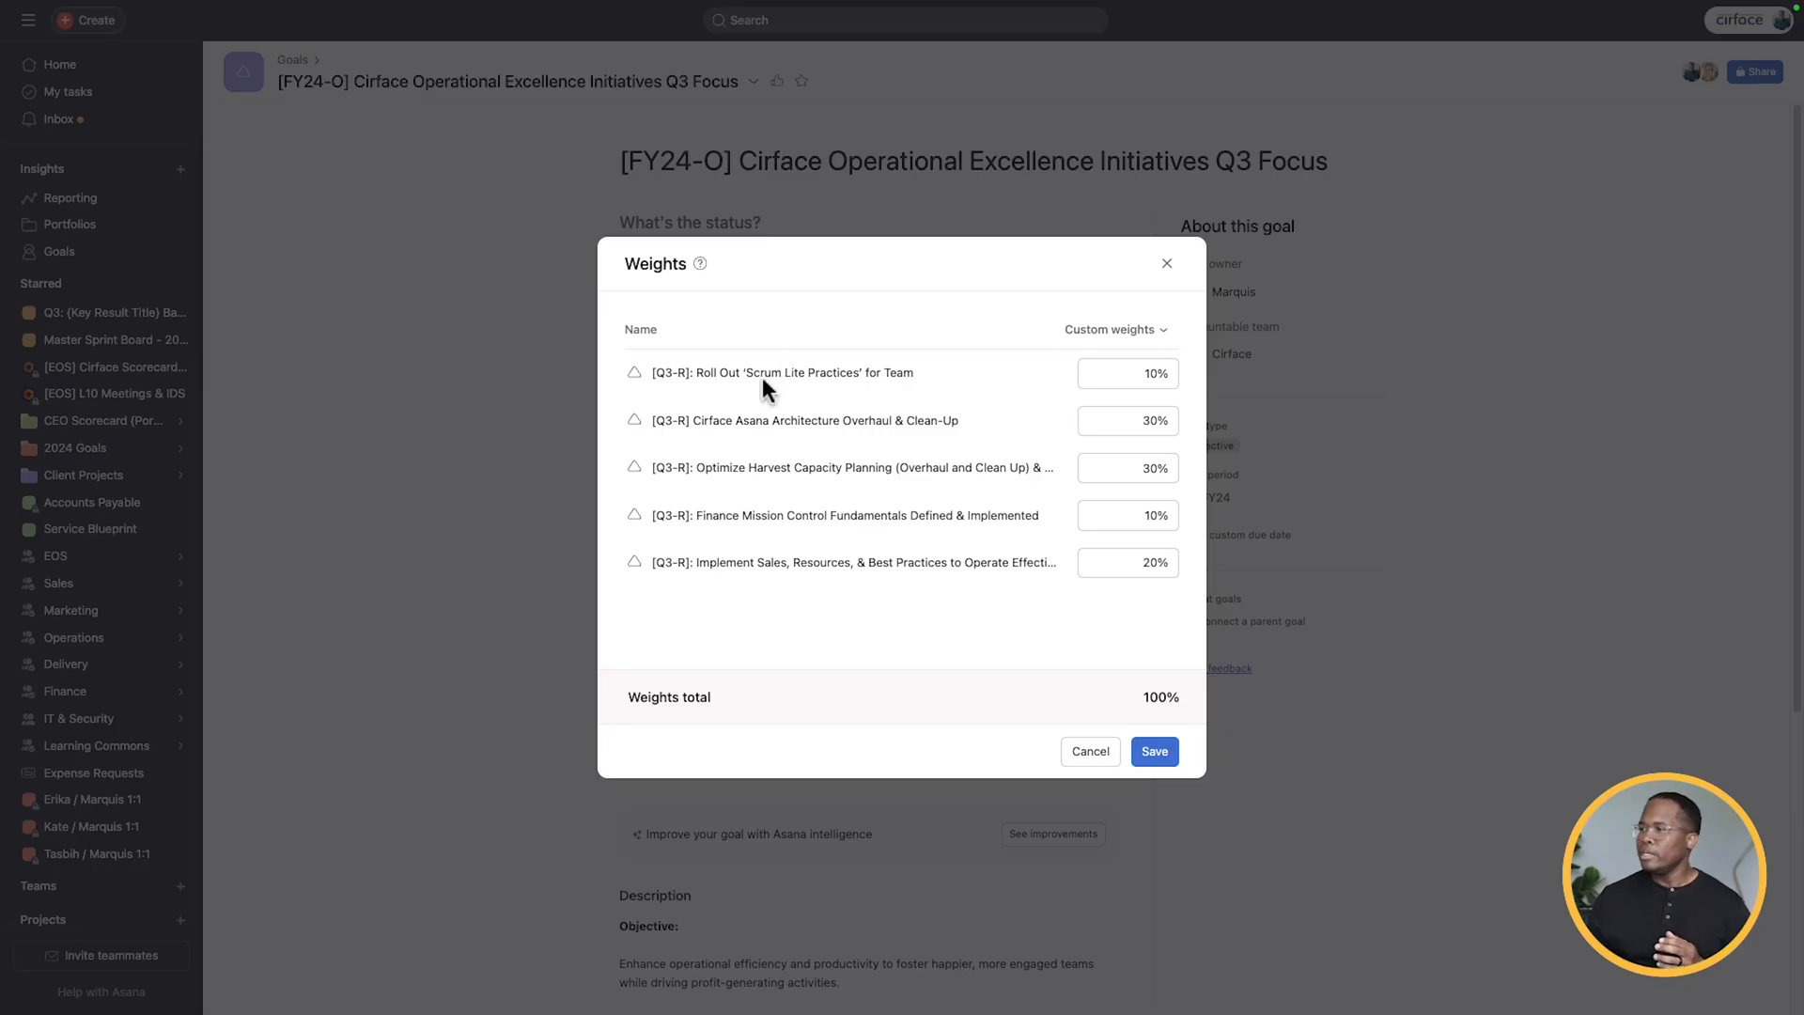
mouse_move(829, 424)
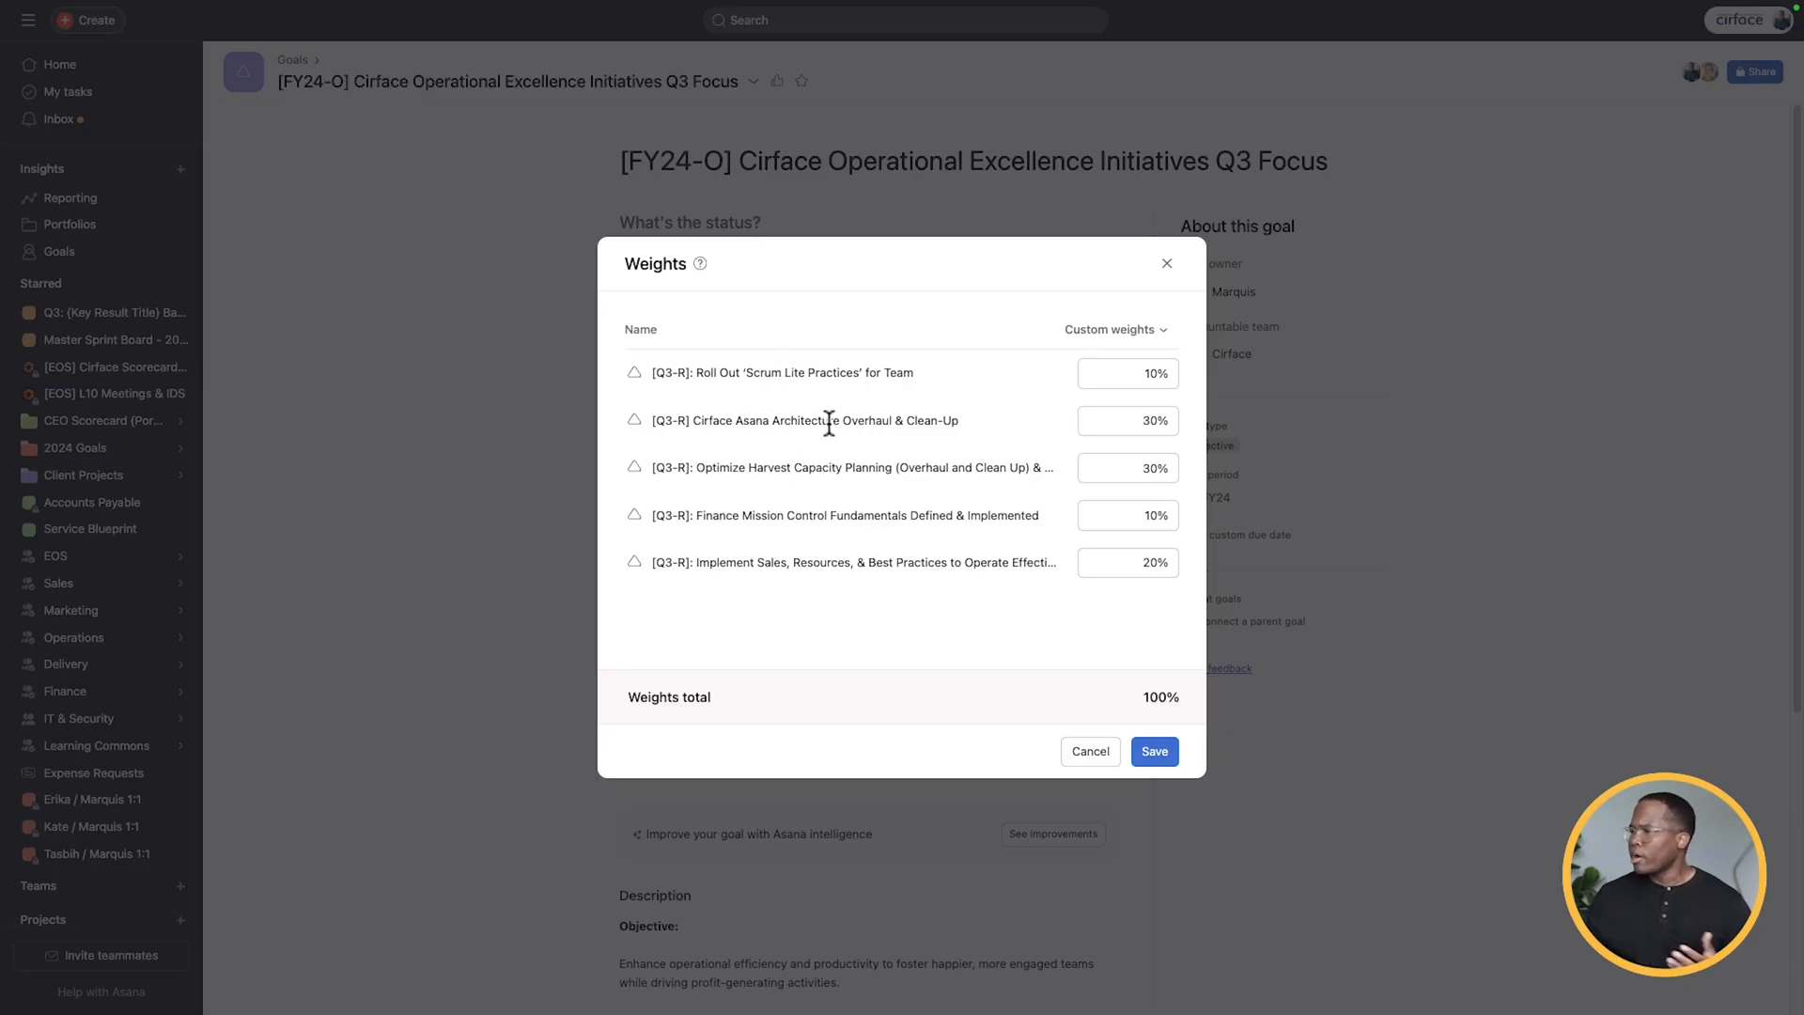
mouse_move(835, 564)
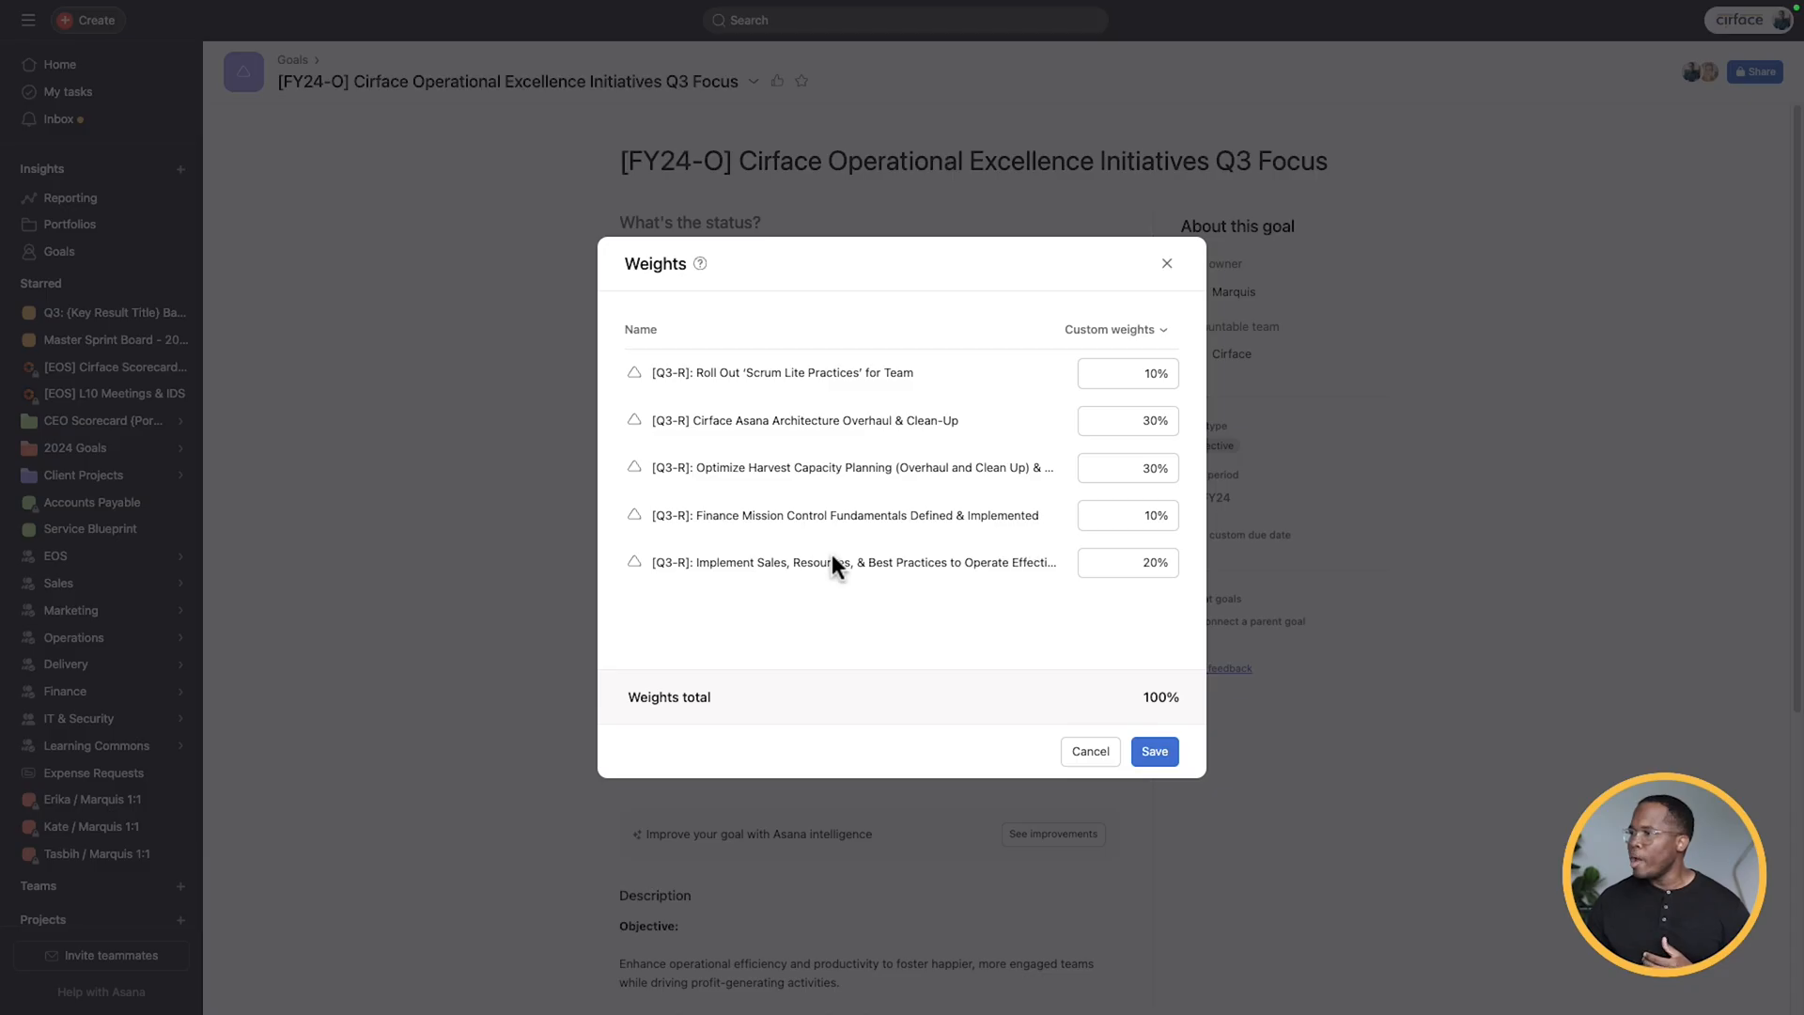
mouse_move(973, 541)
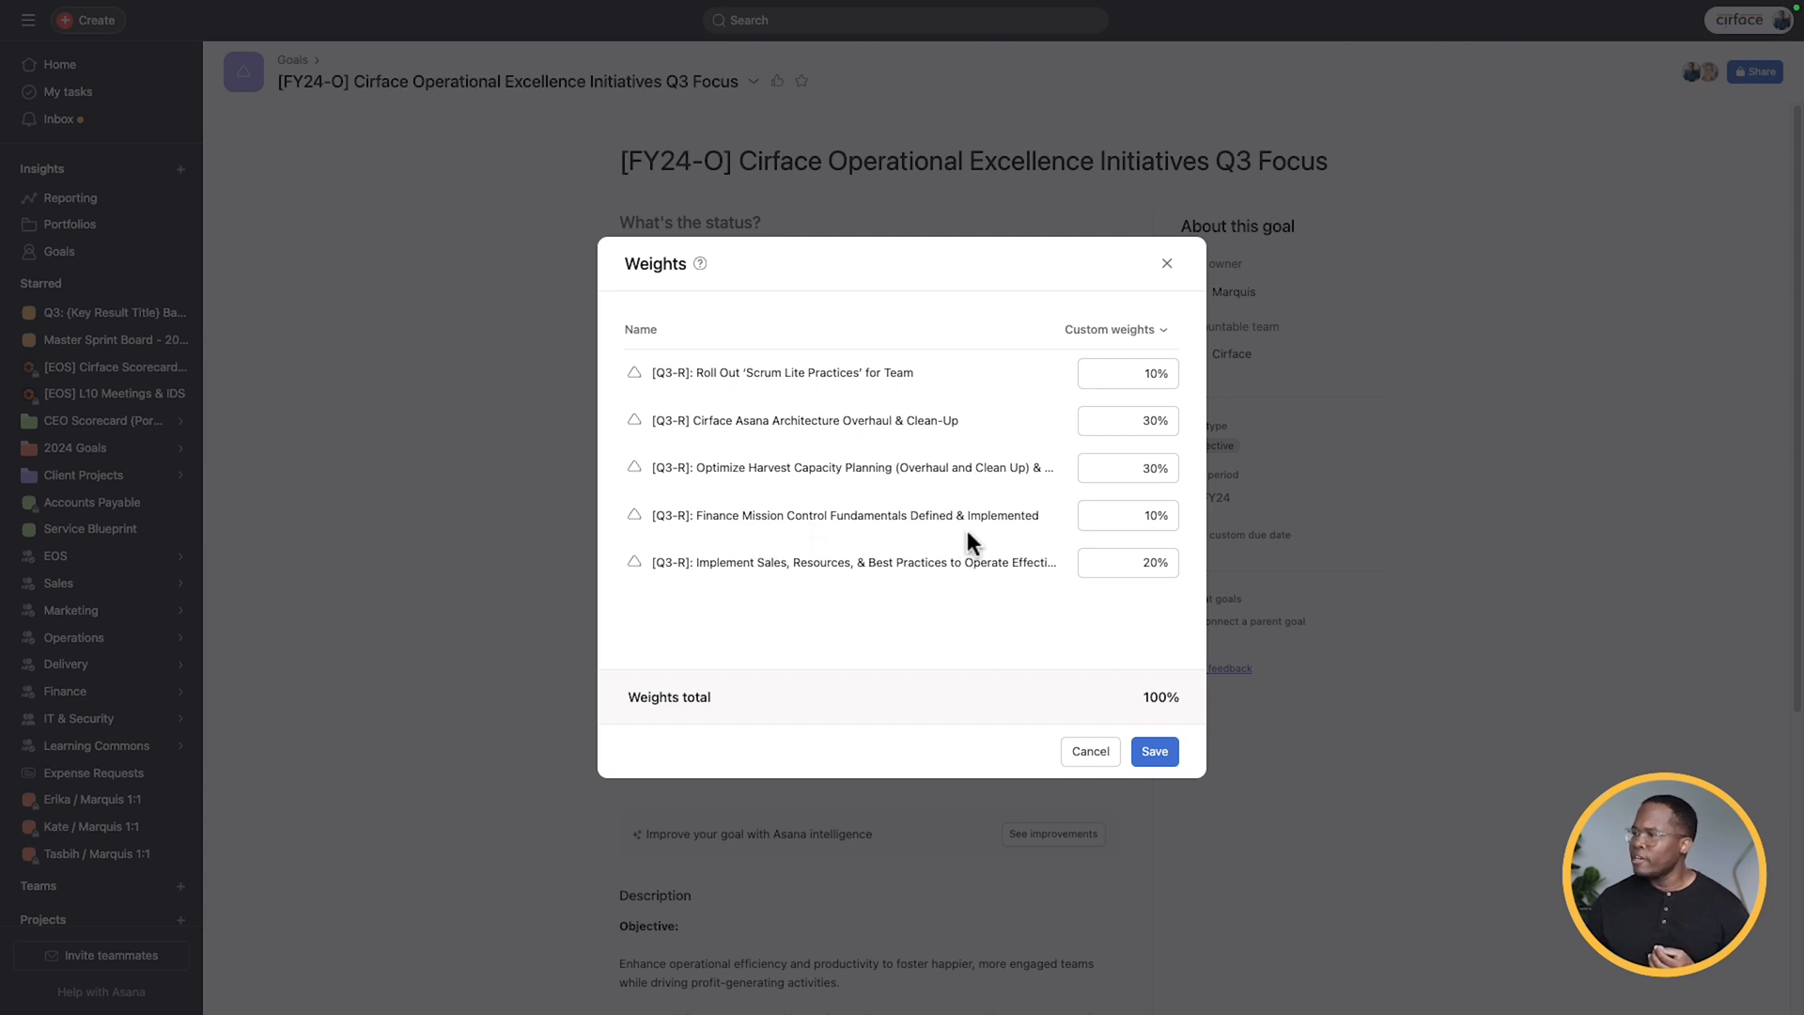
- Adjust the Finance sub-goal's custom weight in the Weights dialog
click(1127, 516)
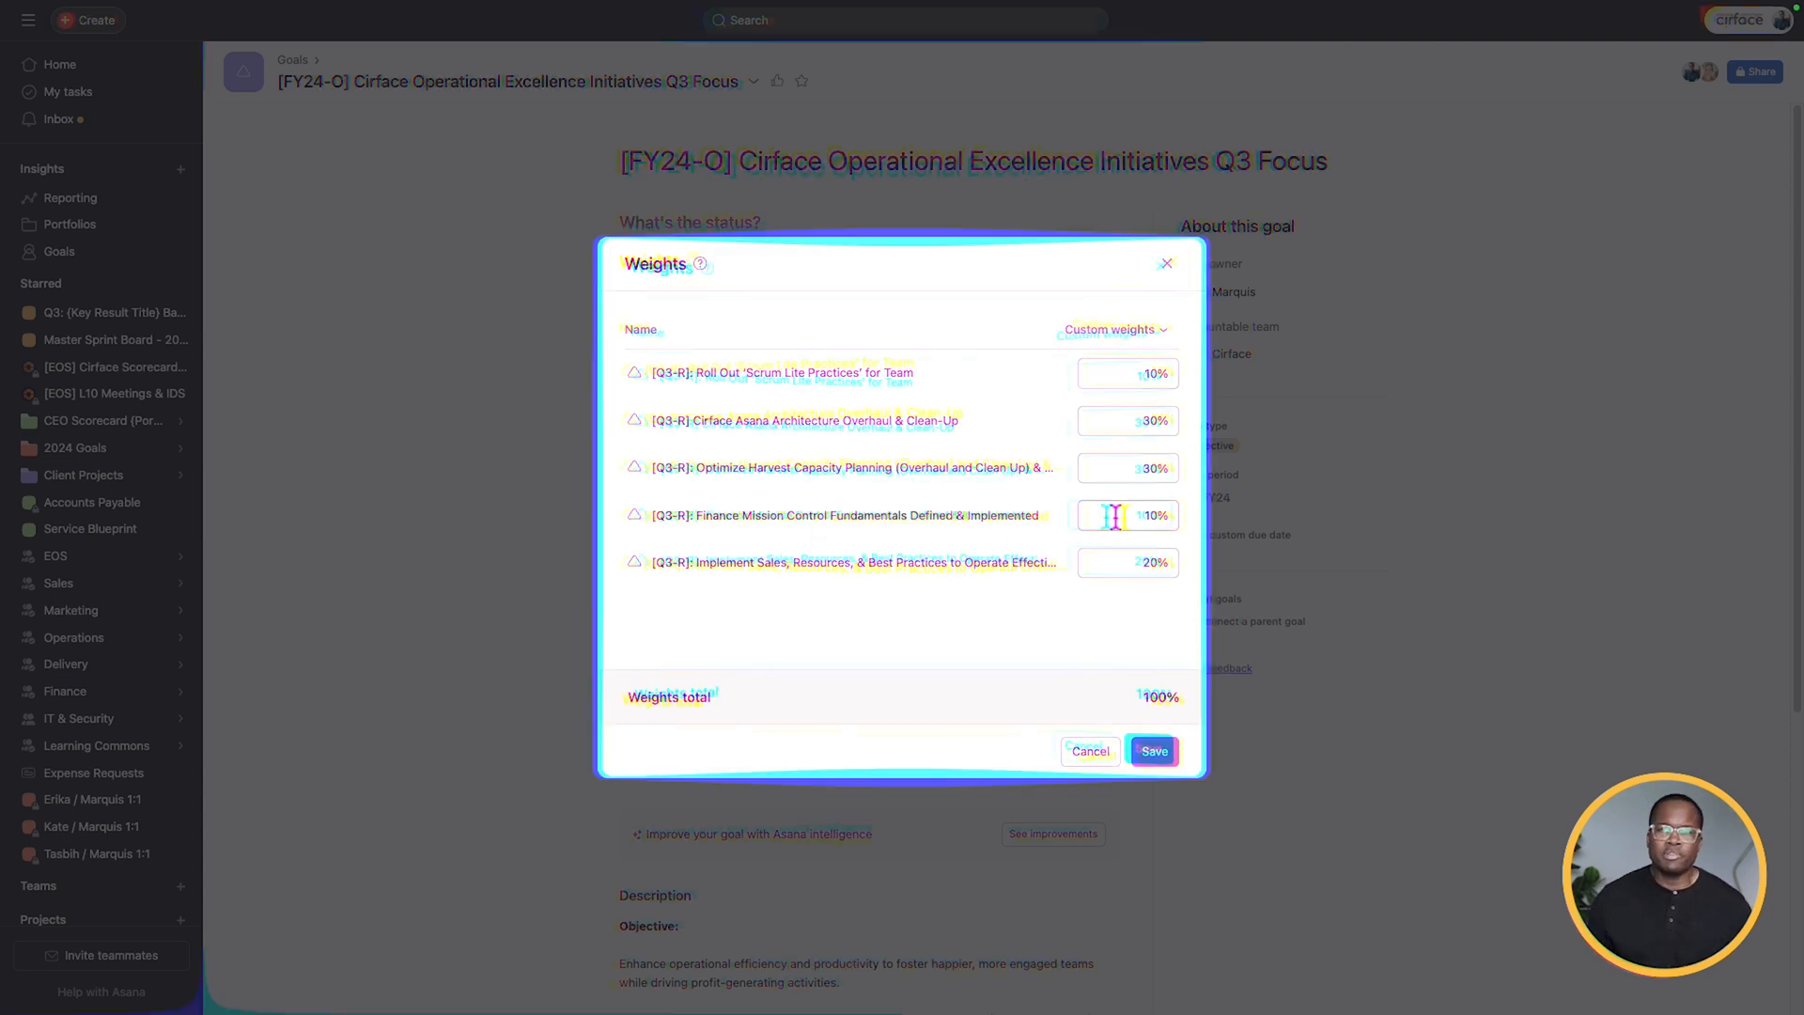
click(1112, 329)
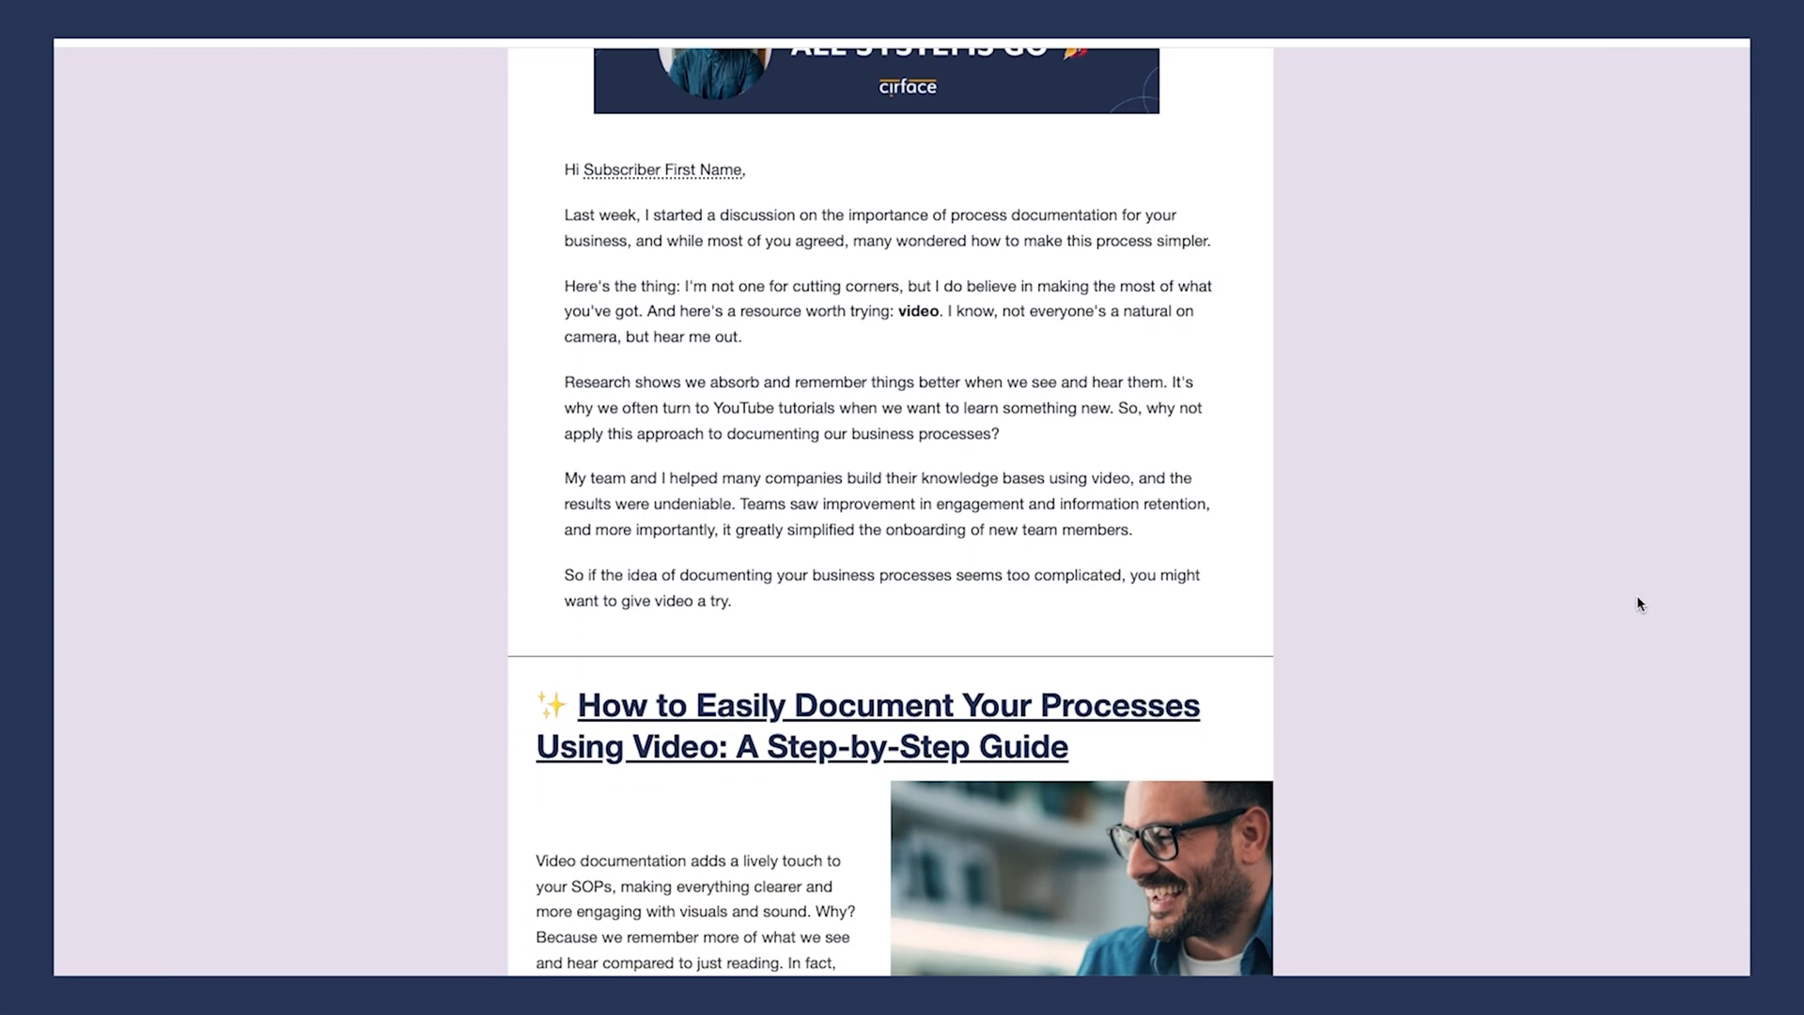
- Scroll through the Cirface newsletter and submit the All Systems Go sign-up form
scroll(down, 3)
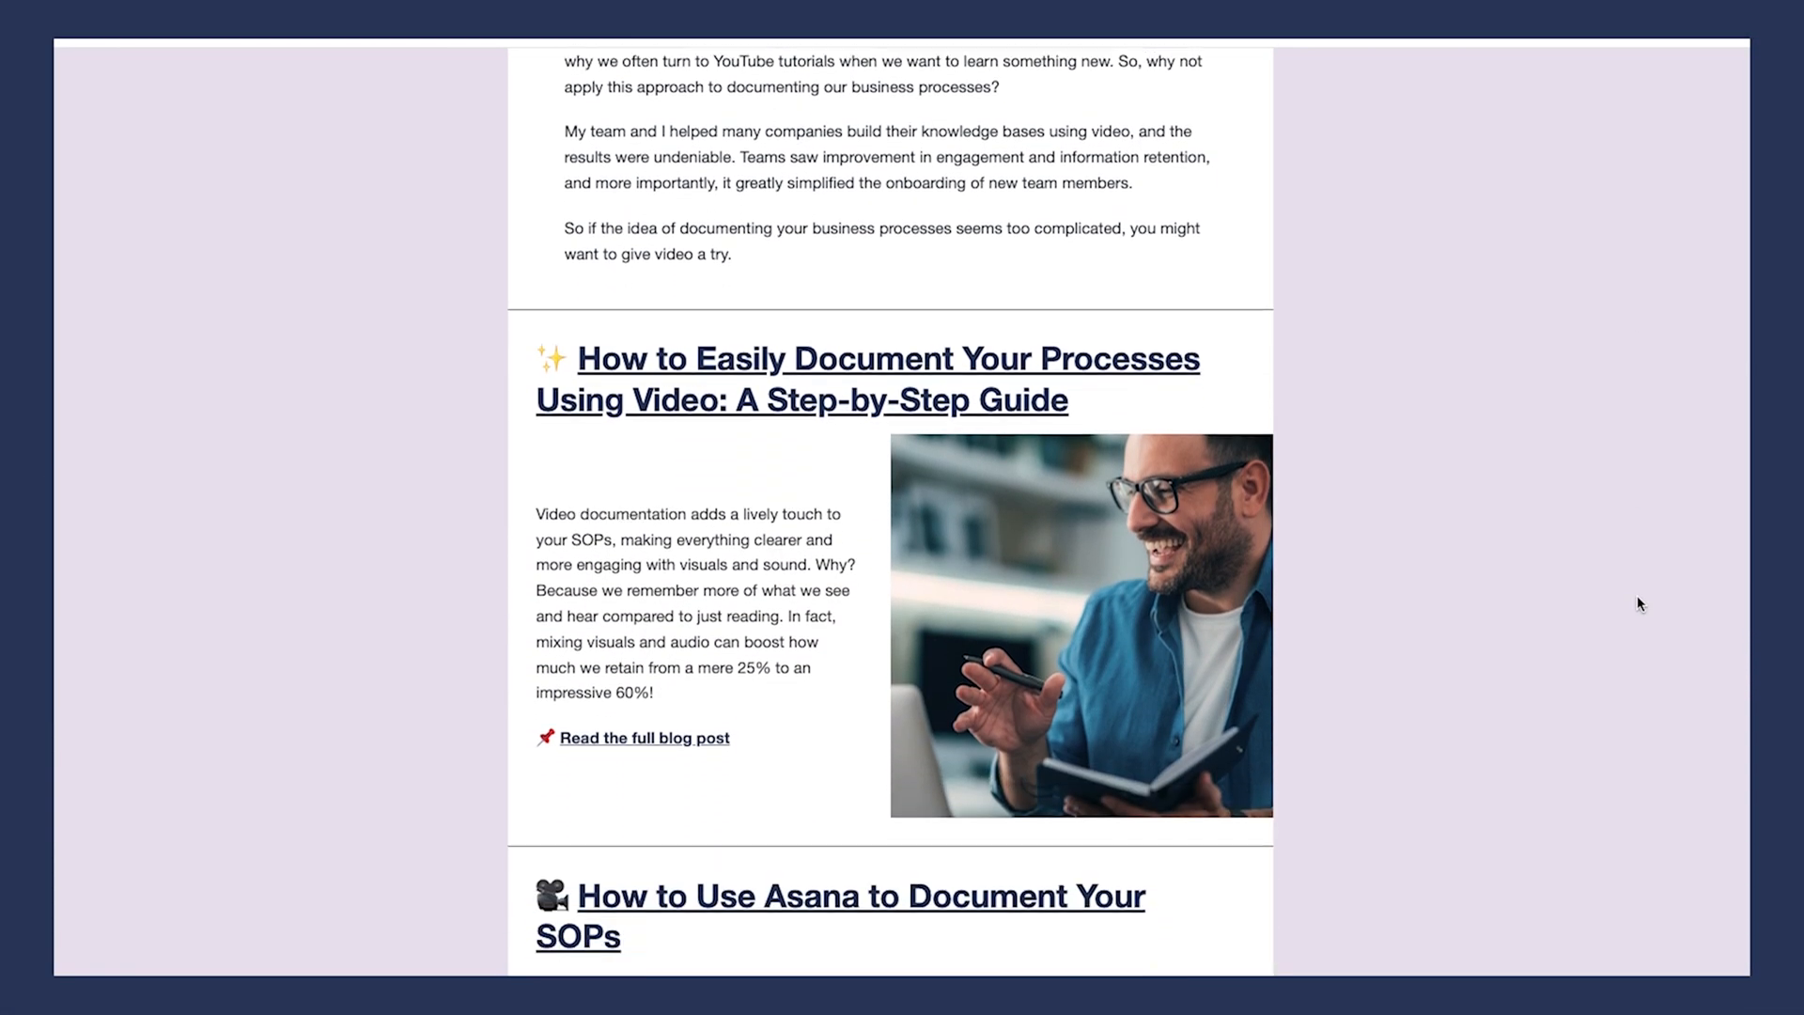
scroll(down, 3)
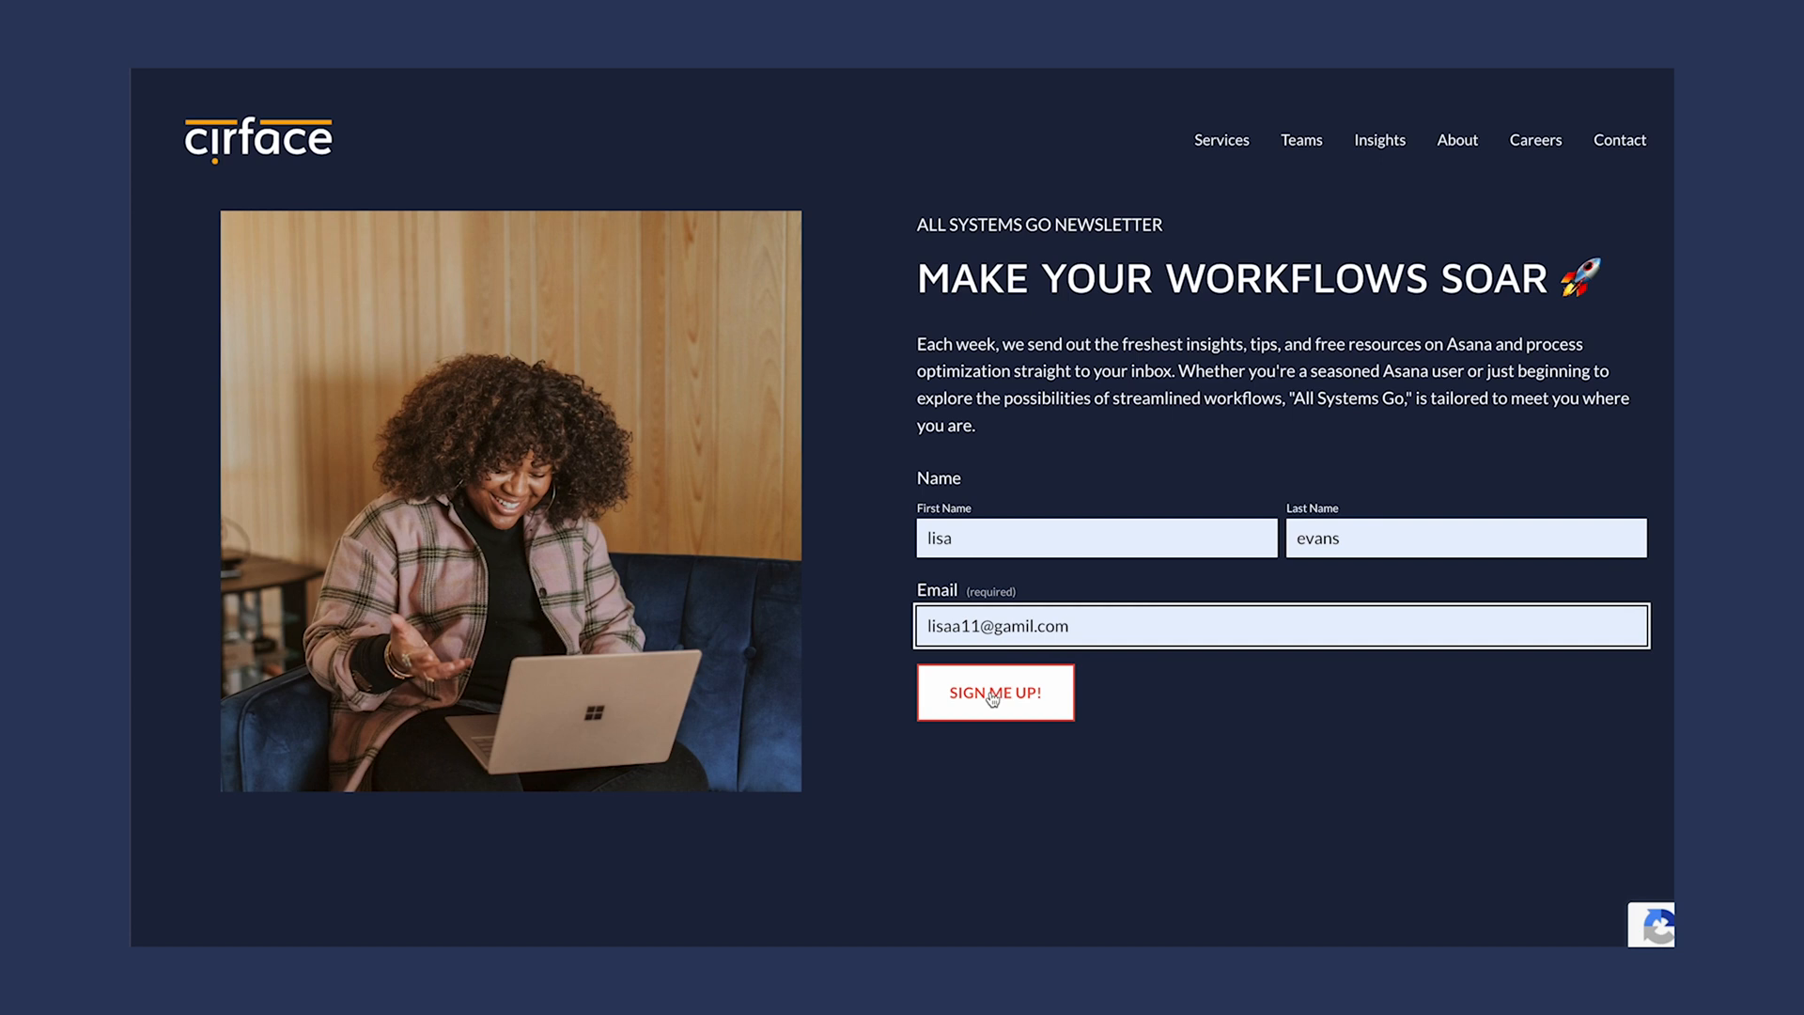
click(995, 692)
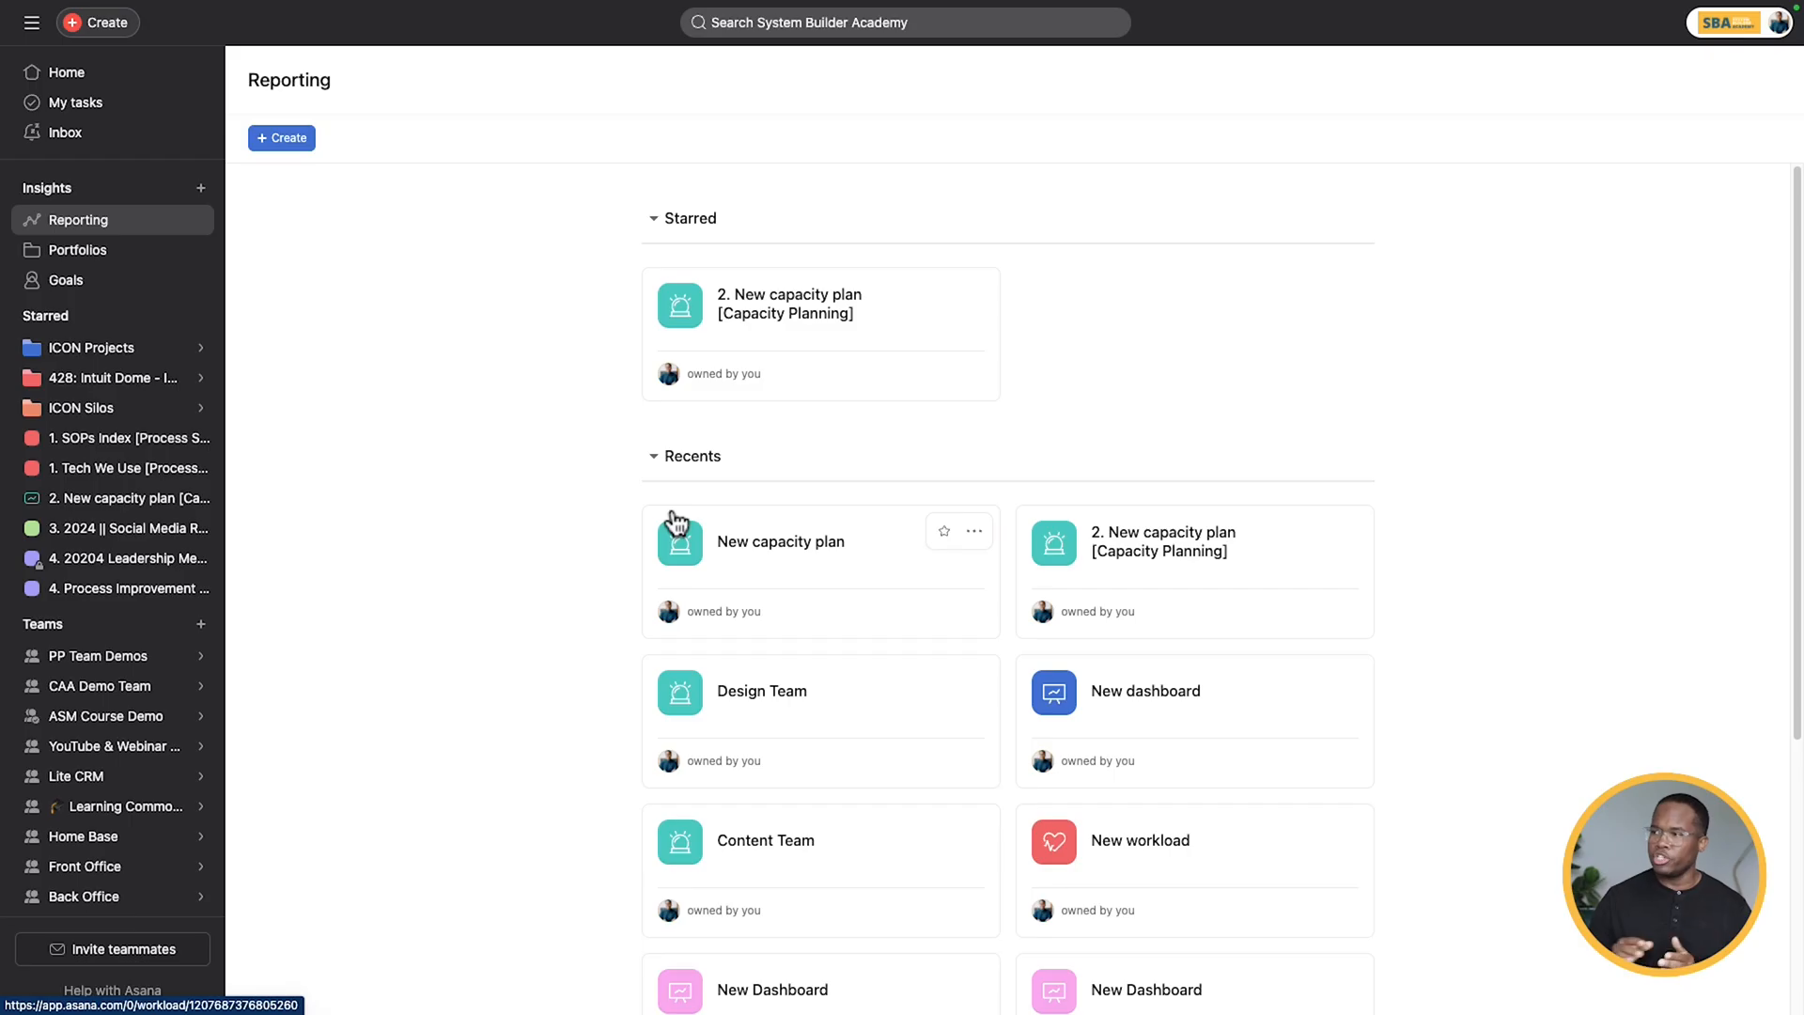
- Create a new capacity plan, switch to the People view, and begin adding people
click(281, 138)
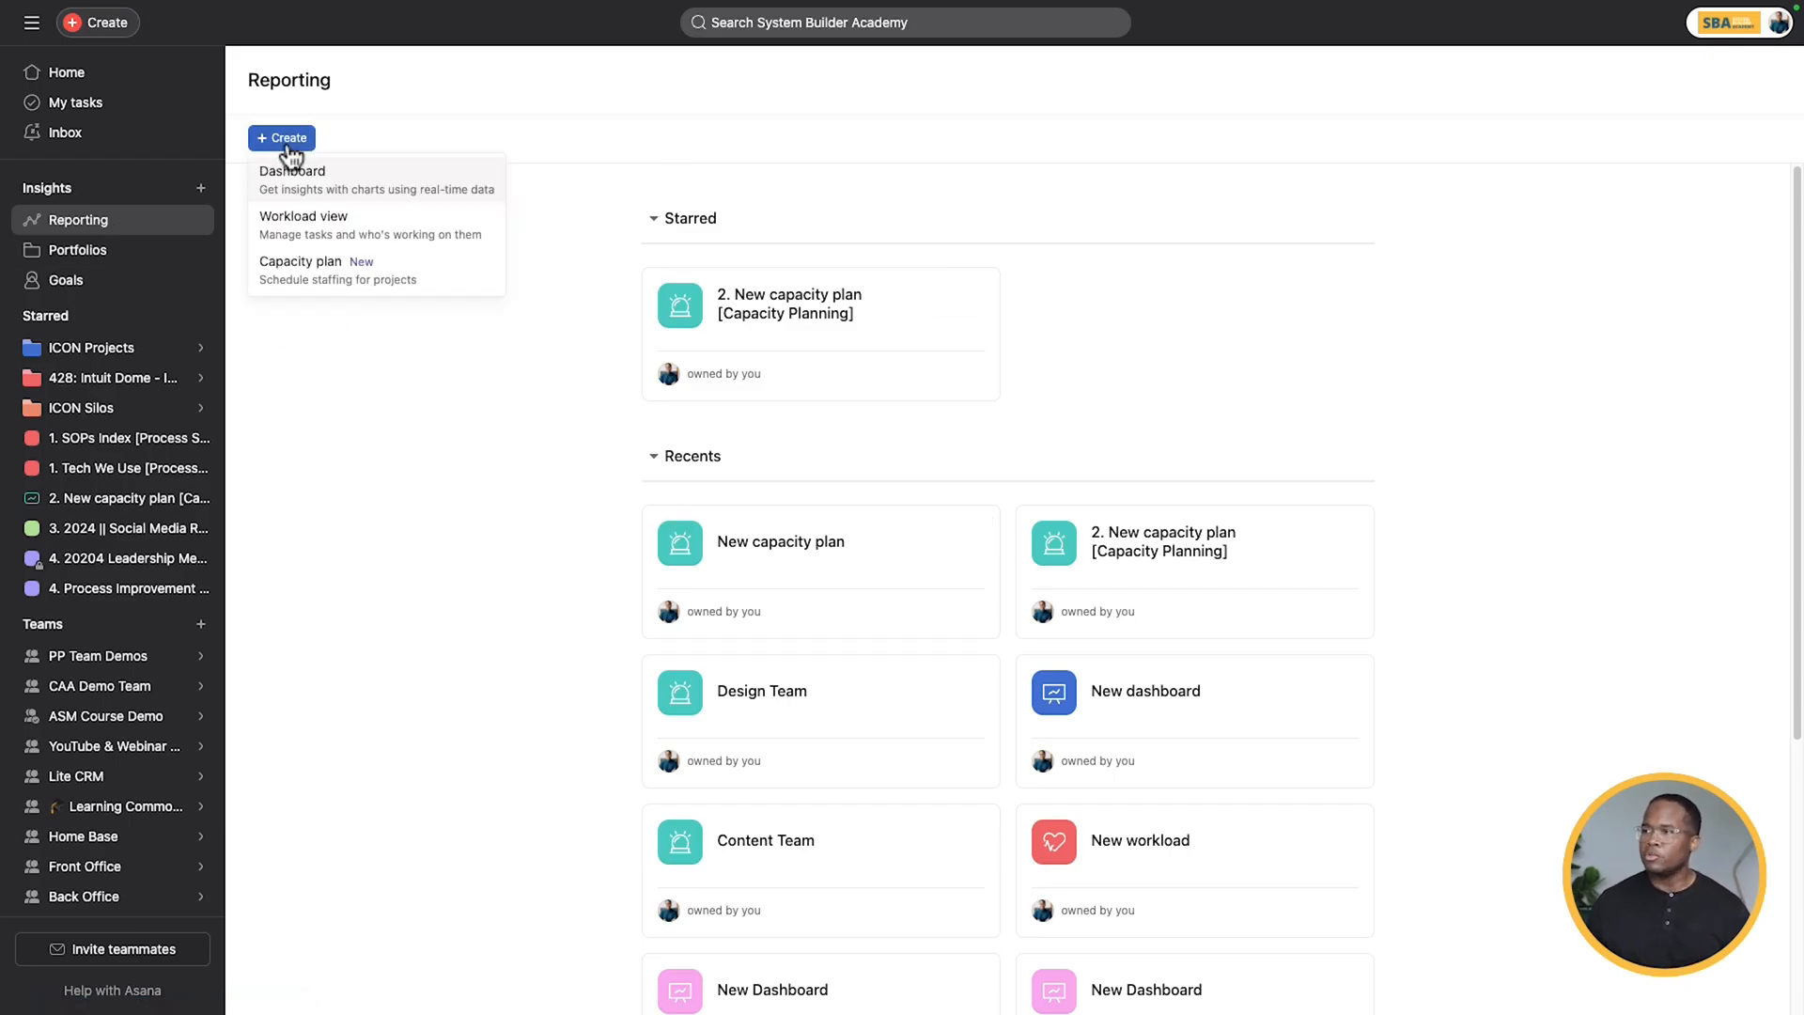
click(299, 261)
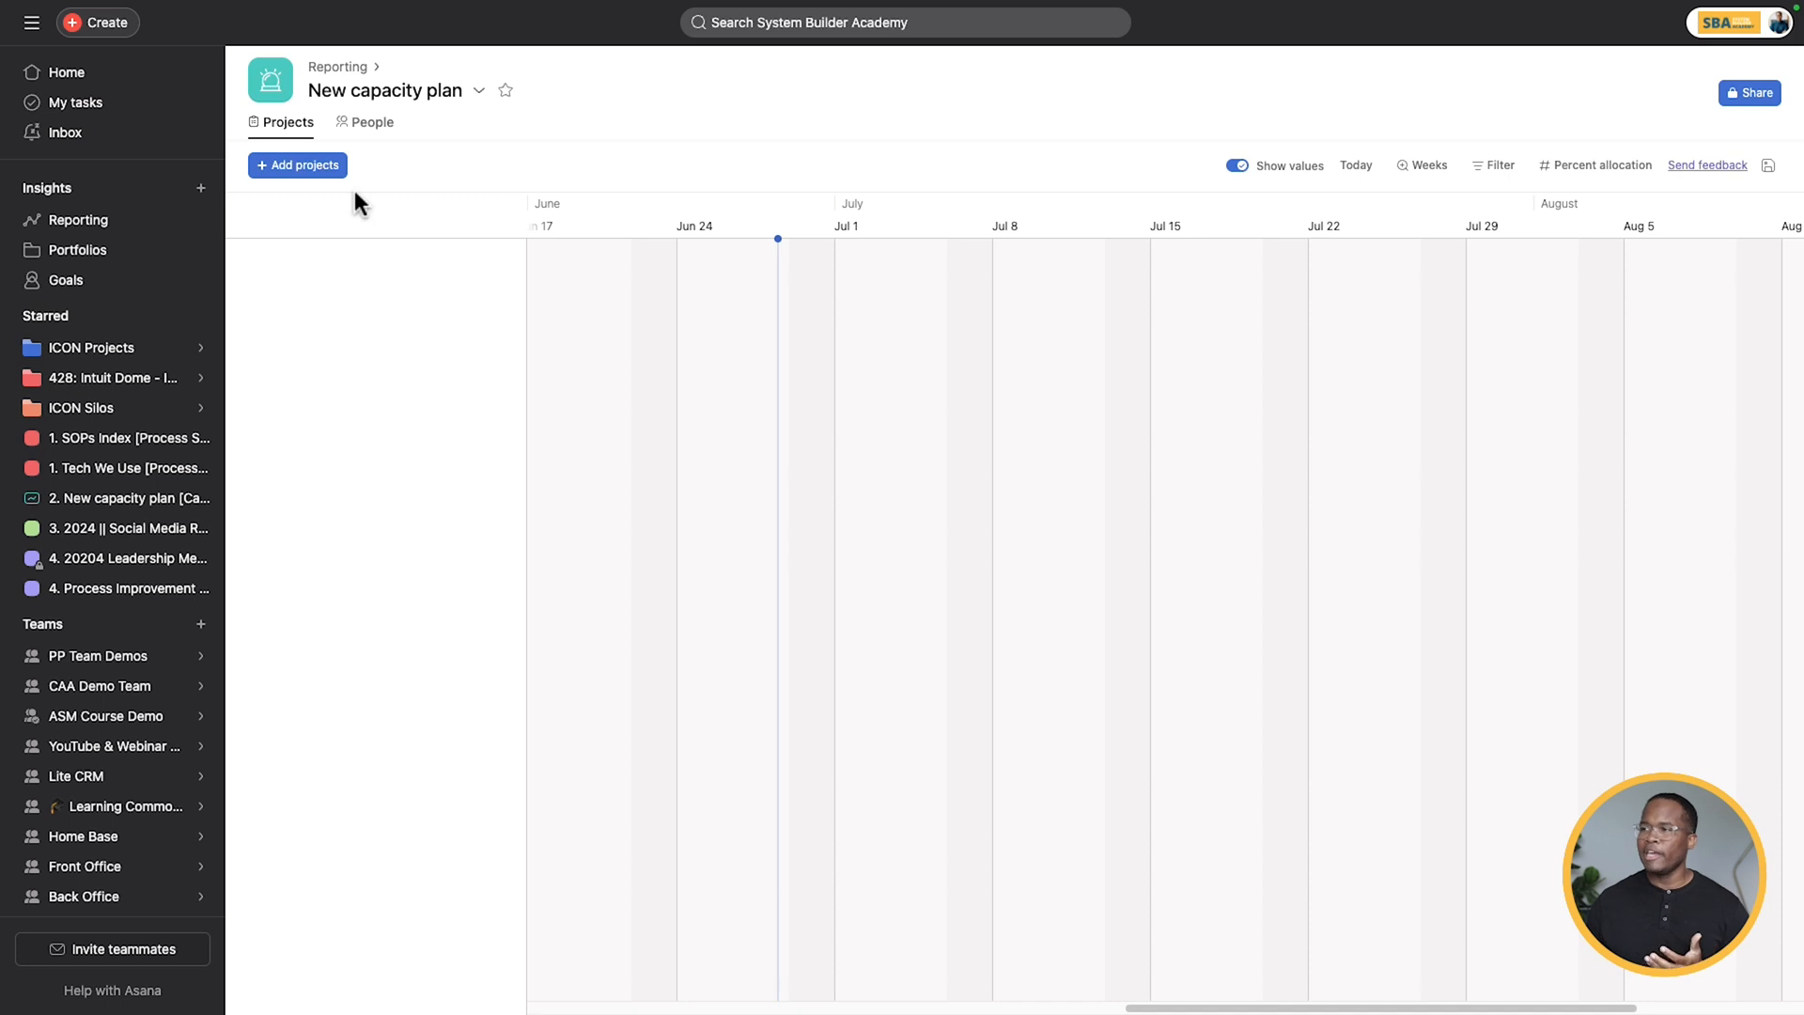
click(372, 122)
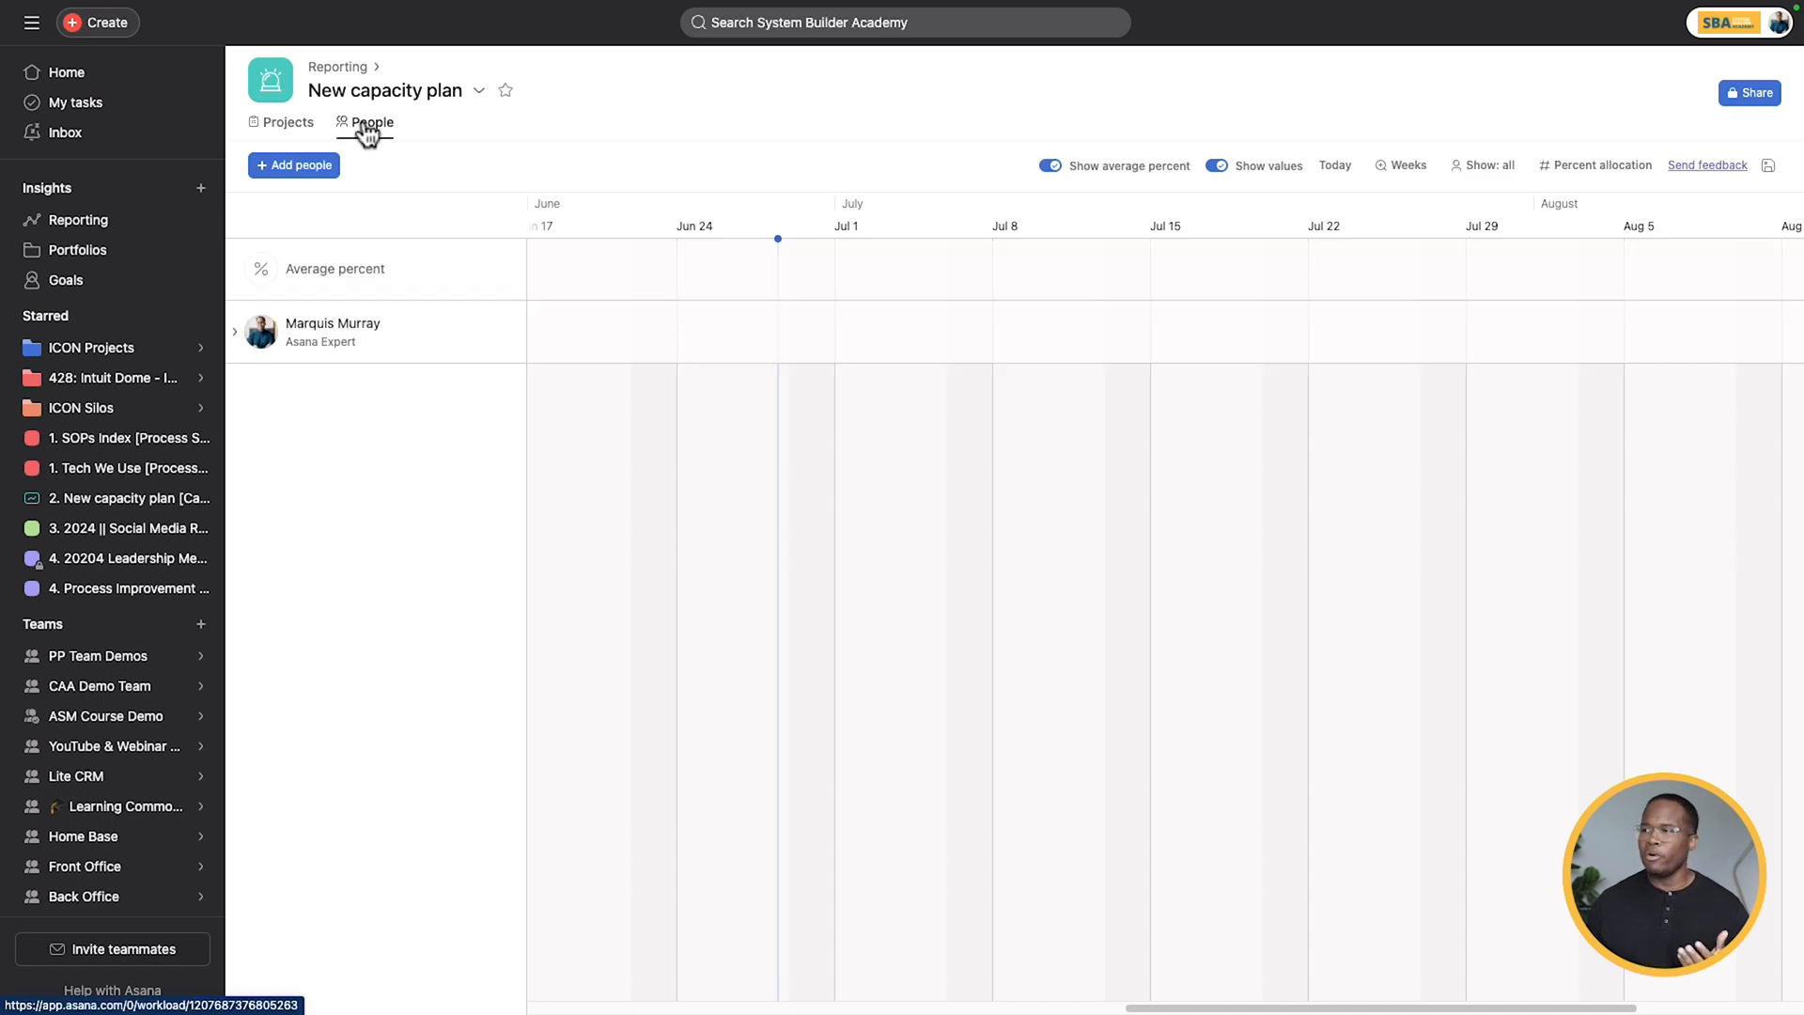
click(1601, 164)
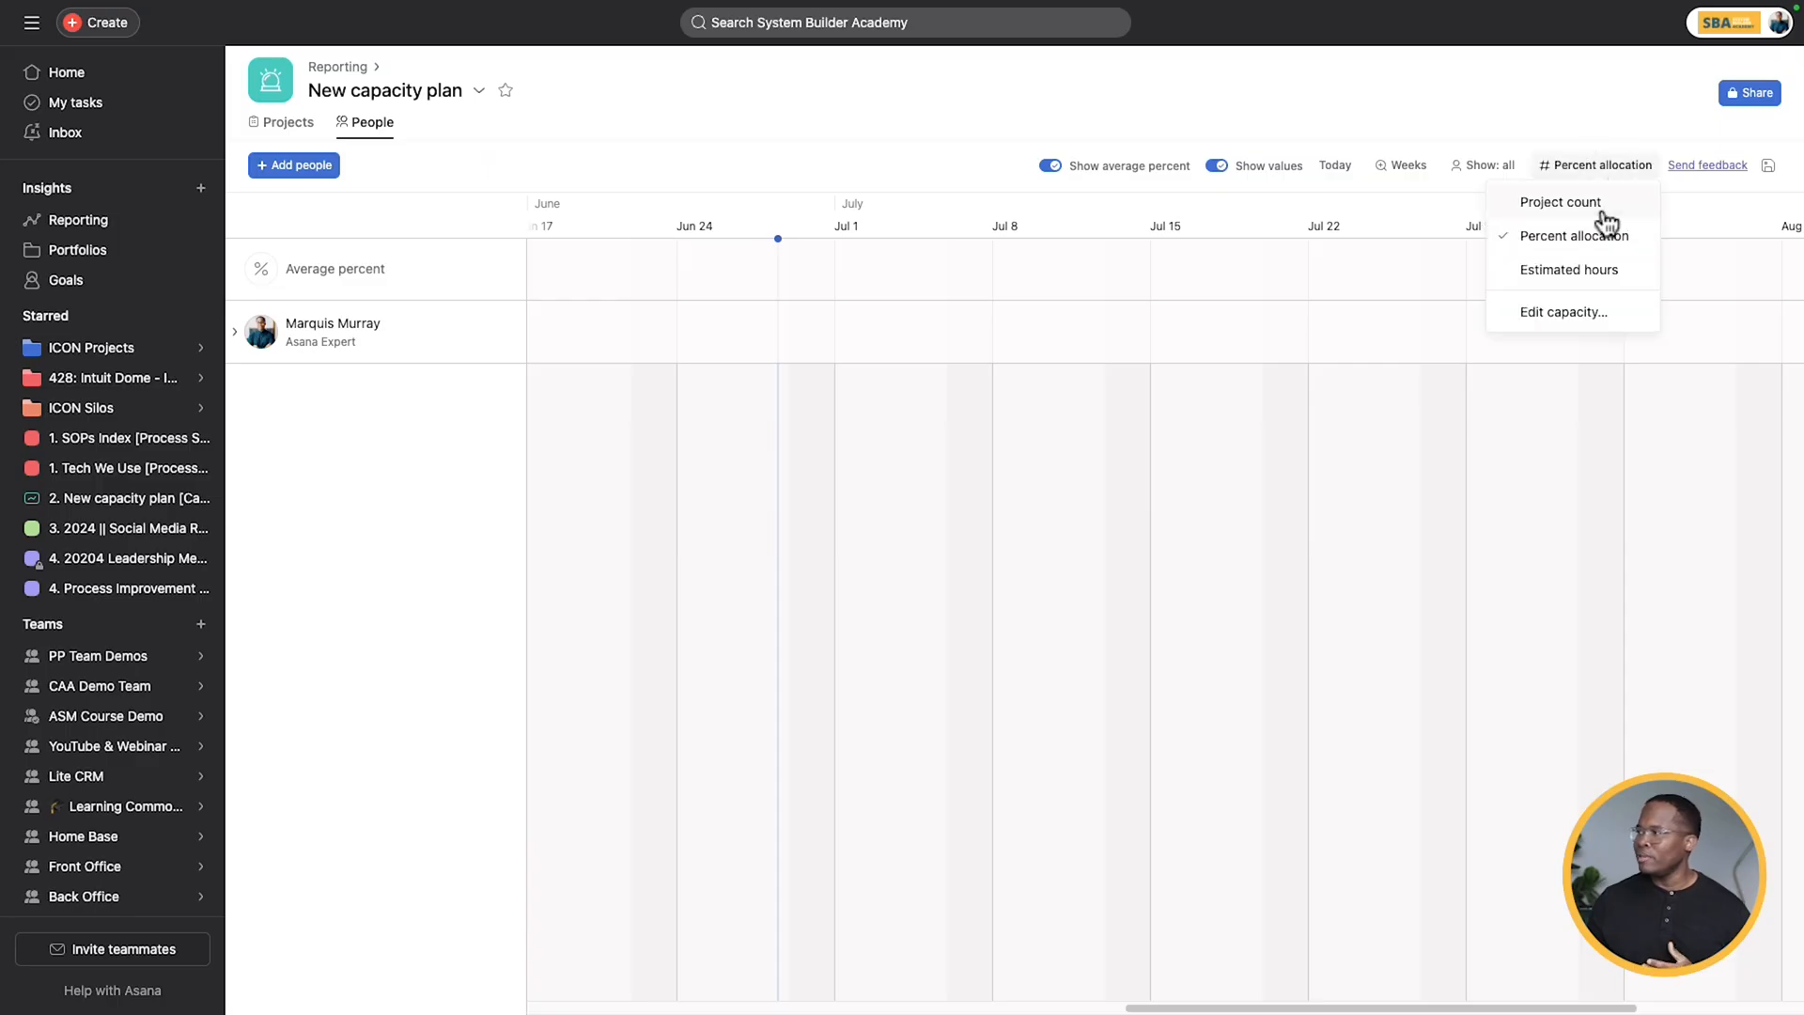
mouse_move(1603, 242)
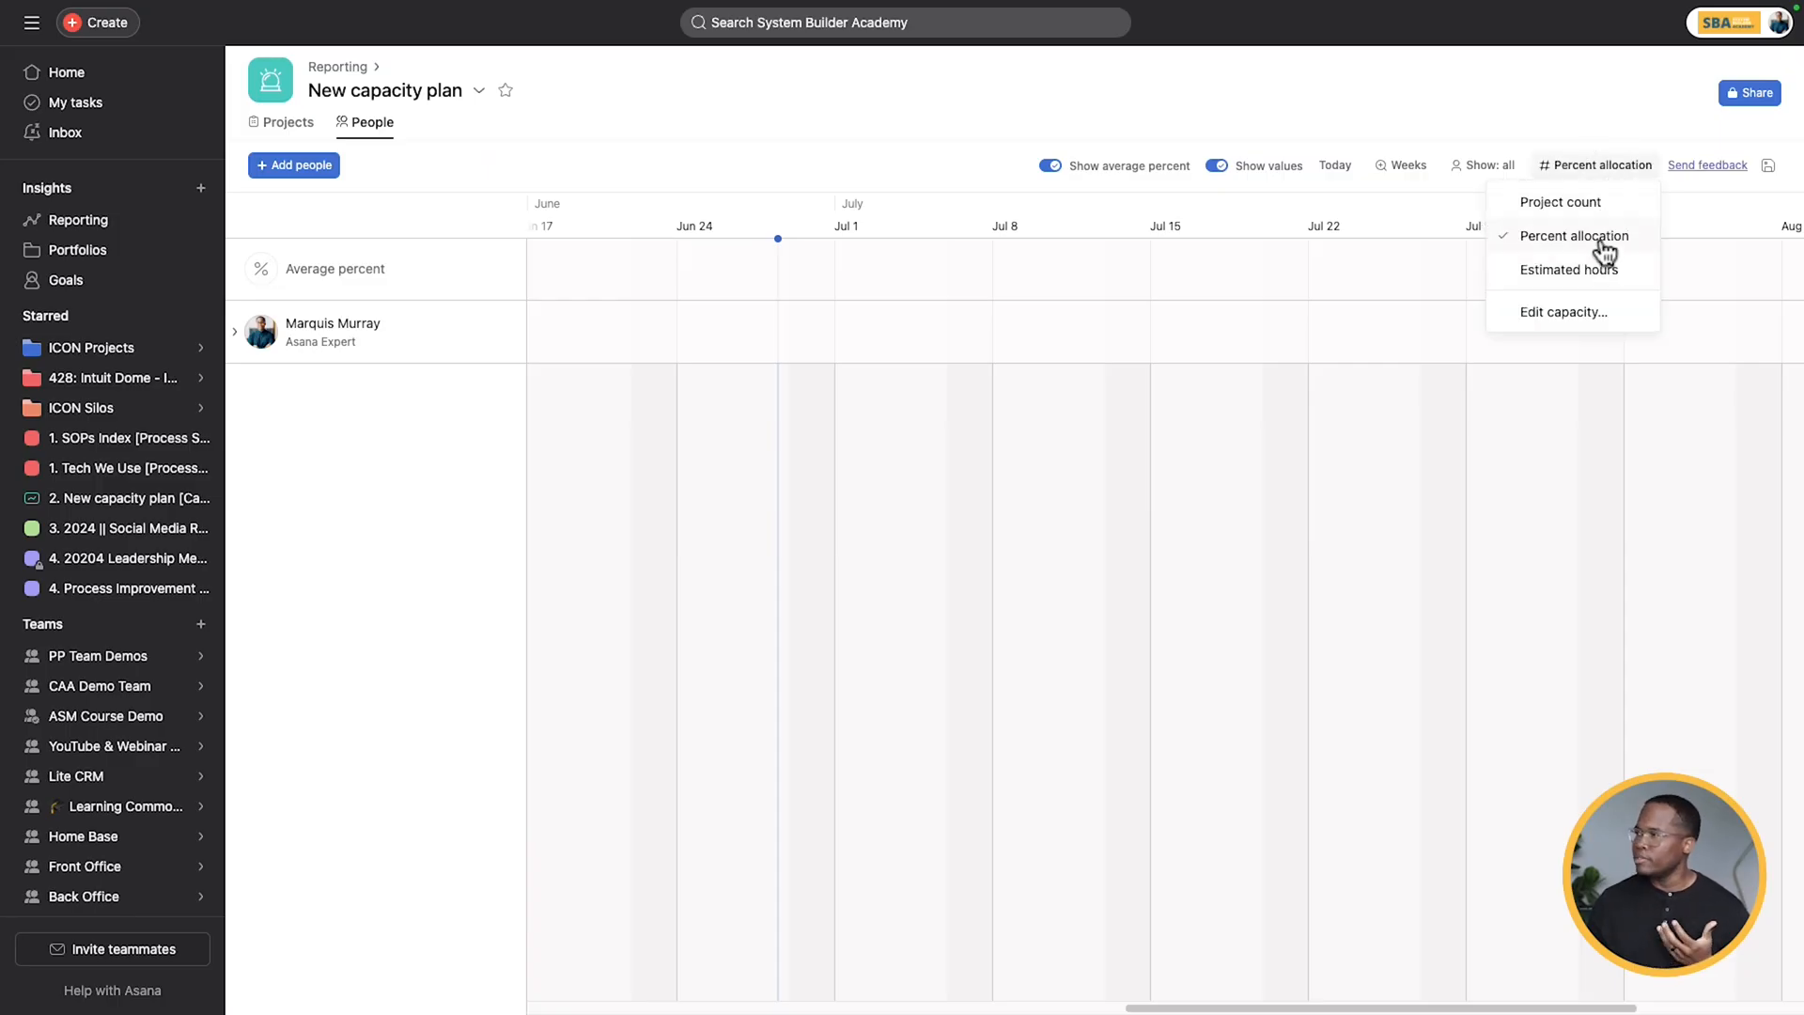
mouse_move(1599, 276)
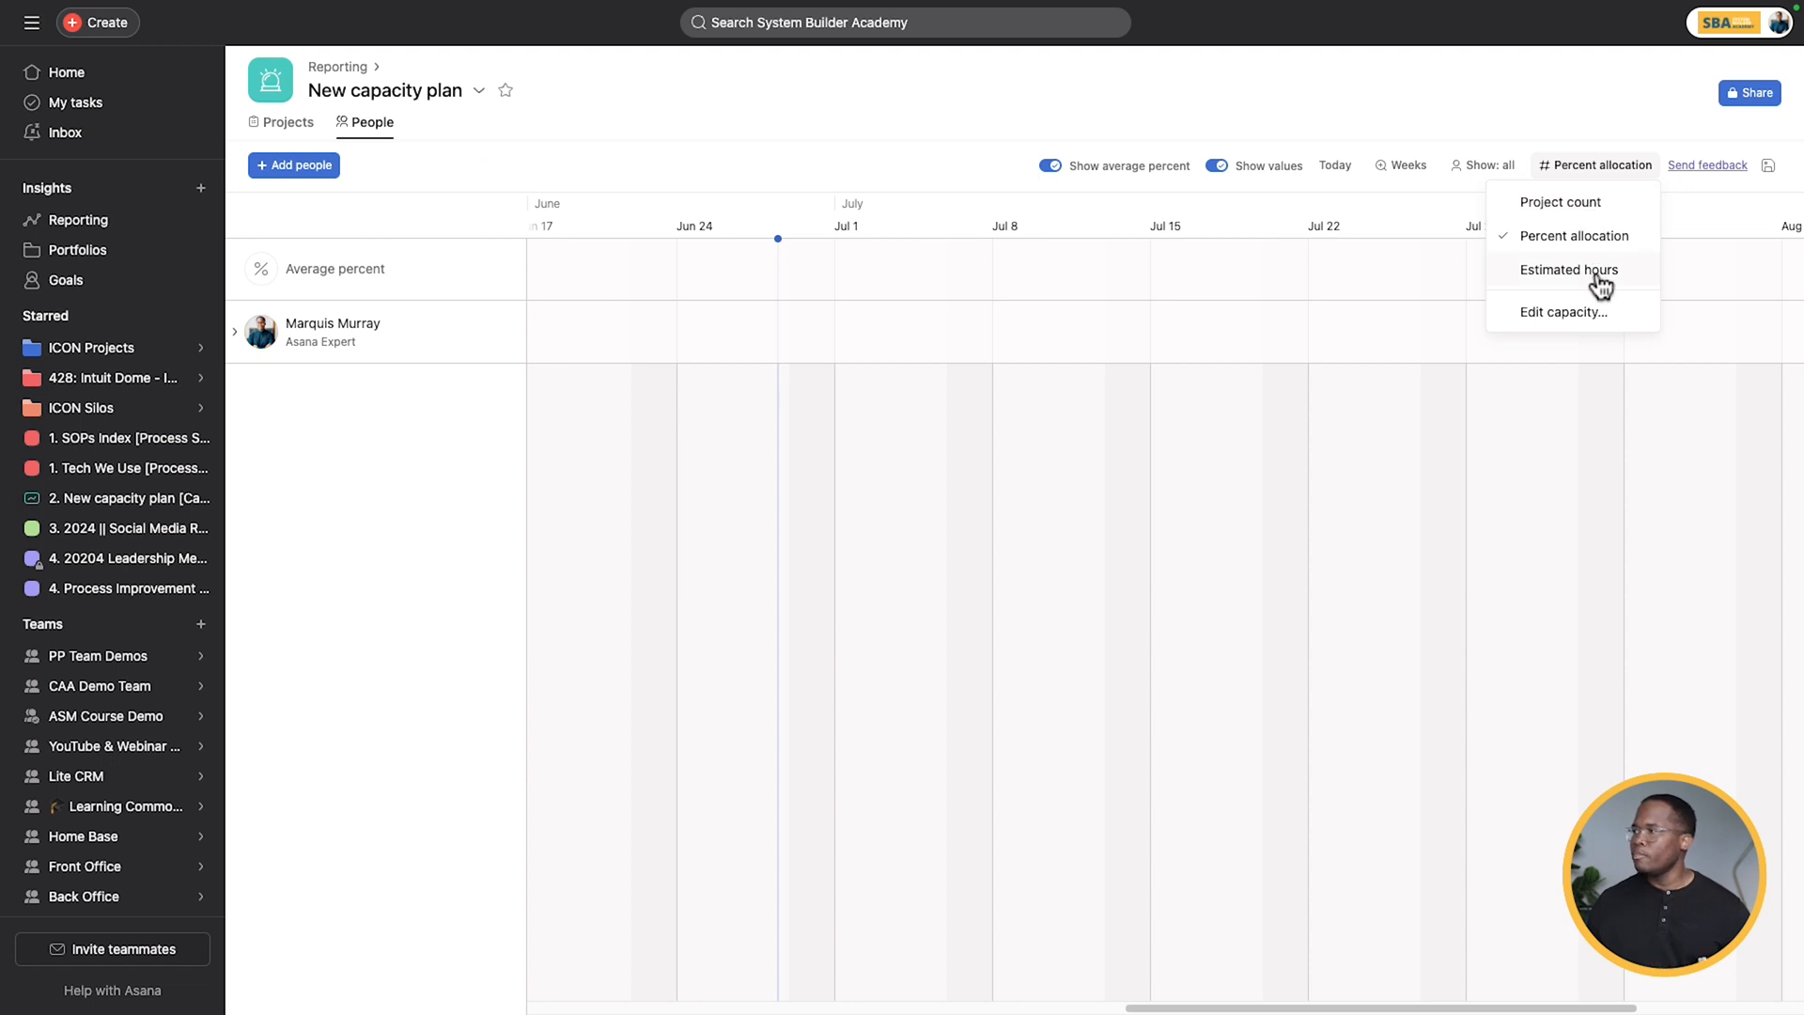
click(293, 164)
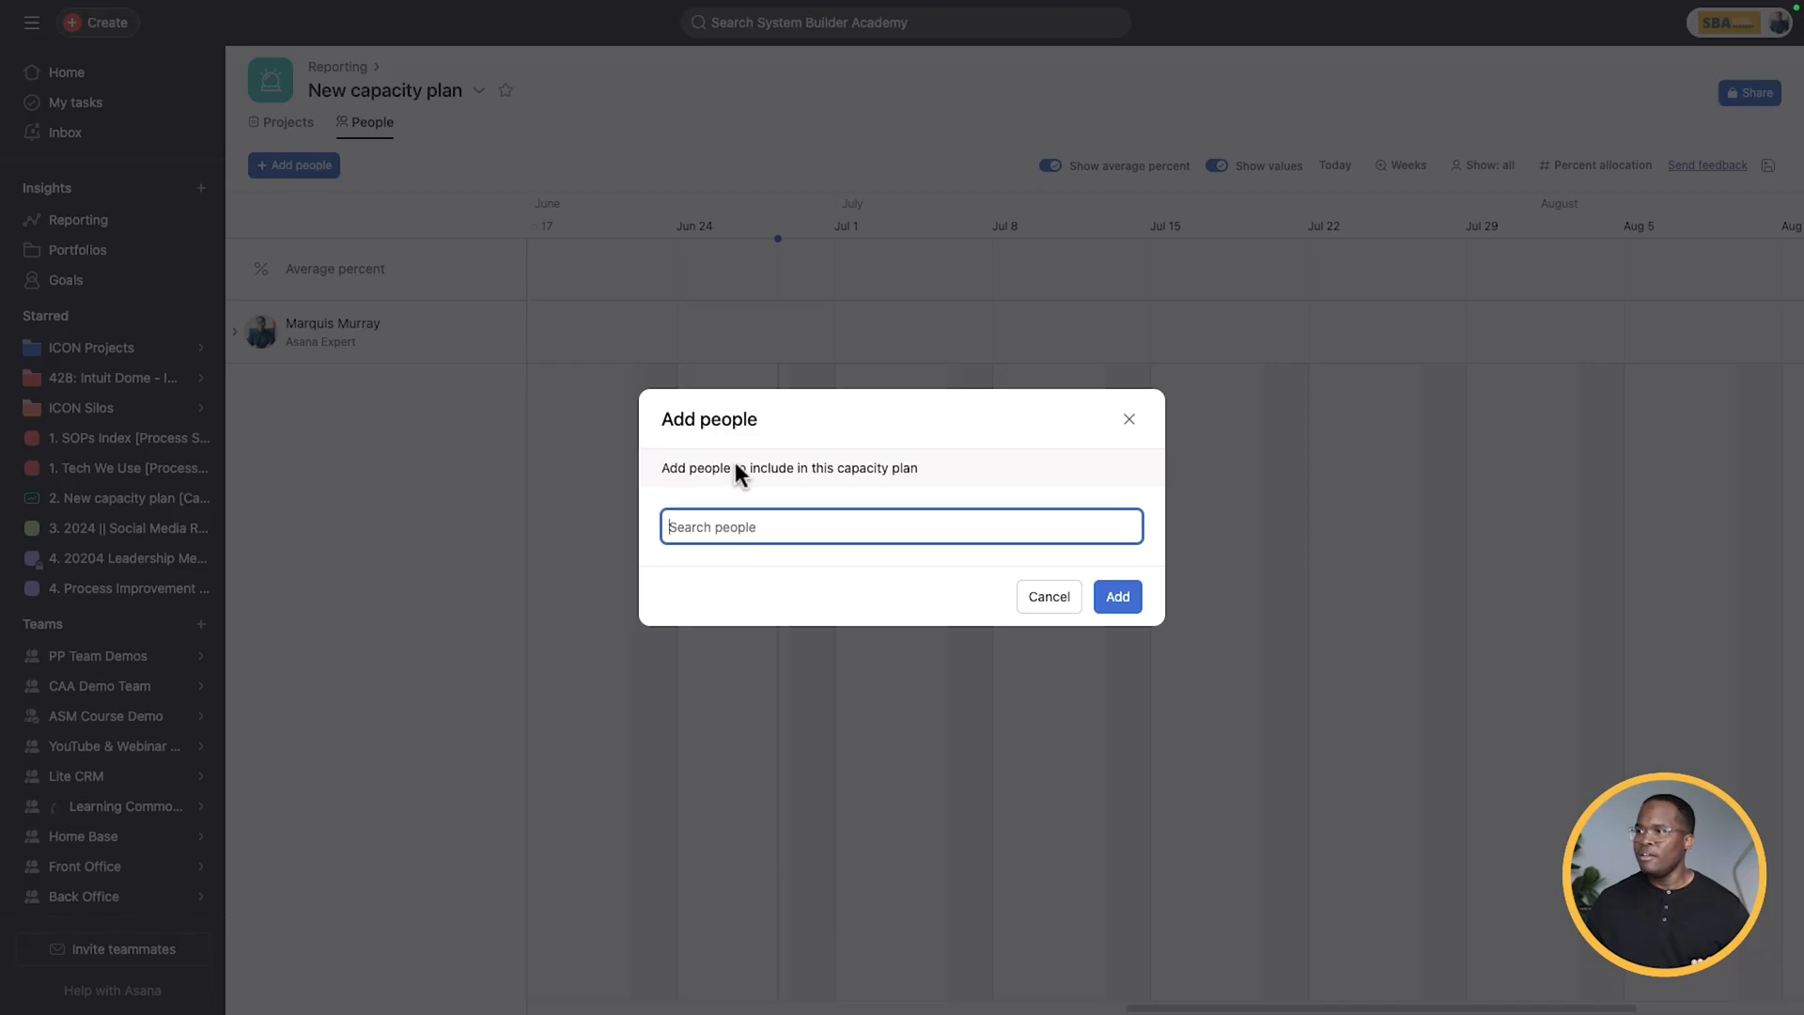
- Add four people ('nad' search), allocate SOPs Index to Marquis and Leadership Meeting Agenda to Matias
text(nad)
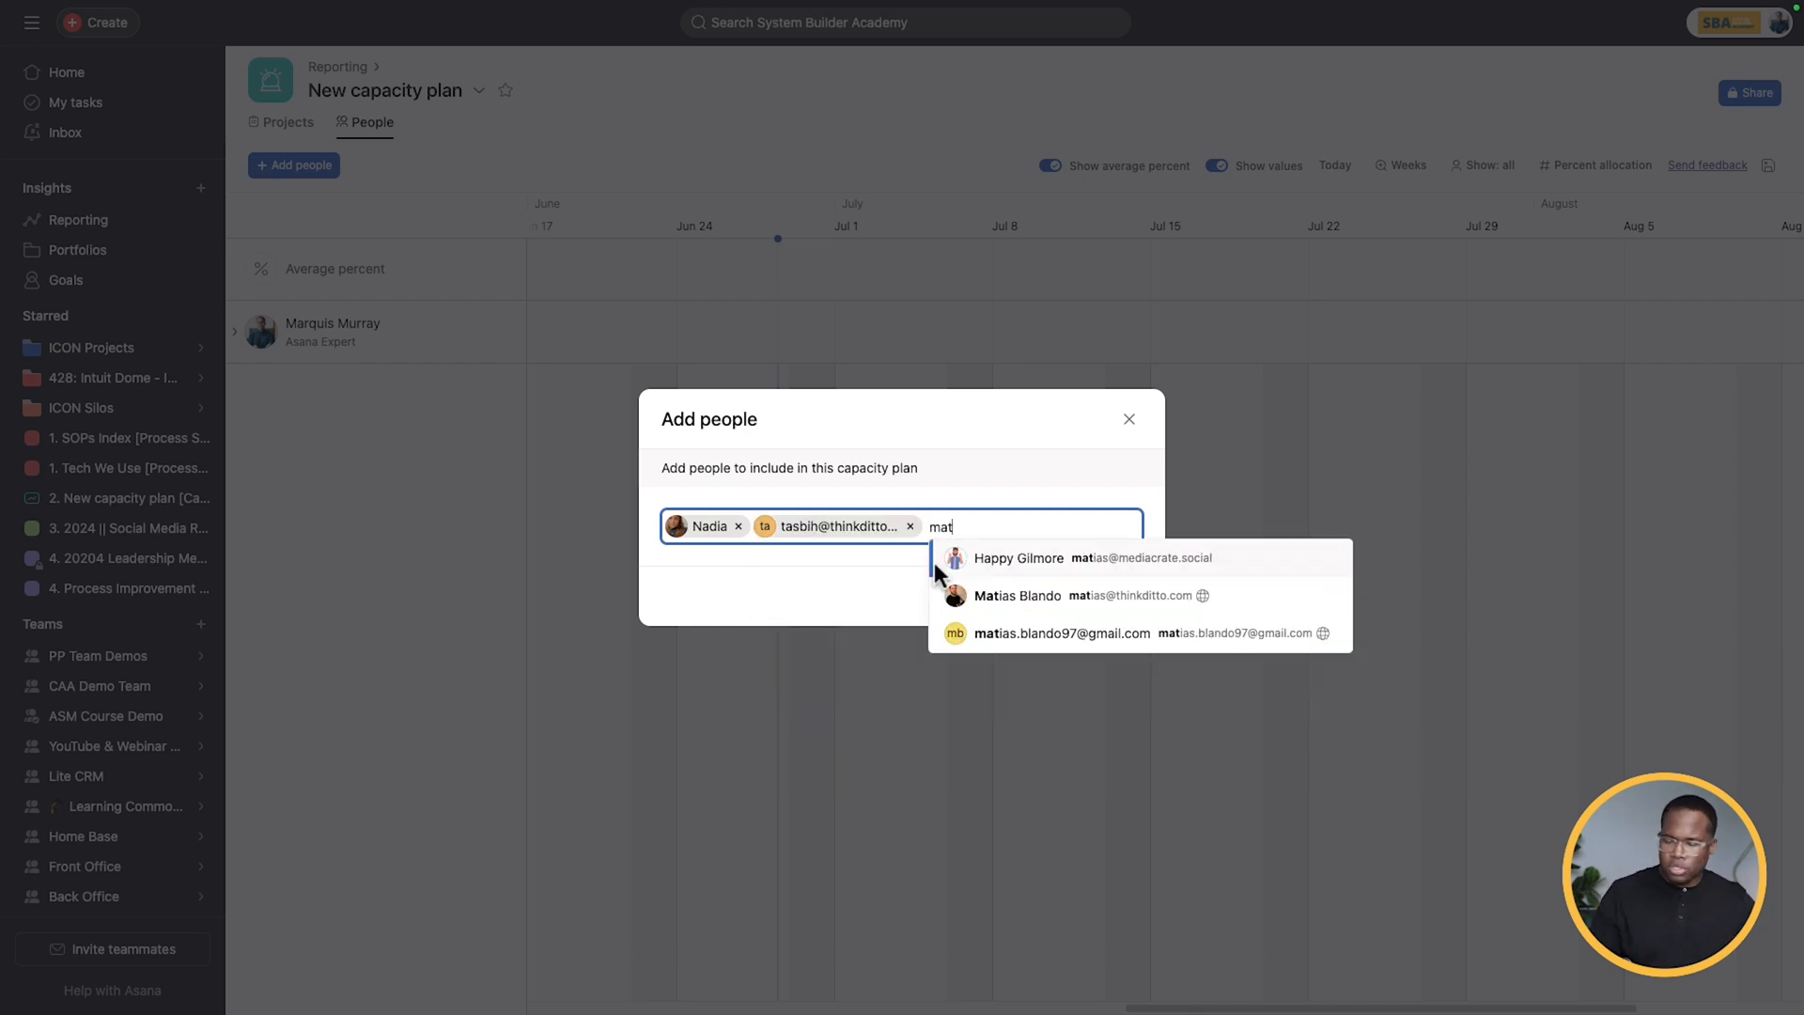
click(1019, 558)
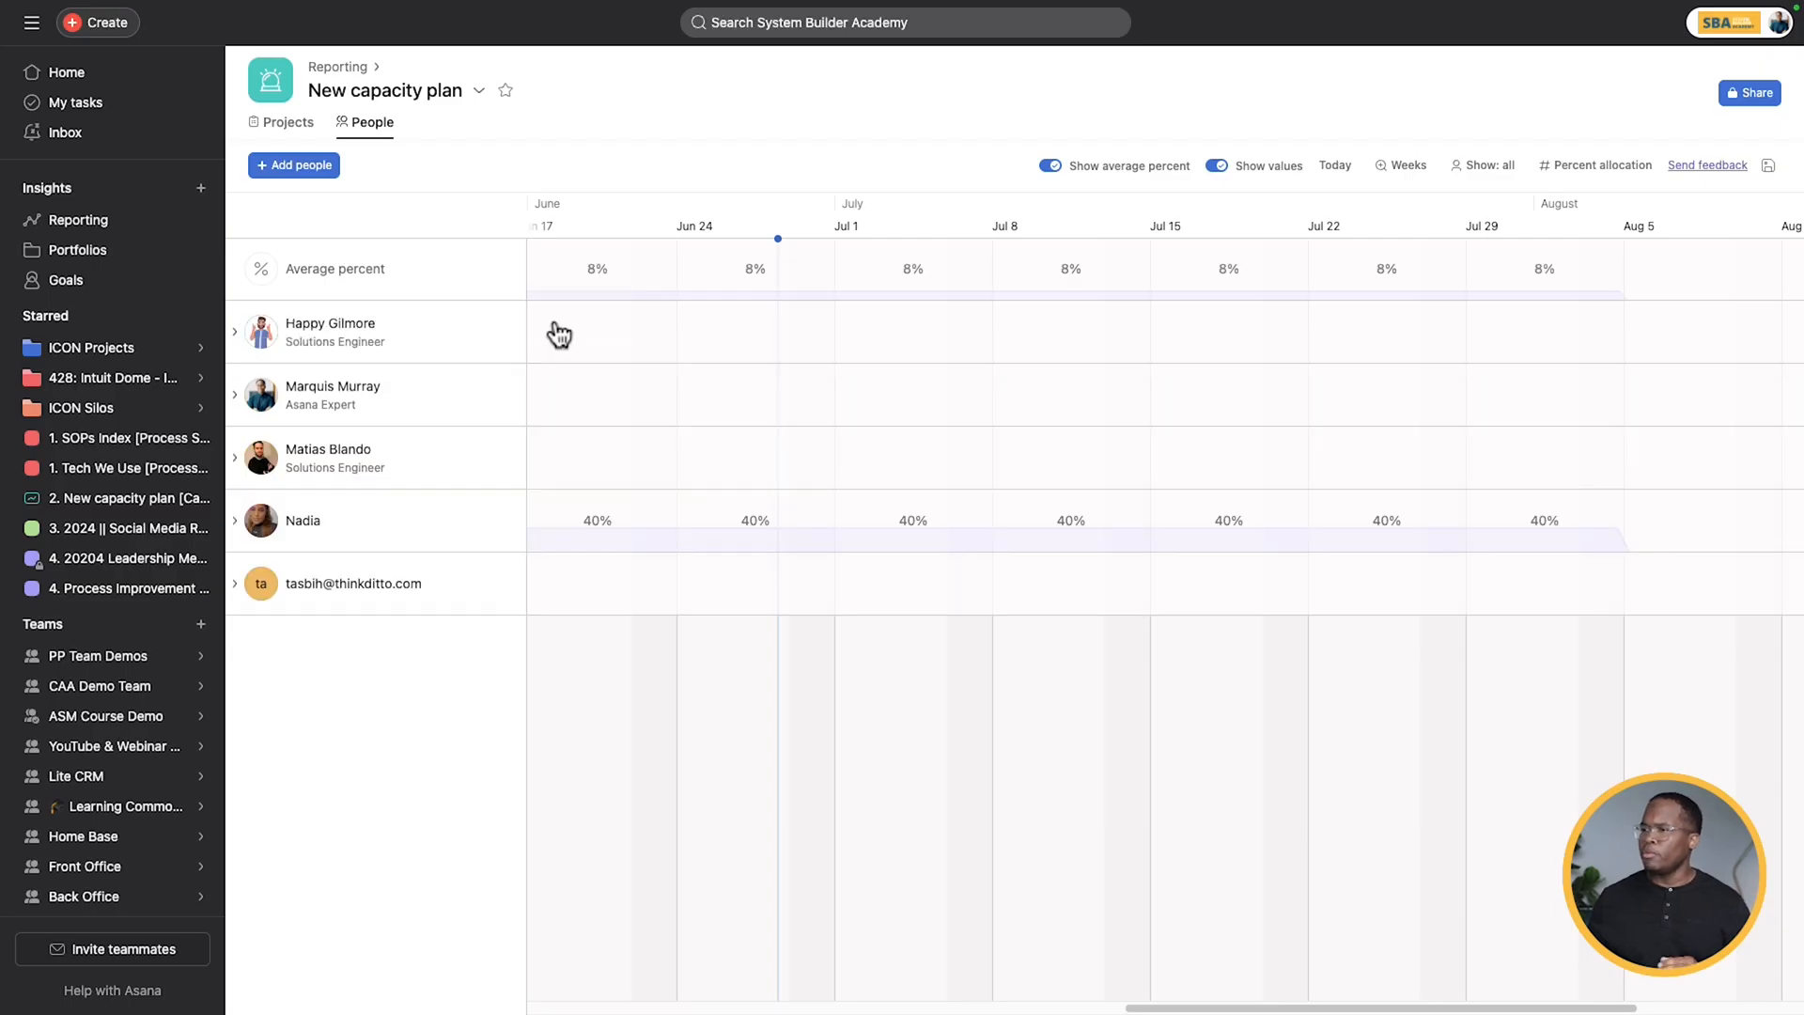
click(235, 332)
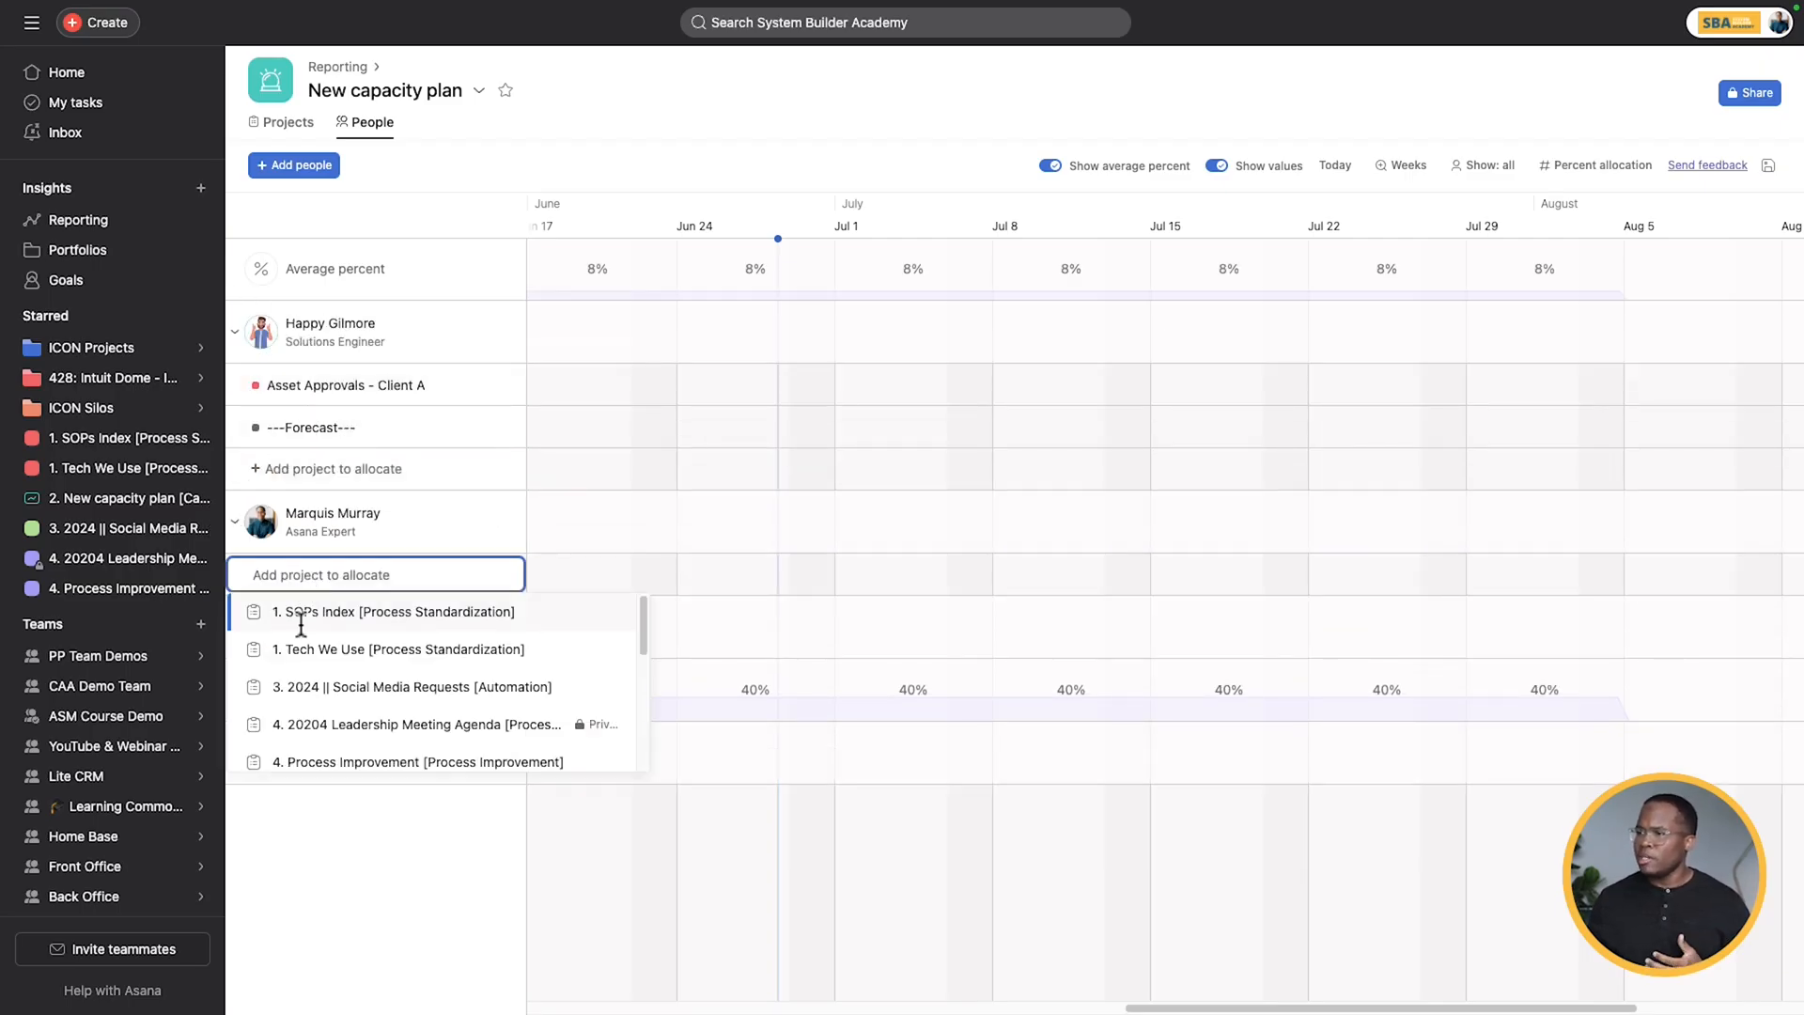
click(398, 611)
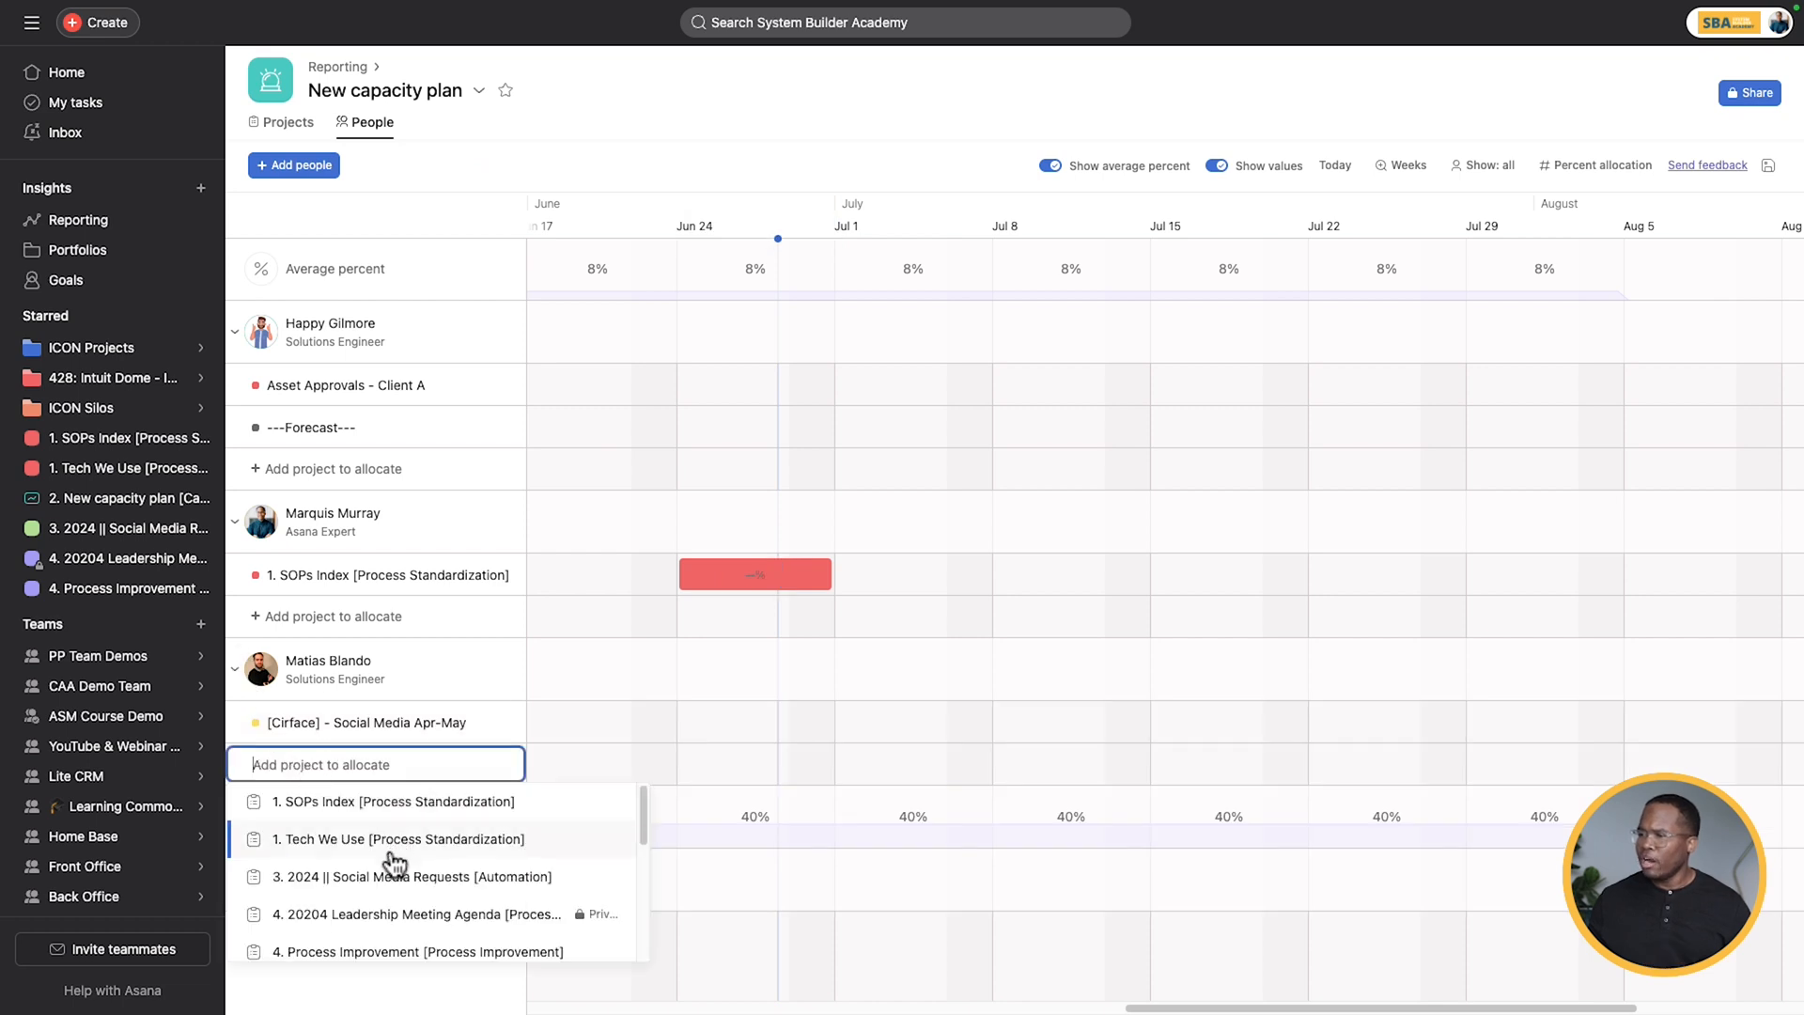
click(415, 913)
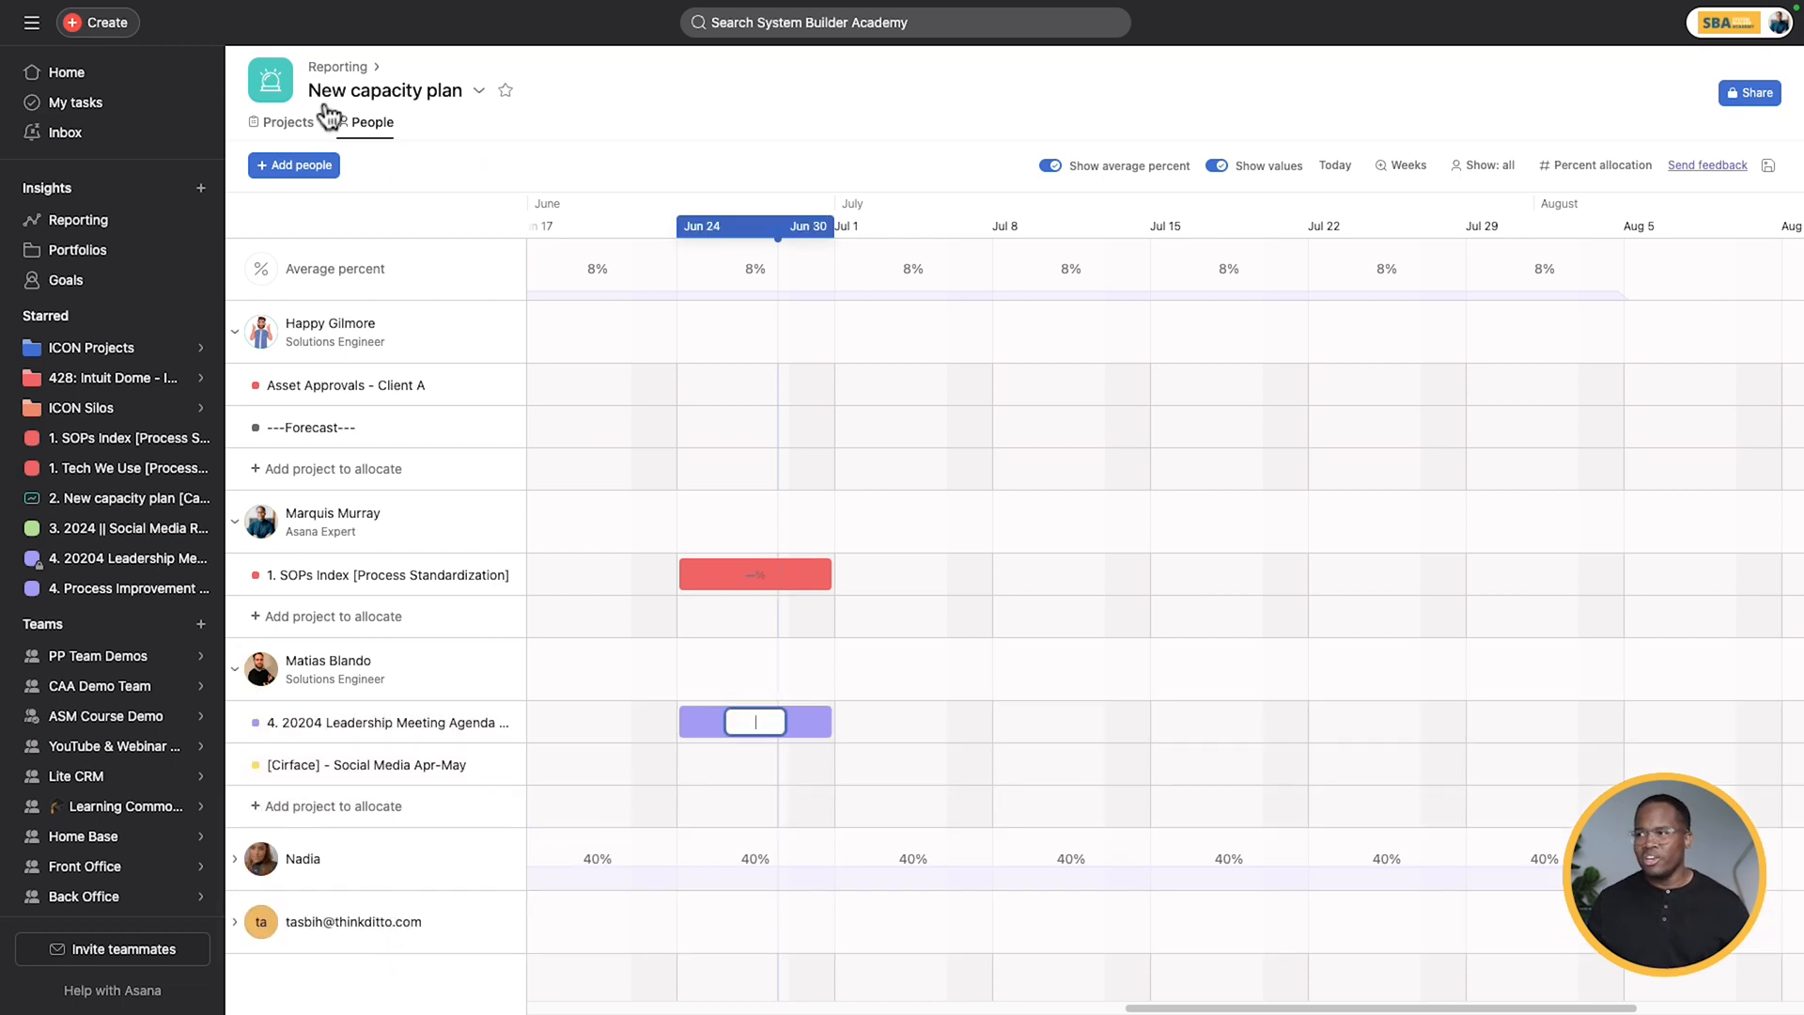
click(286, 123)
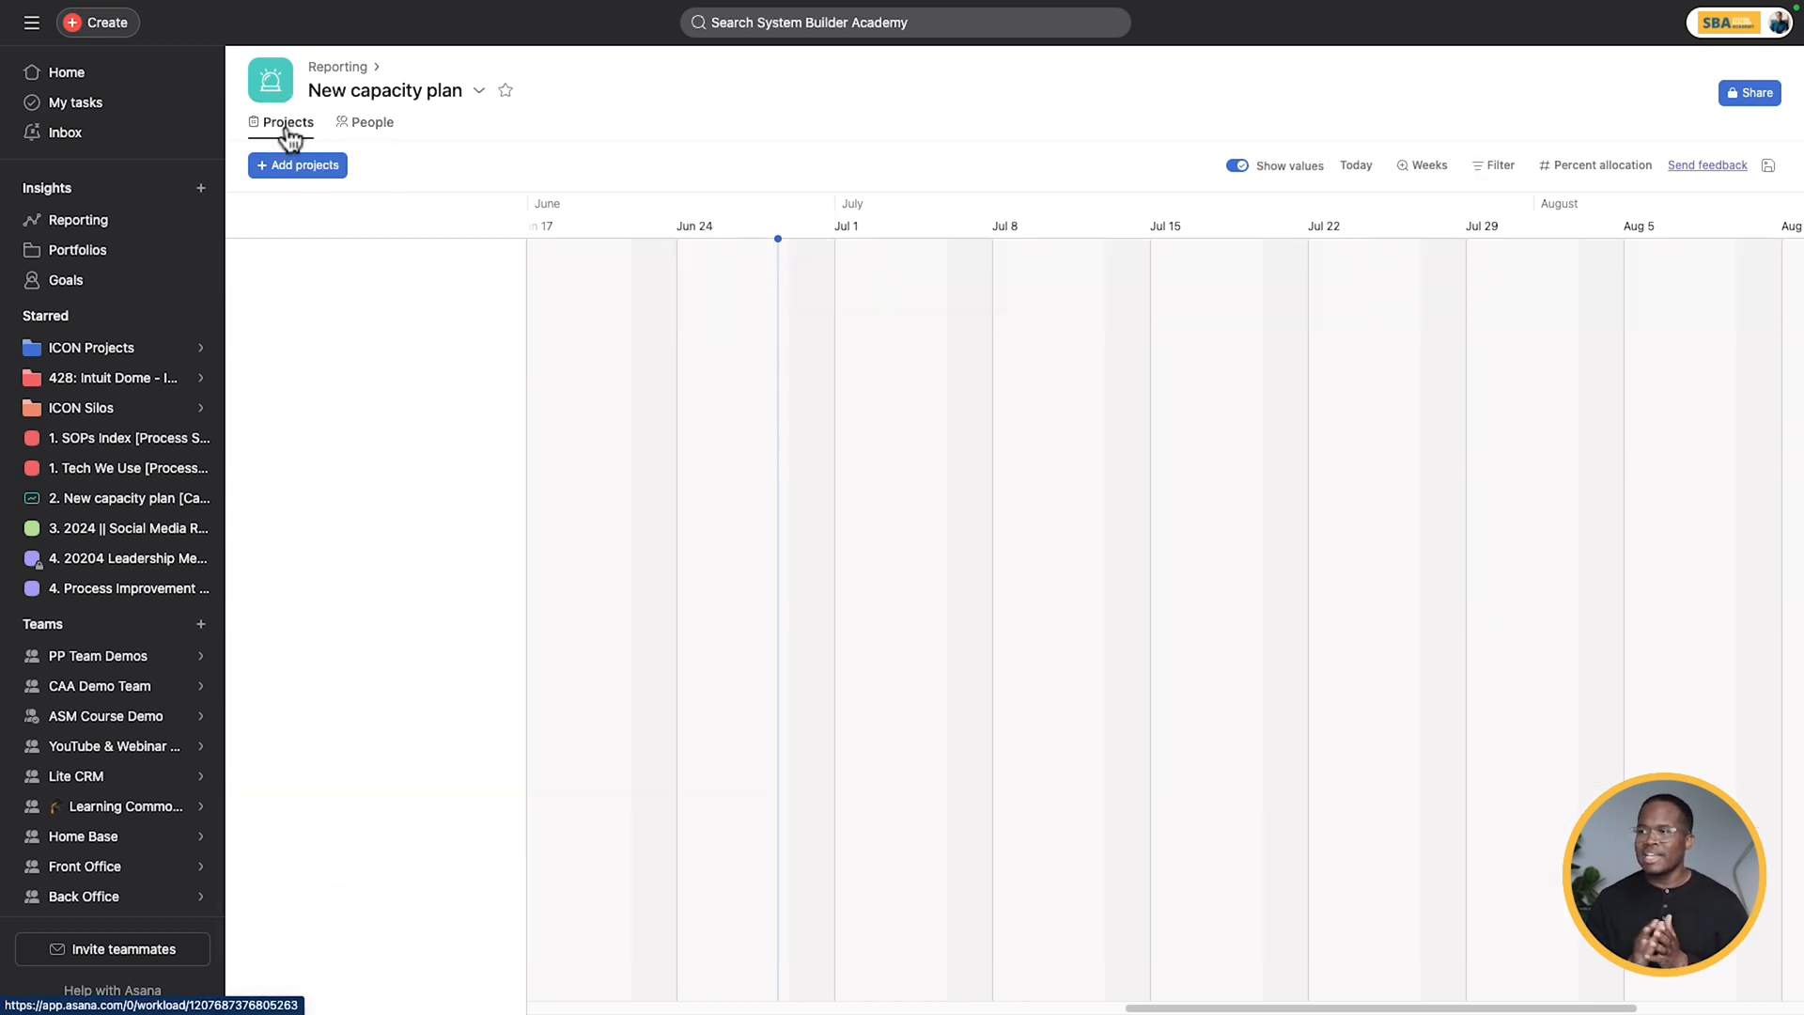
click(297, 164)
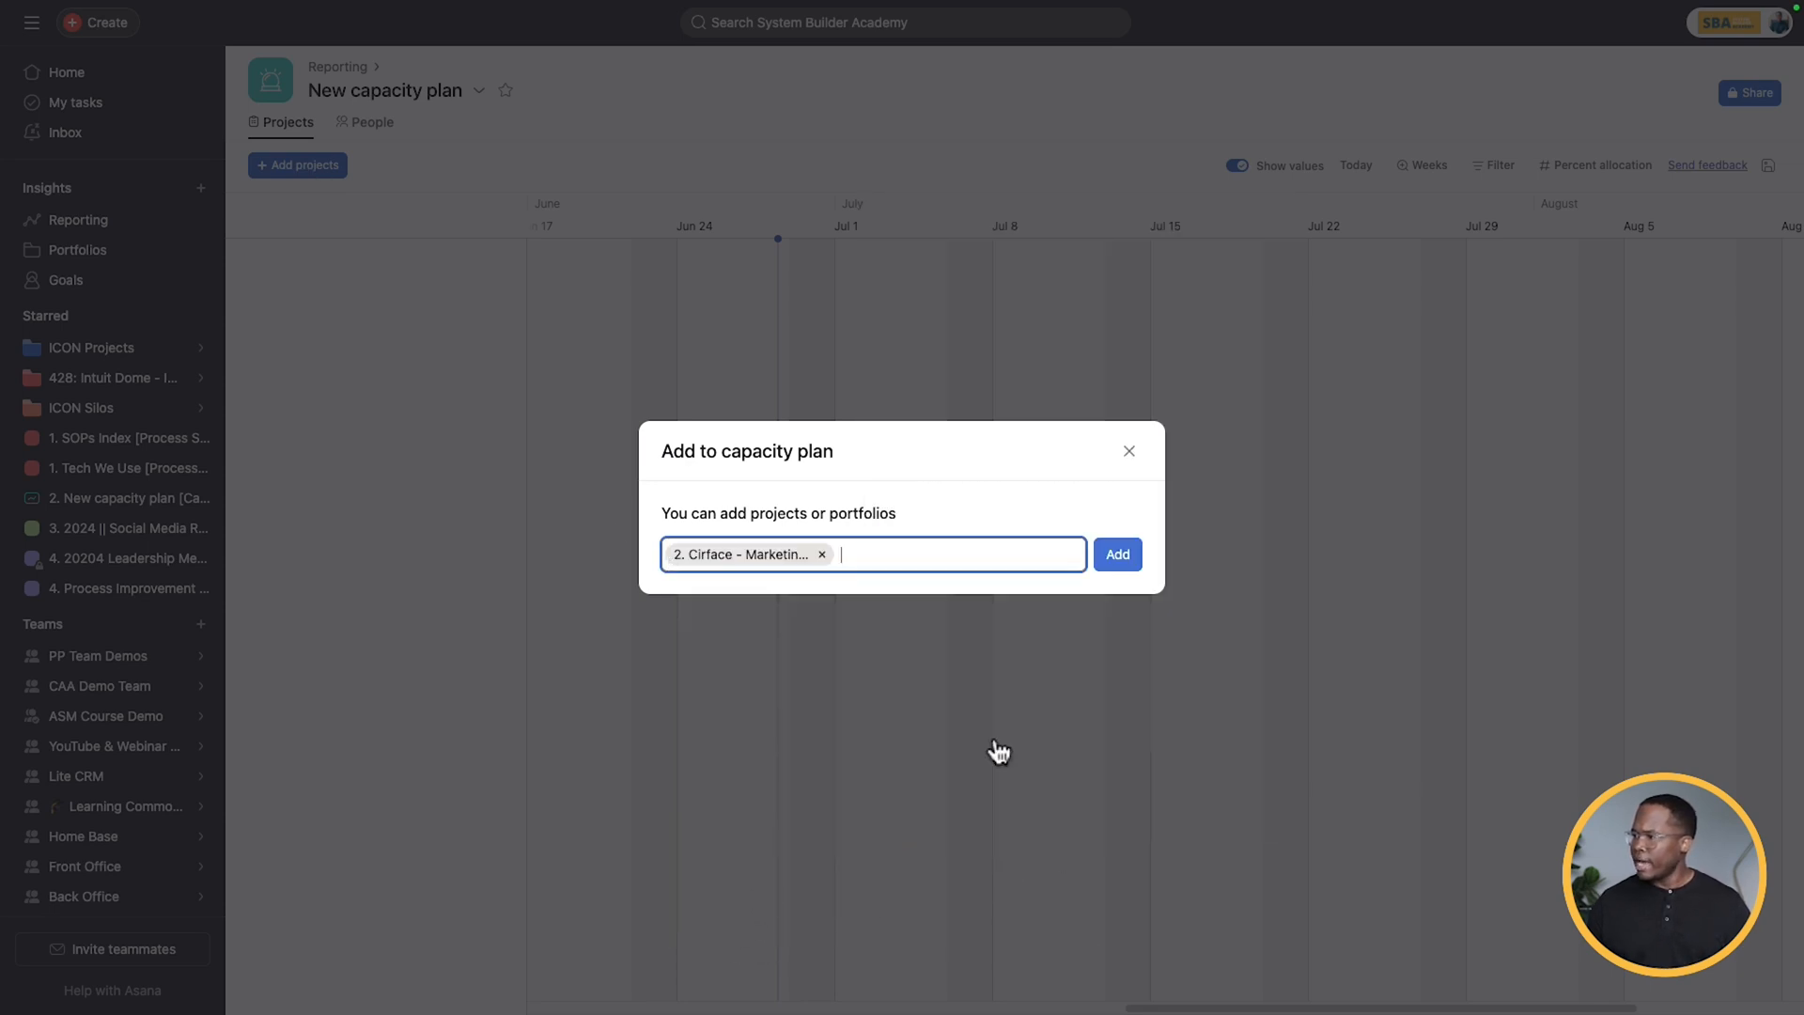
click(1116, 554)
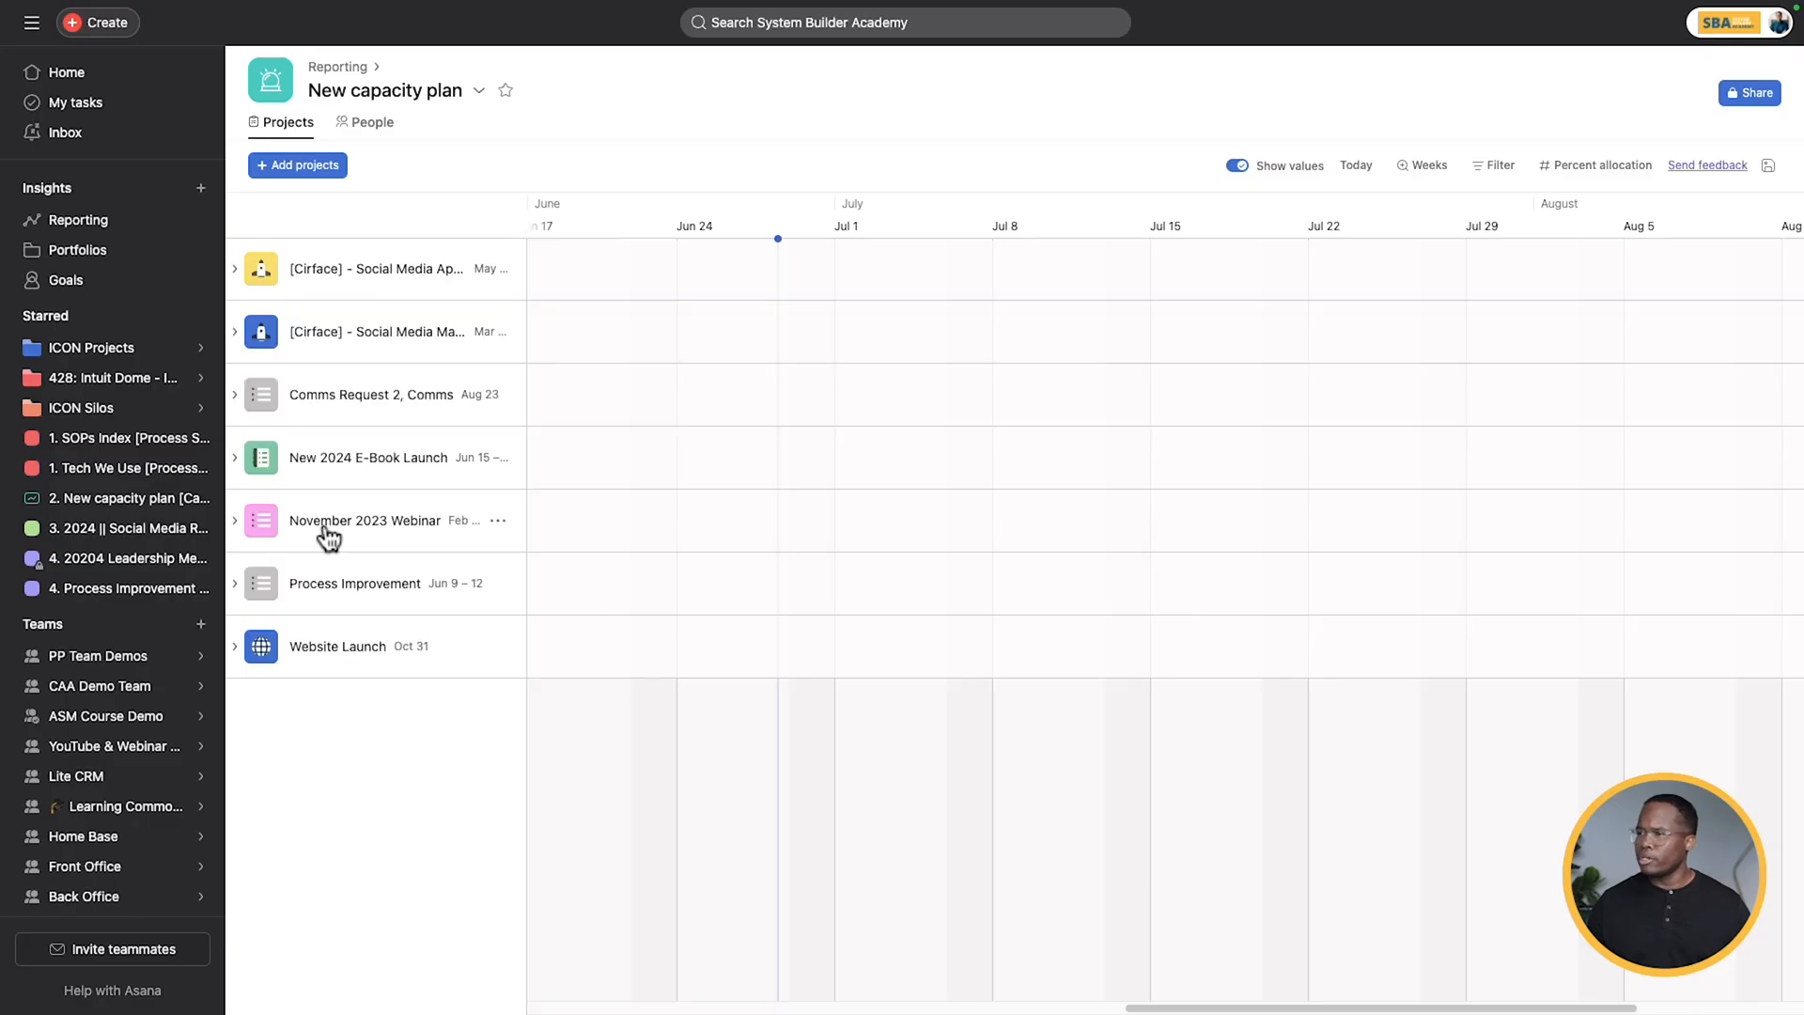
click(235, 268)
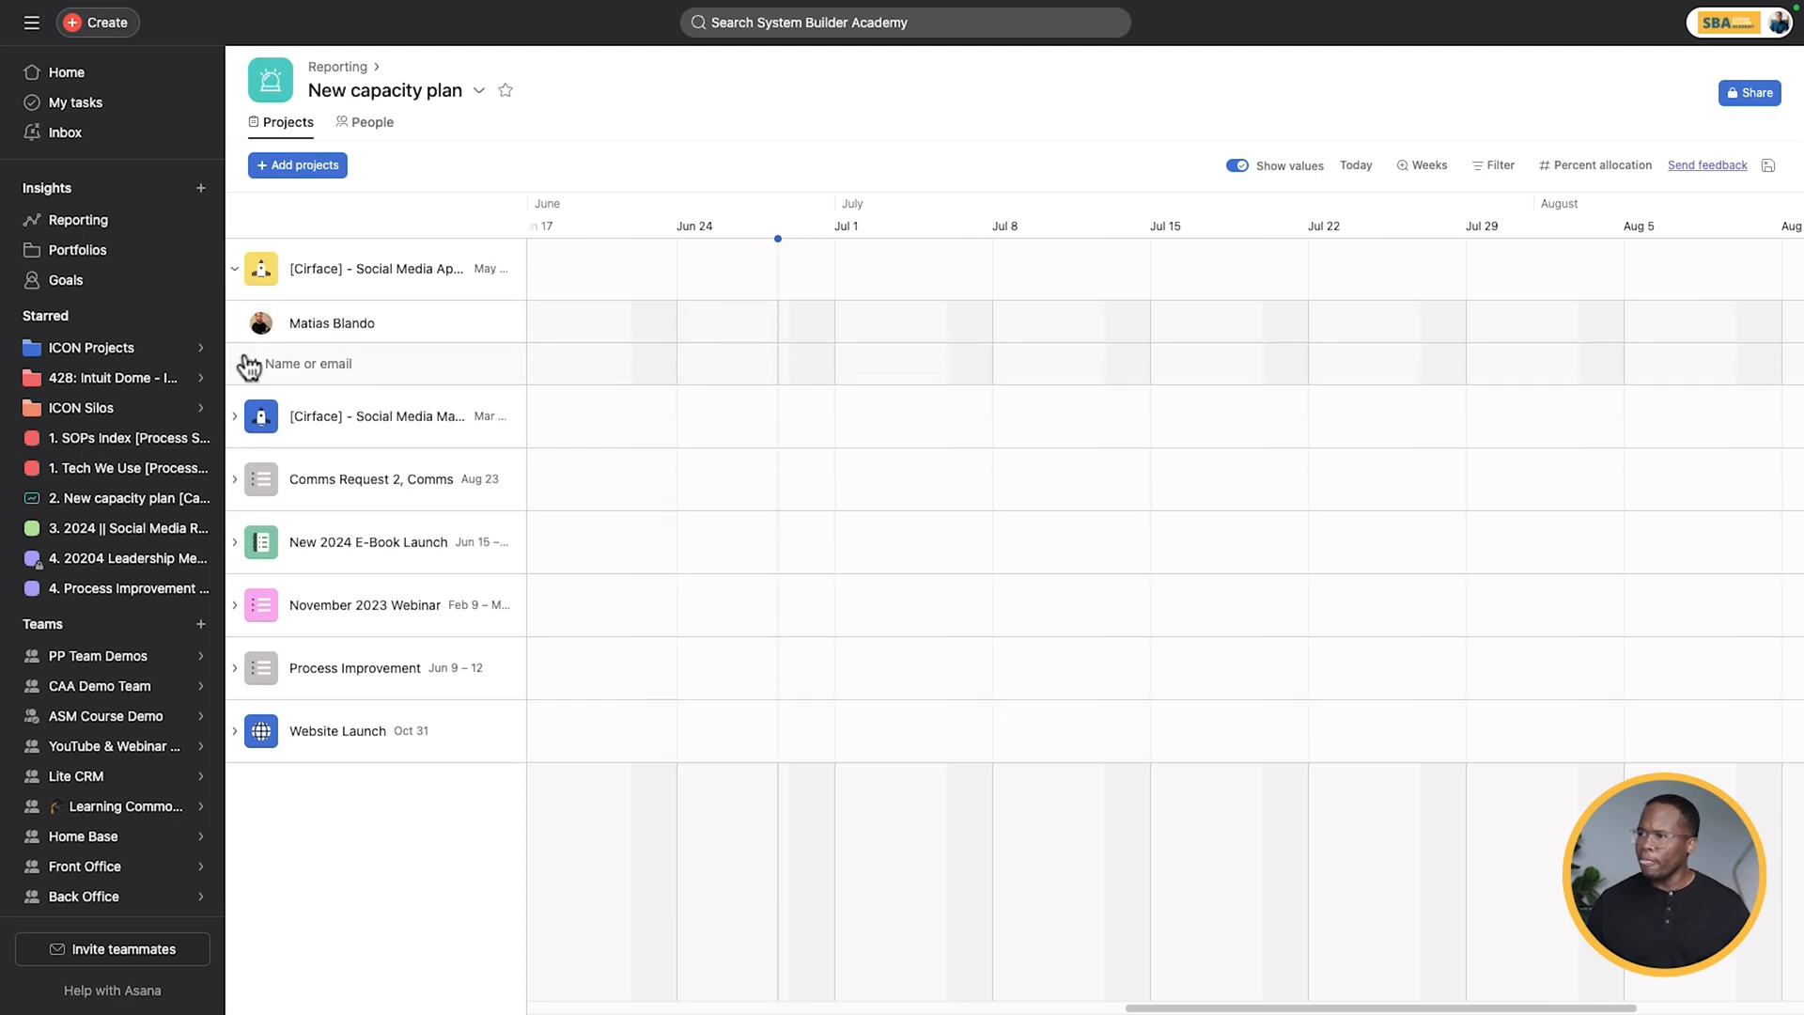
click(235, 415)
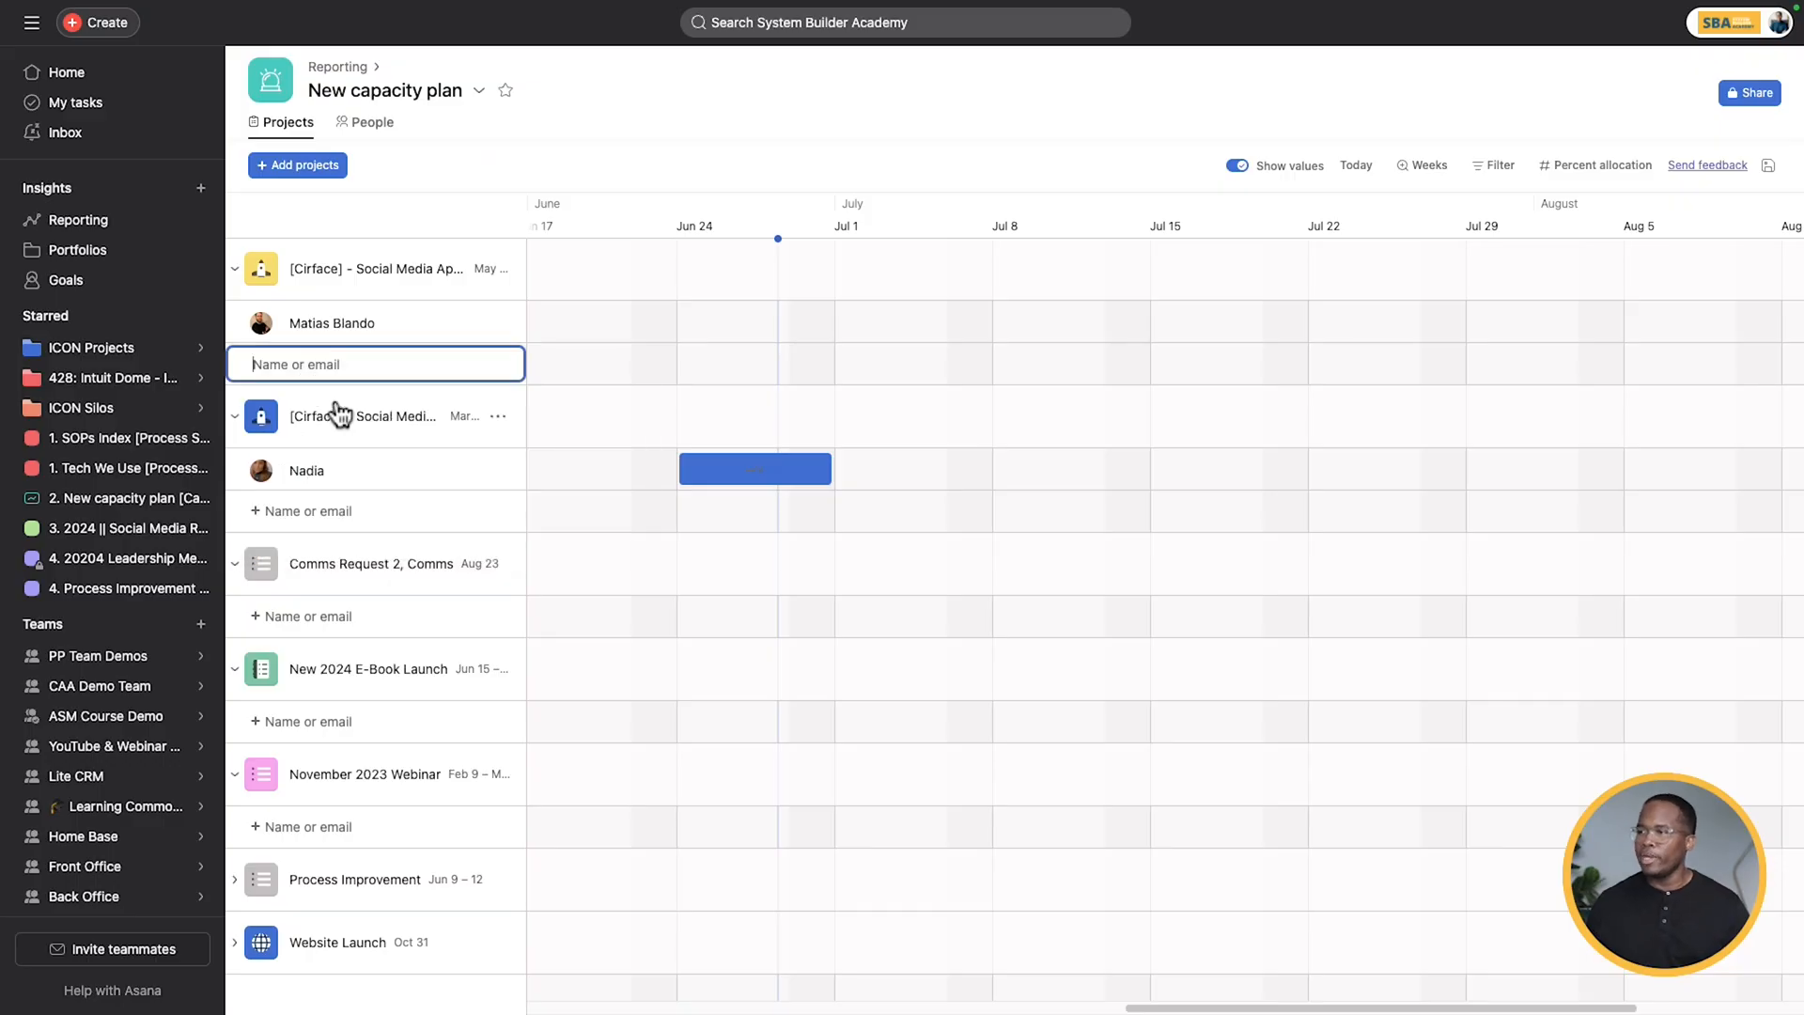
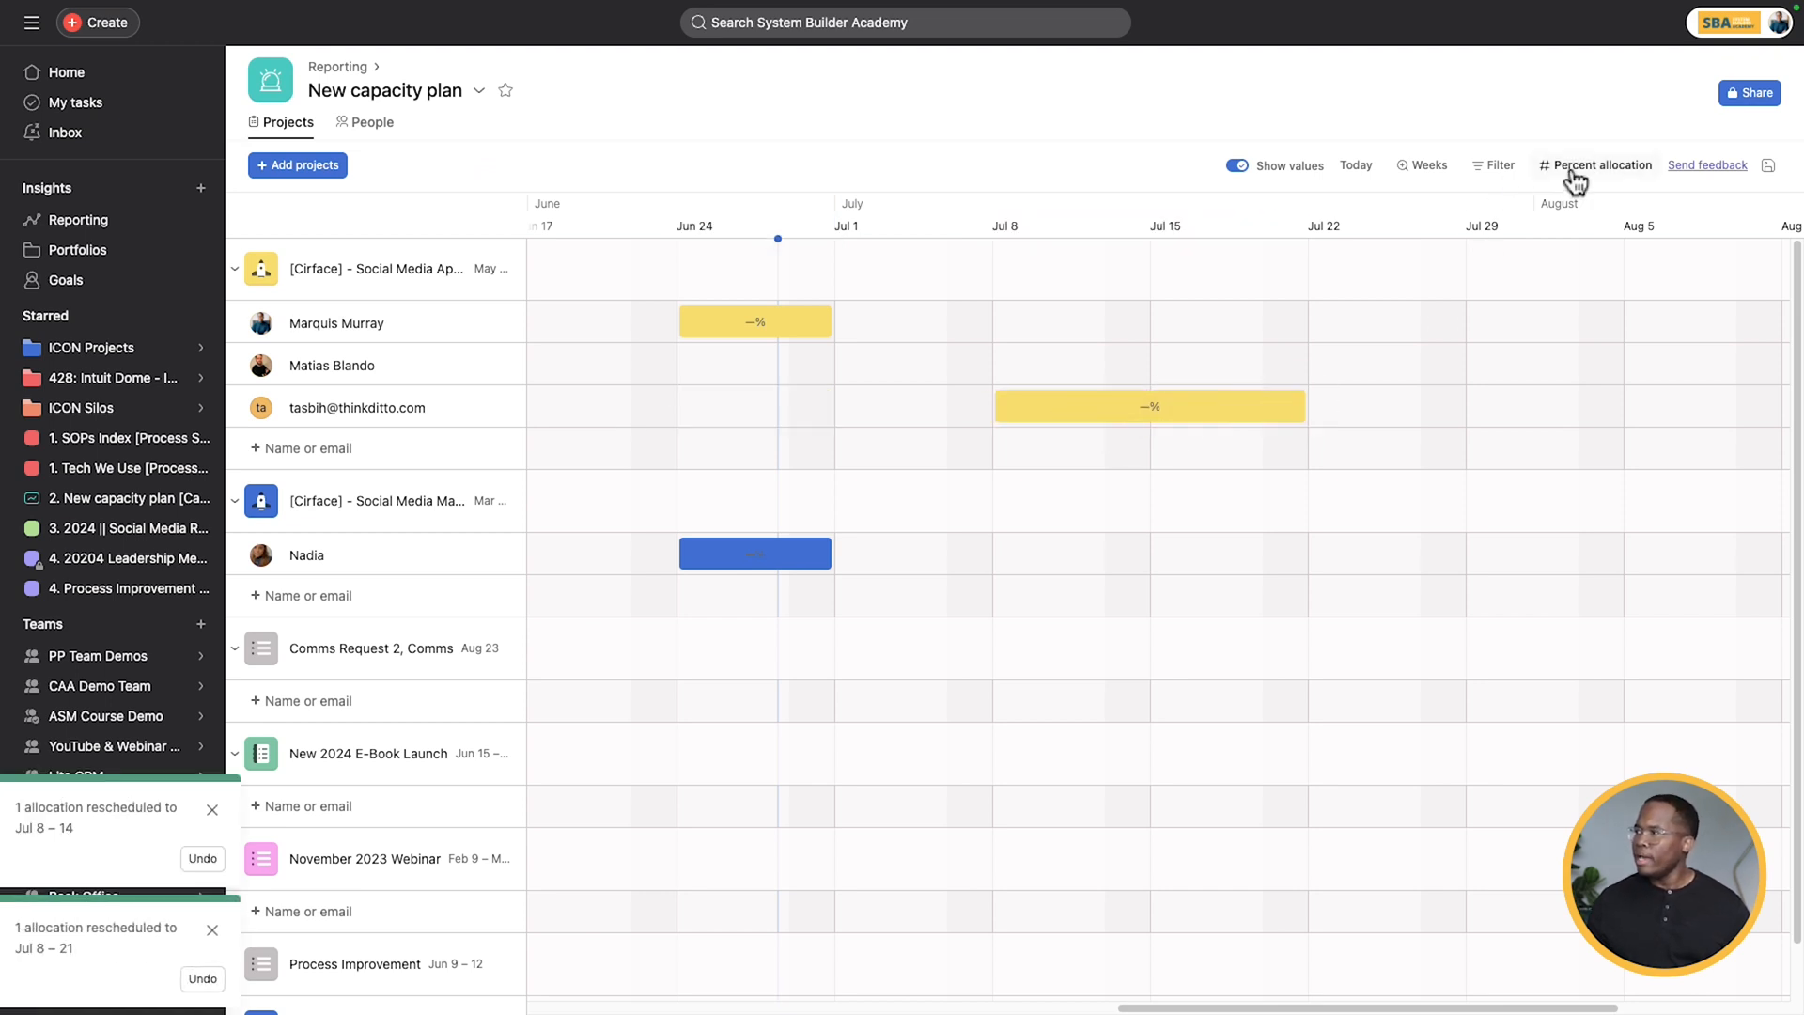
- Measure allocations in estimated hours, show the People view, and dismiss the Set capacity dialog
click(1599, 165)
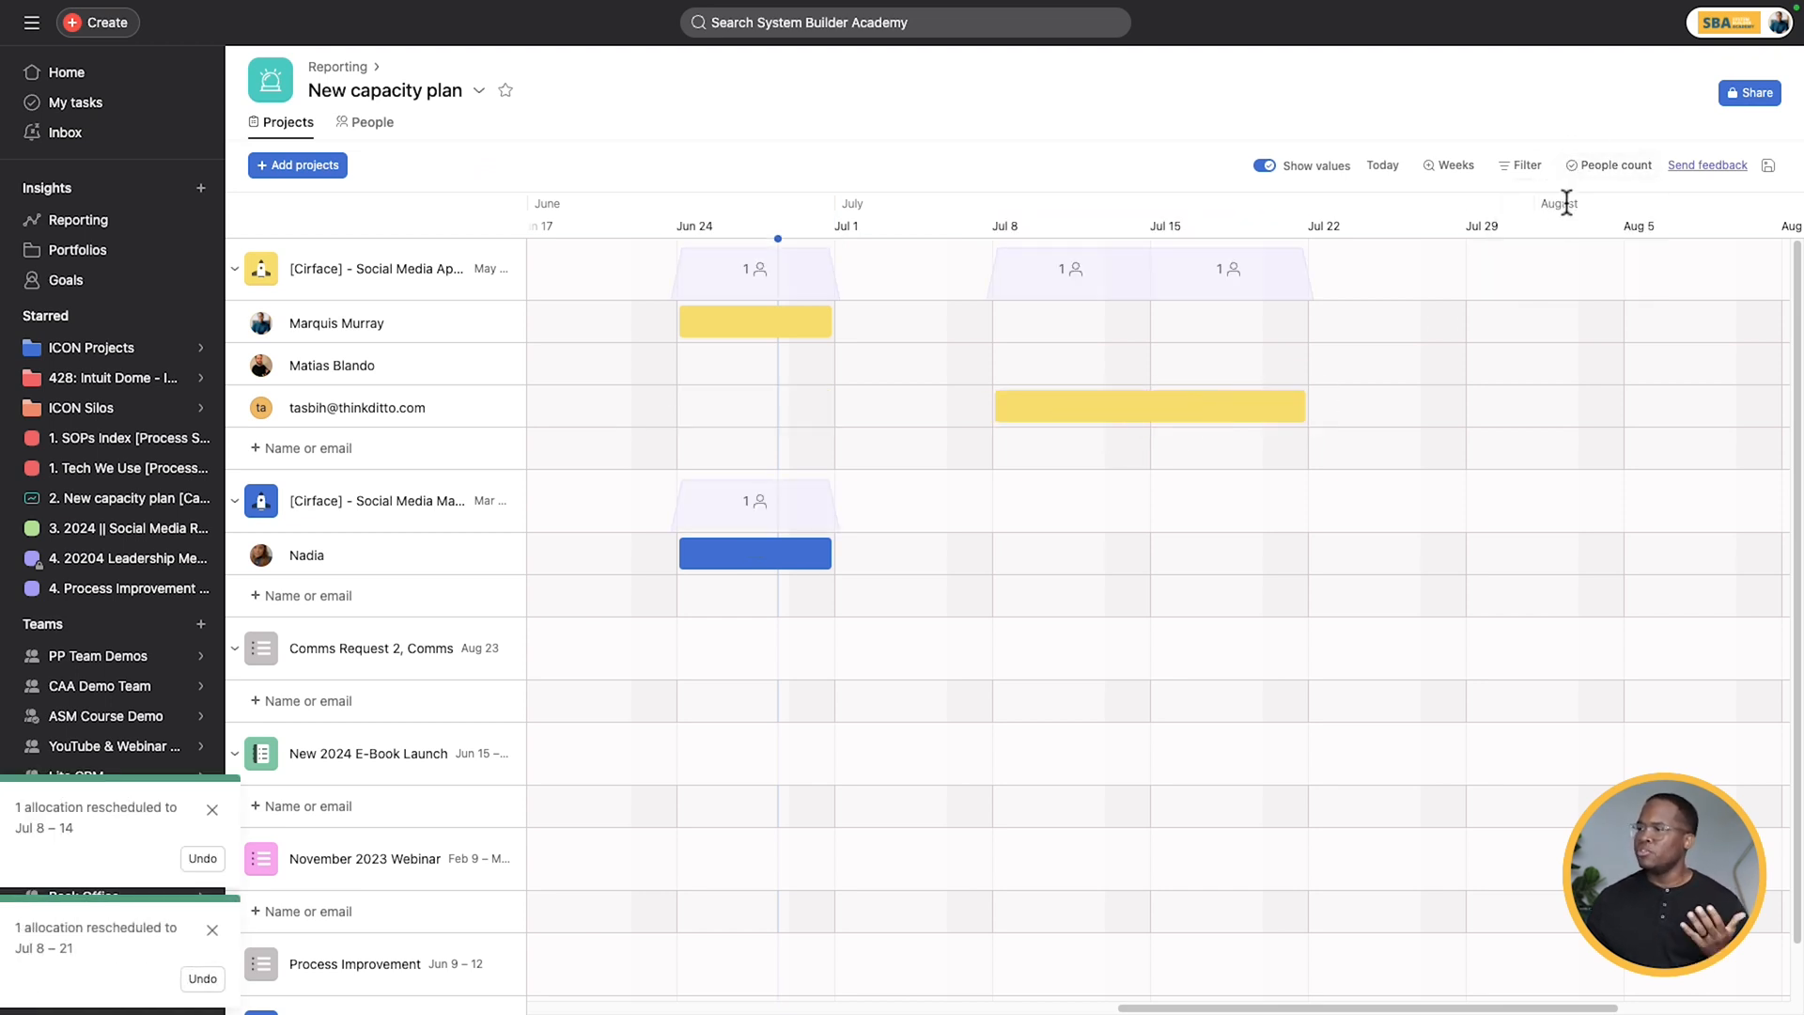
click(1615, 164)
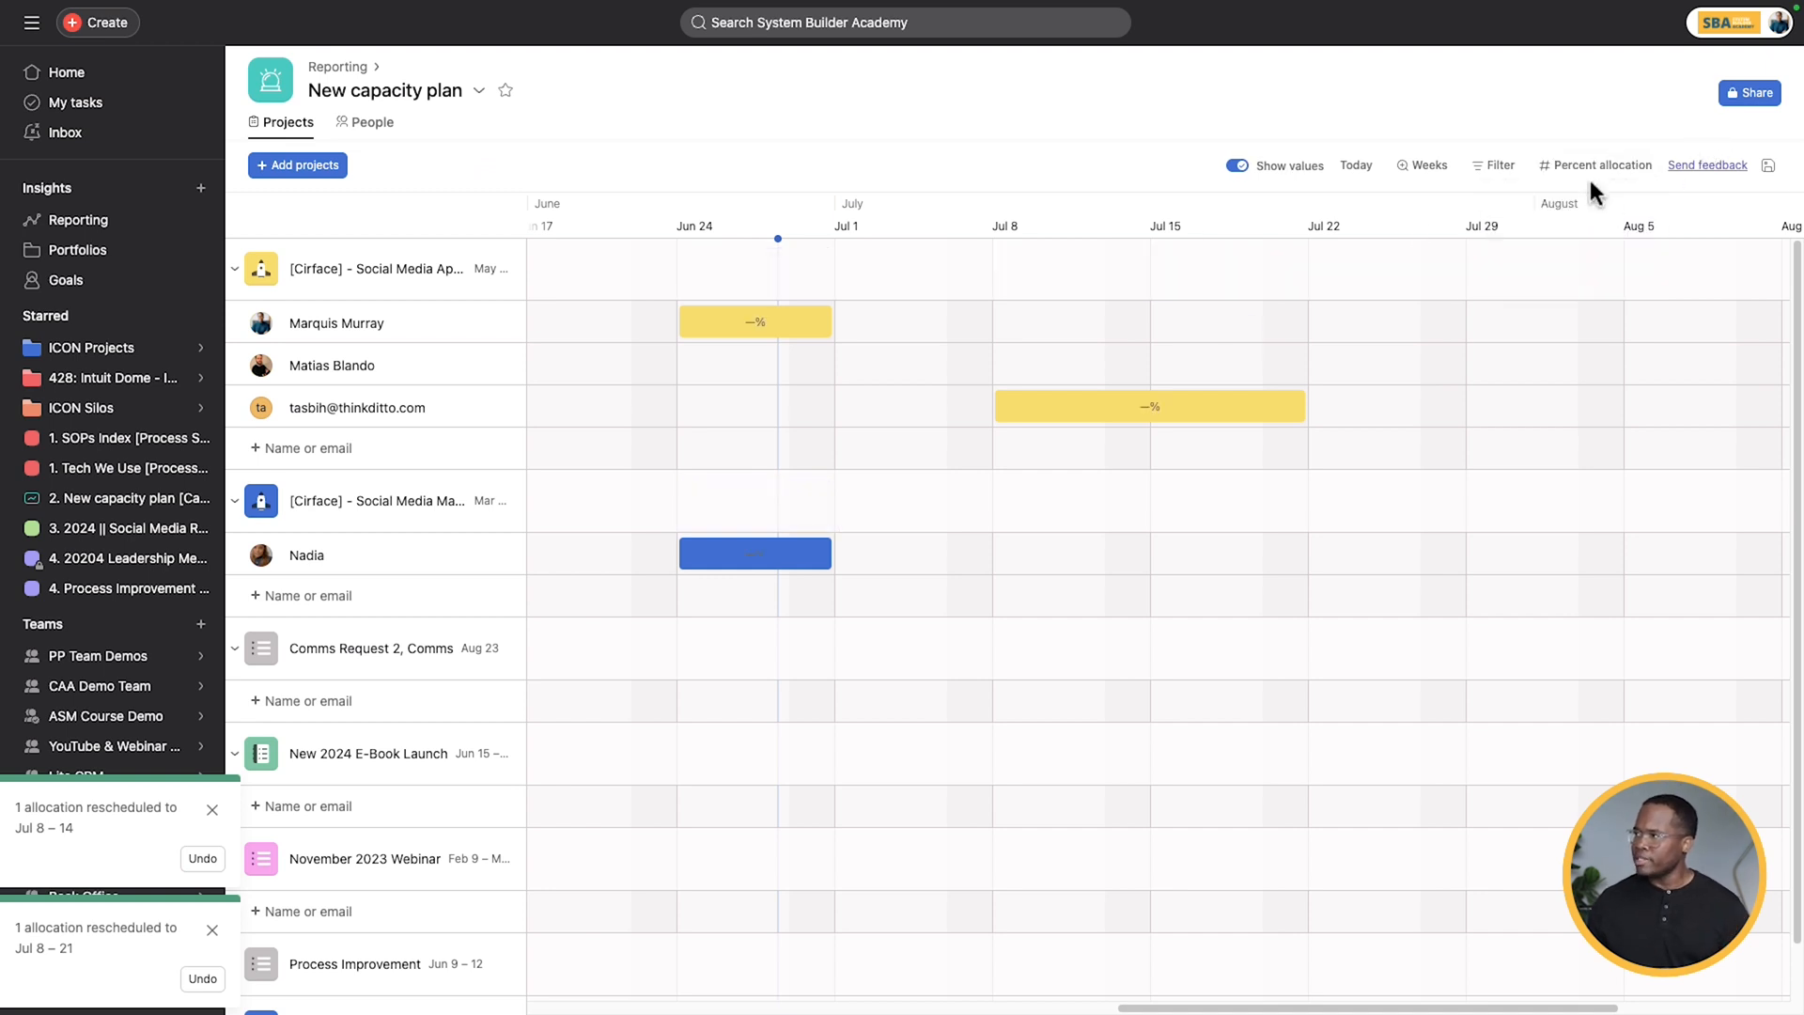
click(1601, 165)
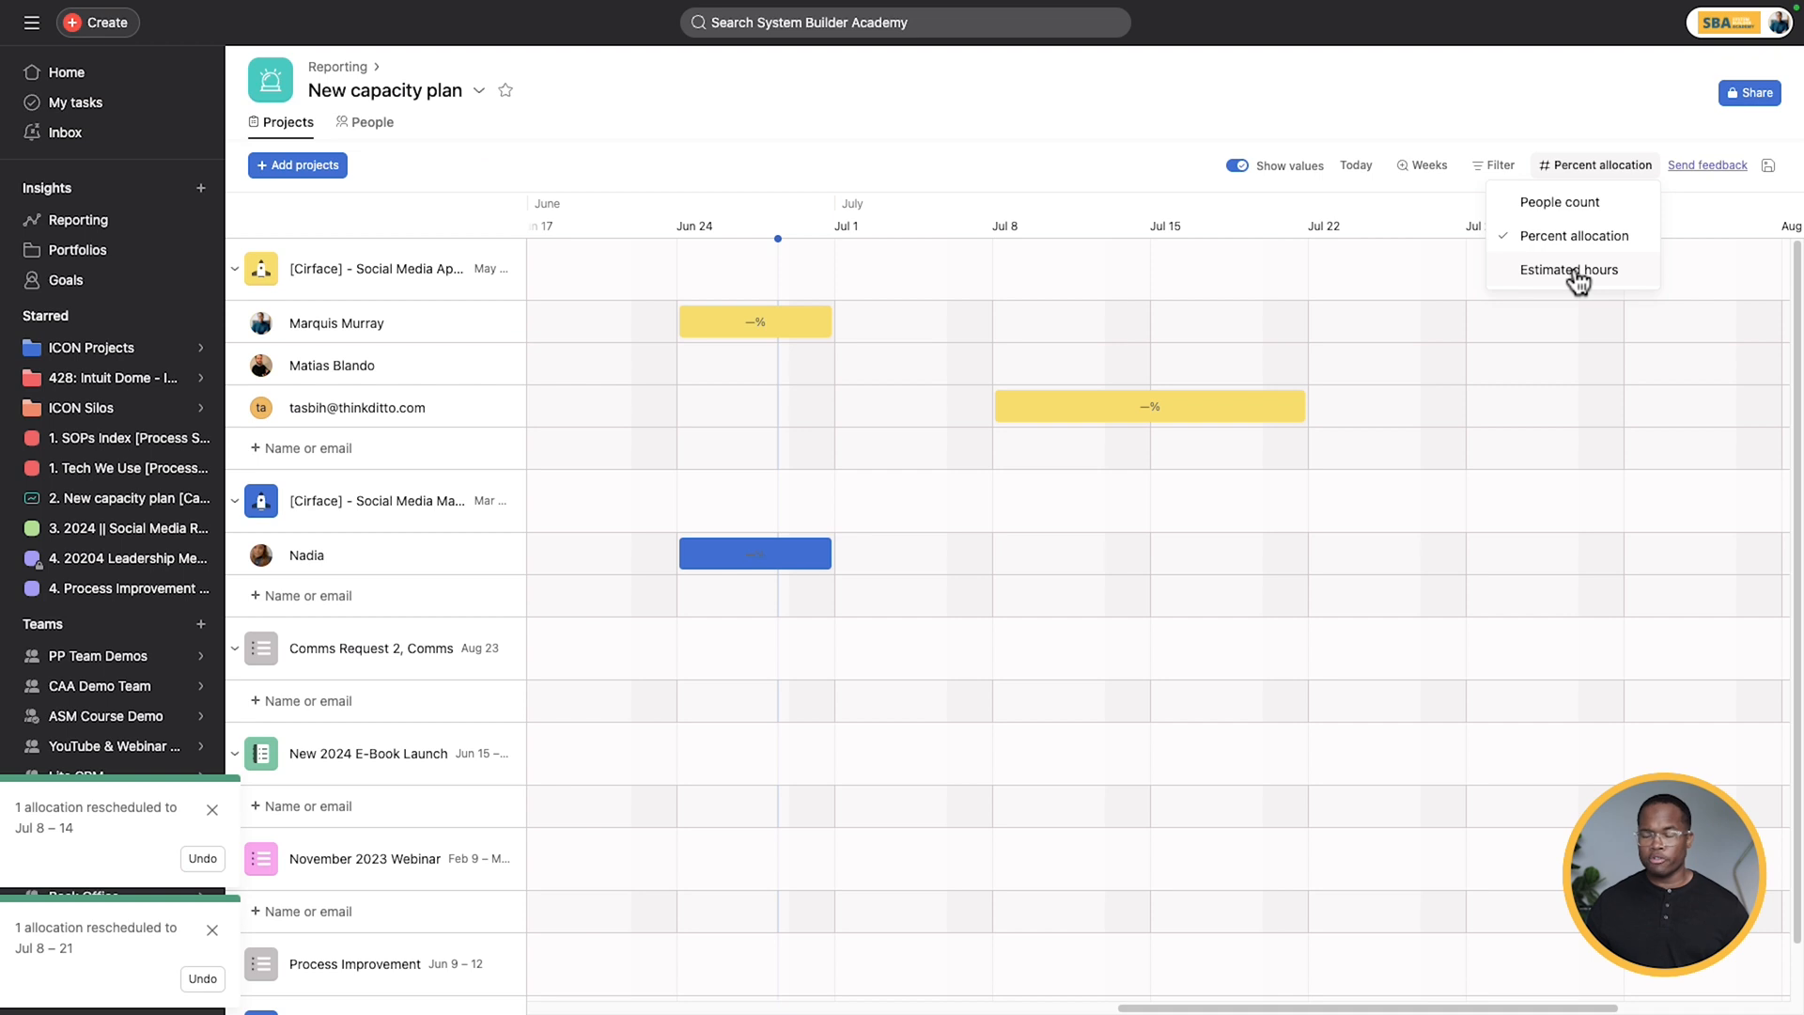
click(1569, 270)
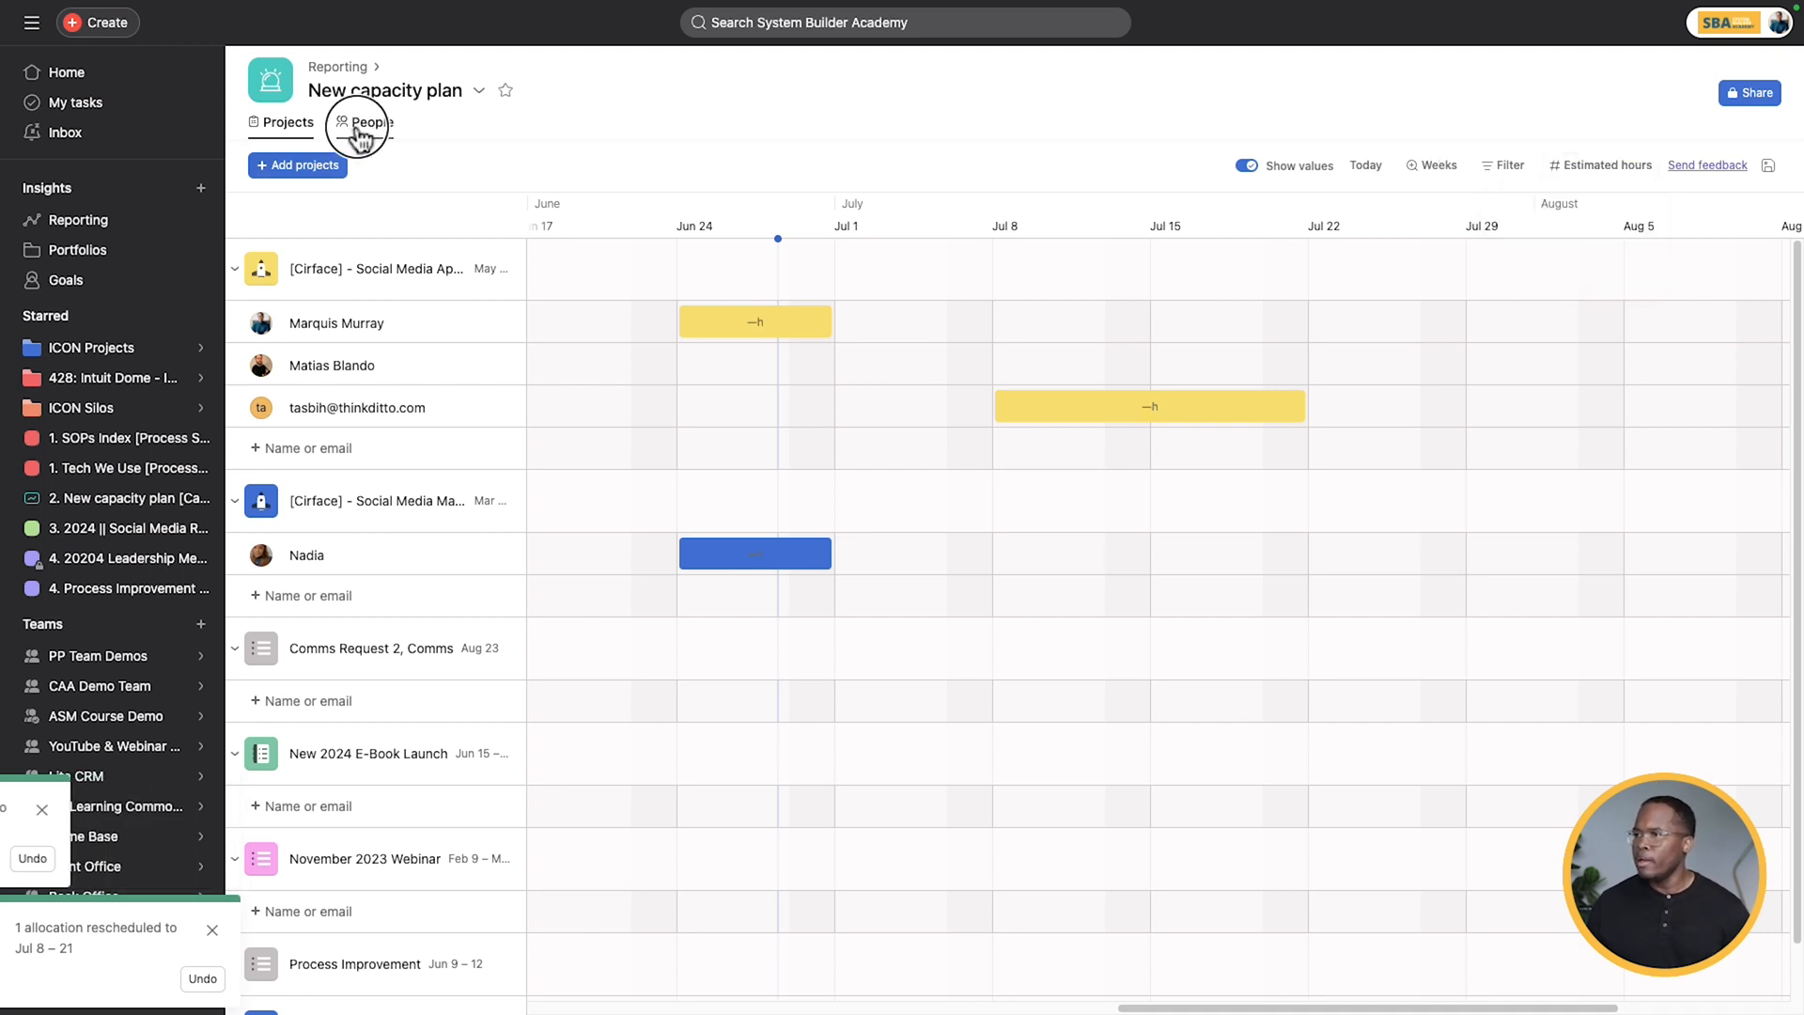
click(370, 122)
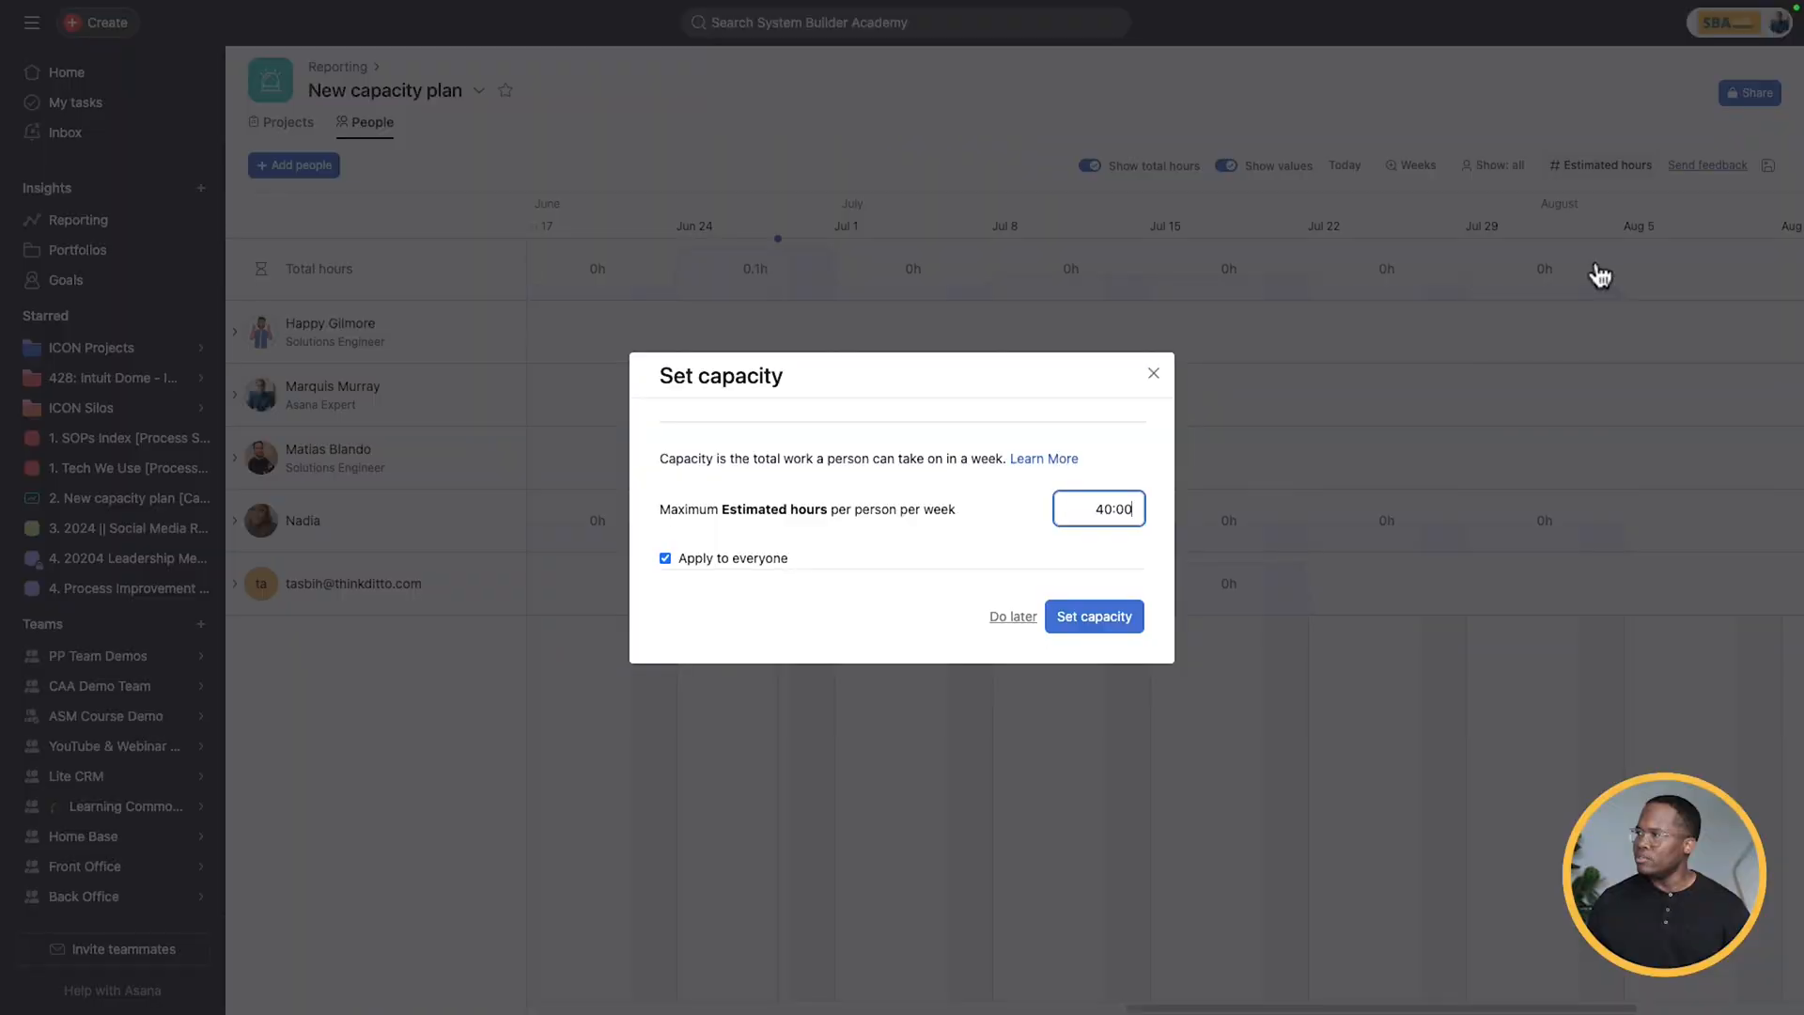
click(1092, 616)
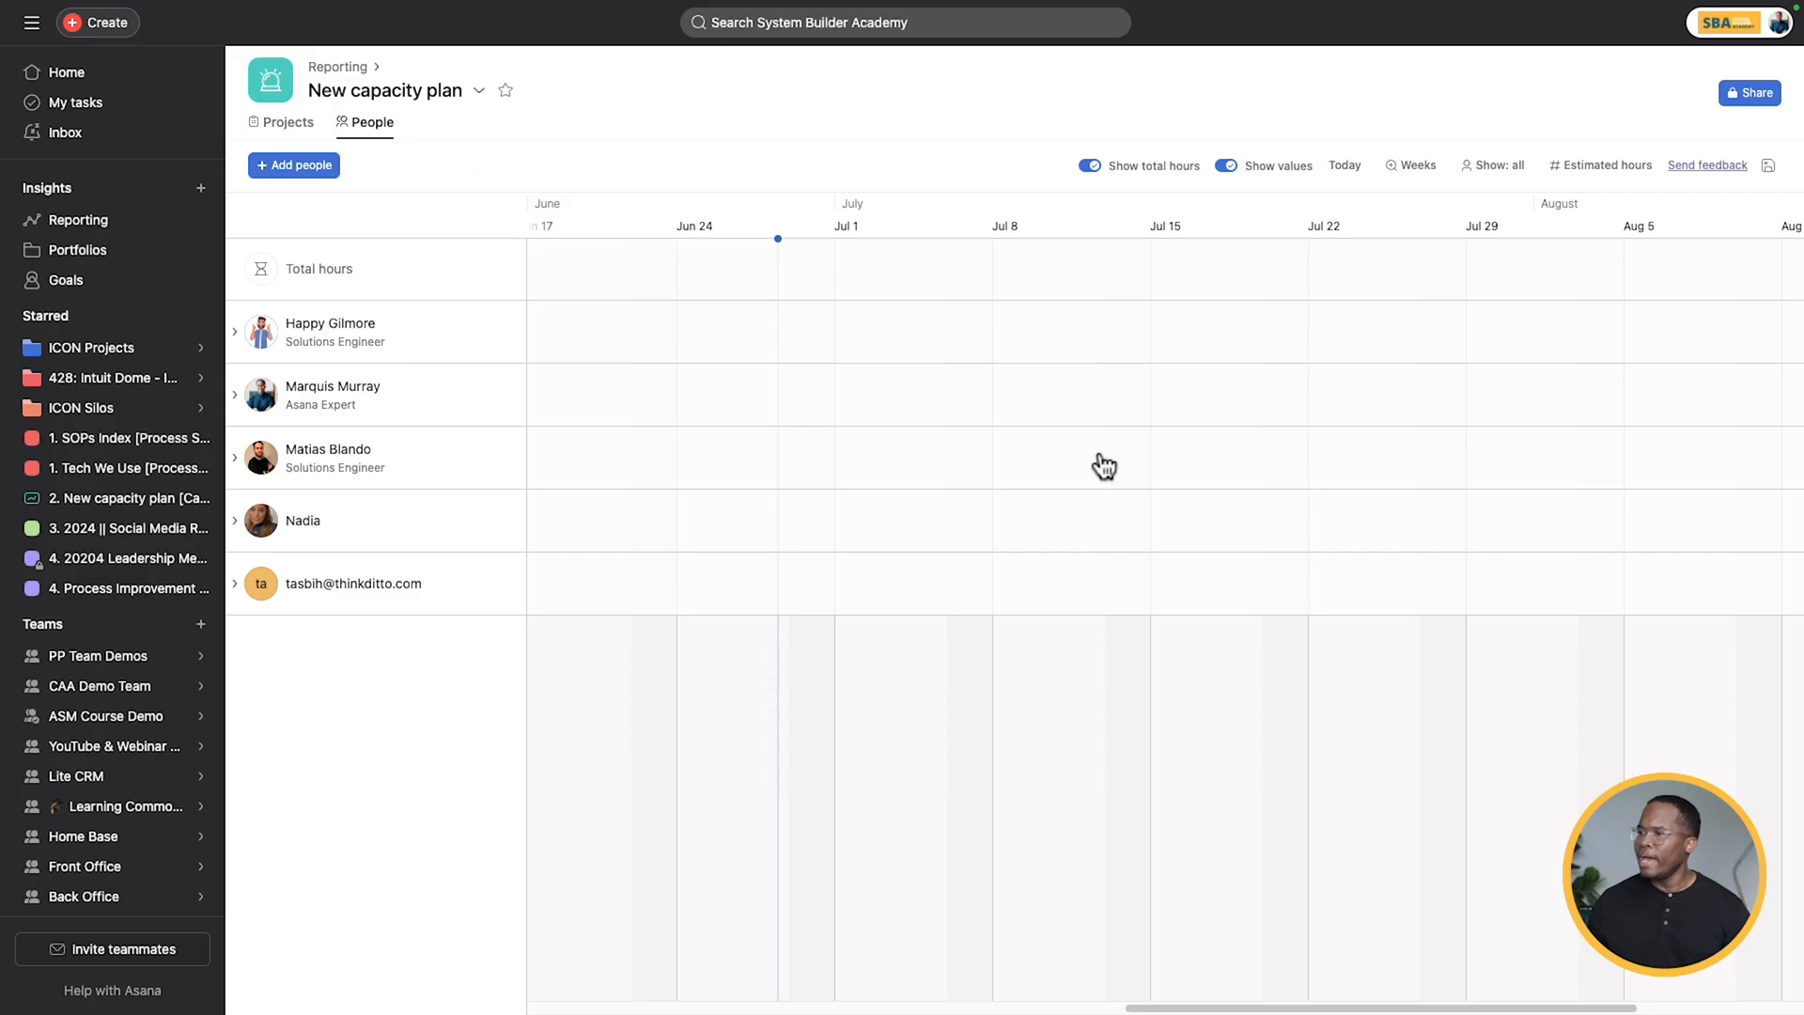